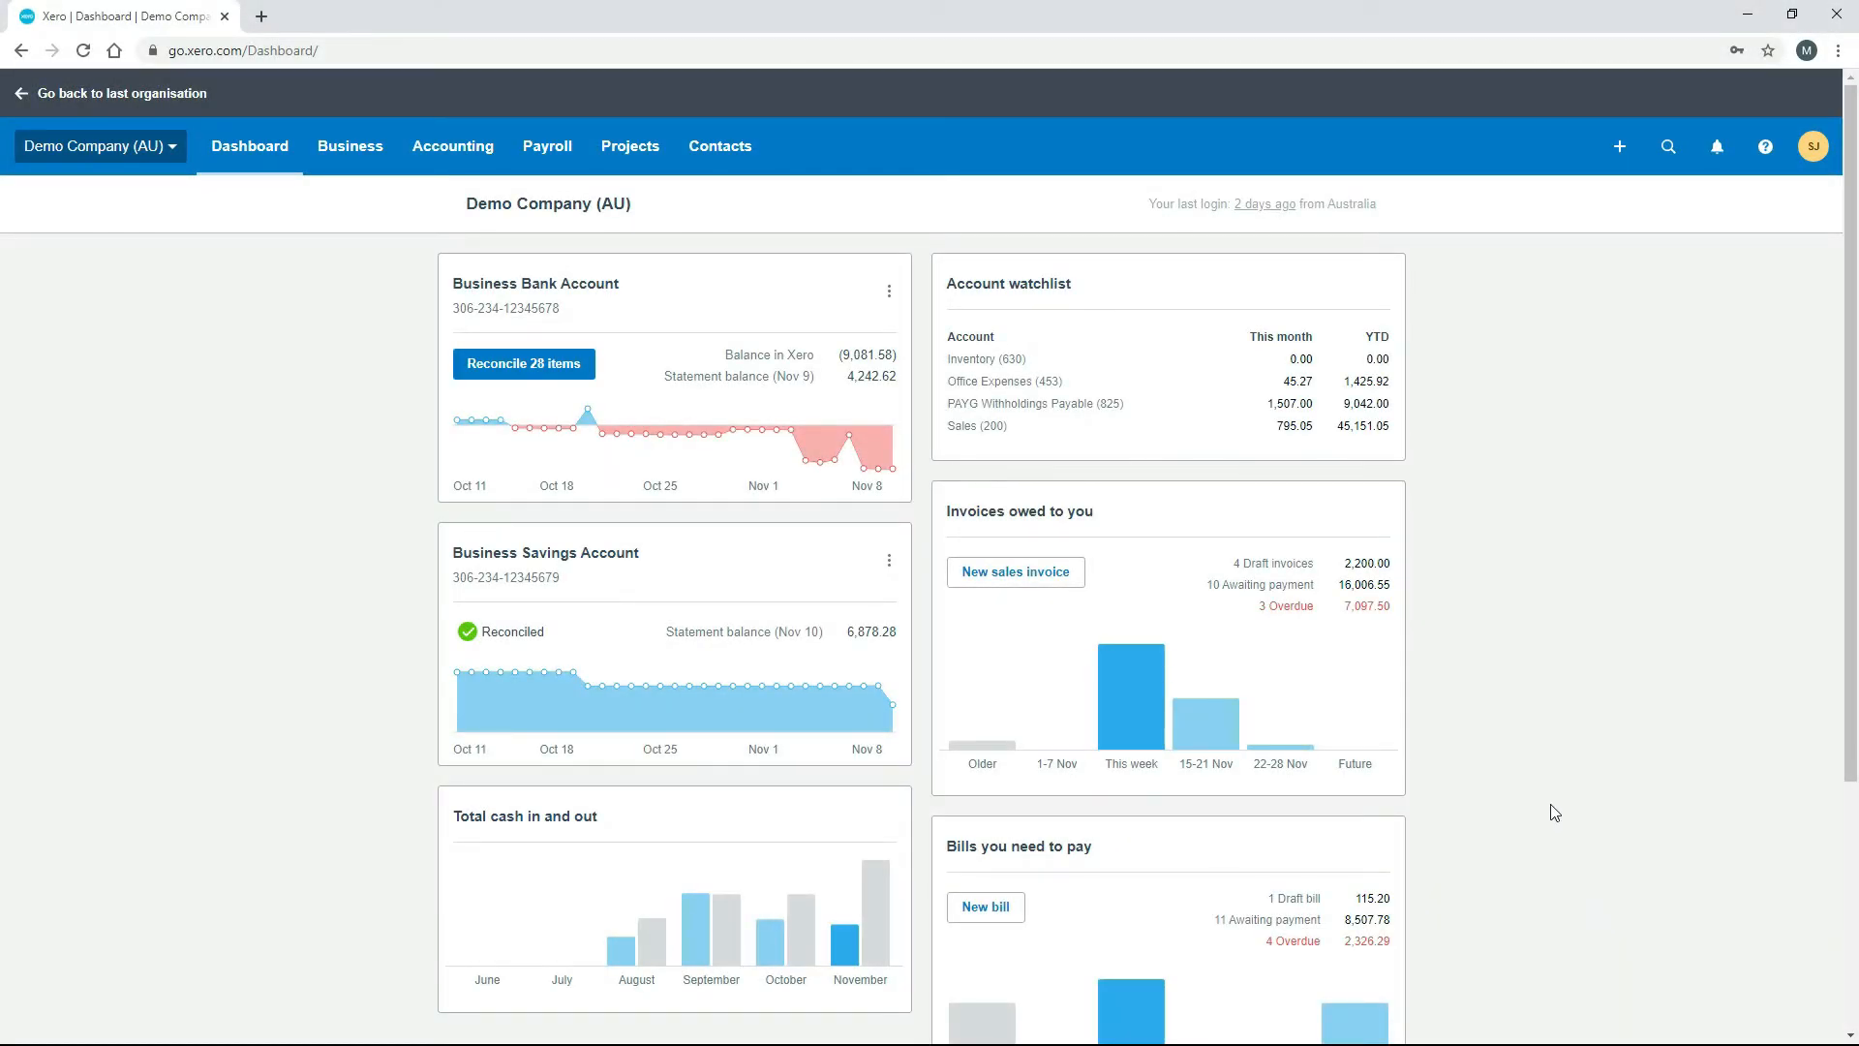
mouse_move(238, 281)
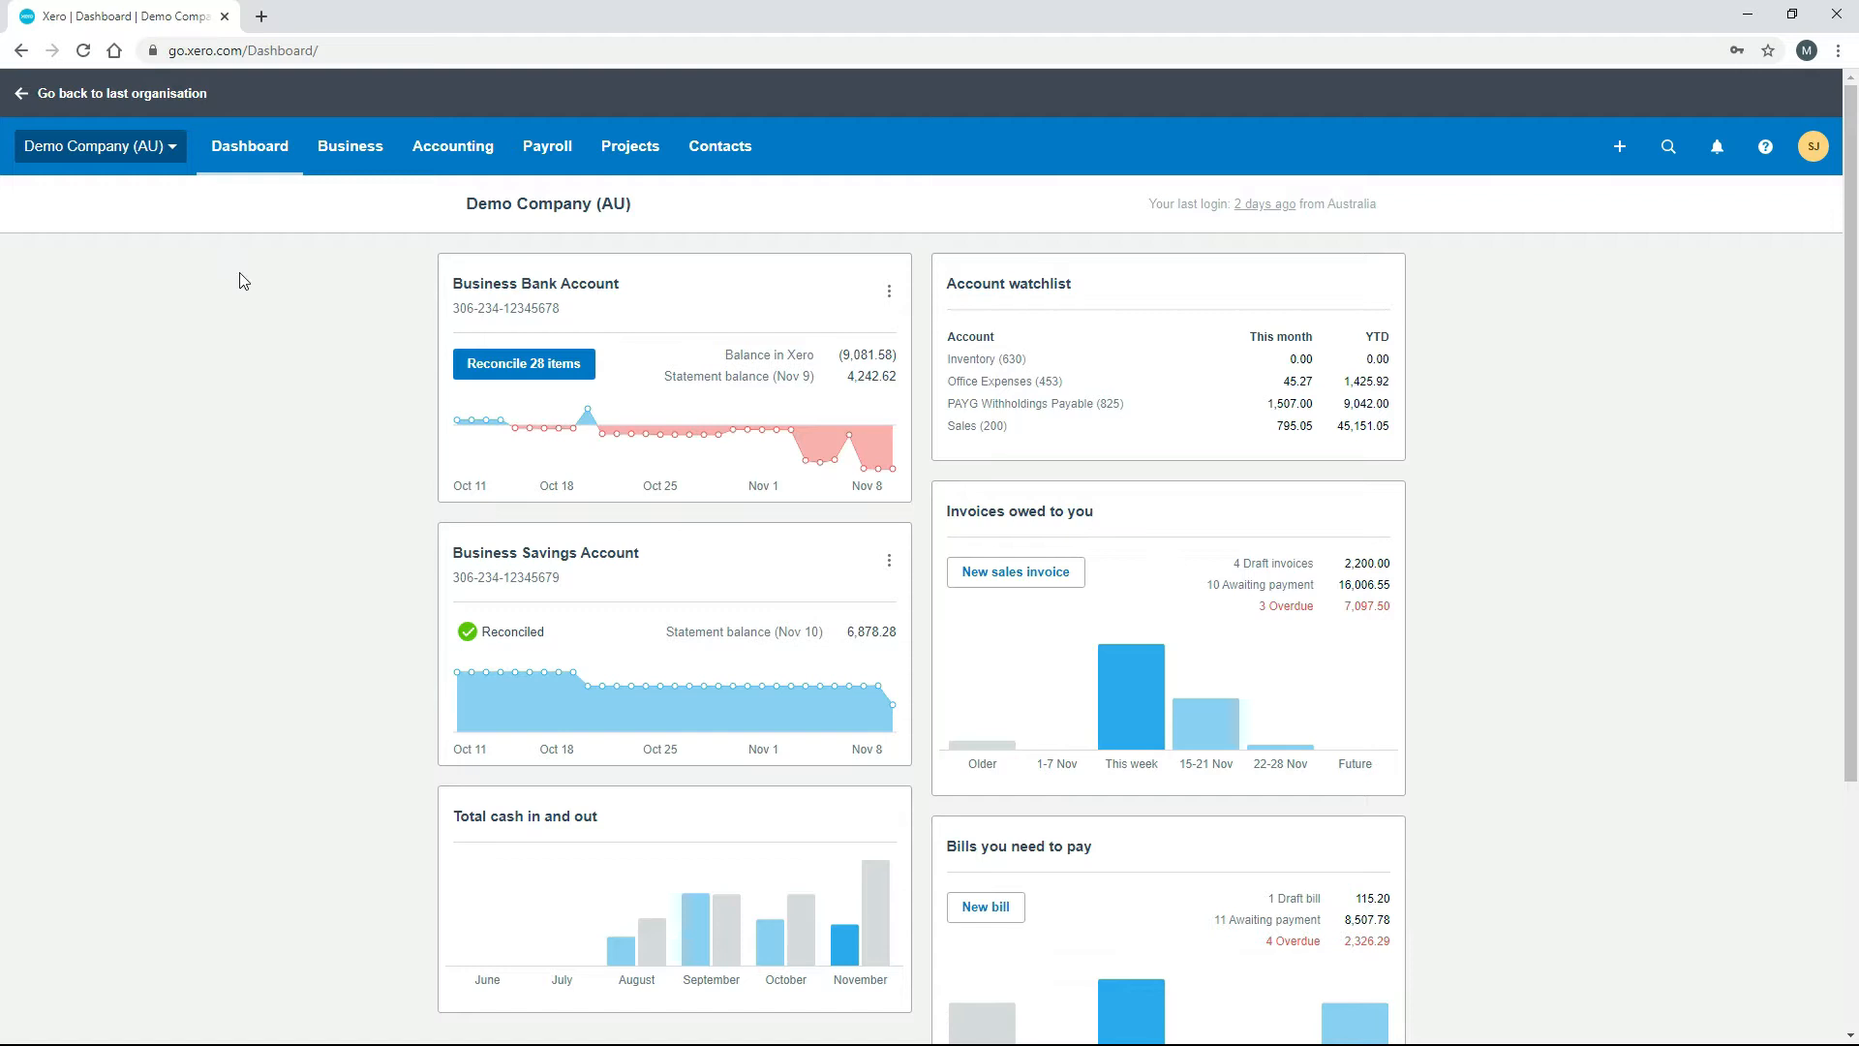
Go to Accounting > Advanced to reach the advanced accounting settings.
left_click(453, 145)
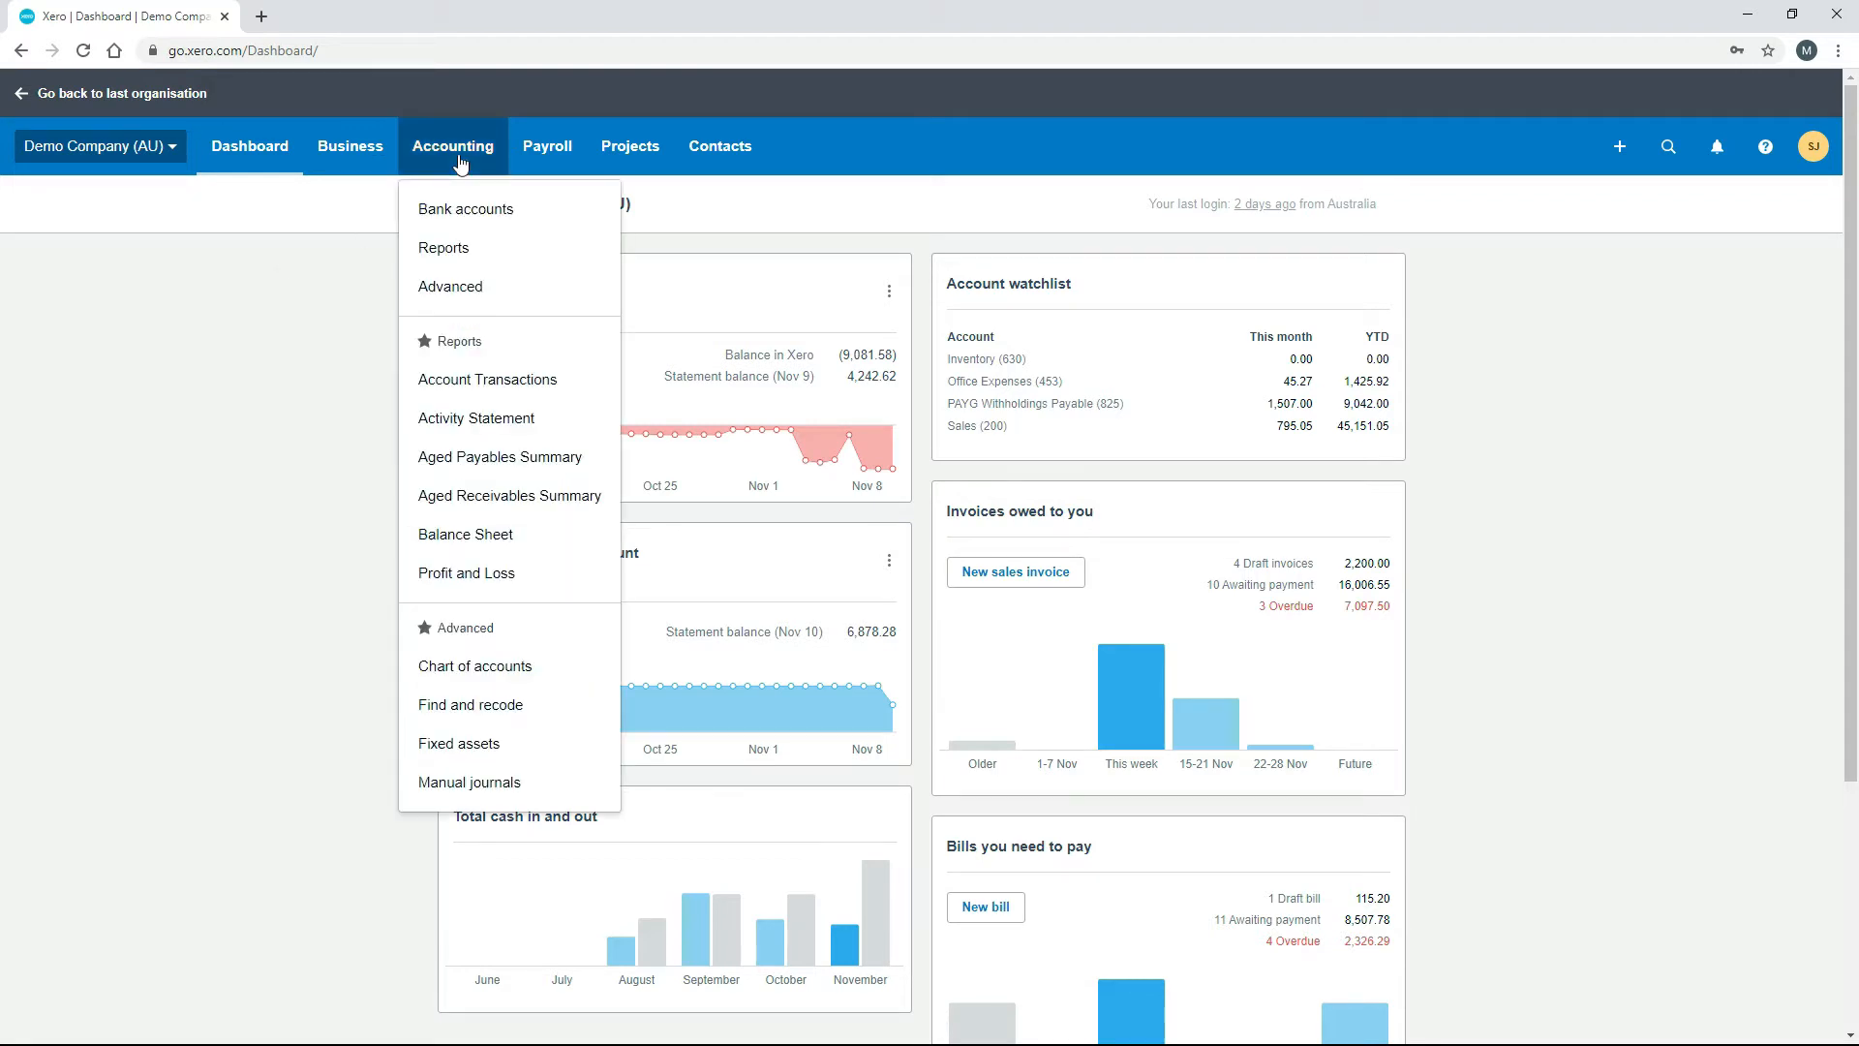
mouse_move(449, 287)
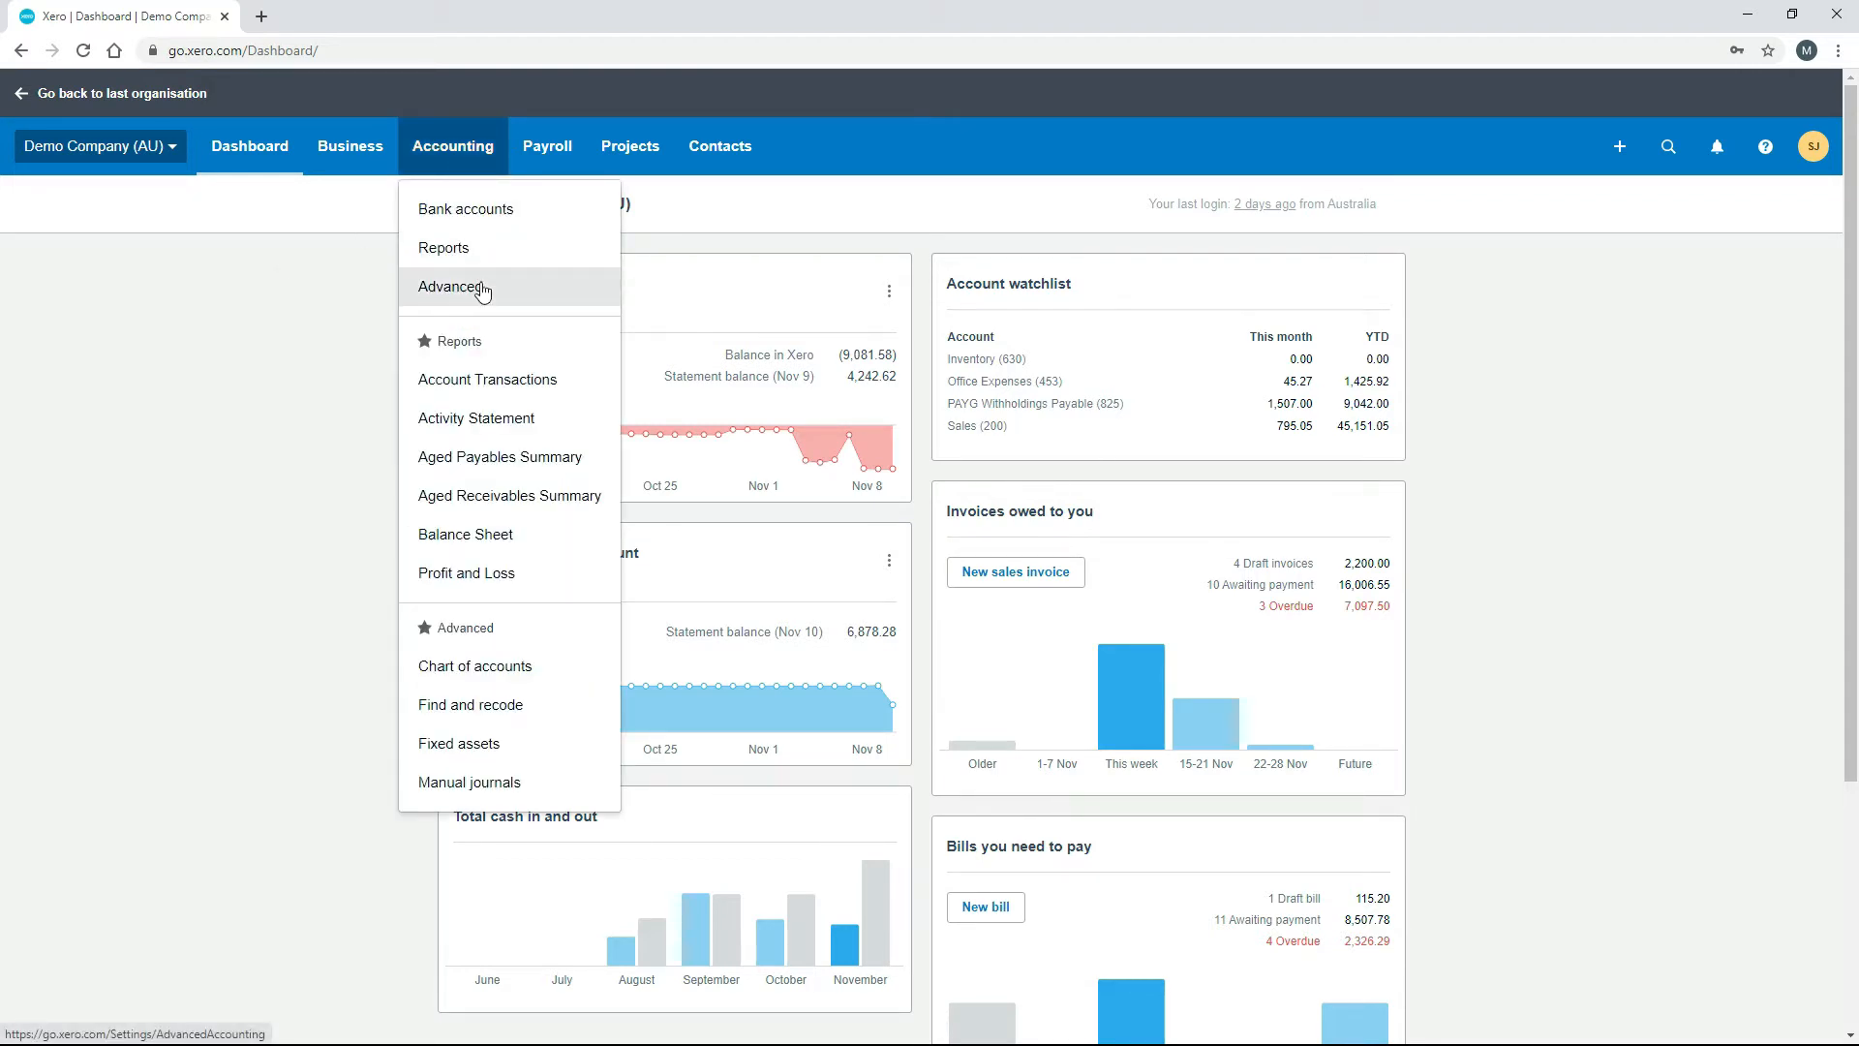
left_click(447, 286)
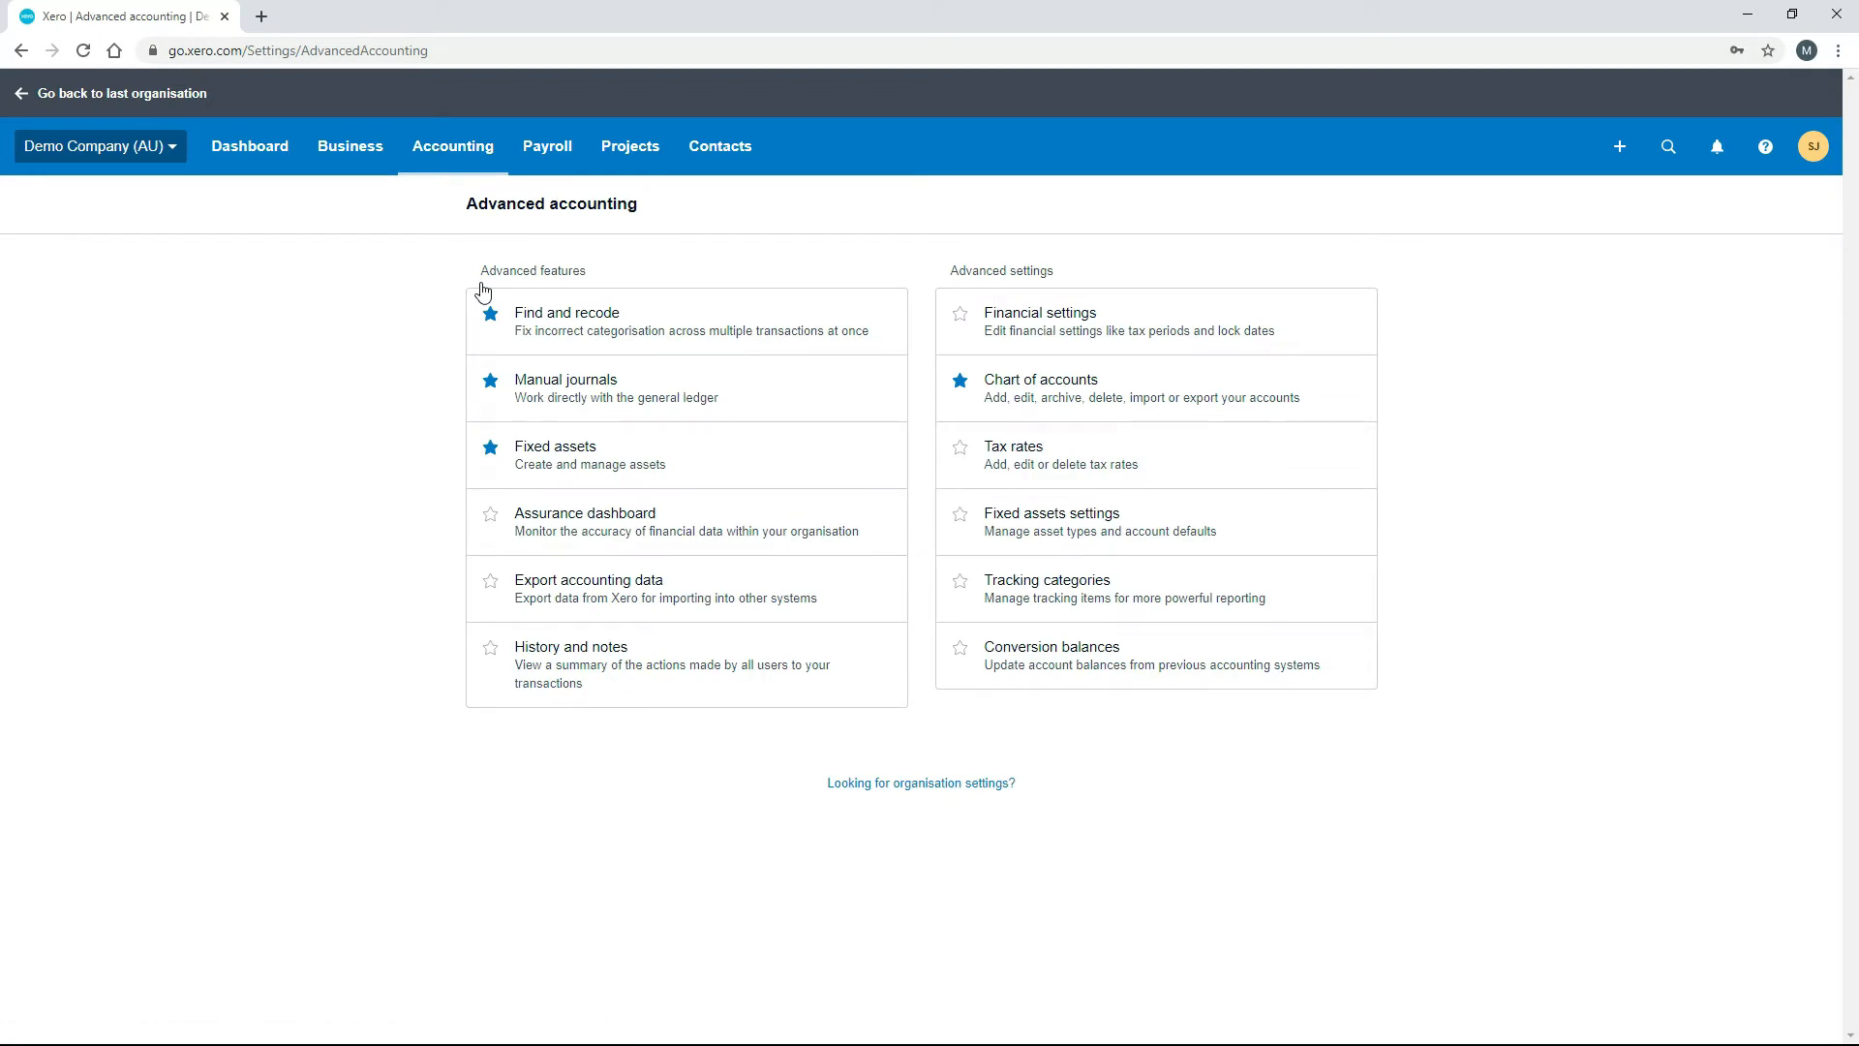
mouse_move(1063, 598)
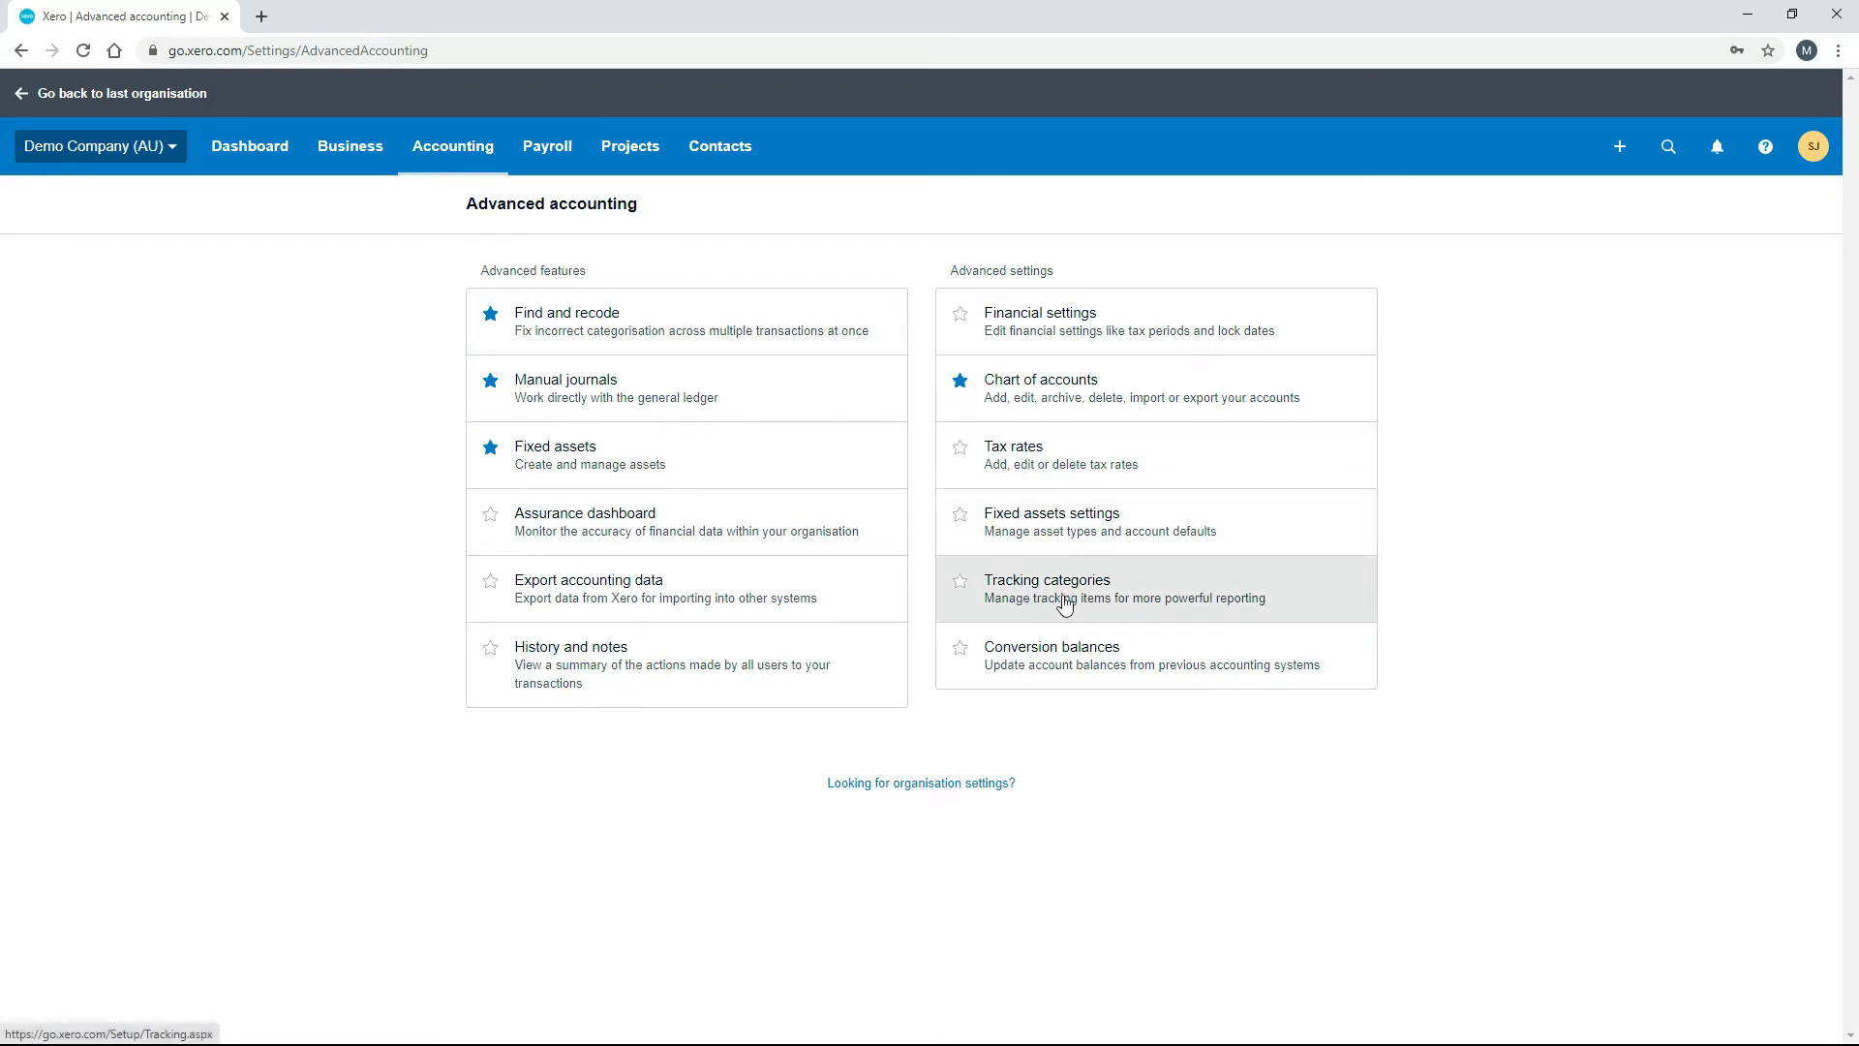
mouse_move(1079, 604)
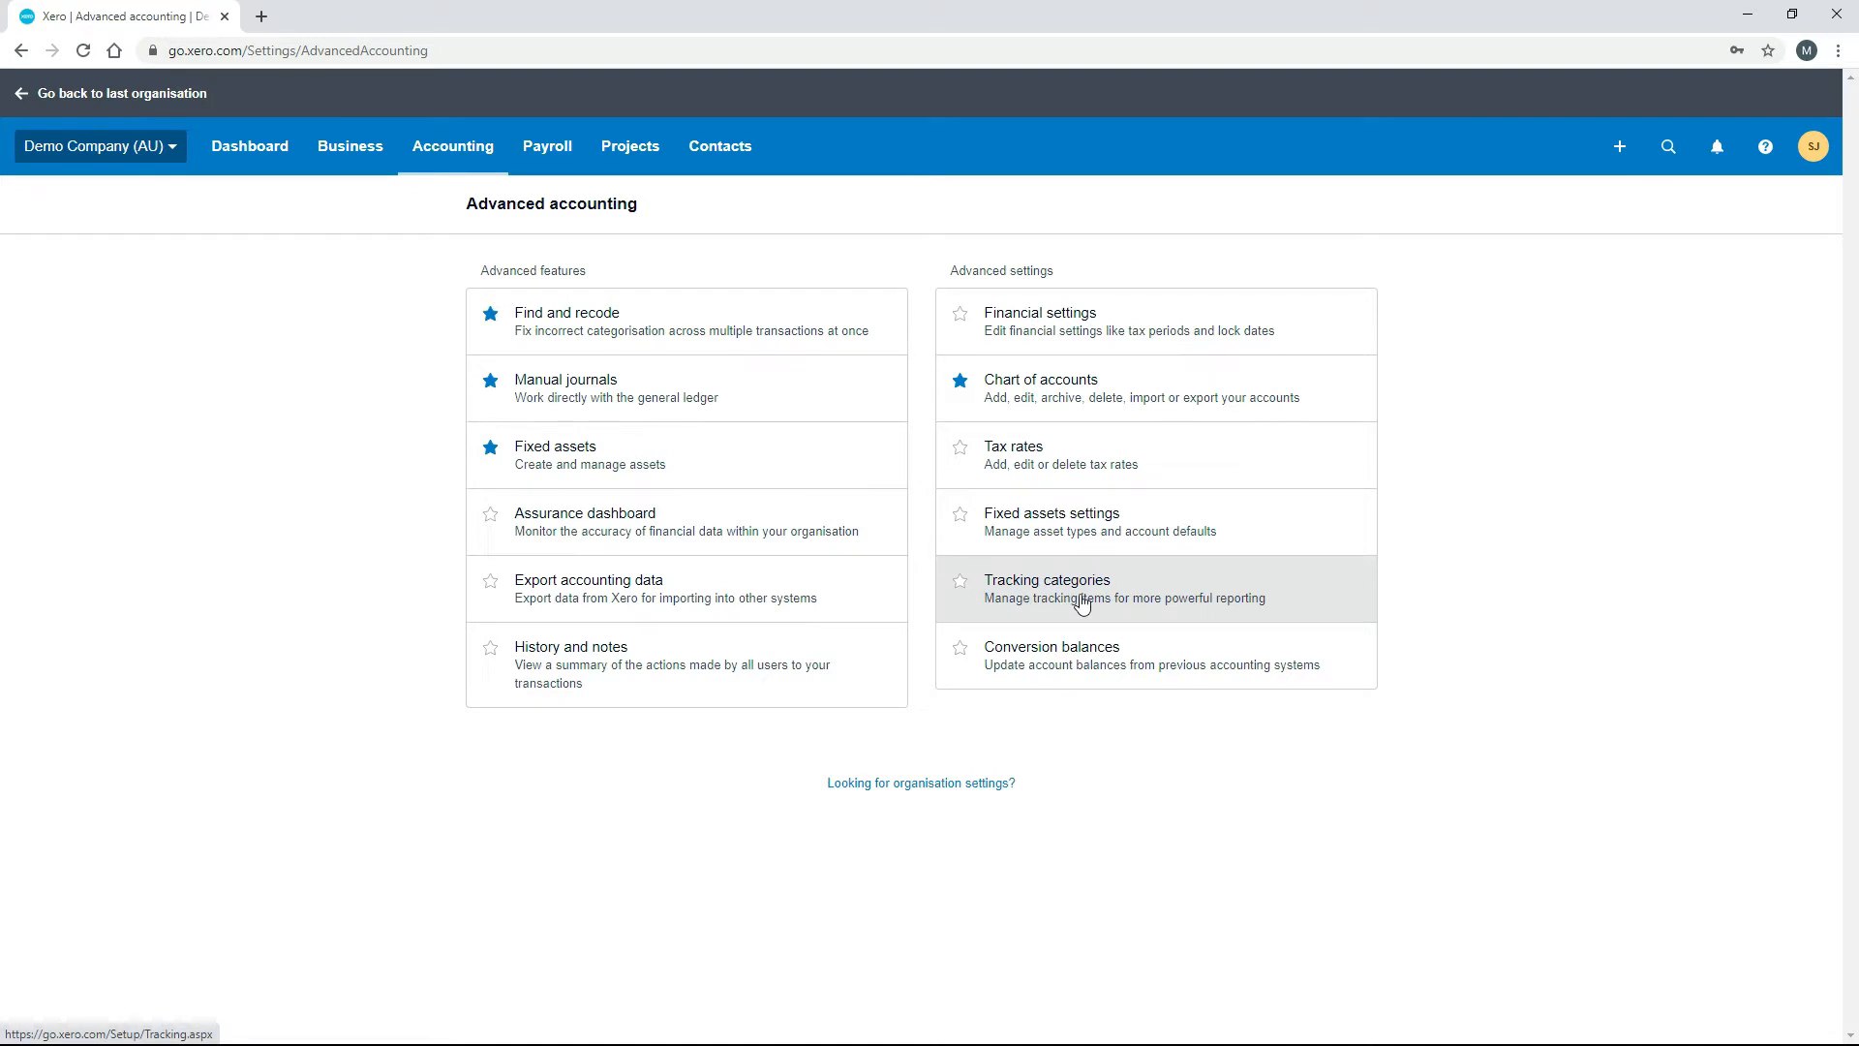
Open Tracking categories, showing Region with Eastside, North, South and West Coast.
left_click(1048, 579)
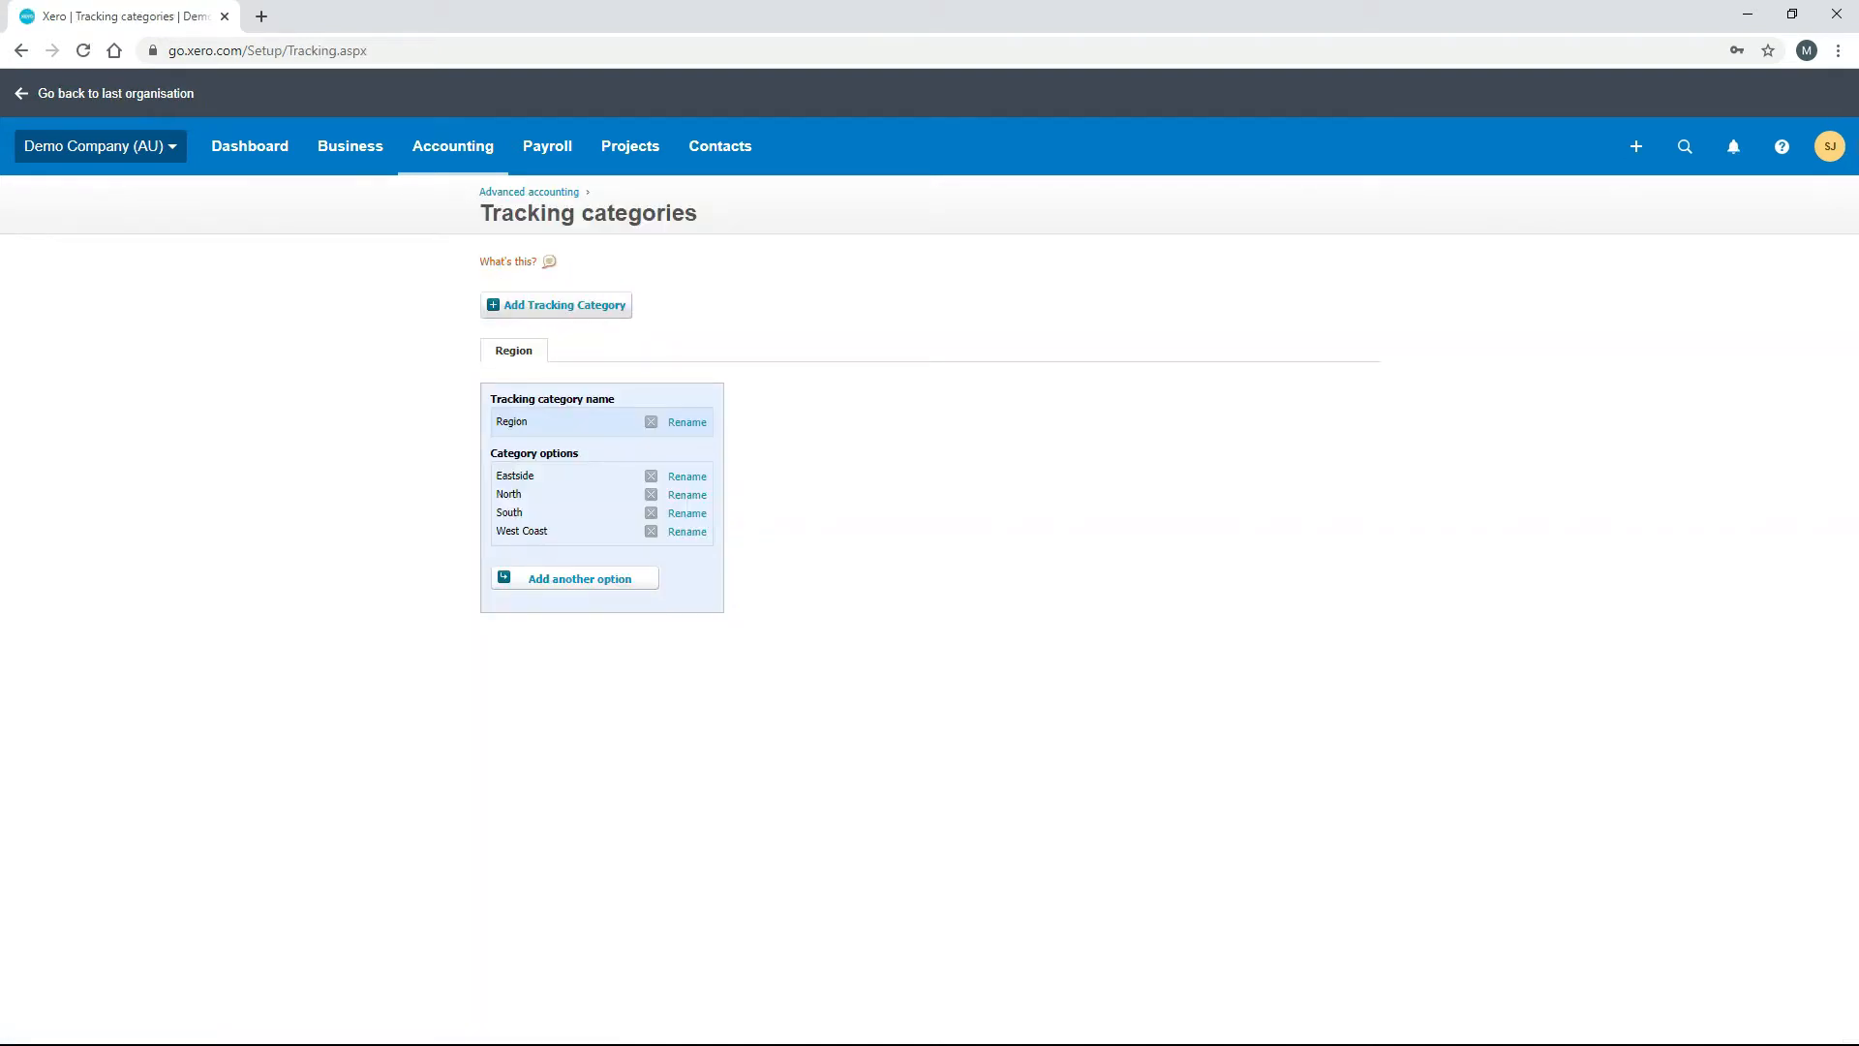
mouse_move(637, 259)
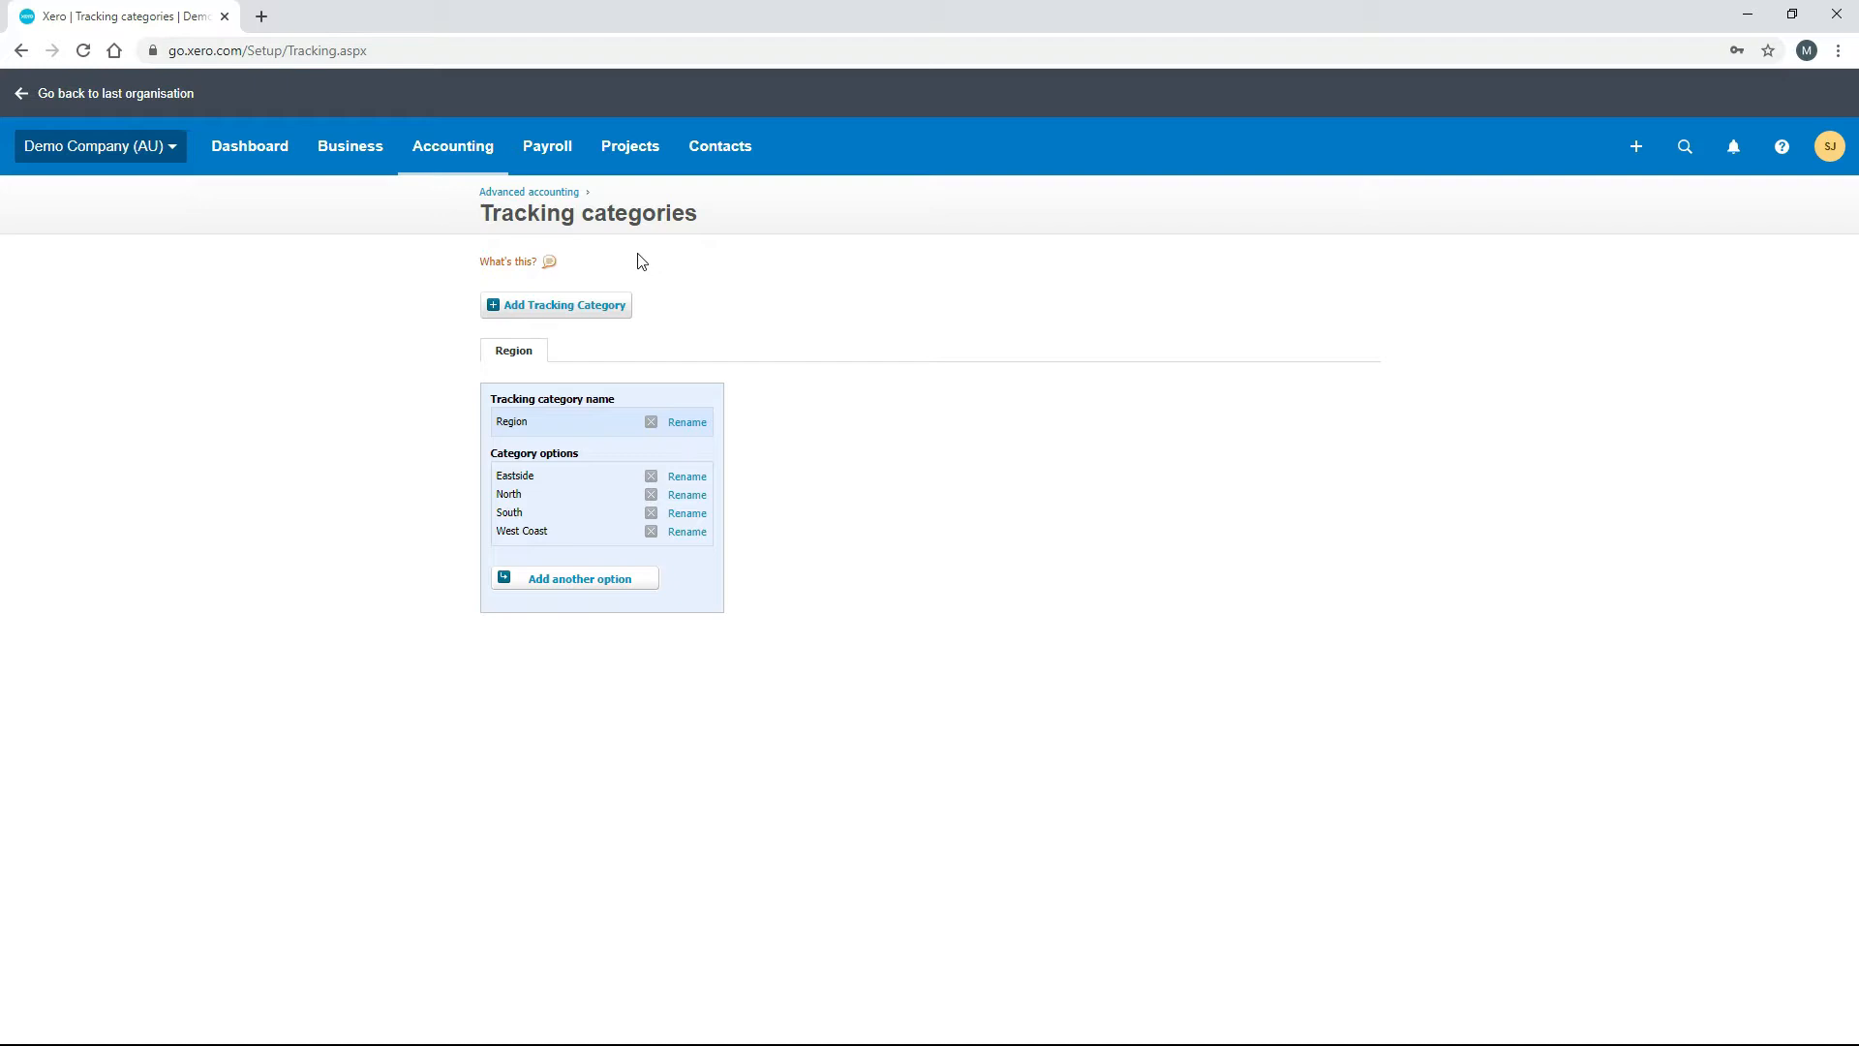
mouse_move(604, 343)
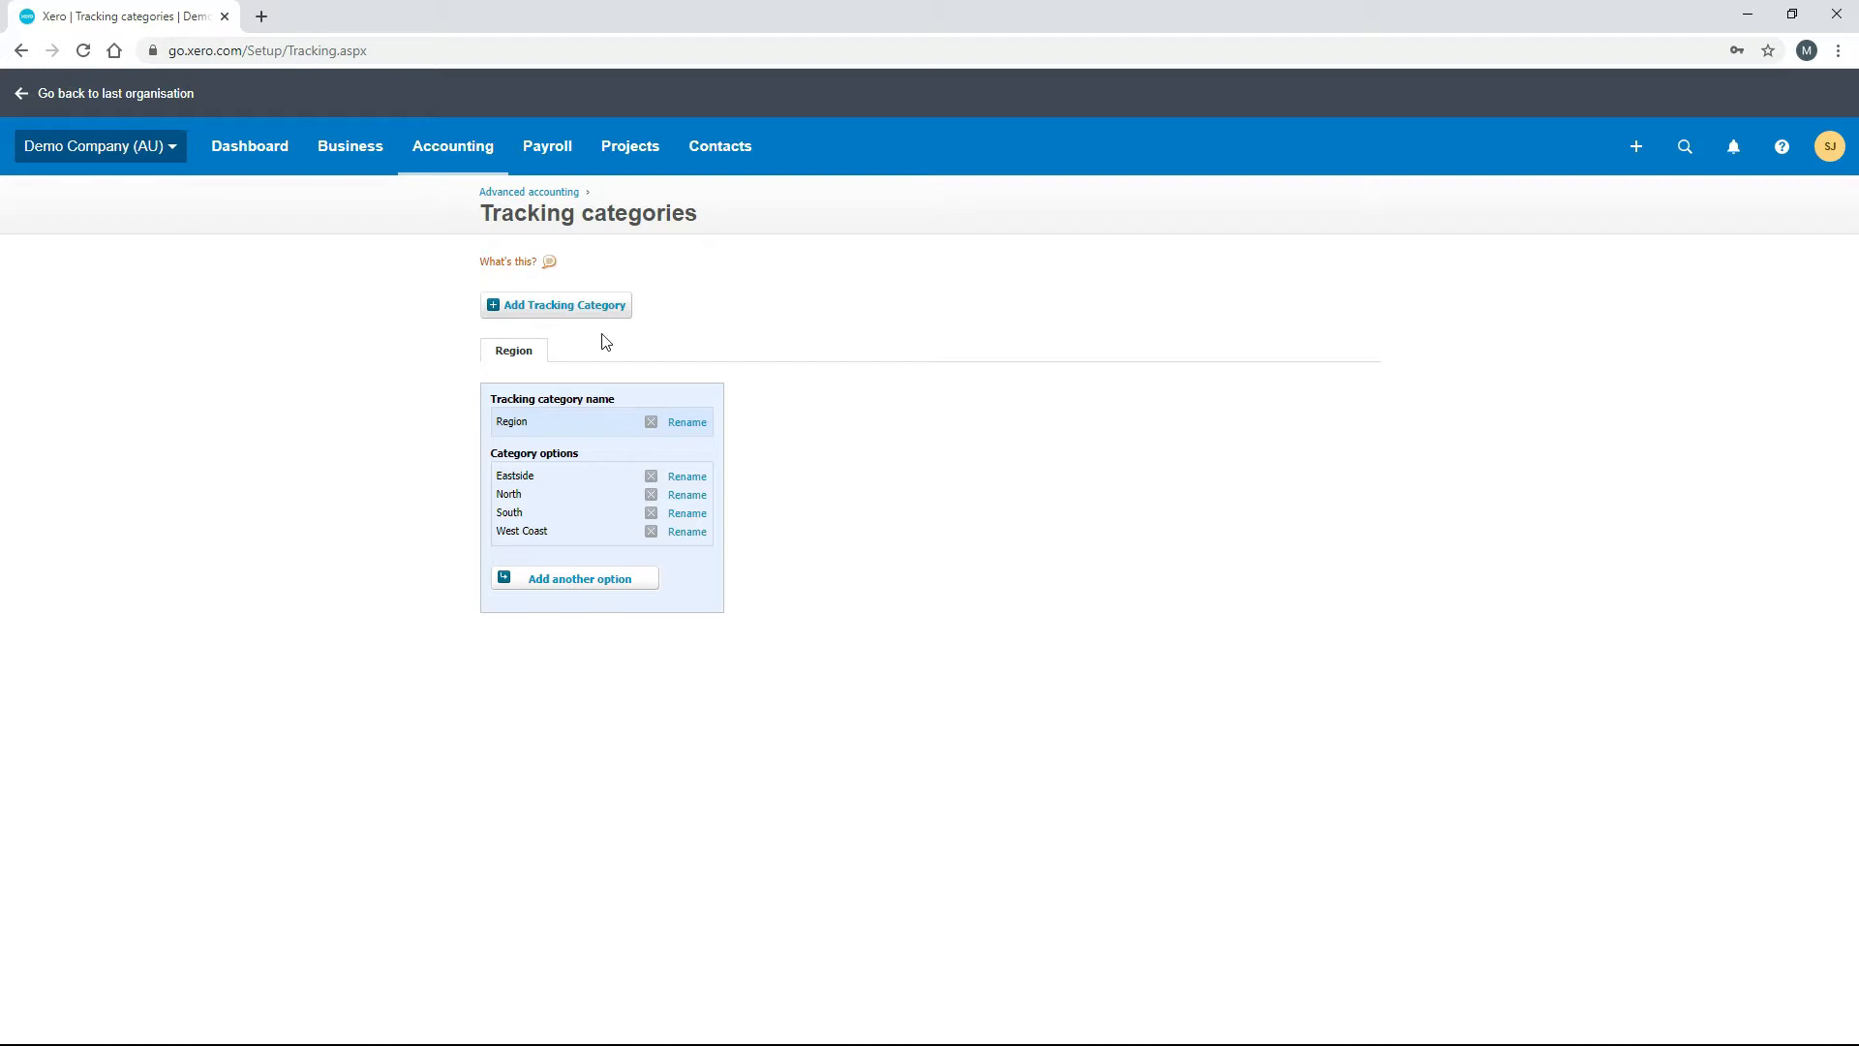
mouse_move(457, 424)
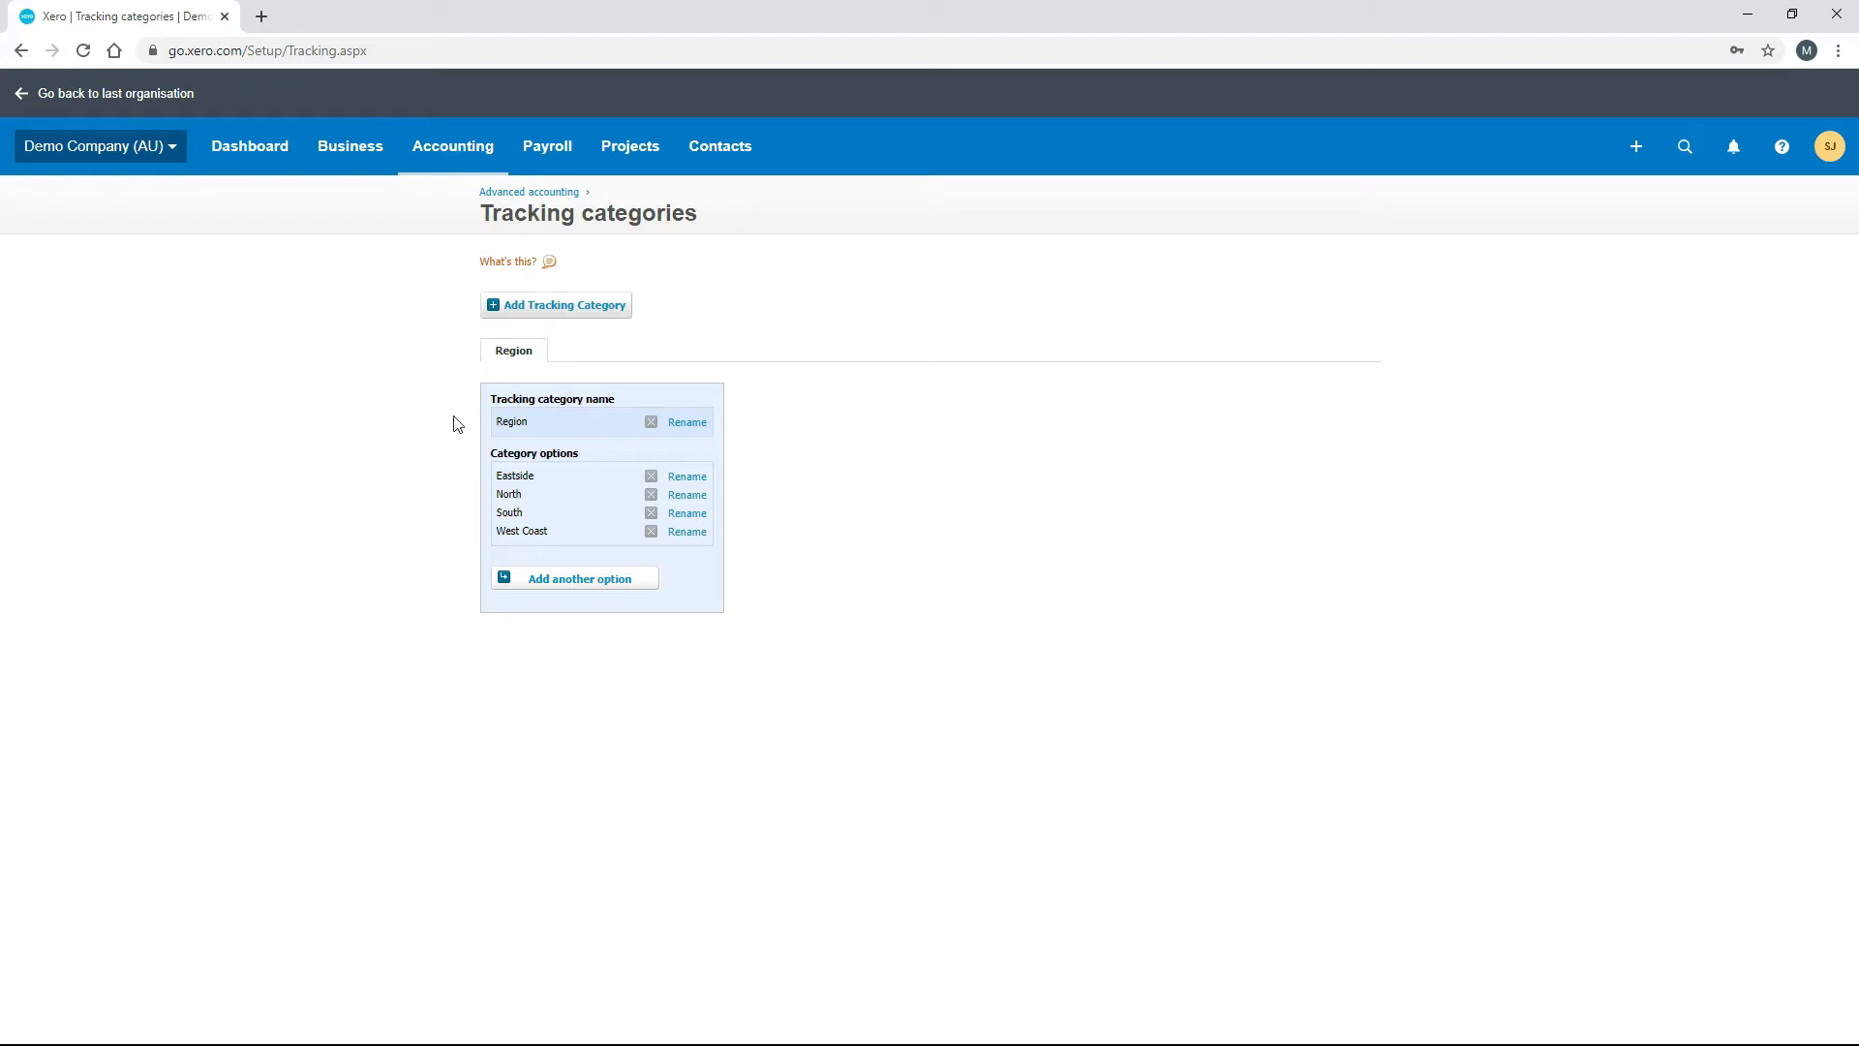
mouse_move(519, 372)
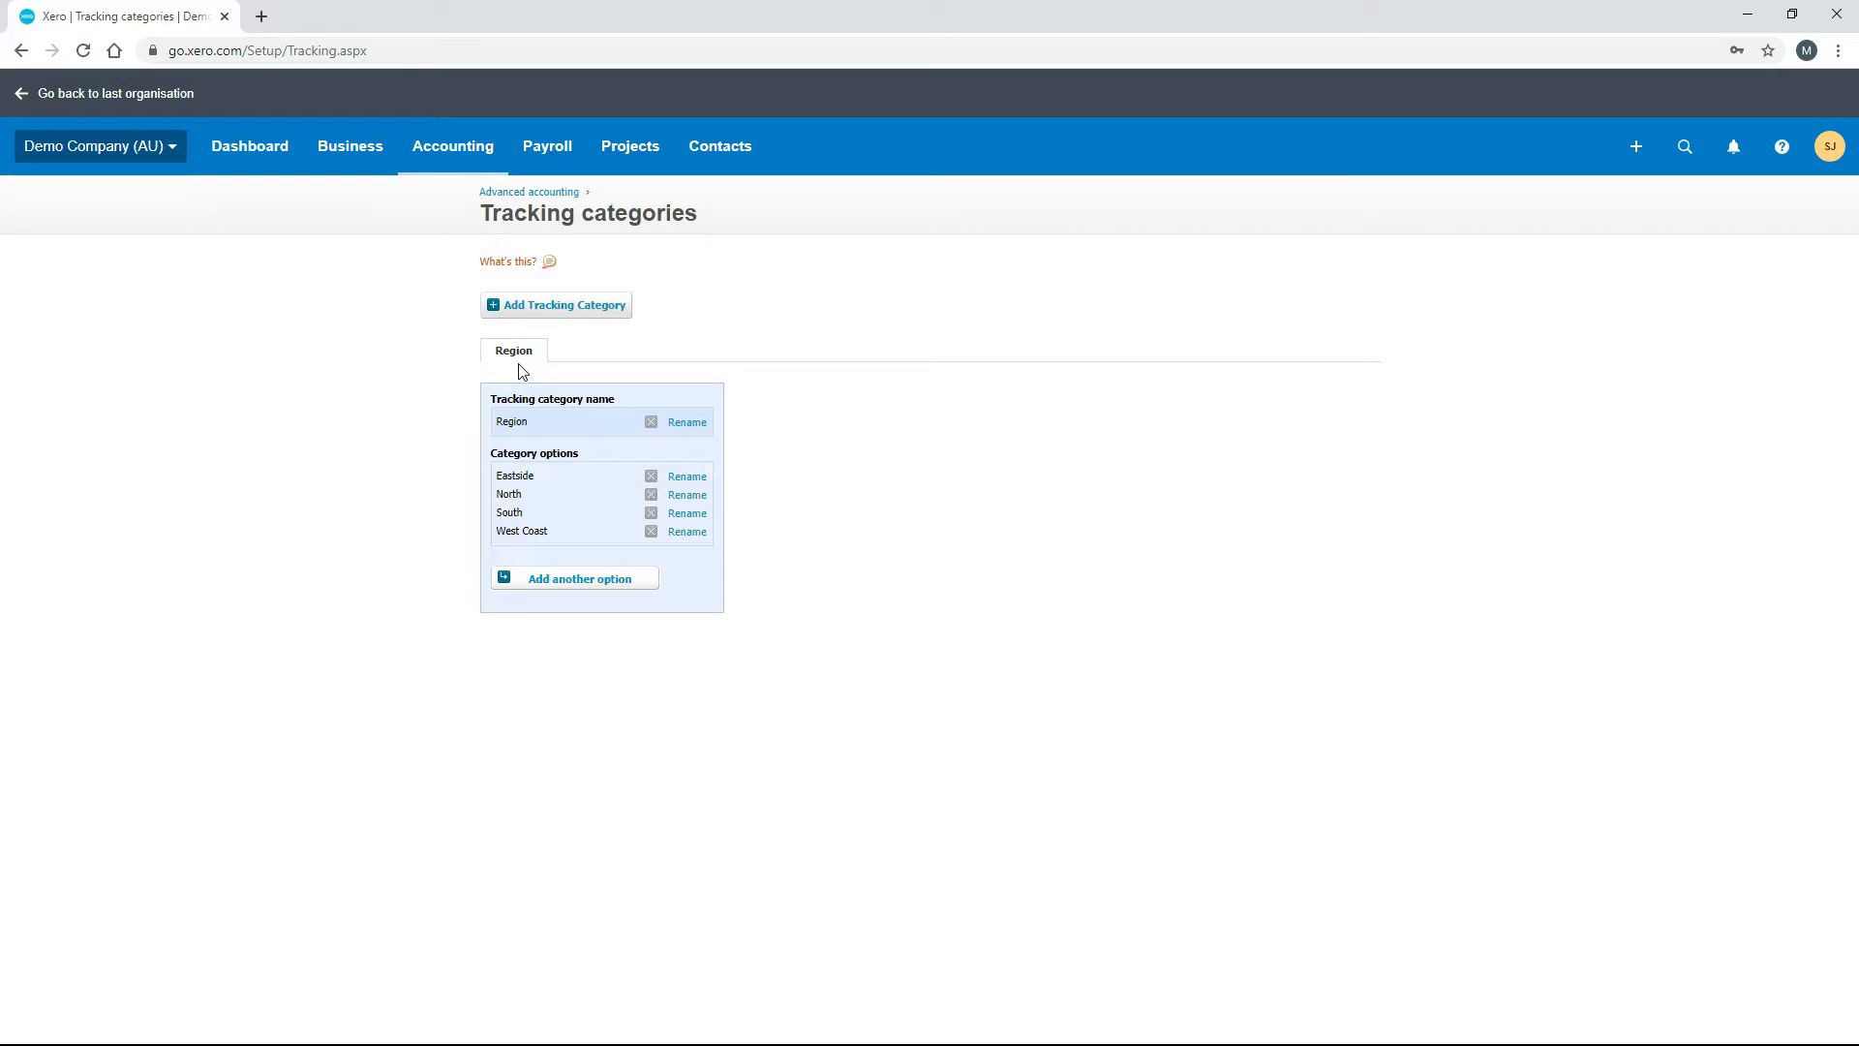
mouse_move(536, 438)
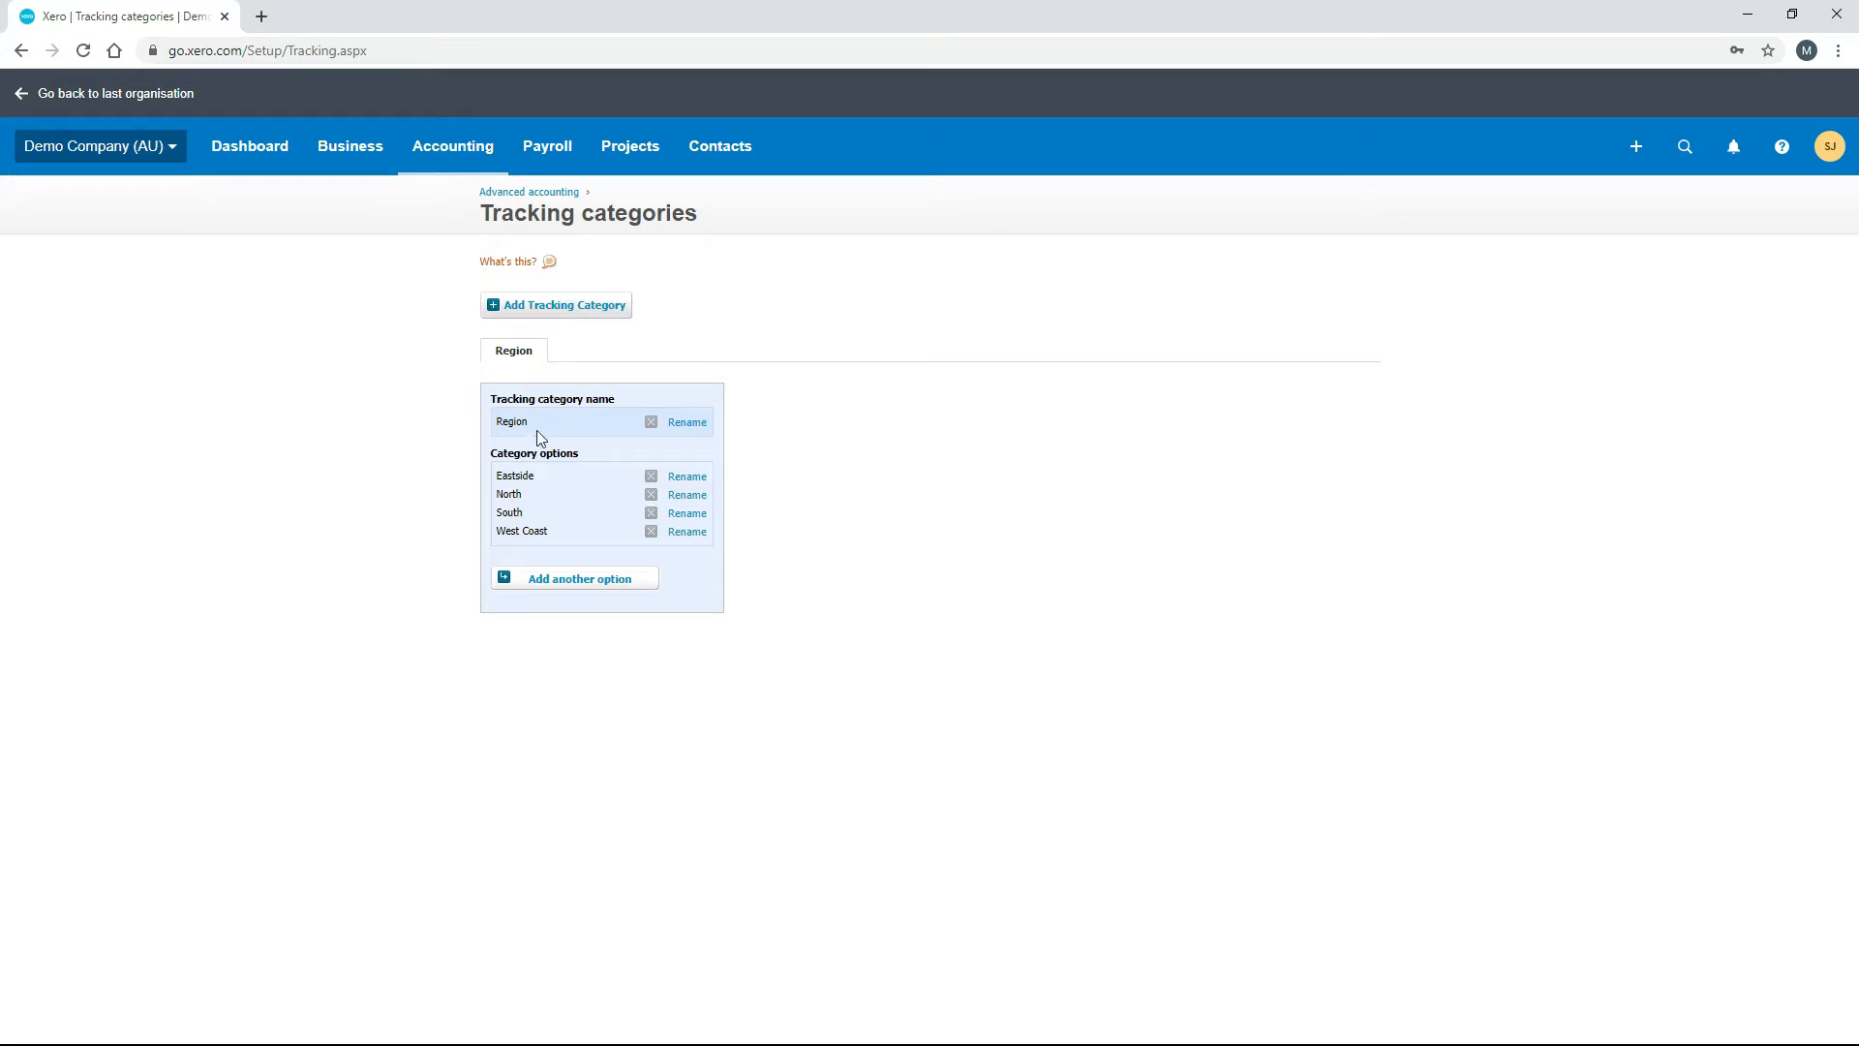
mouse_move(600, 415)
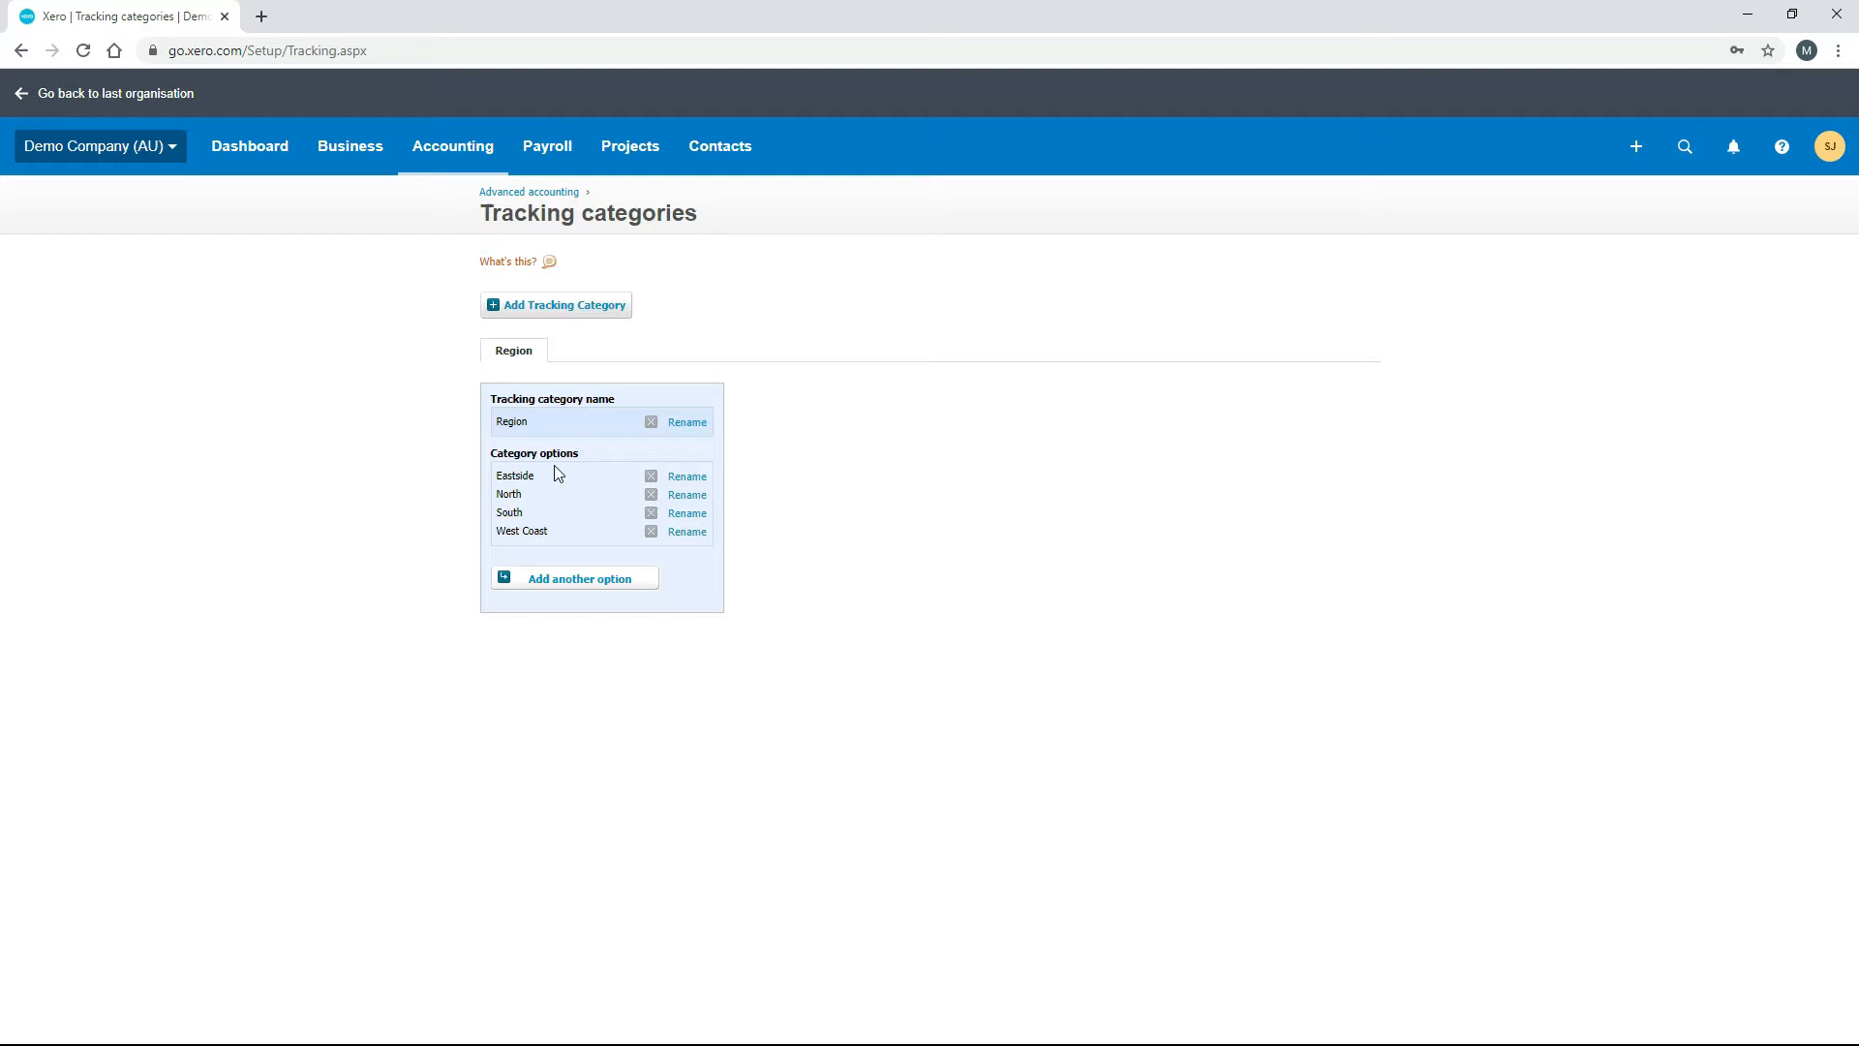
mouse_move(561, 492)
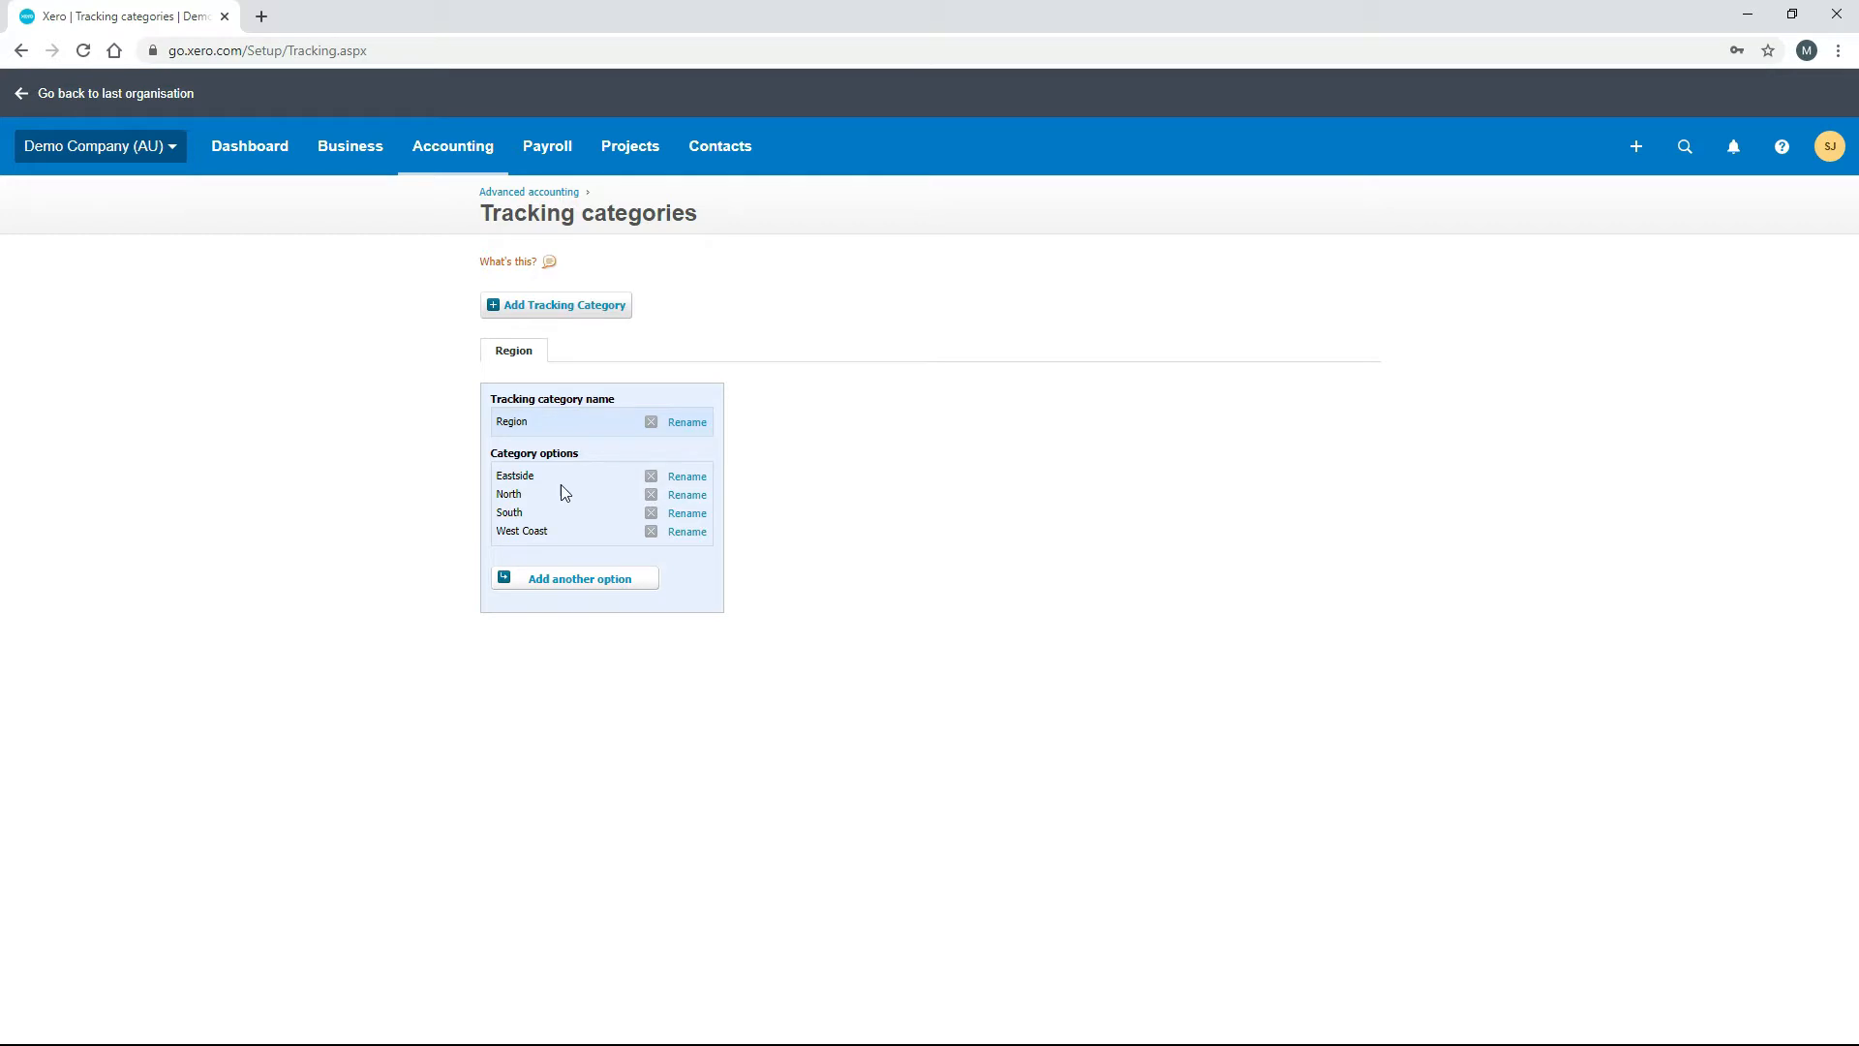
mouse_move(604, 479)
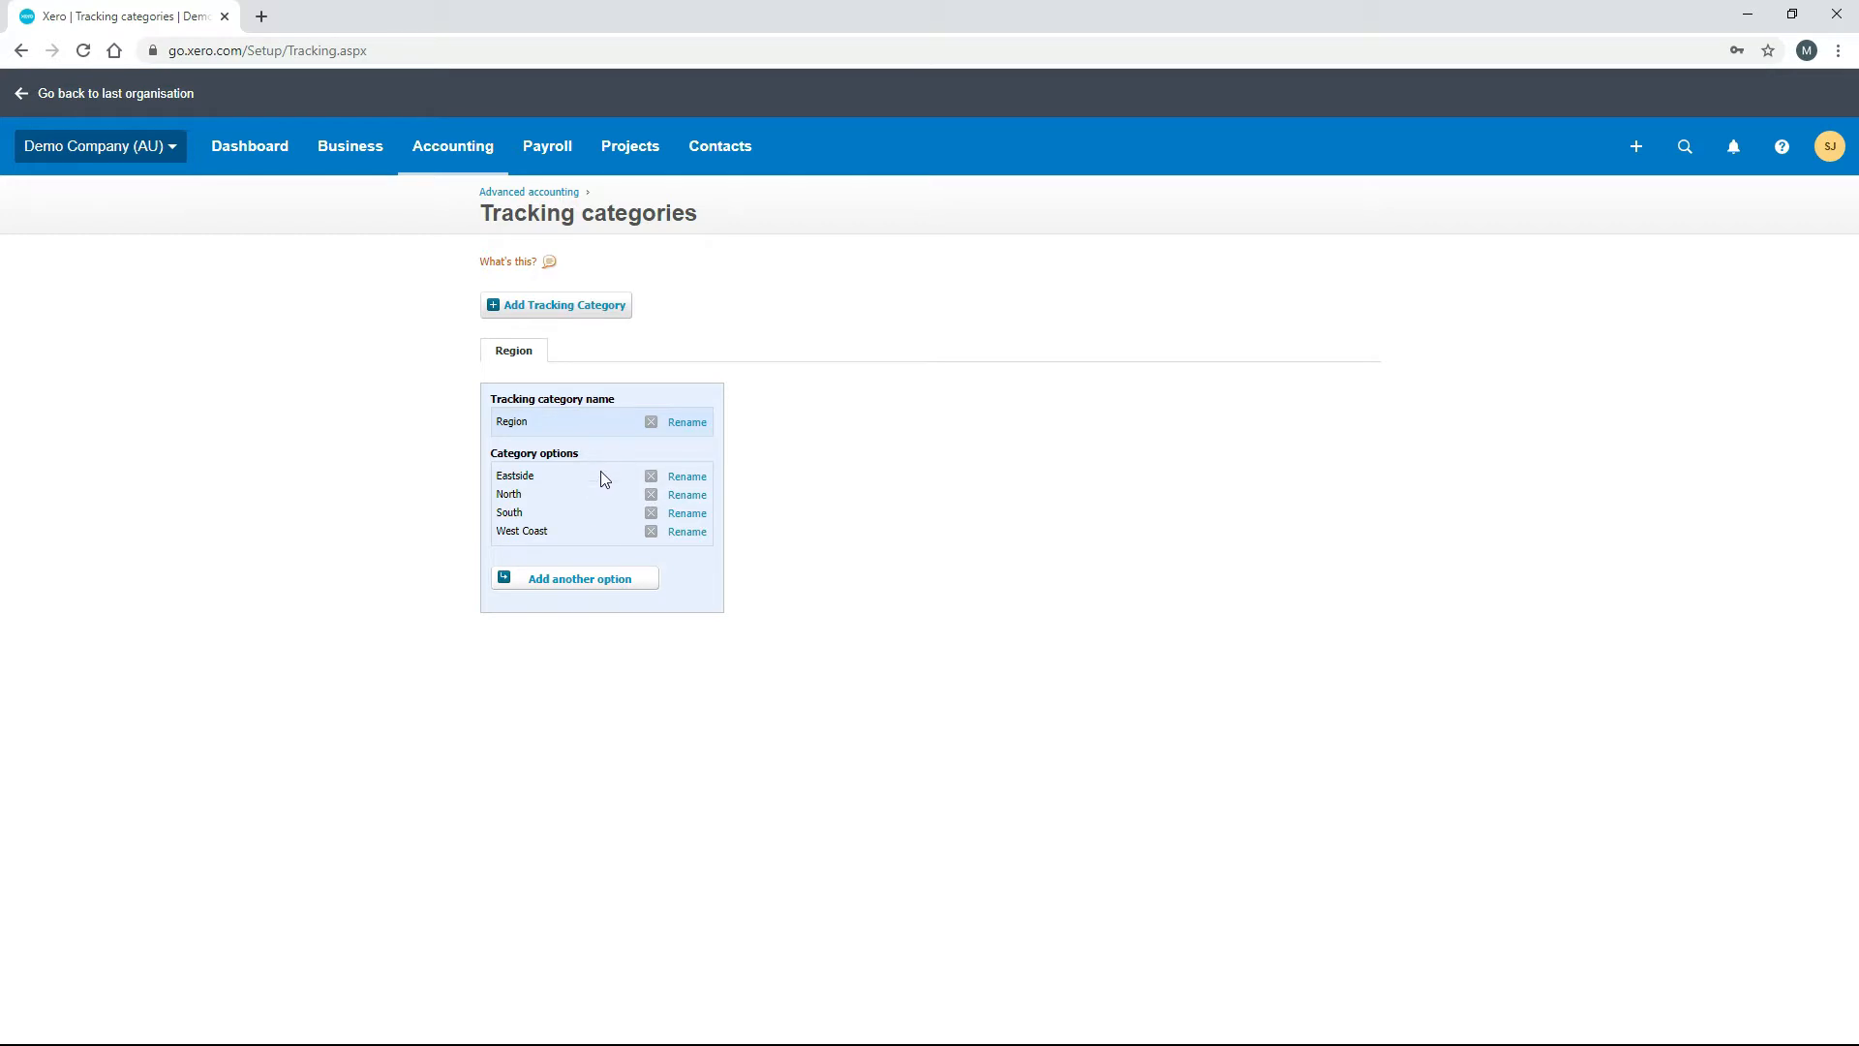
mouse_move(527, 475)
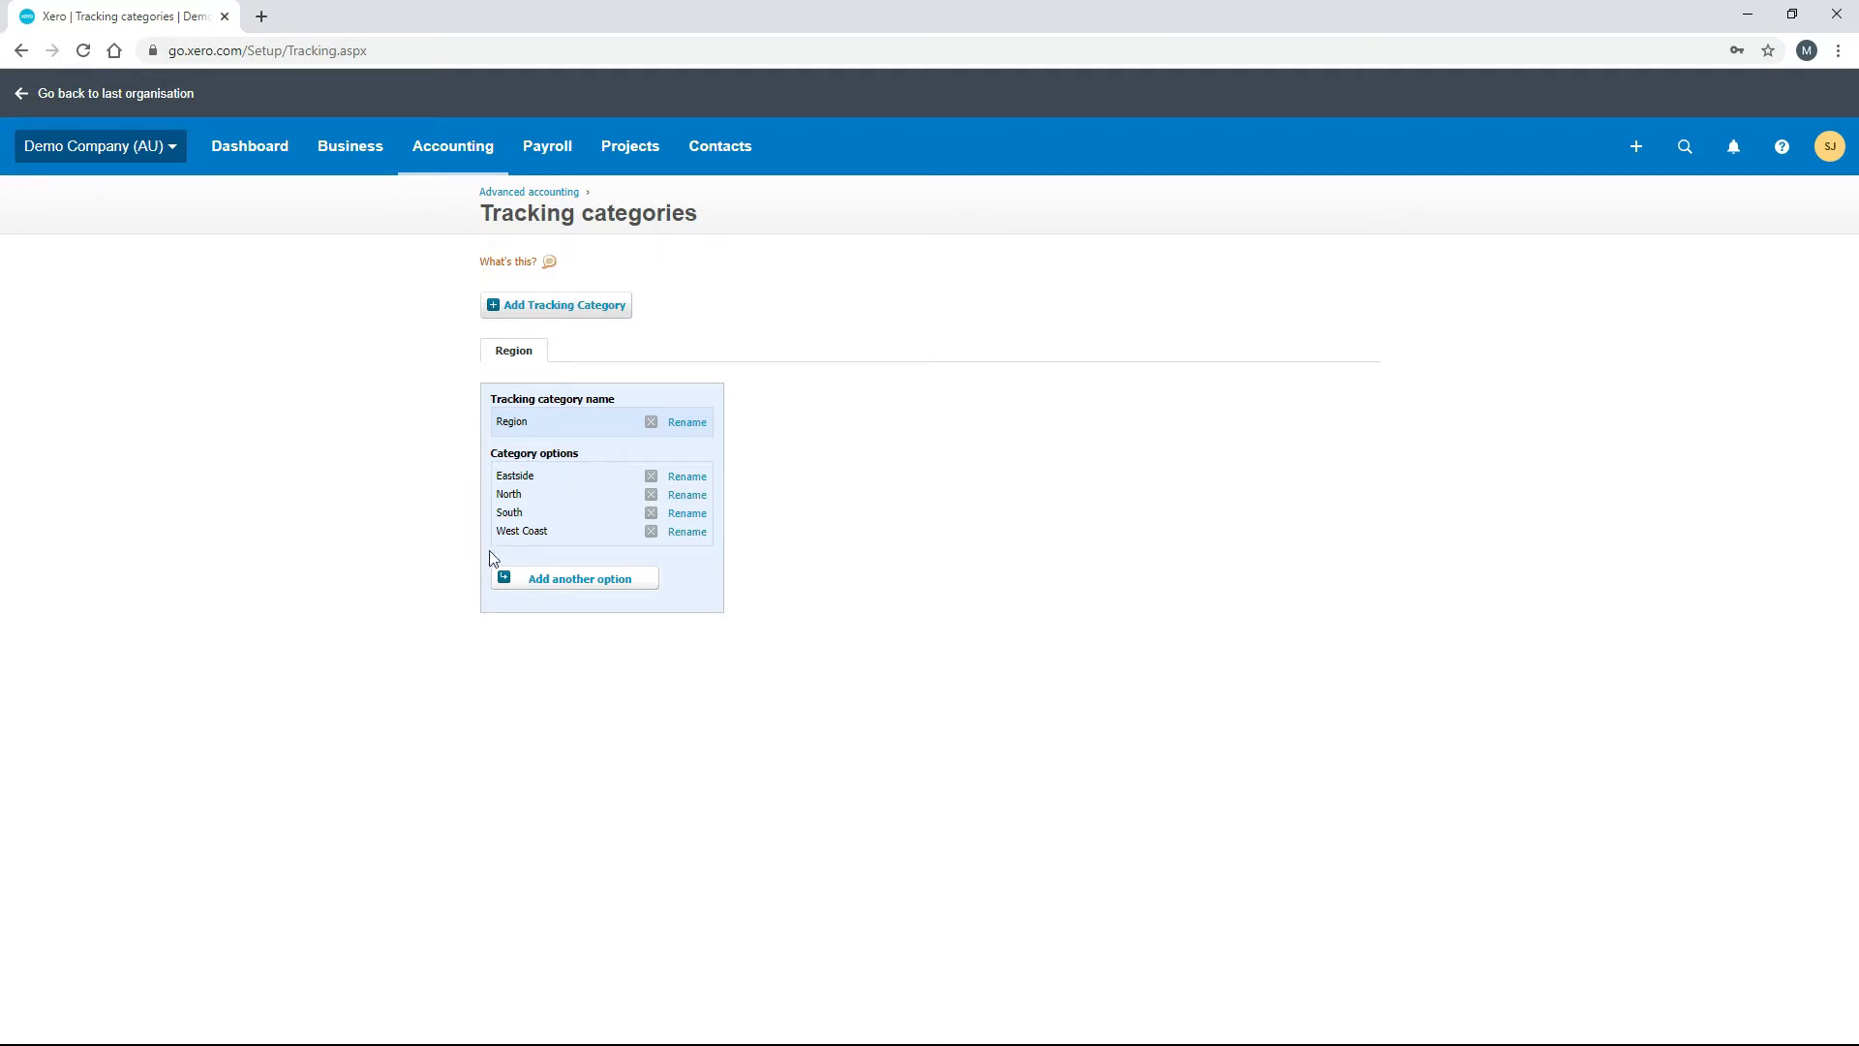
mouse_move(554, 558)
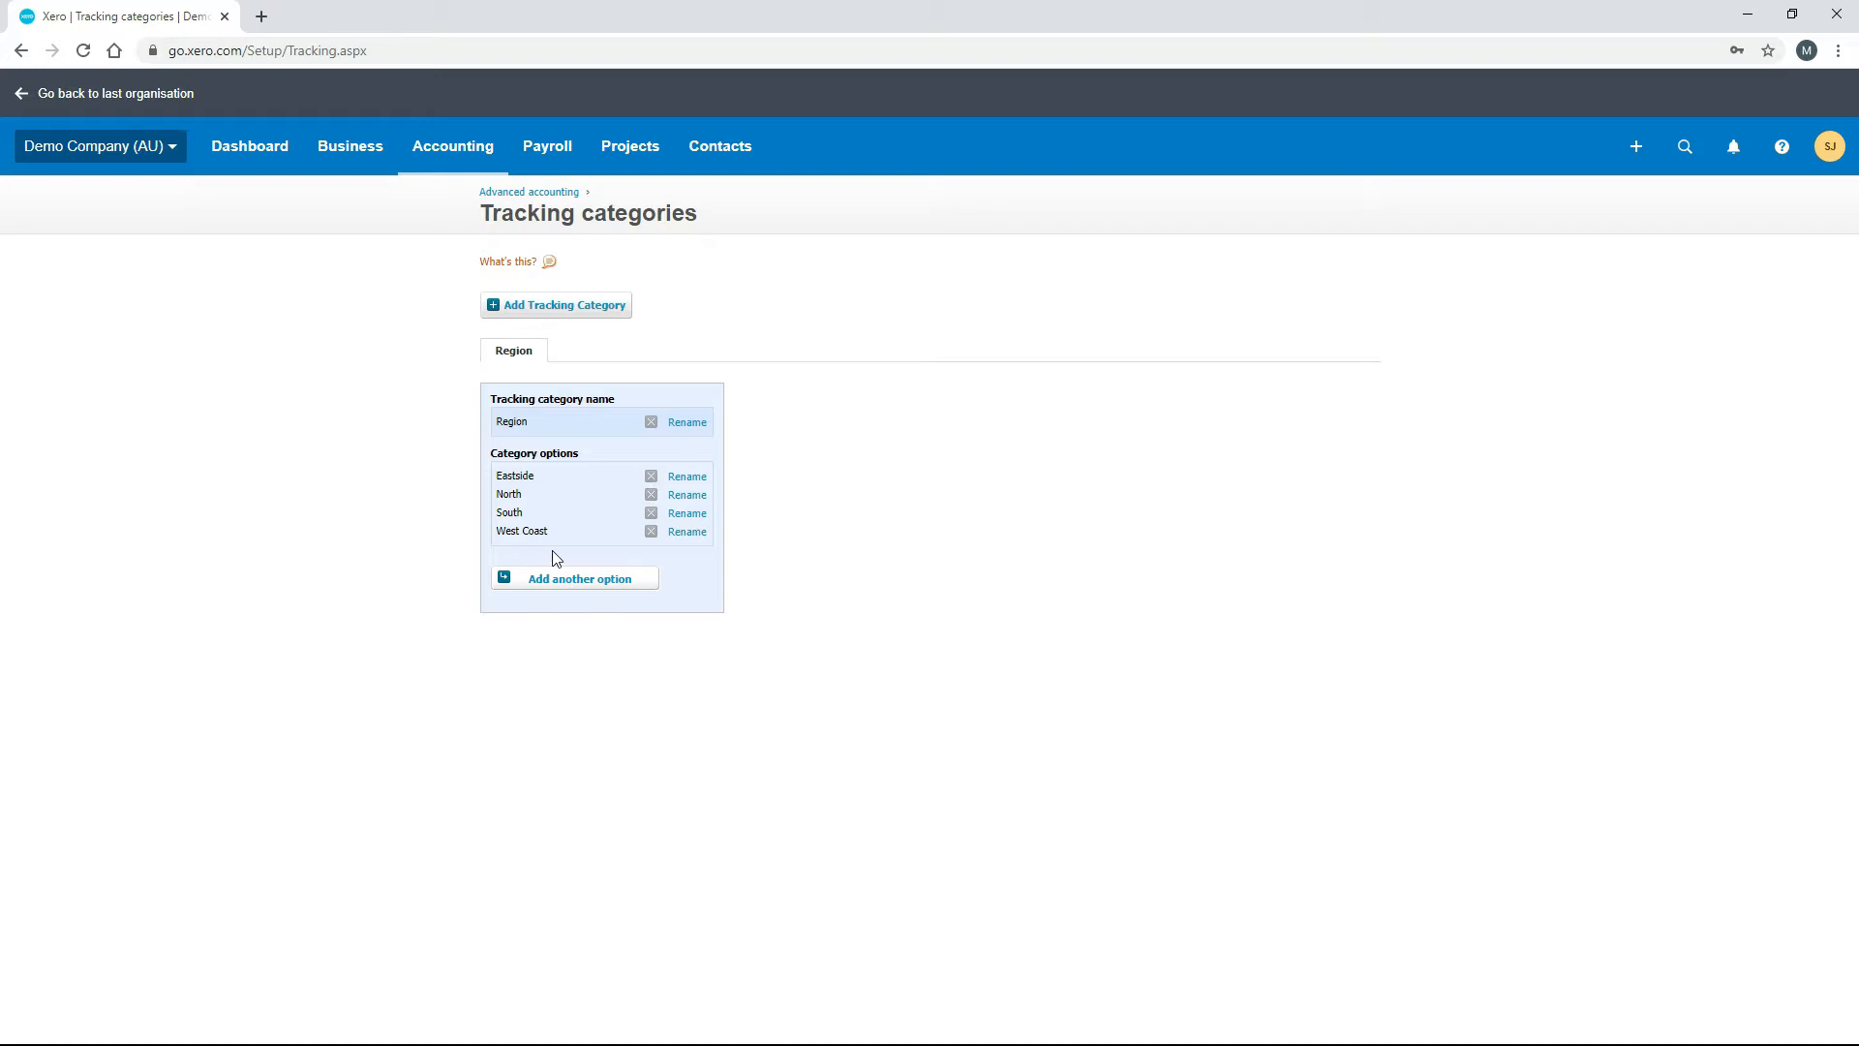
mouse_move(581, 587)
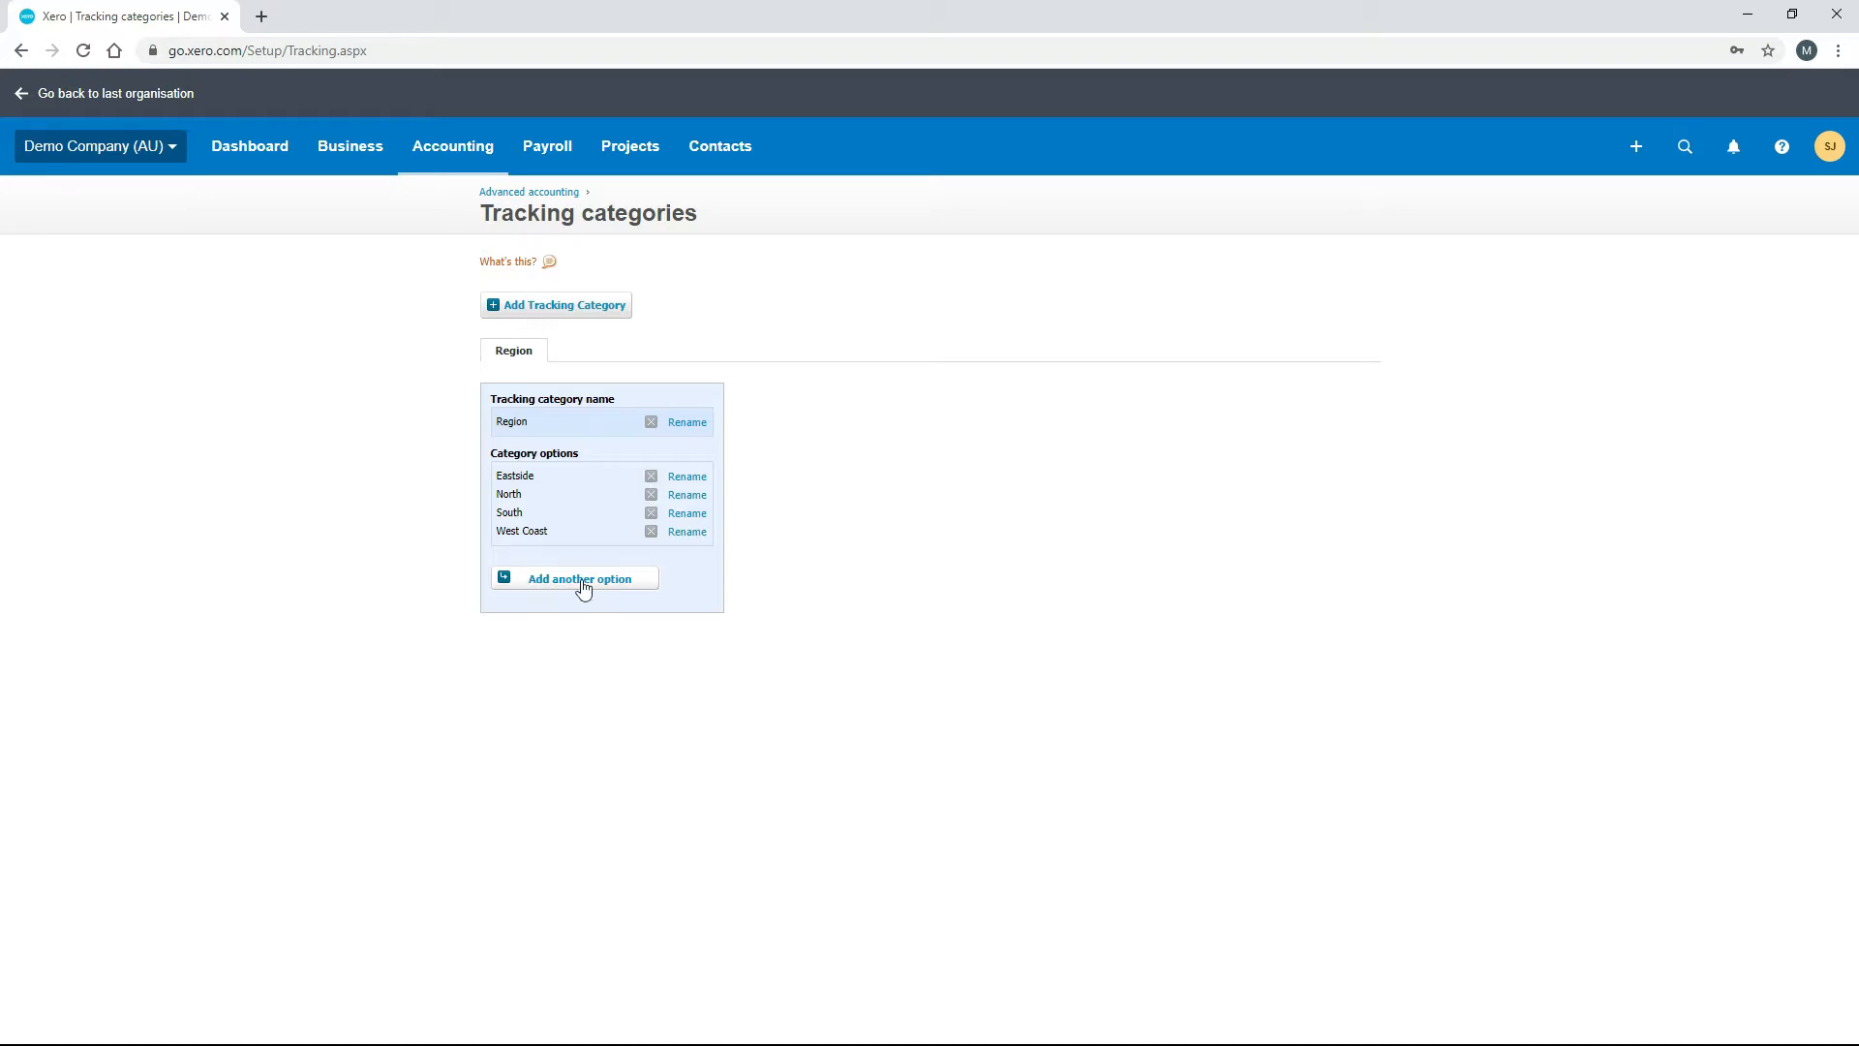
Add and save a new Region option named Central.
left_click(579, 579)
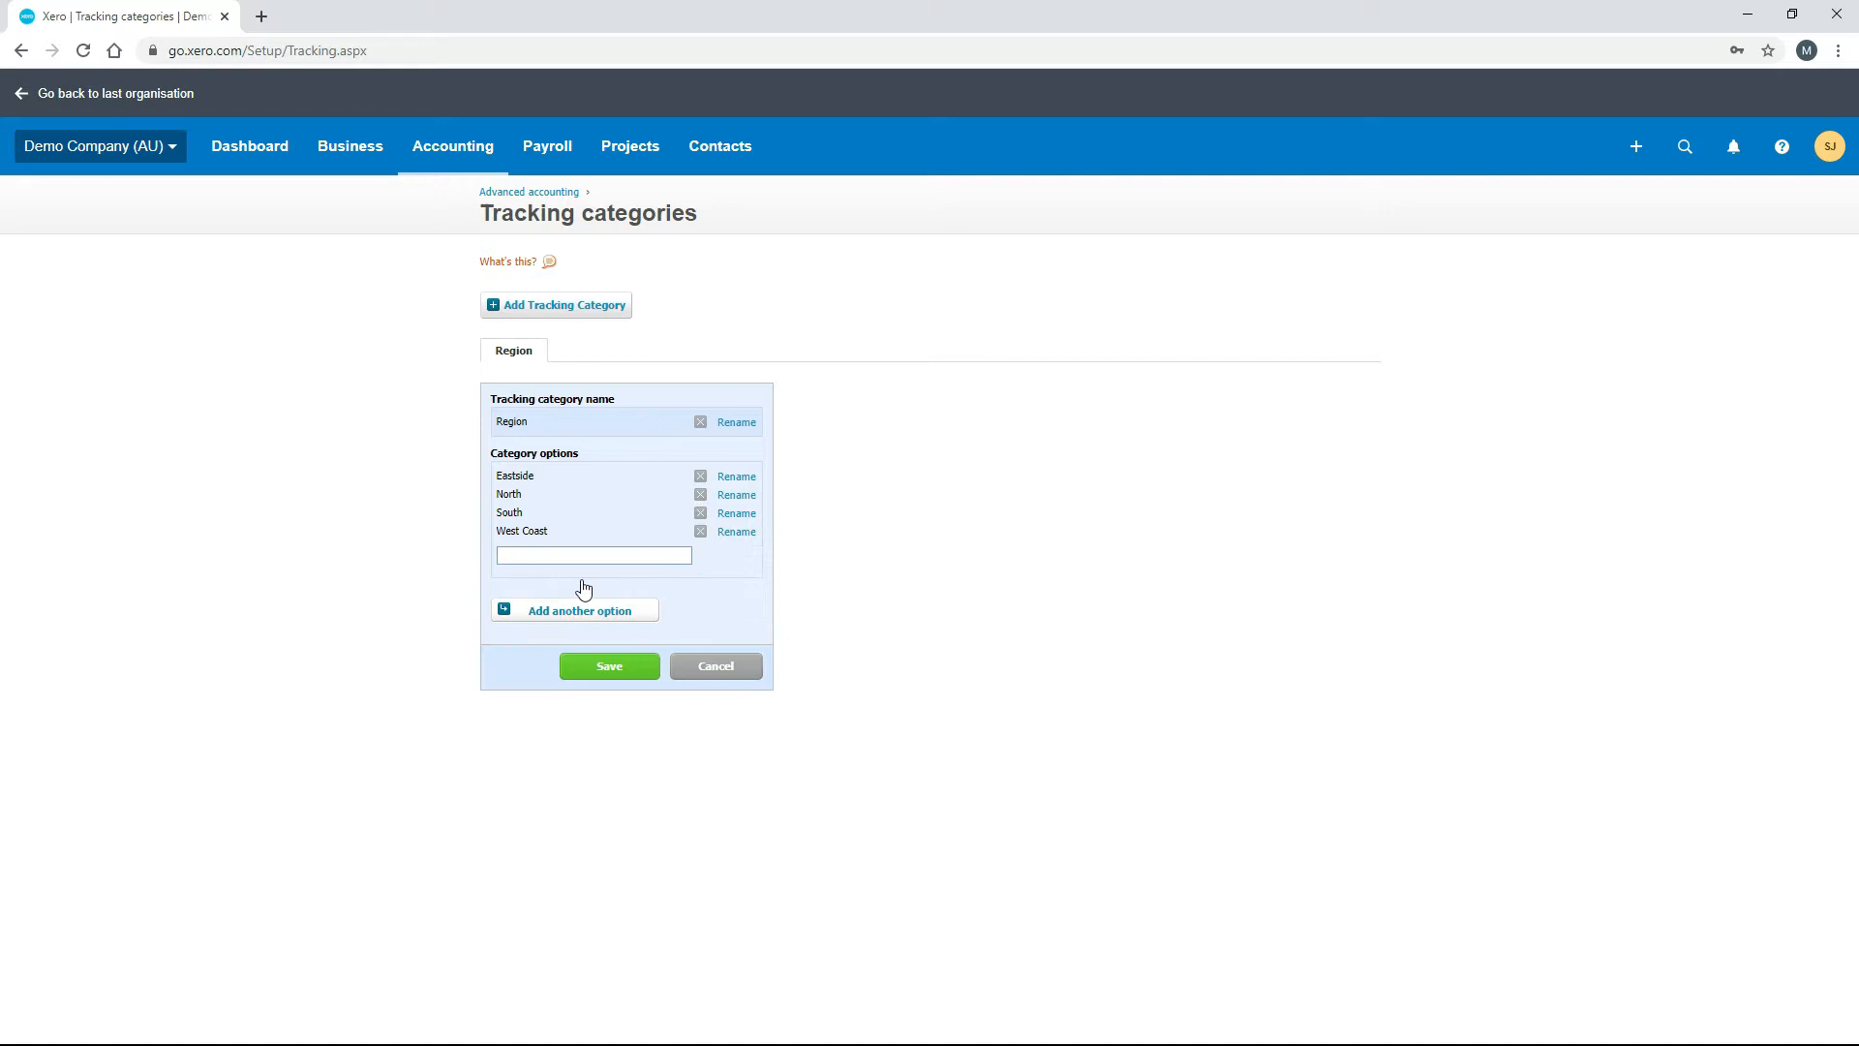
type("Central")
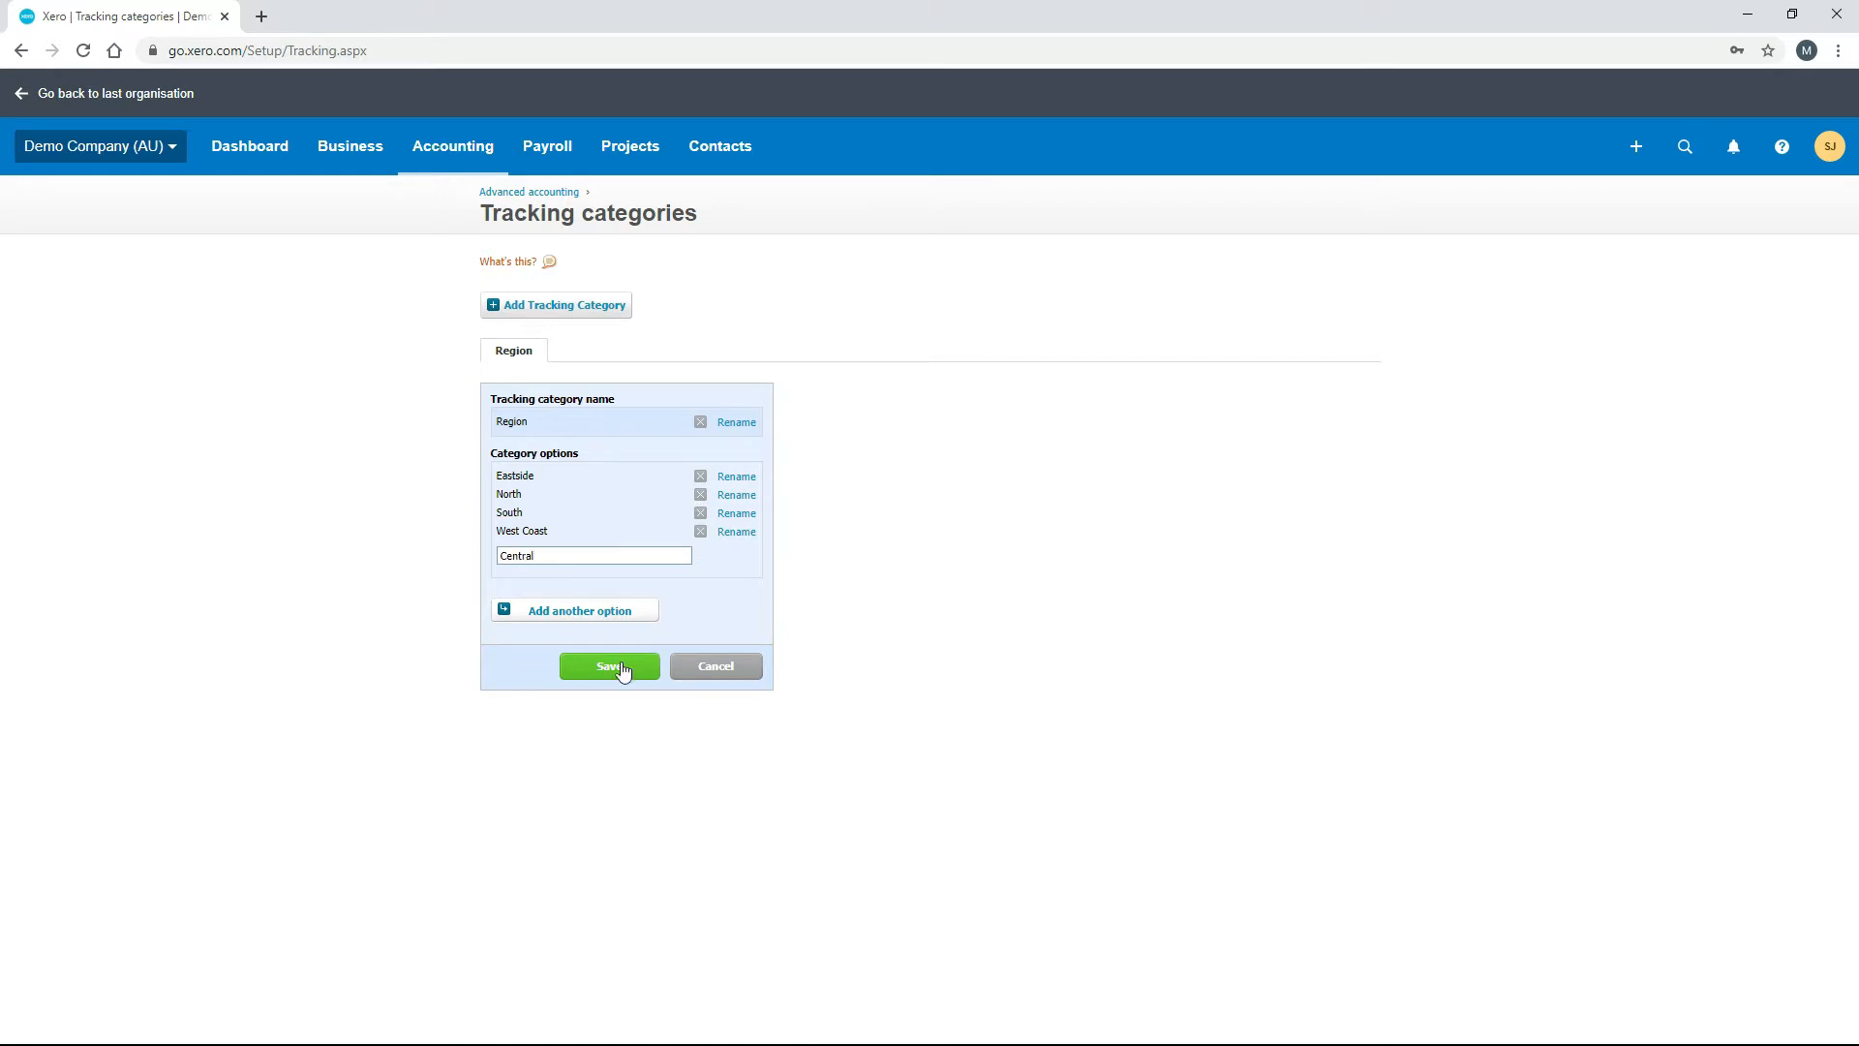
left_click(608, 664)
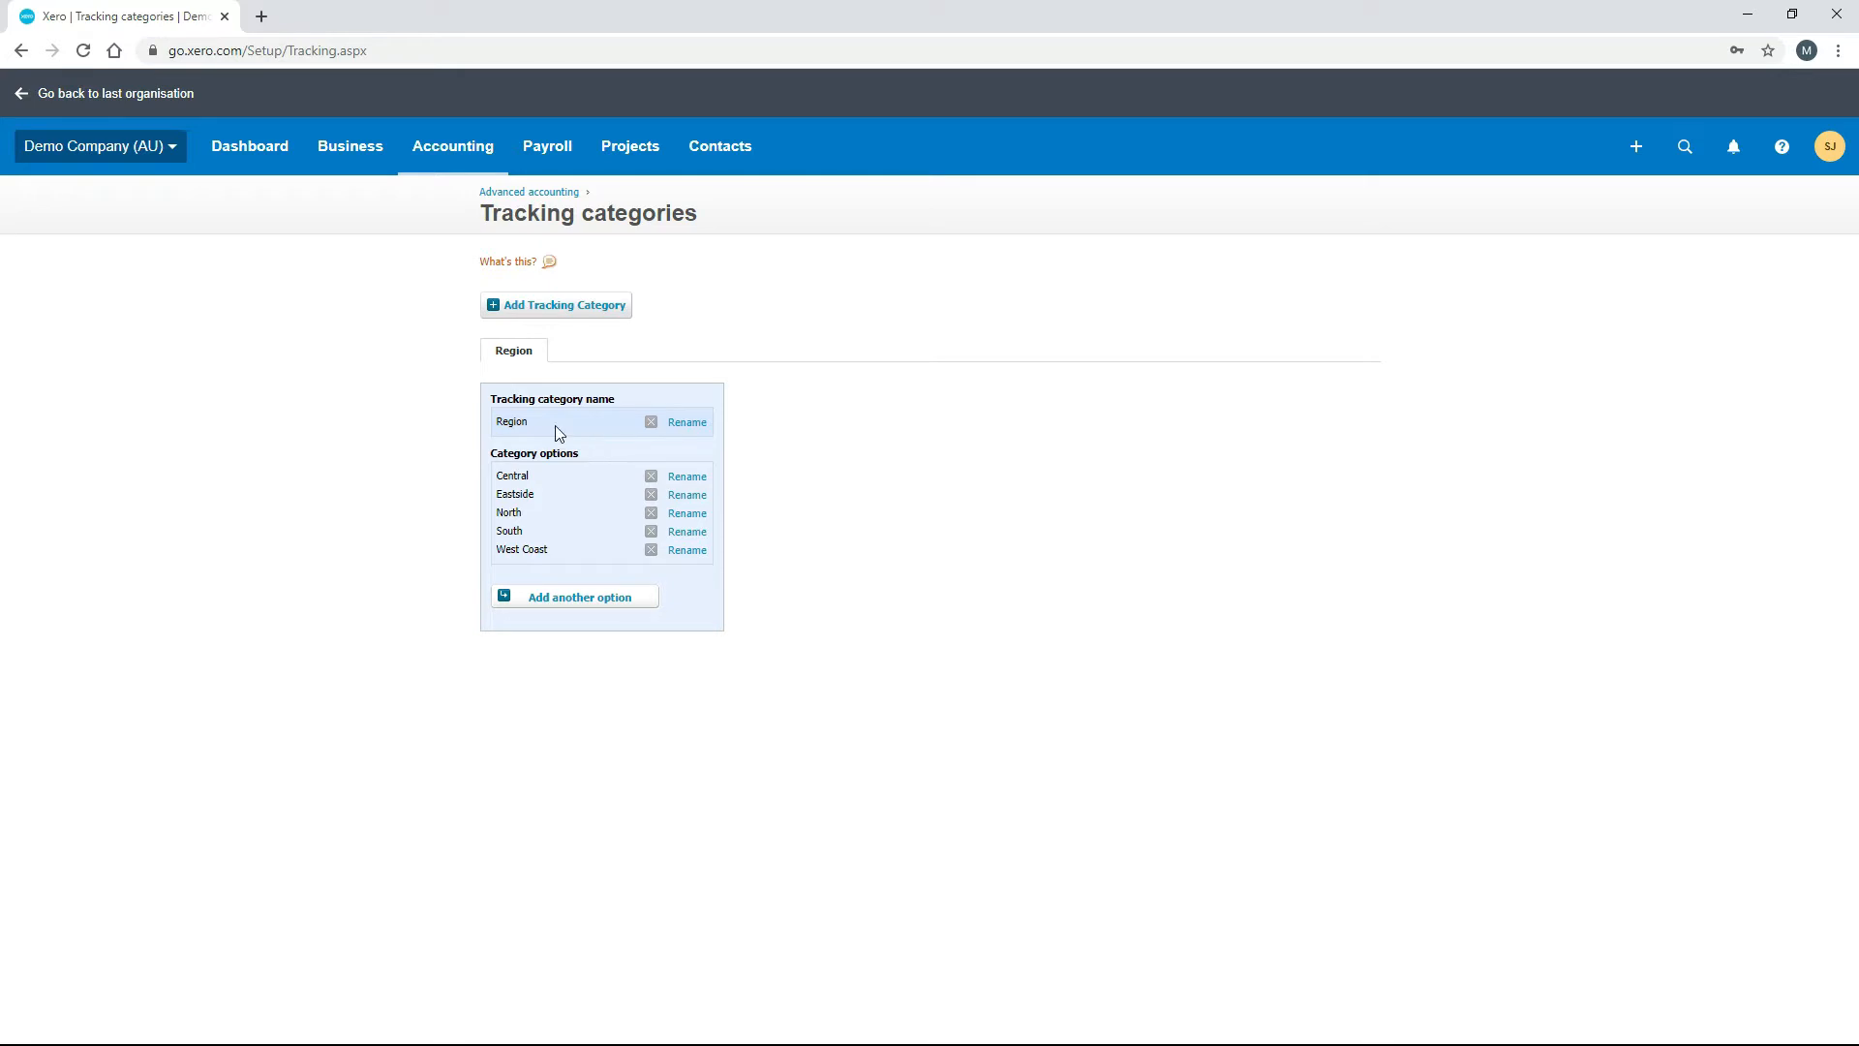
mouse_move(614, 432)
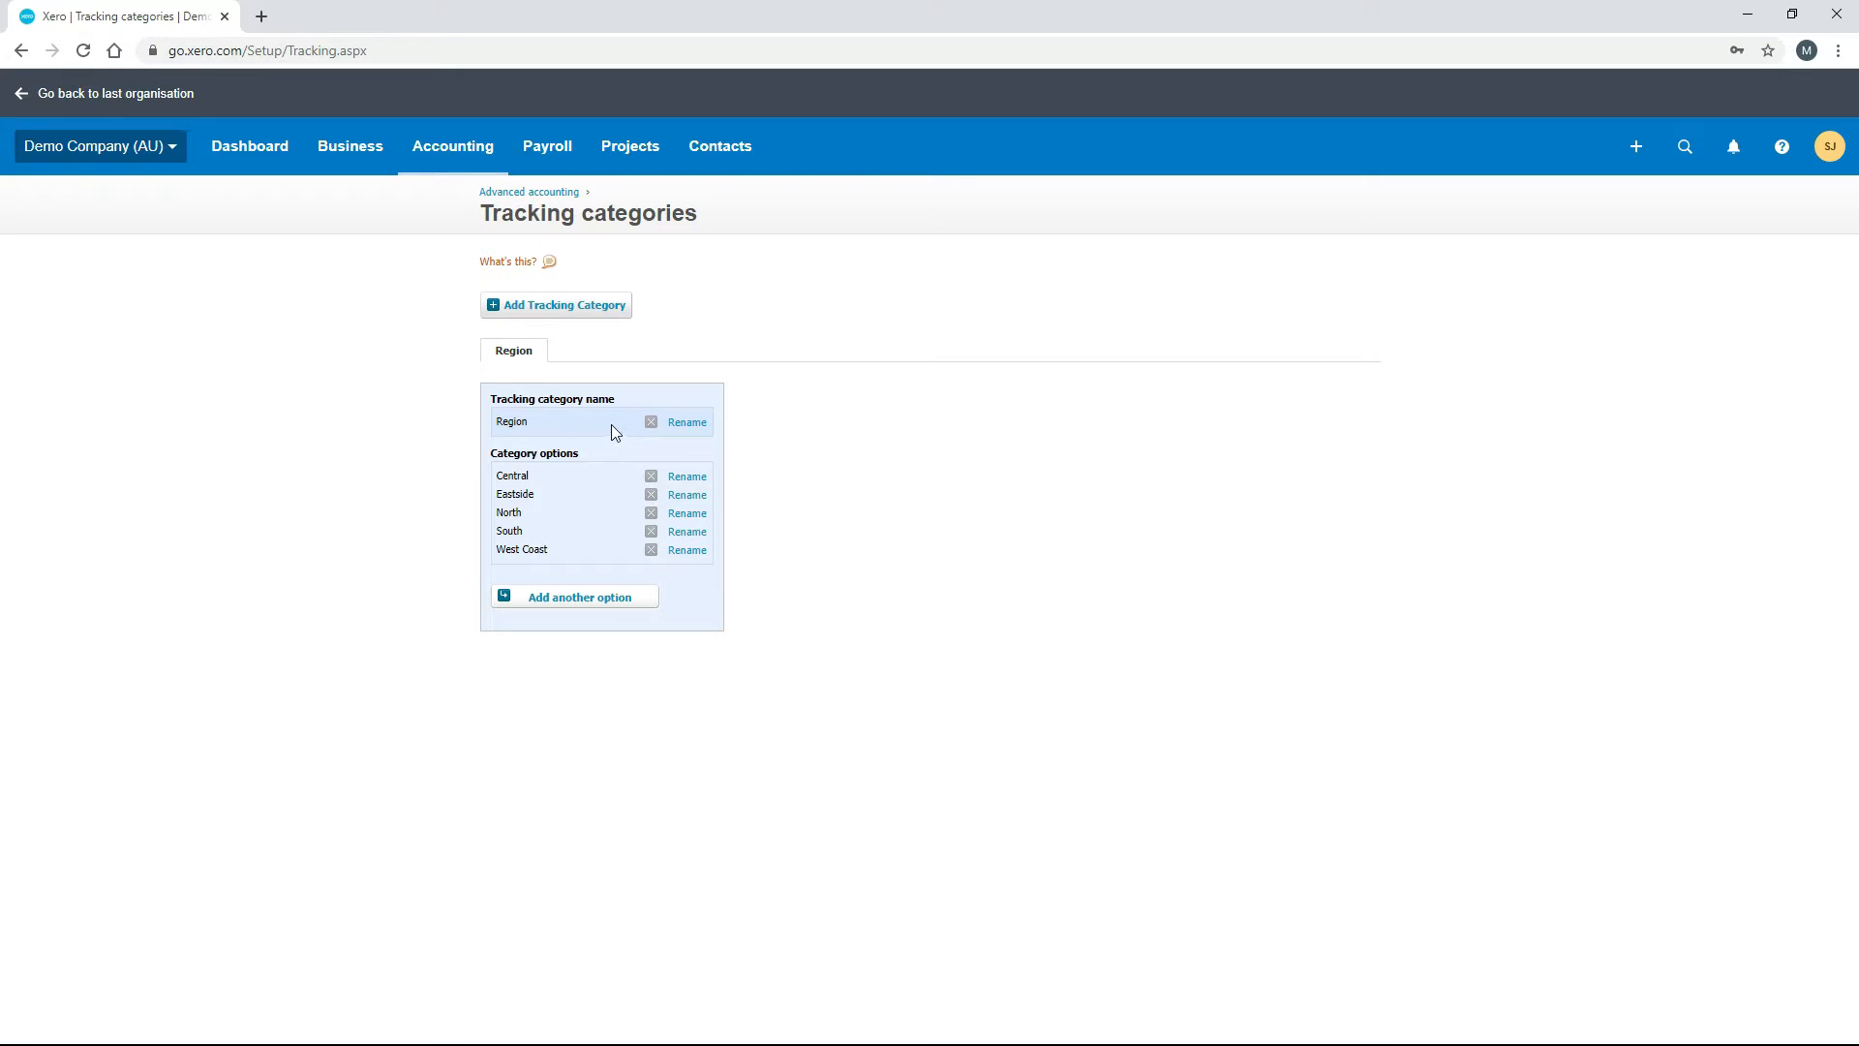
mouse_move(643, 447)
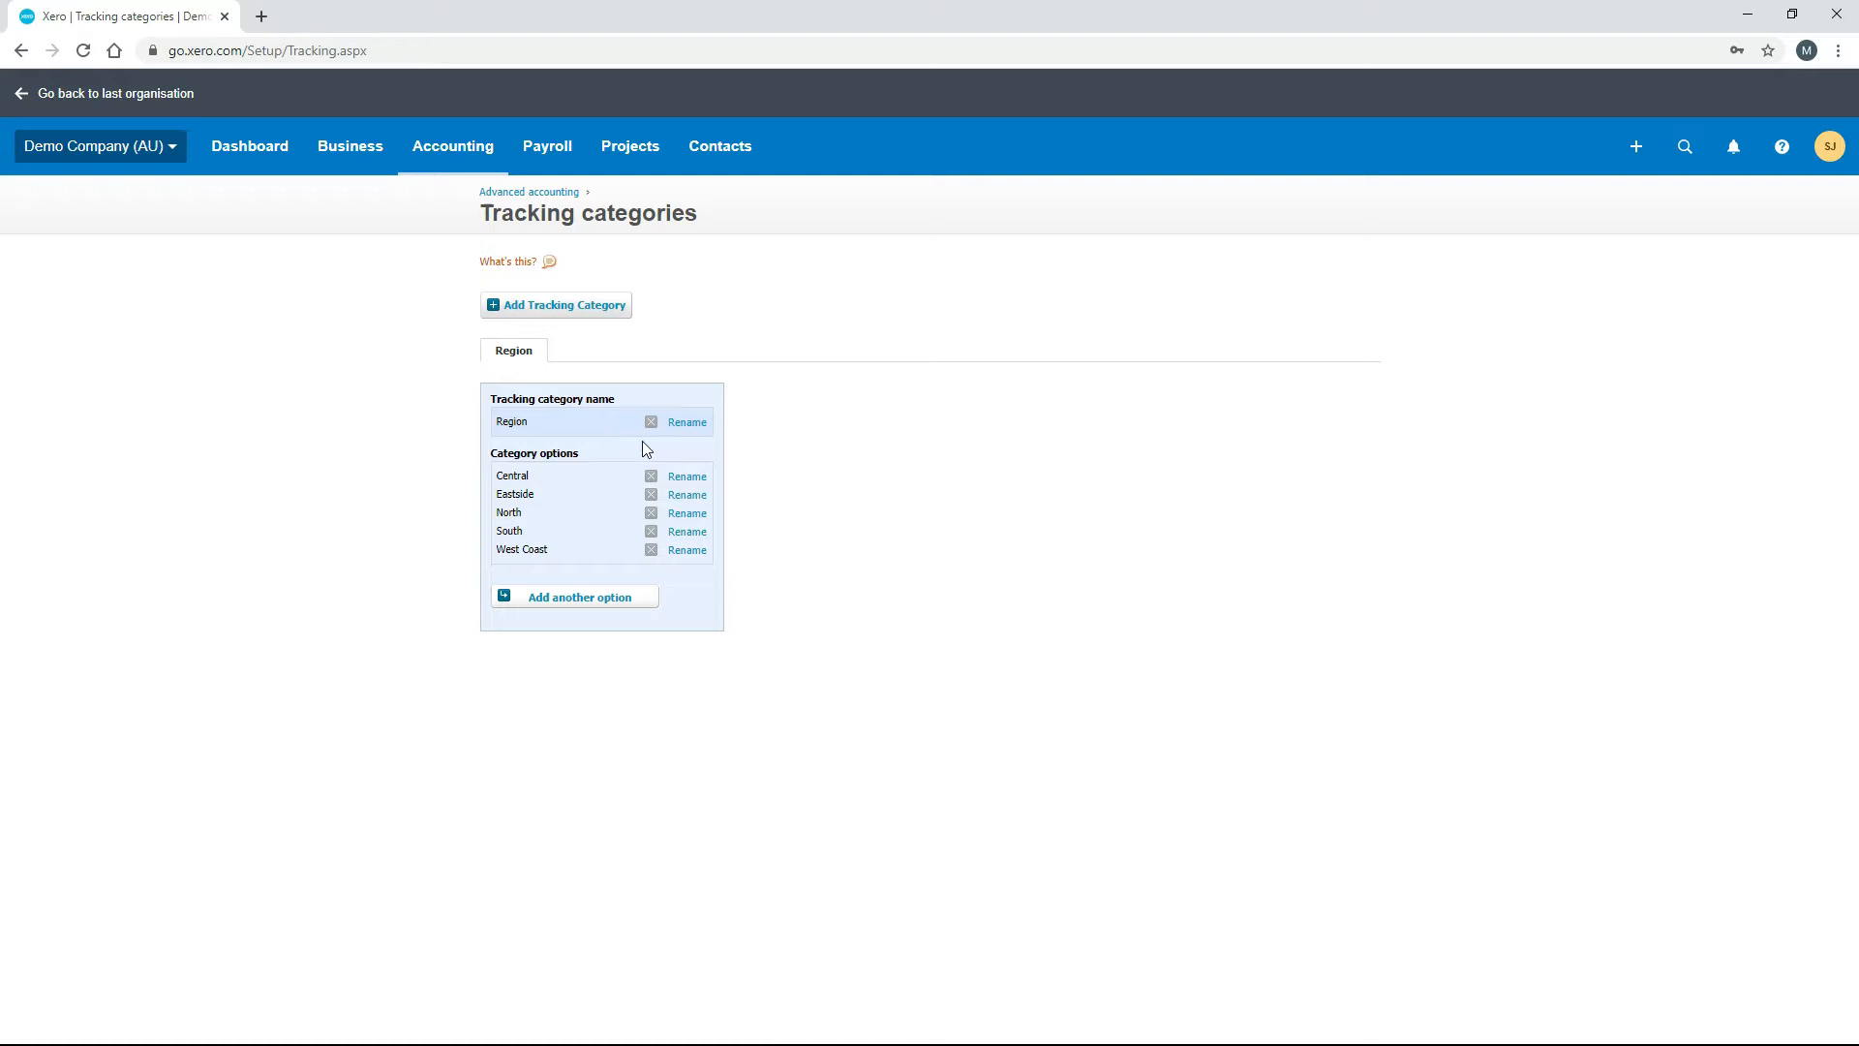
mouse_move(650, 422)
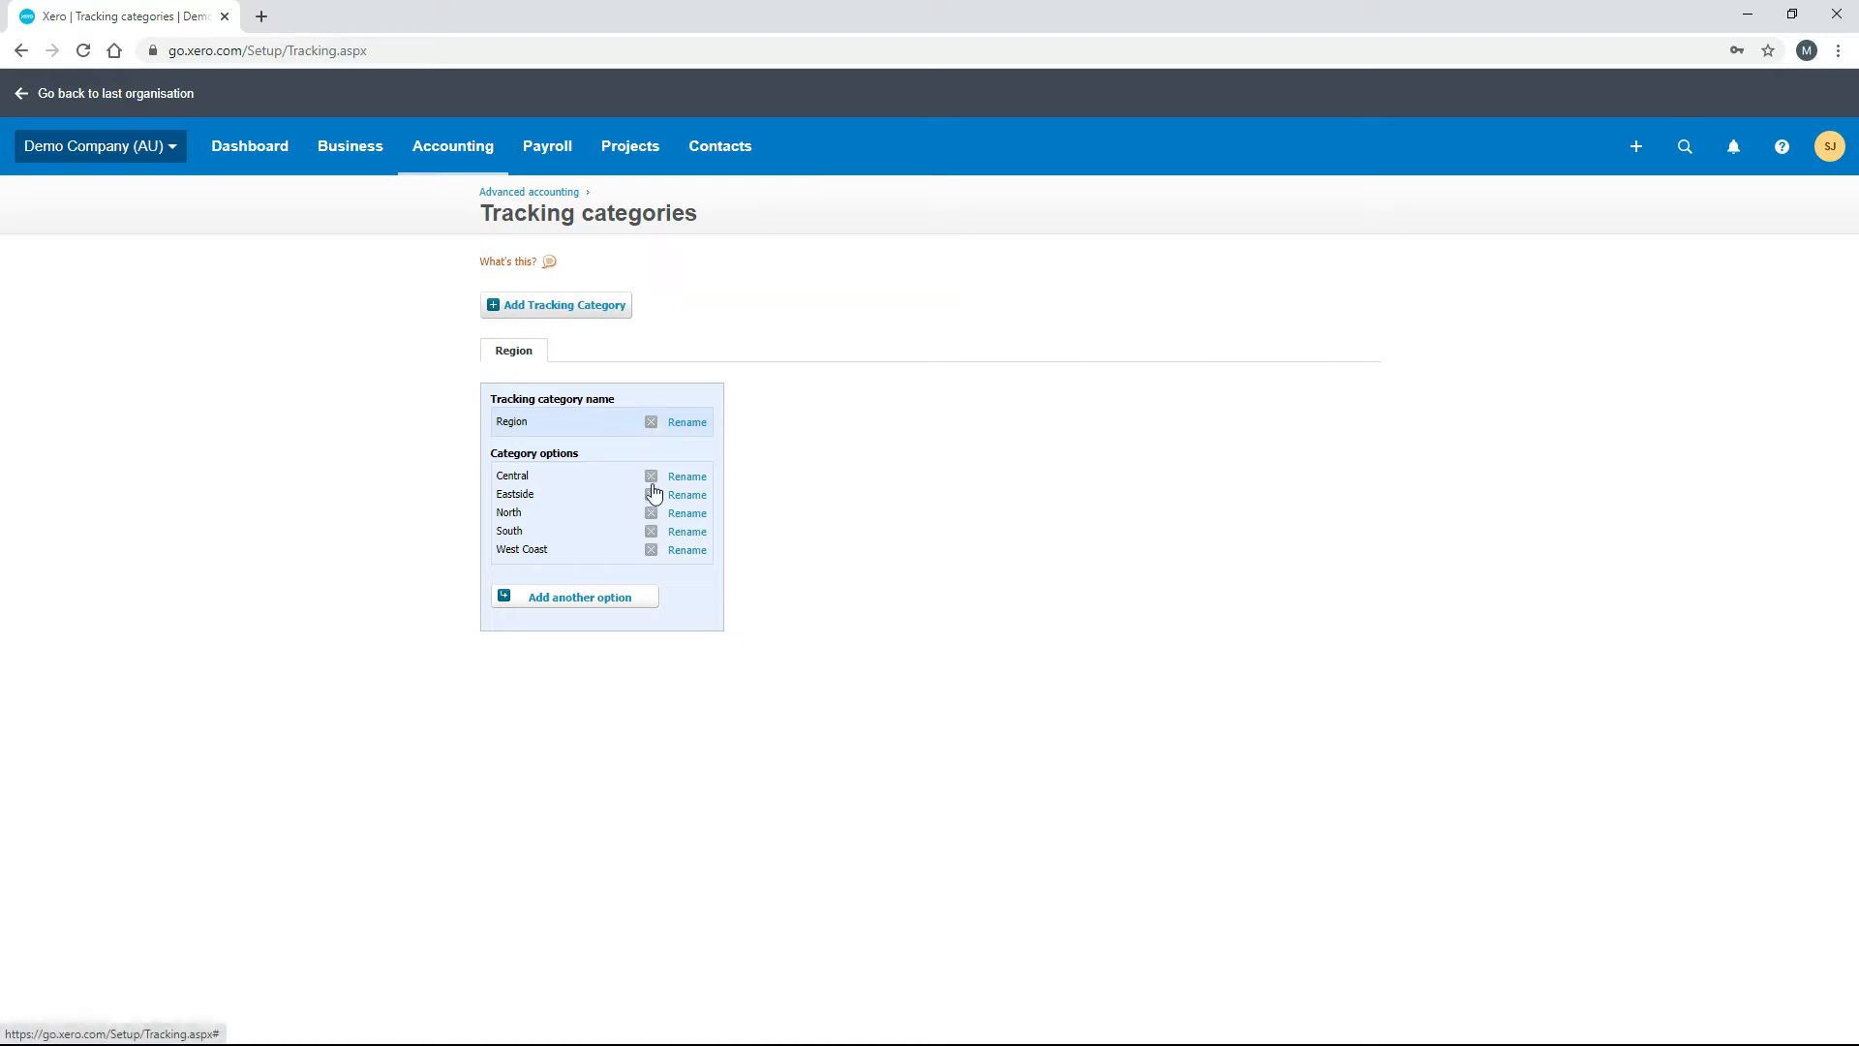
mouse_move(685, 422)
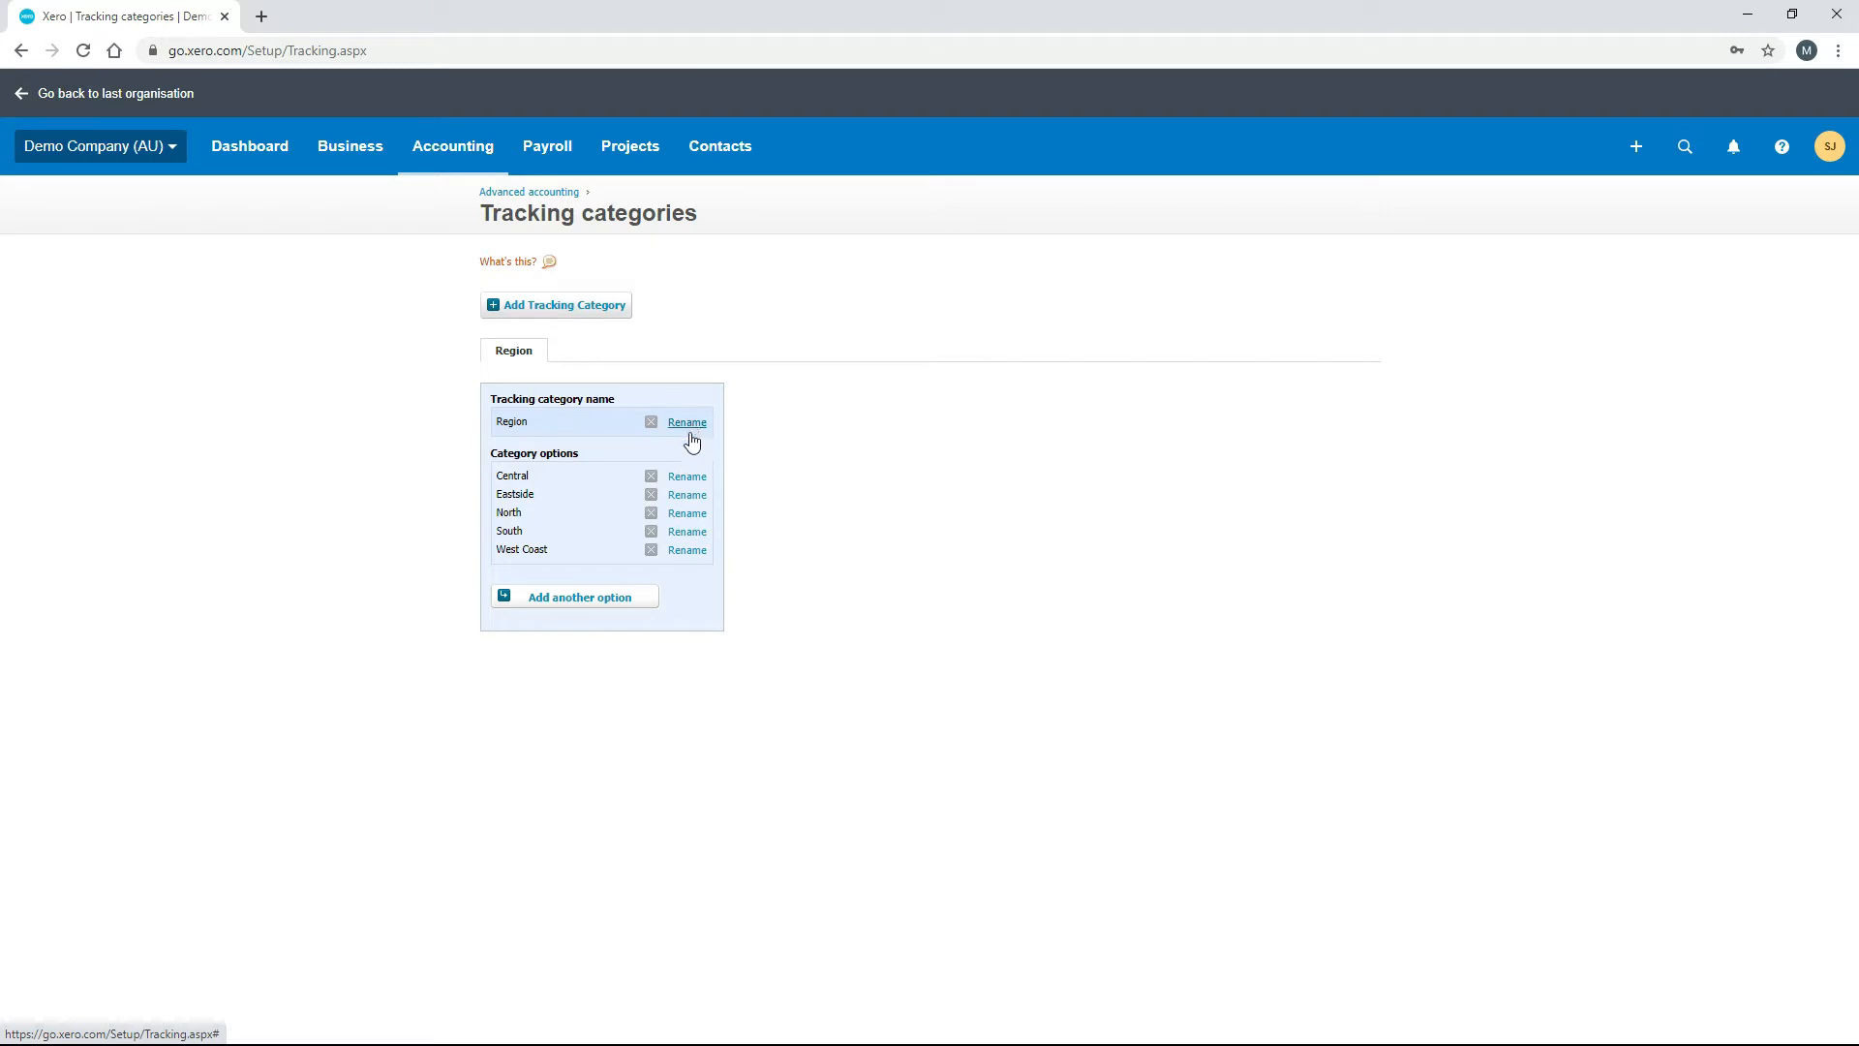
mouse_move(689, 546)
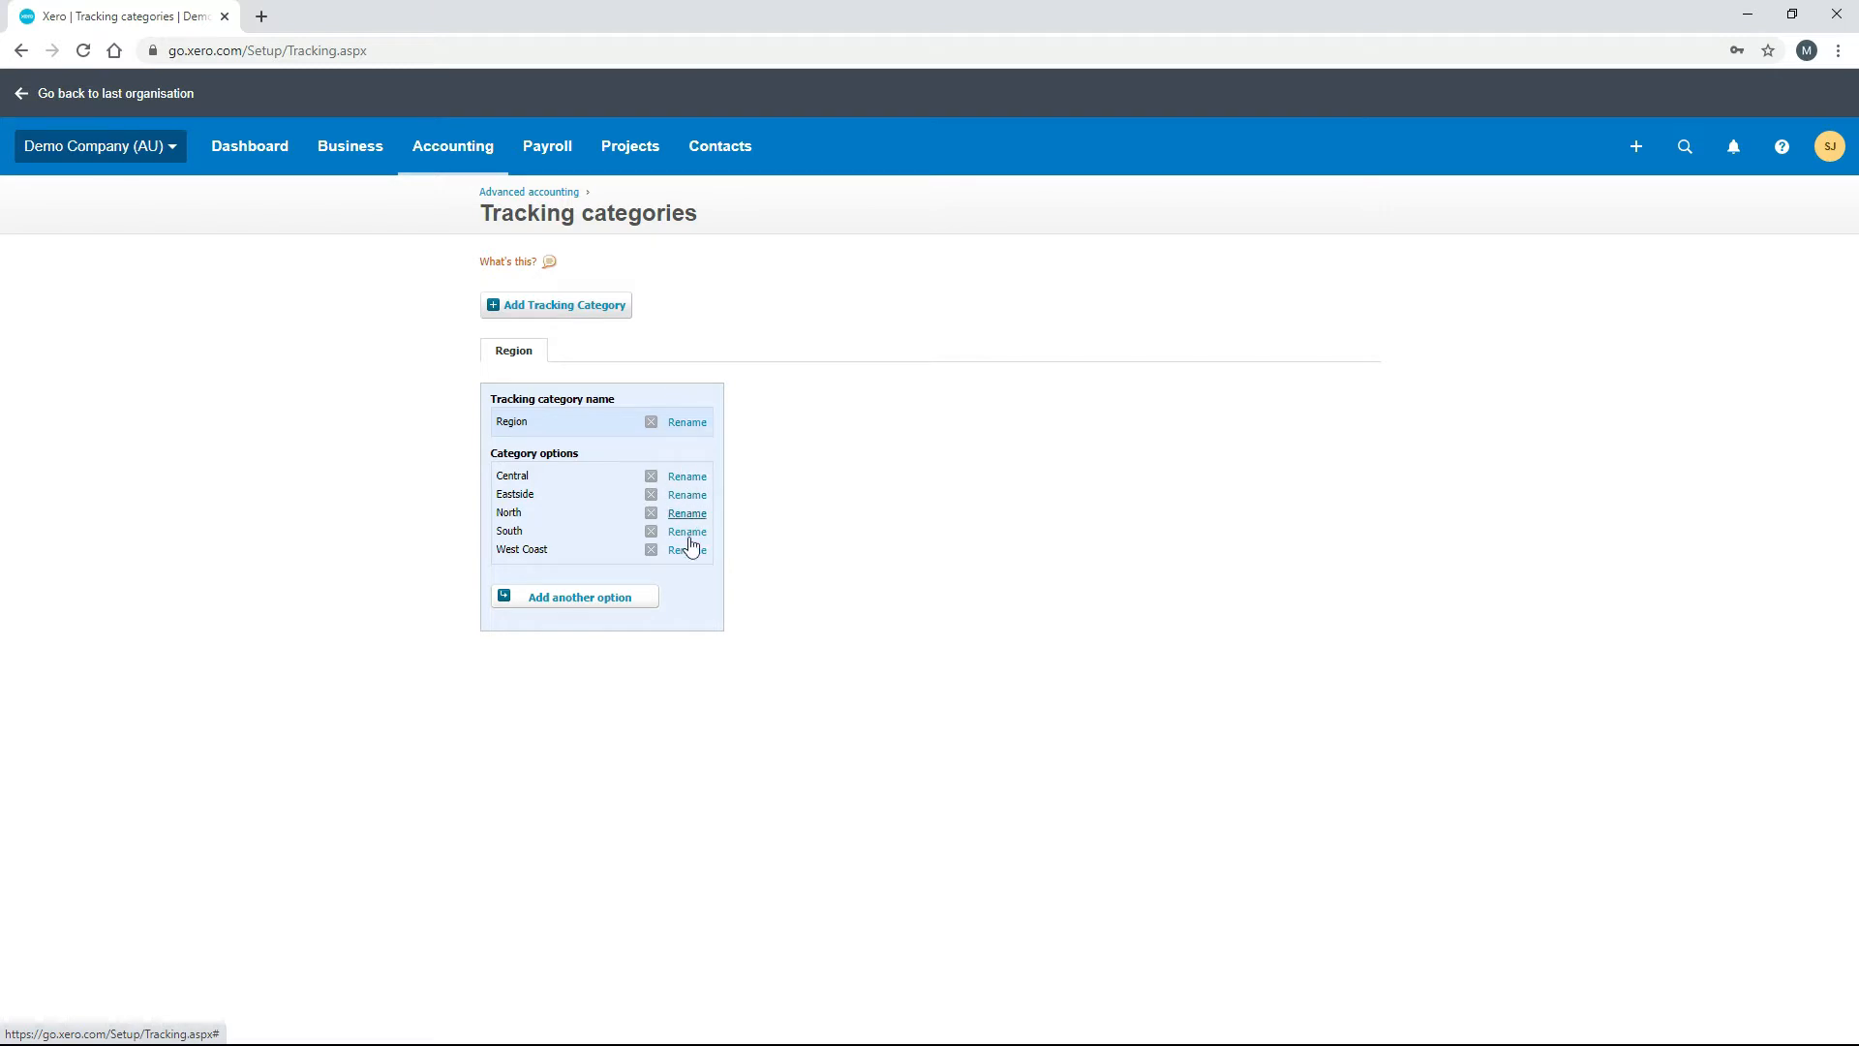
mouse_move(585, 604)
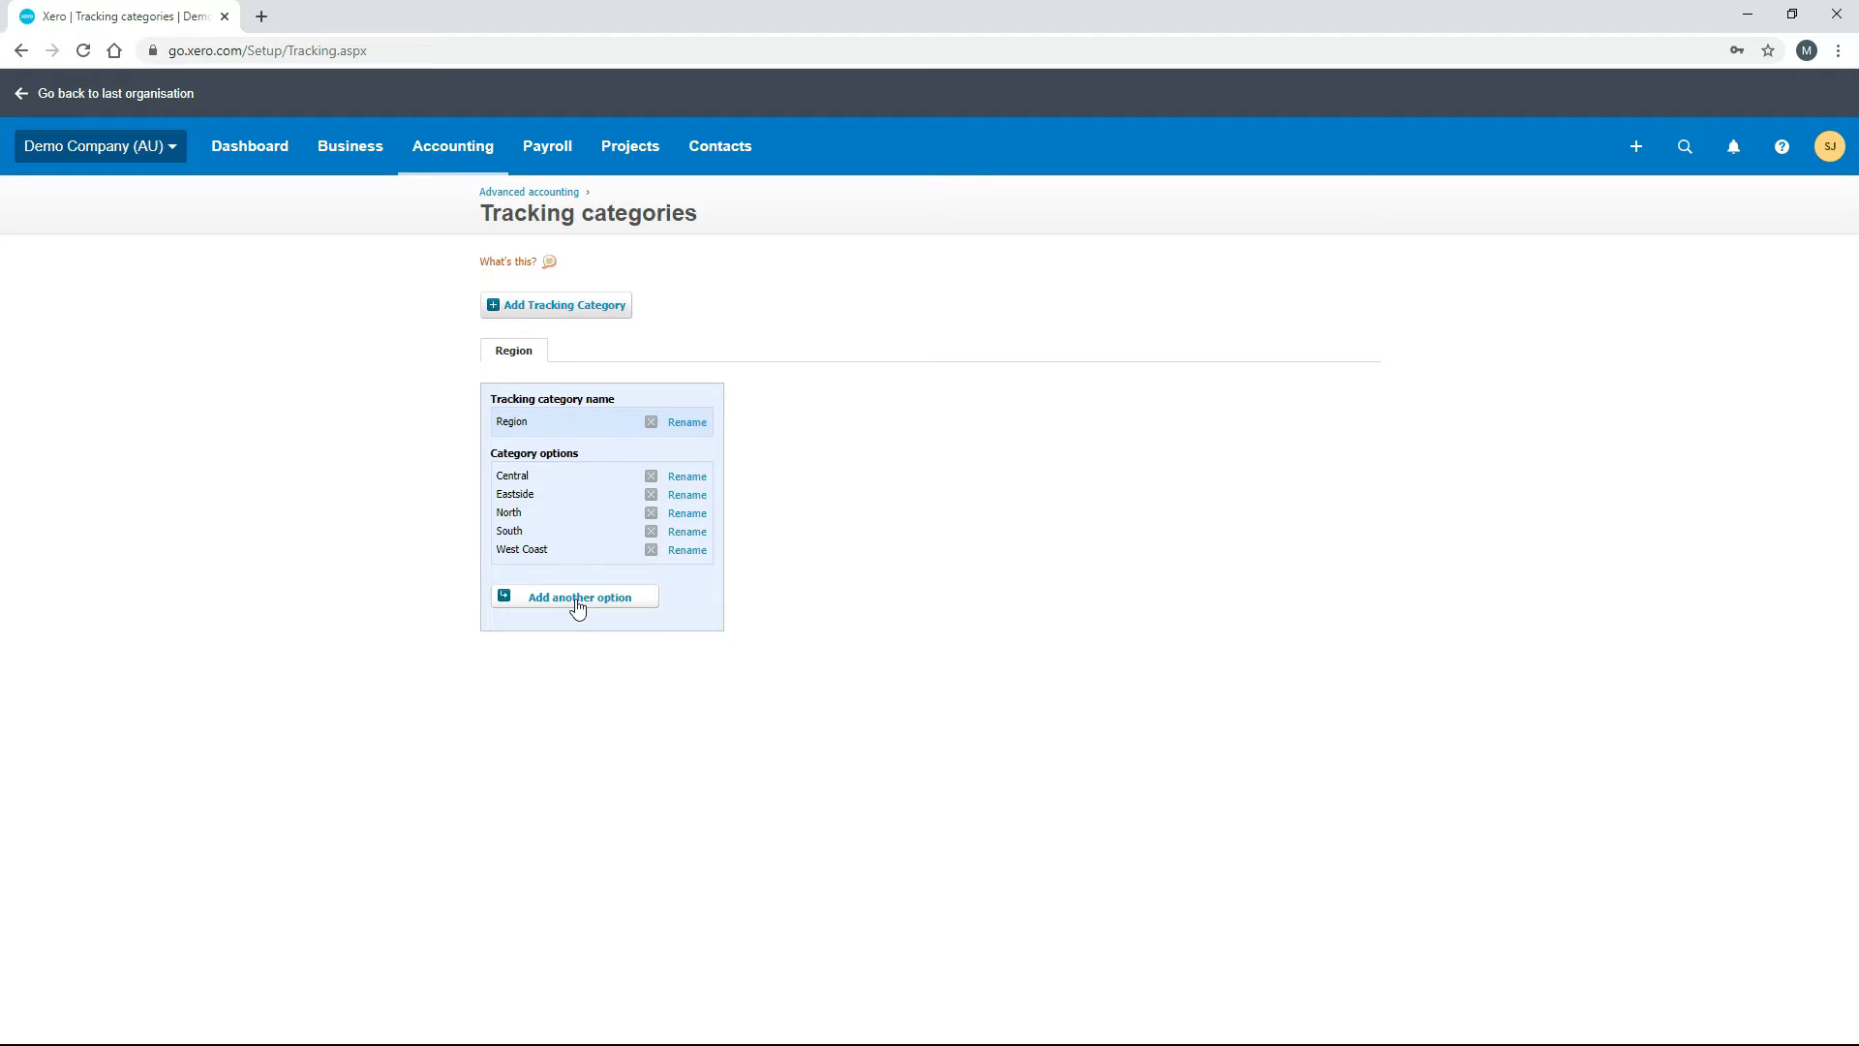
mouse_move(461, 488)
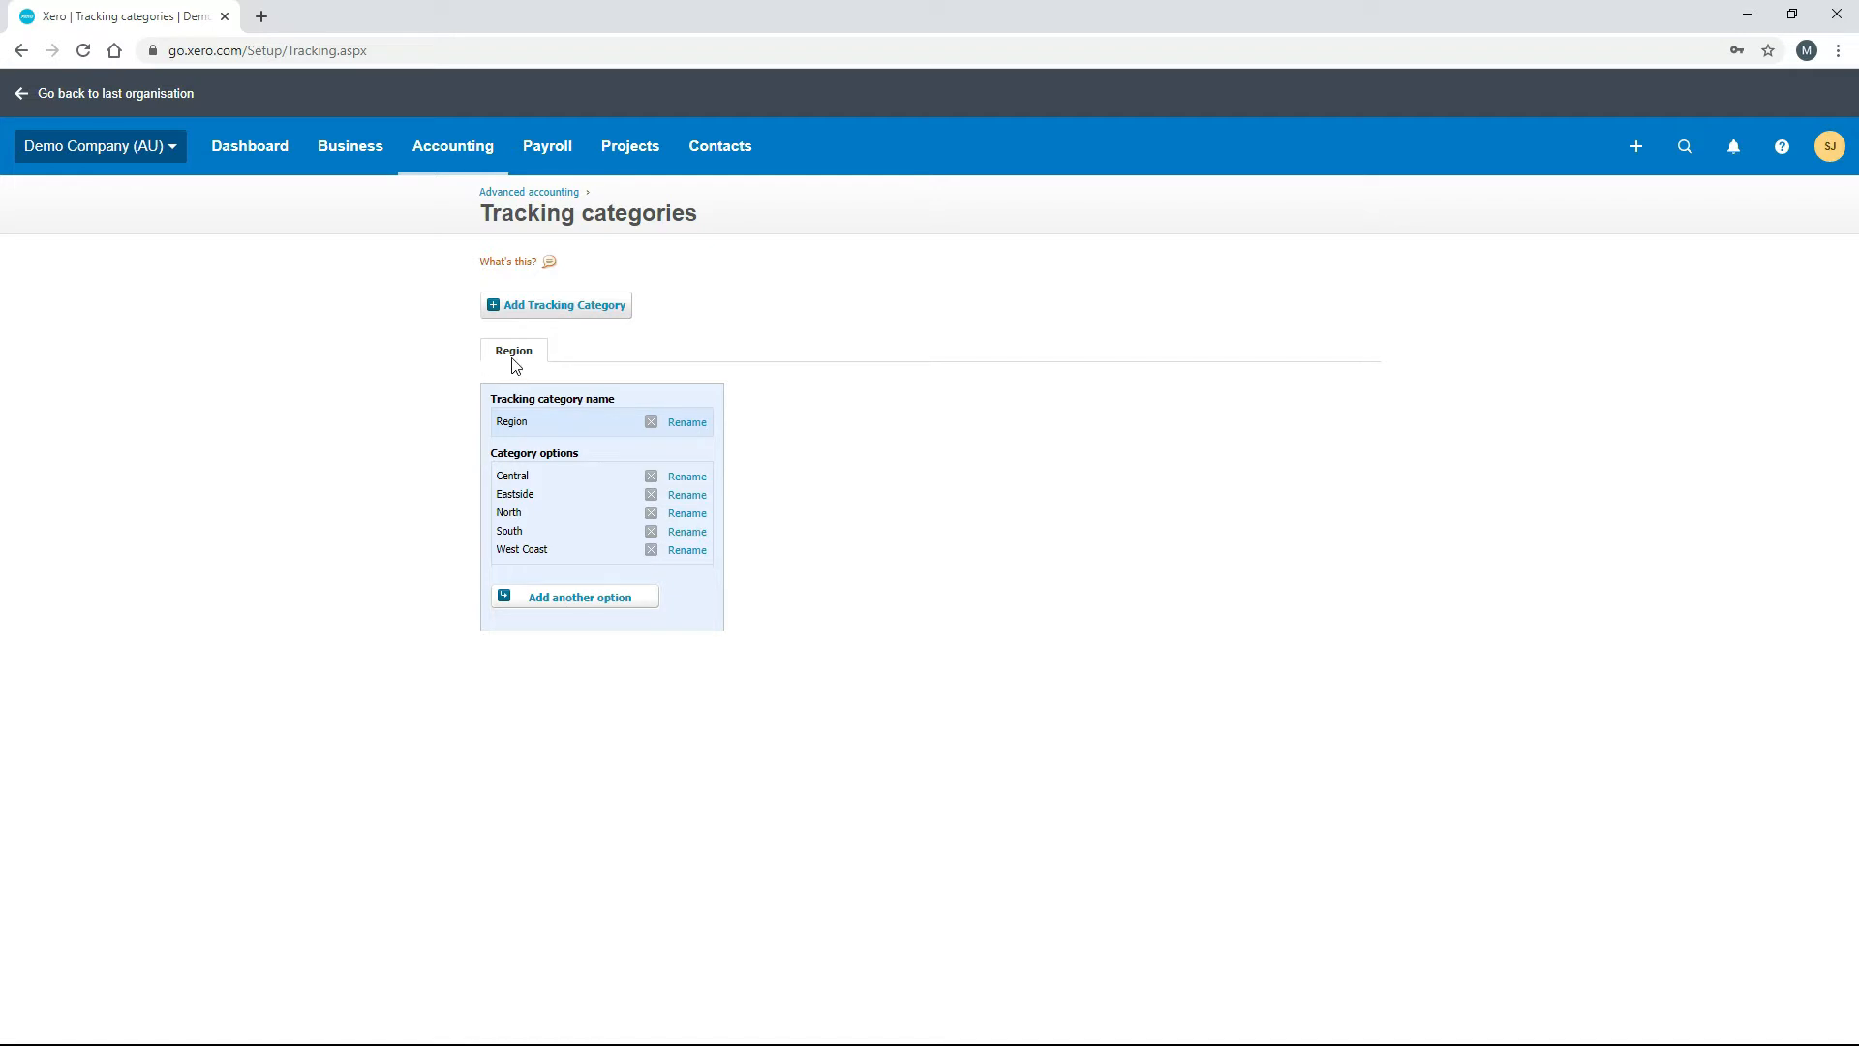
mouse_move(531, 366)
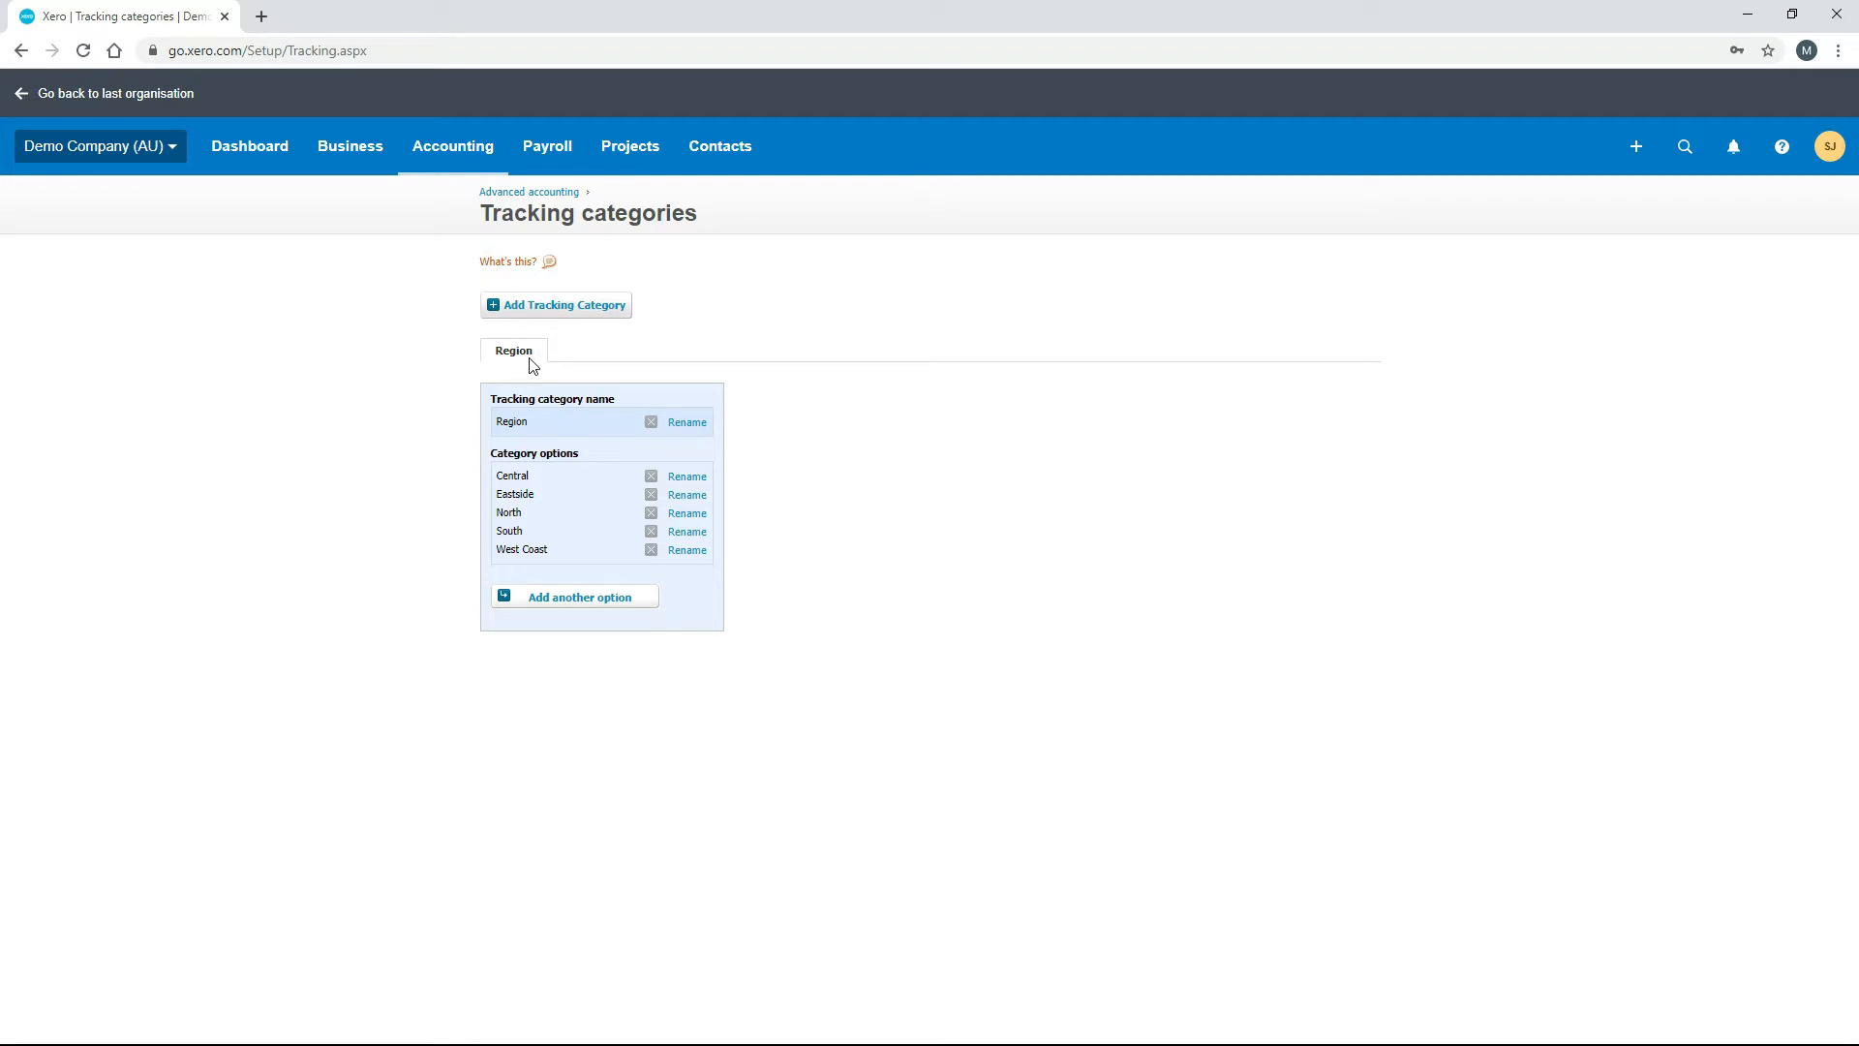
mouse_move(563, 310)
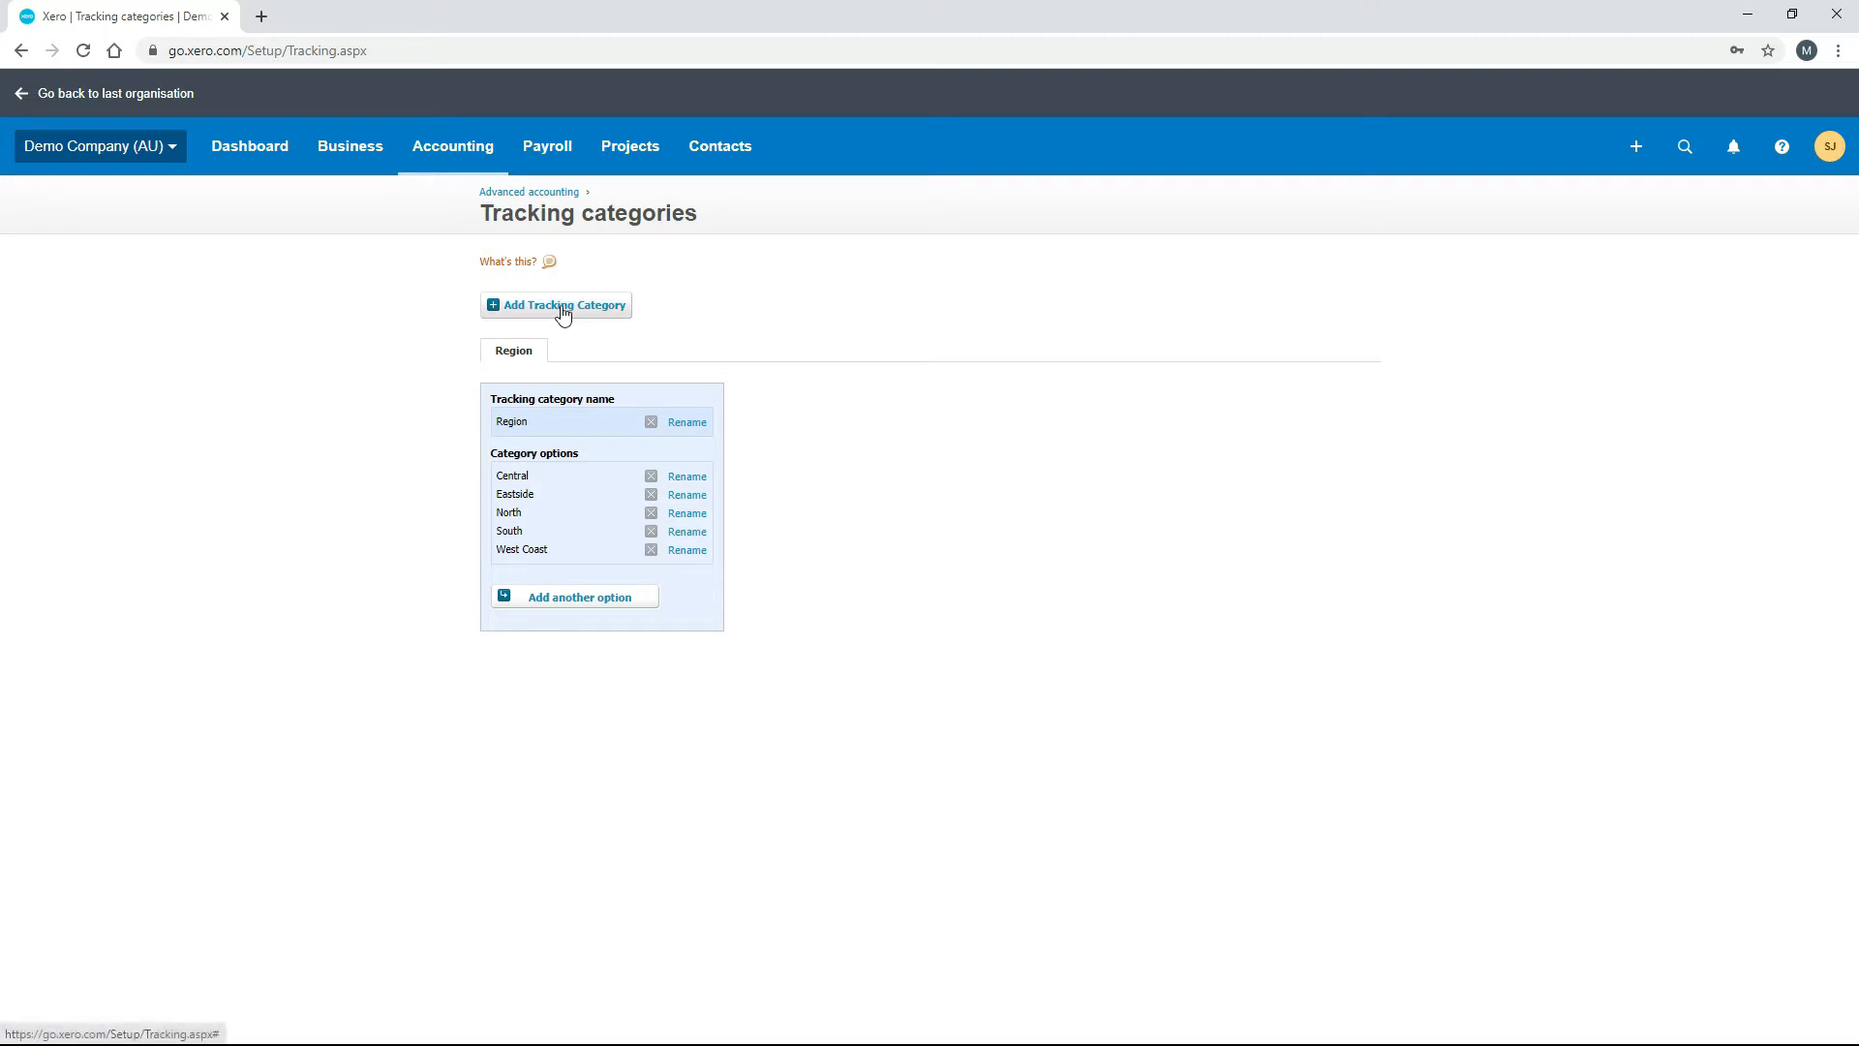
Start a new tracking category named Deaprtment with Sales as an option.
left_click(555, 304)
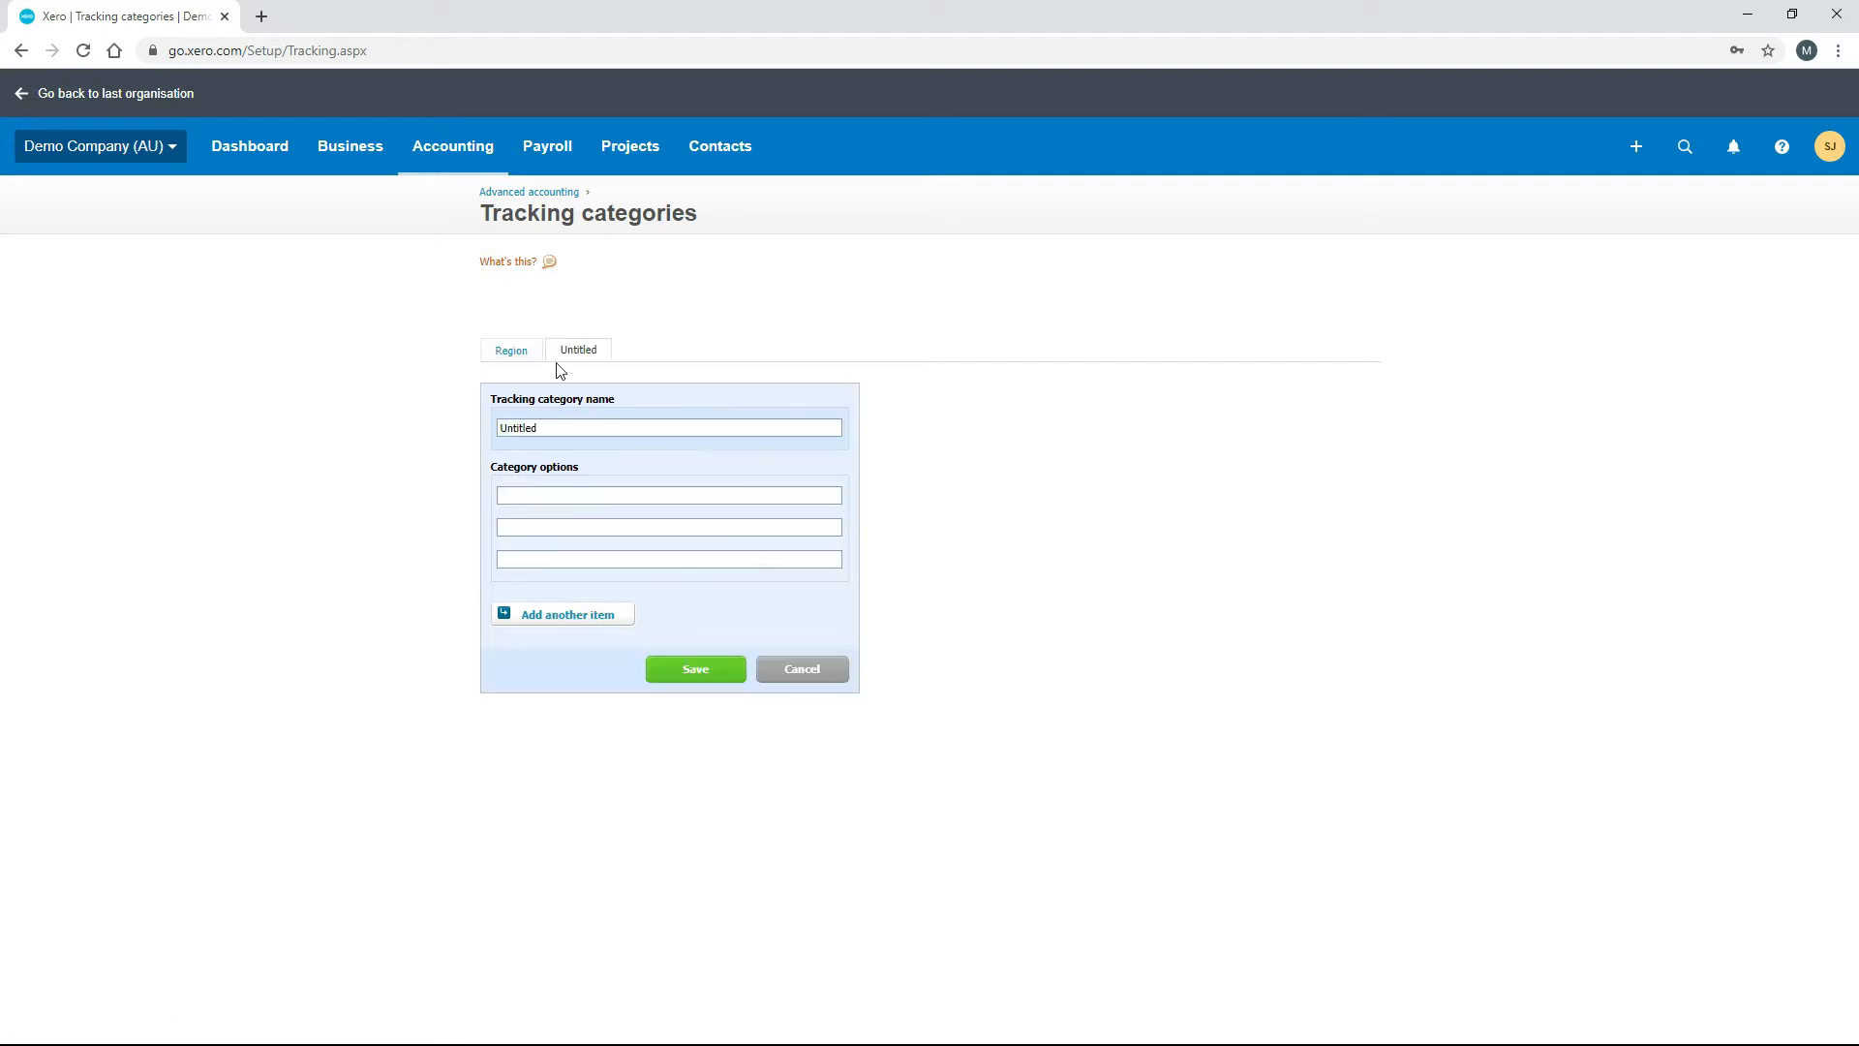
left_click(668, 428)
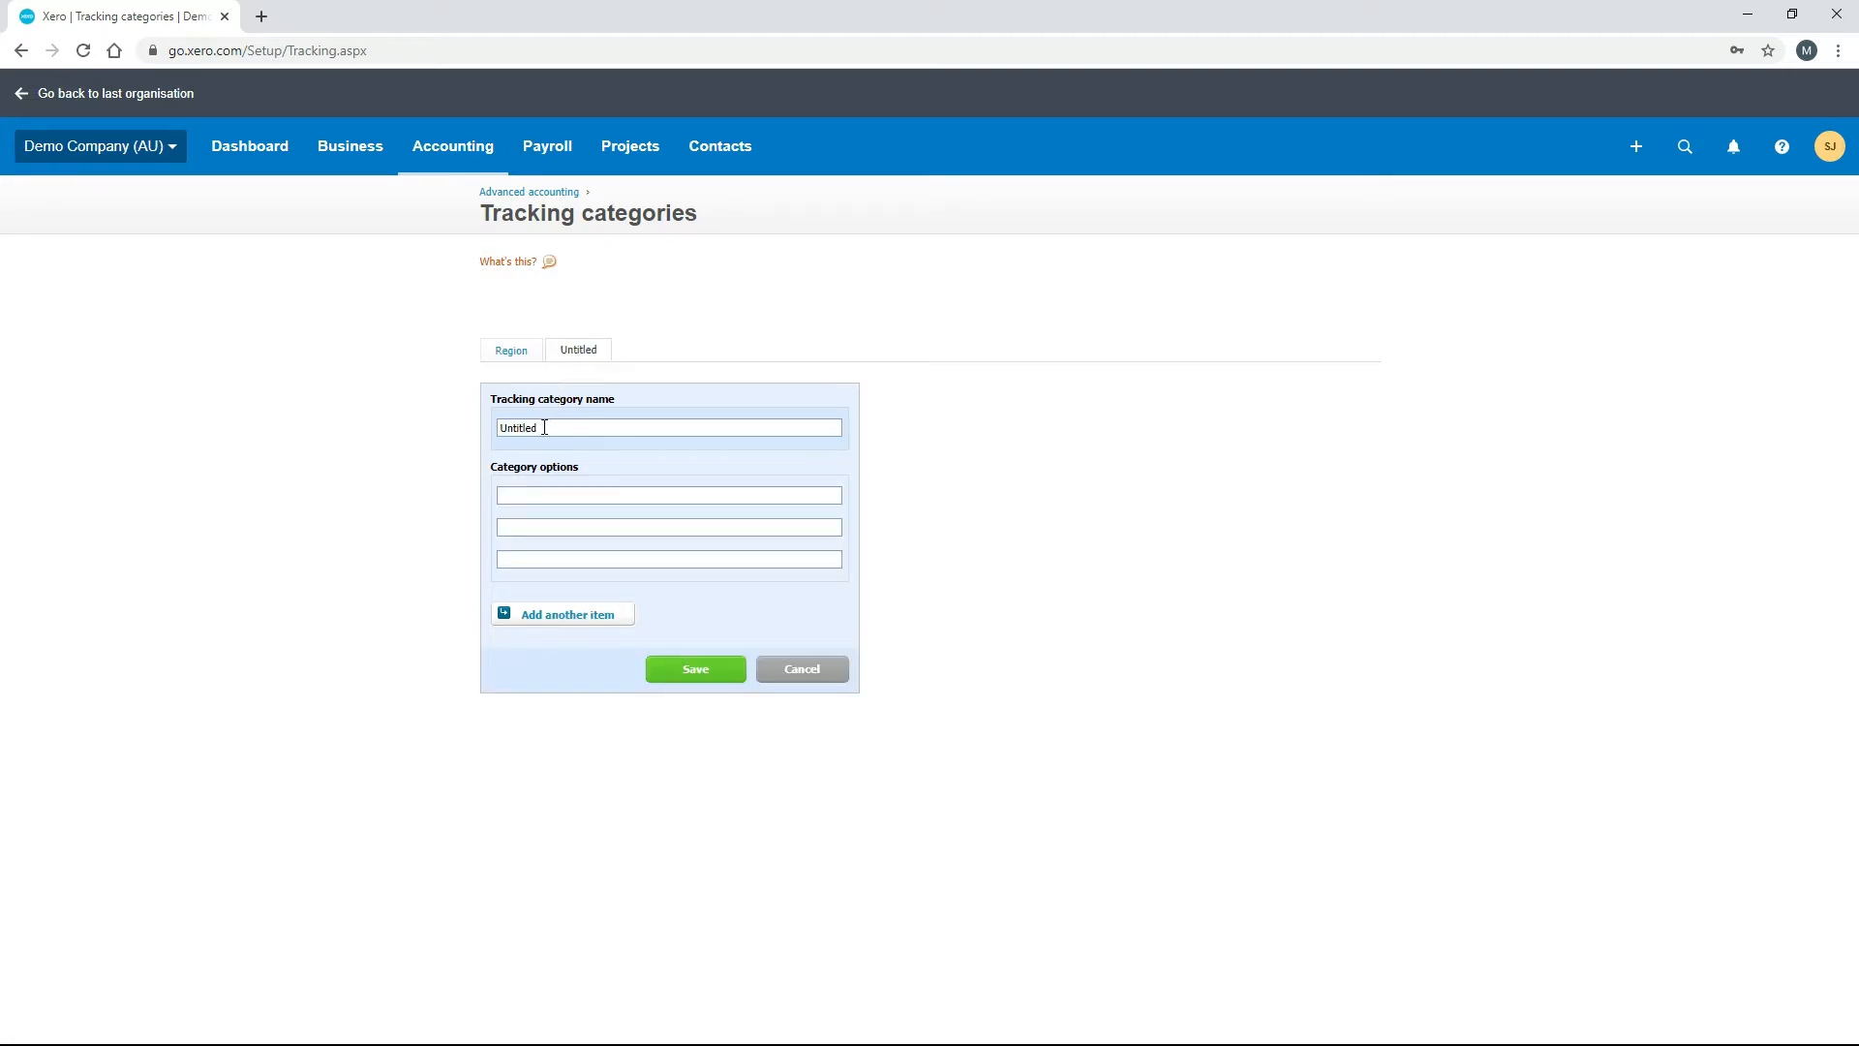
type("Deaprtment")
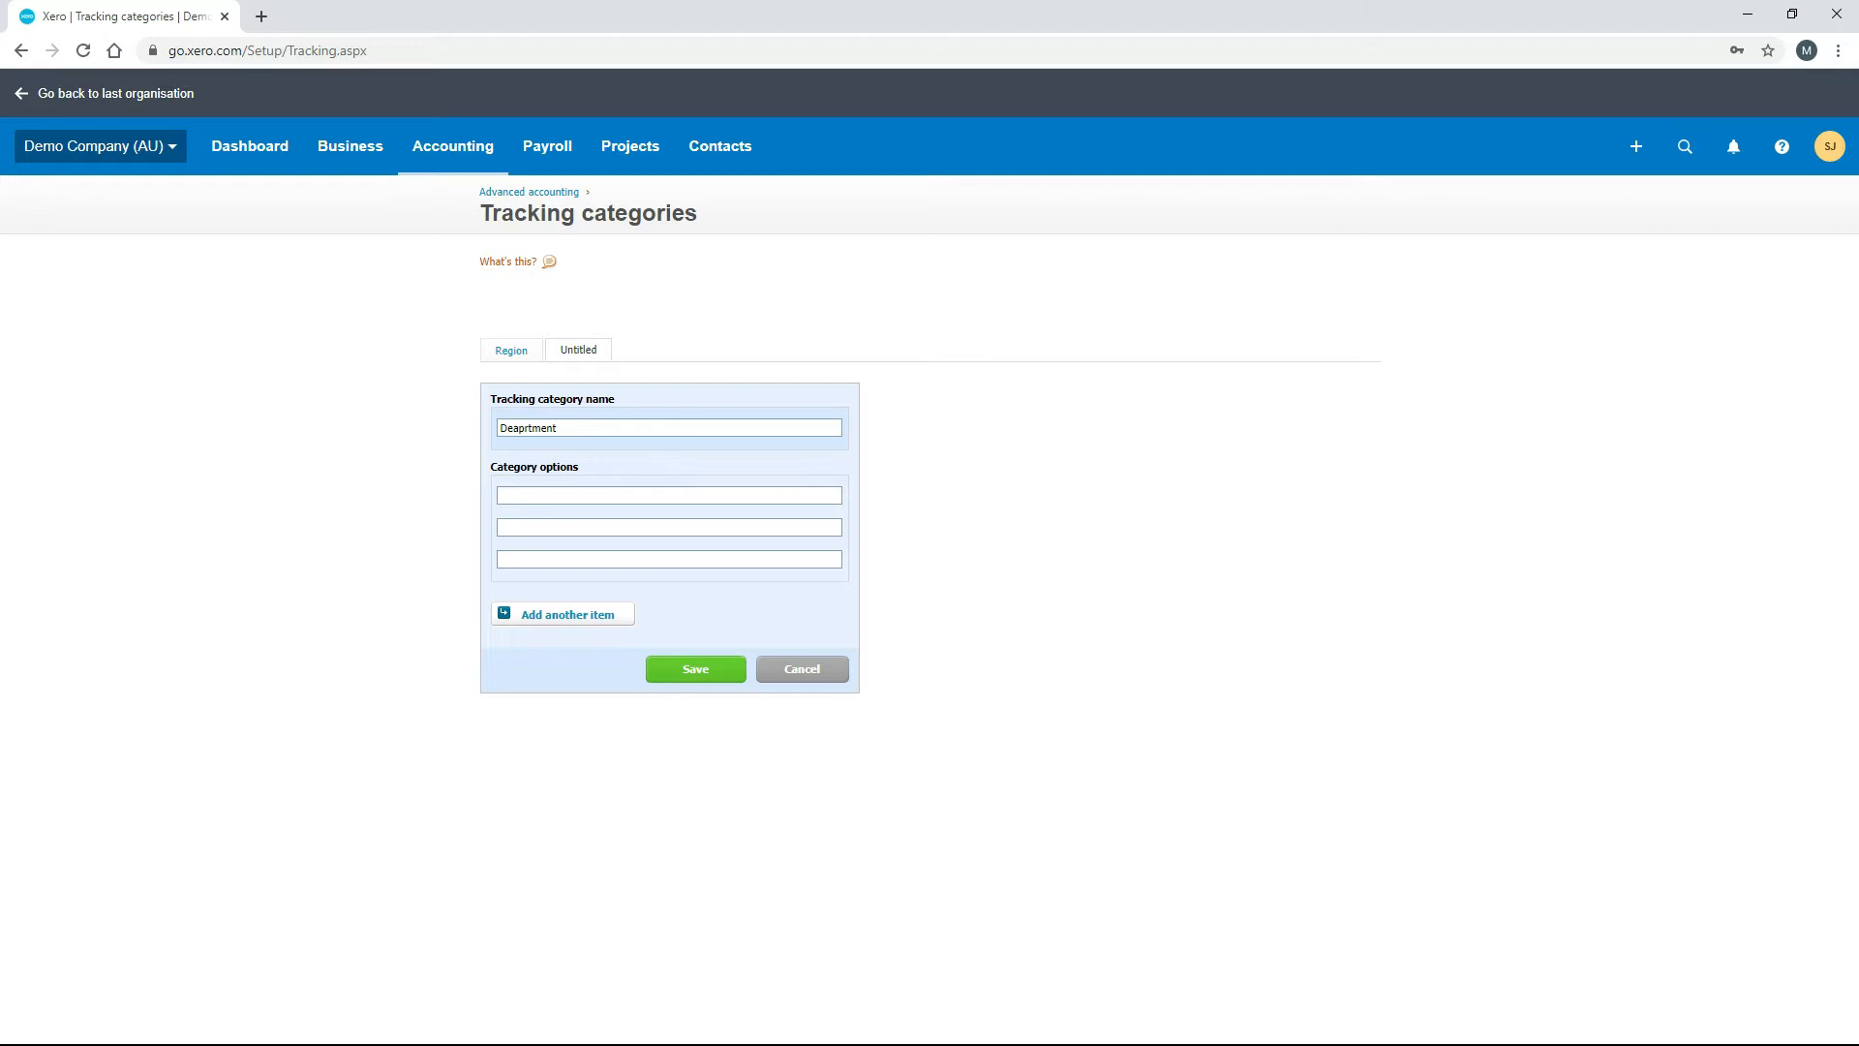
type("Sales")
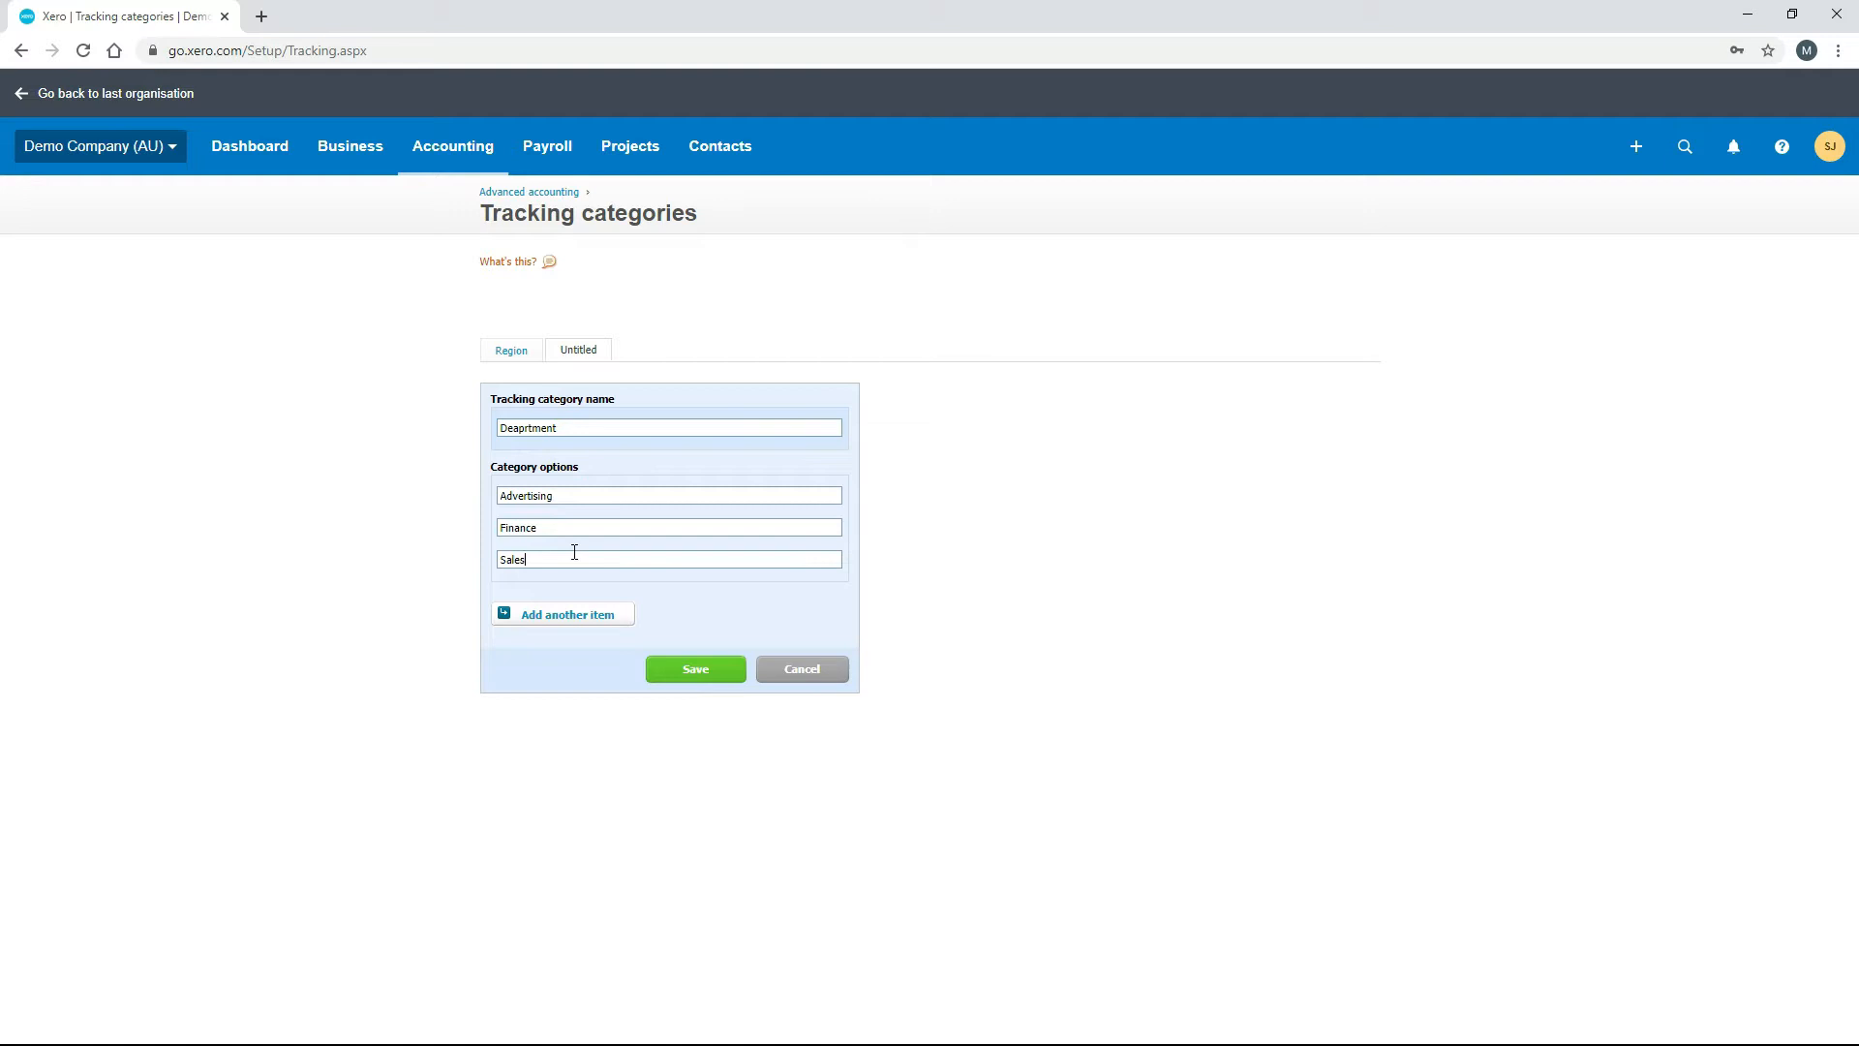
mouse_move(554, 622)
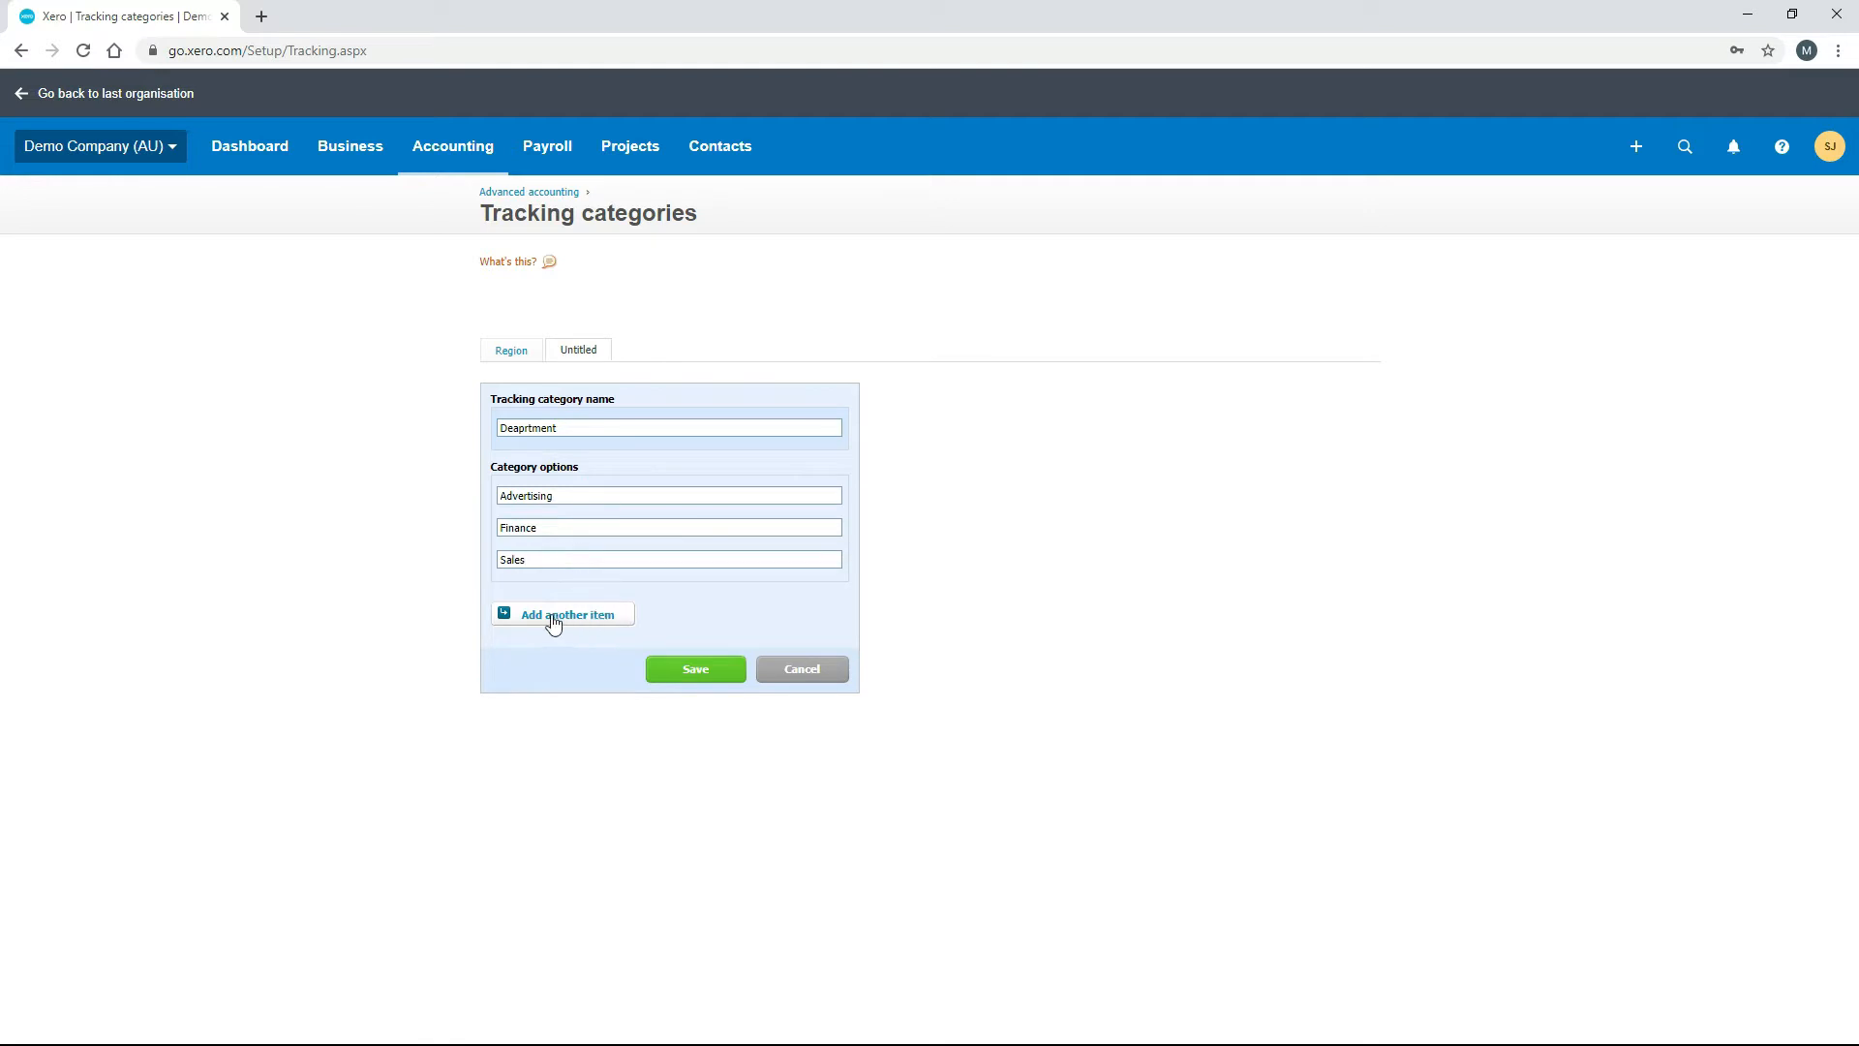
Add Executive and Human Resources option rows and save the Deaprtment category.
left_click(567, 614)
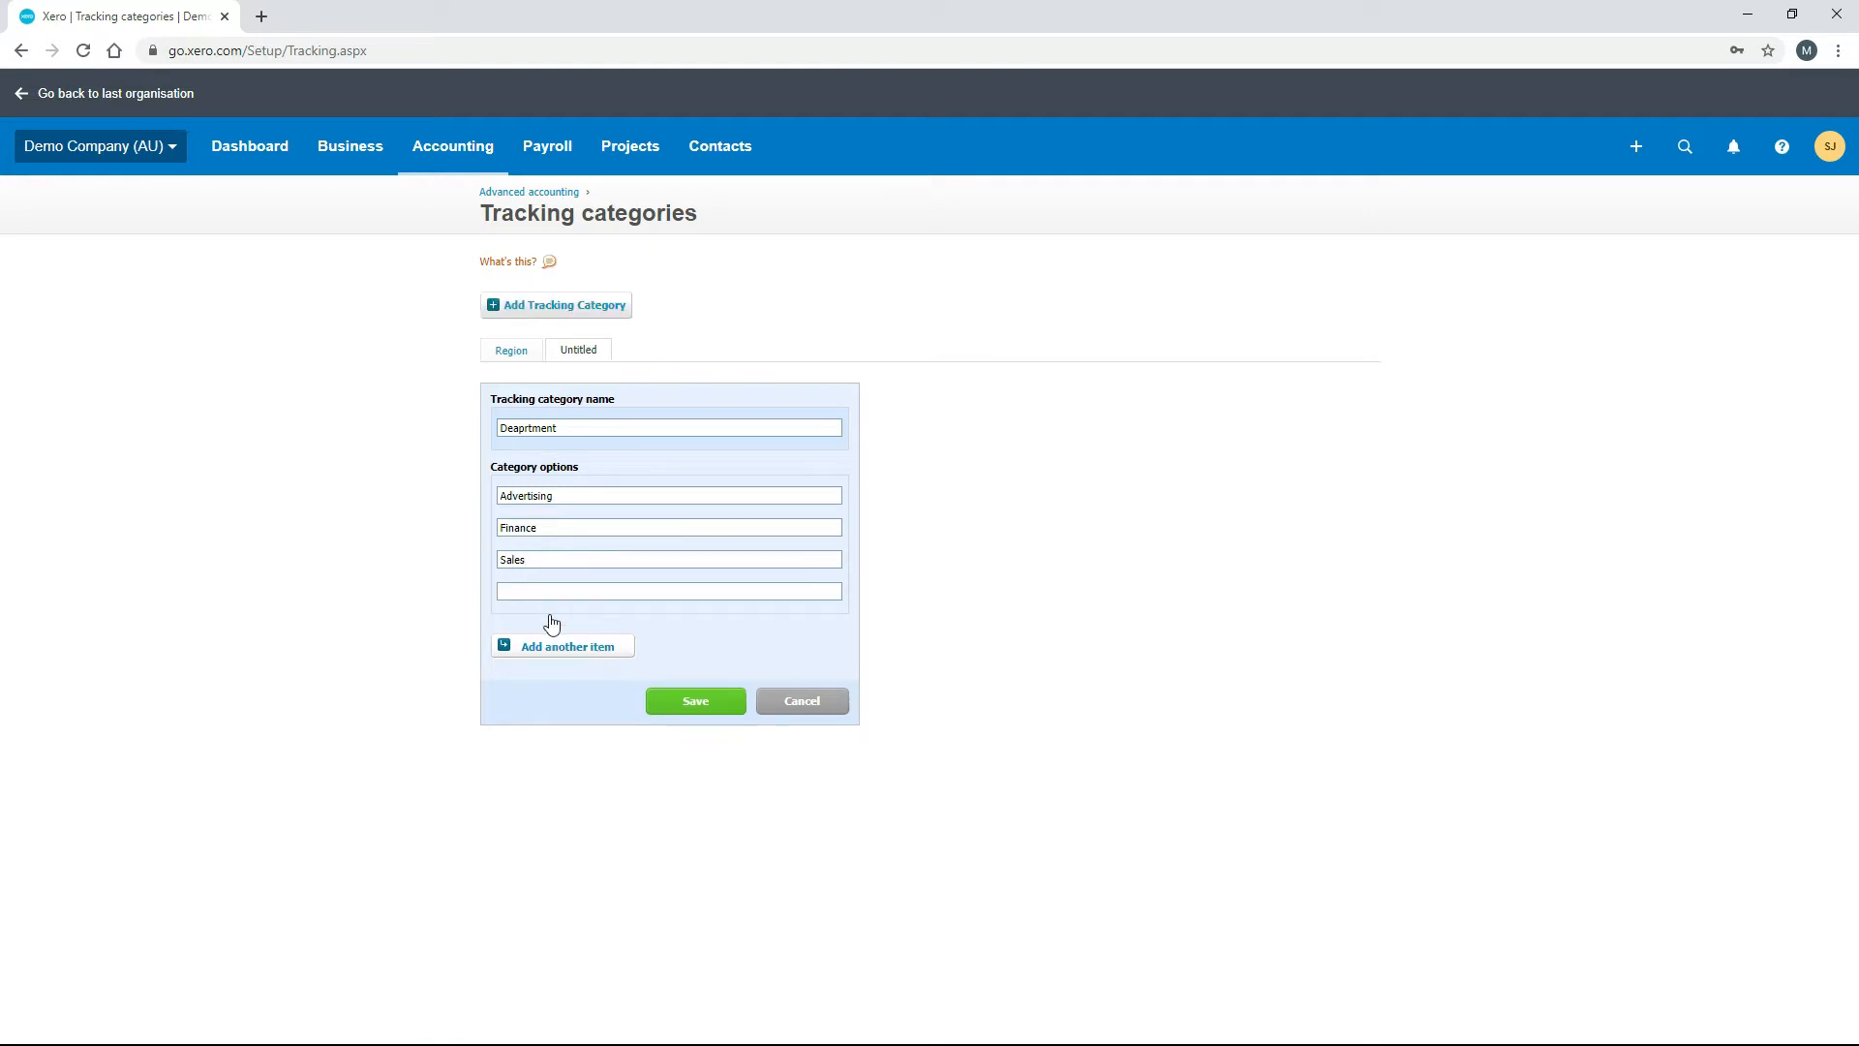
type("Executive")
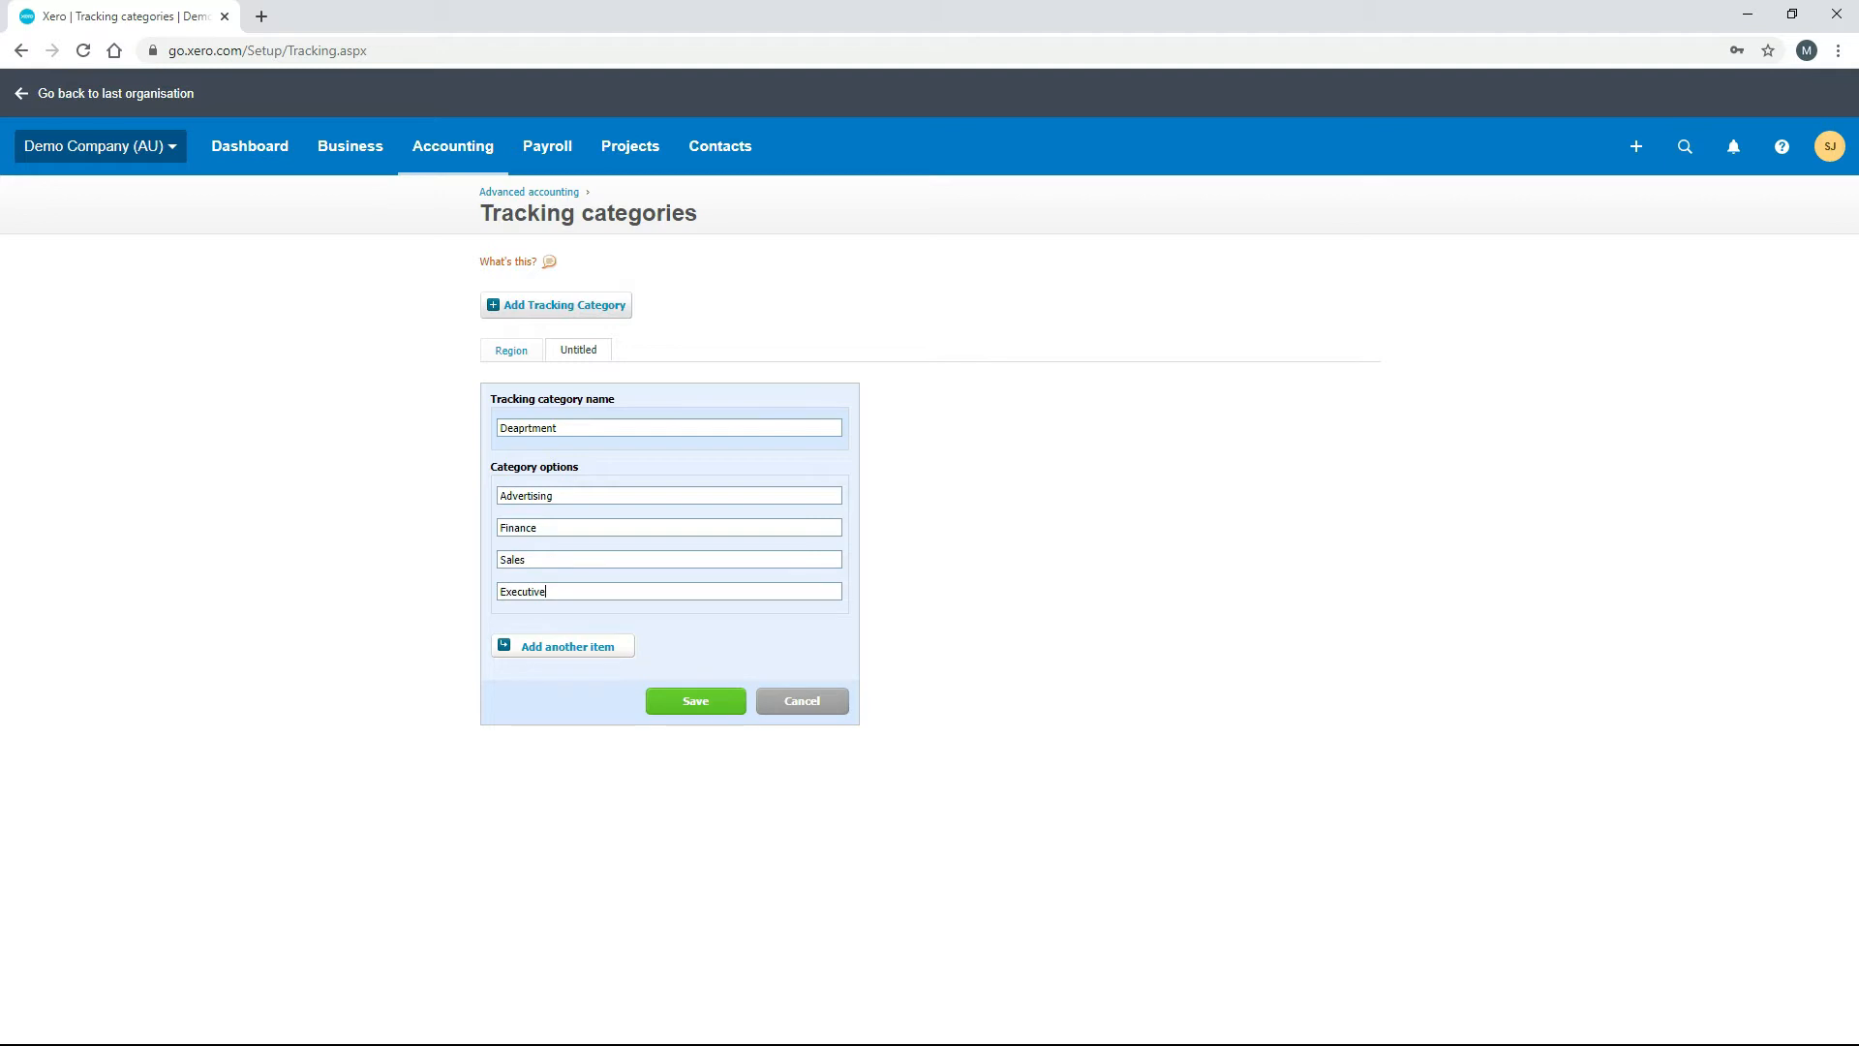
left_click(561, 645)
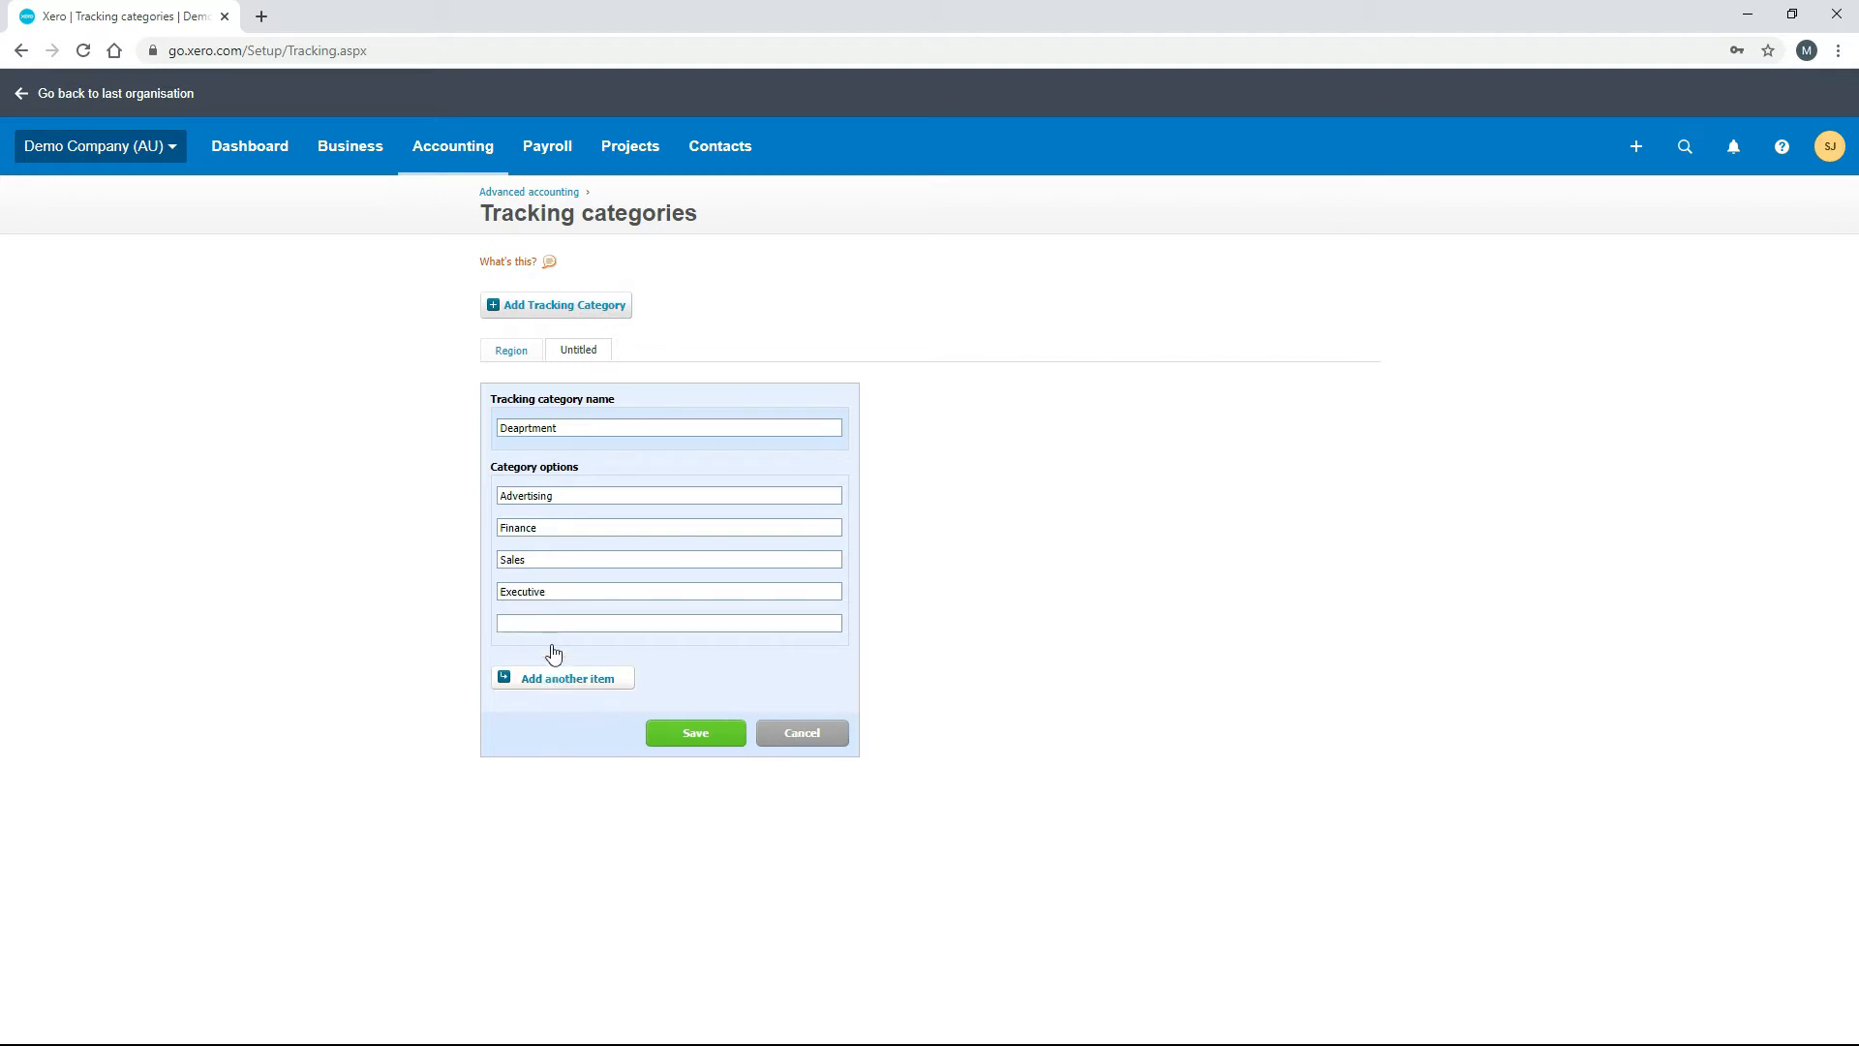
type("Human Resources")
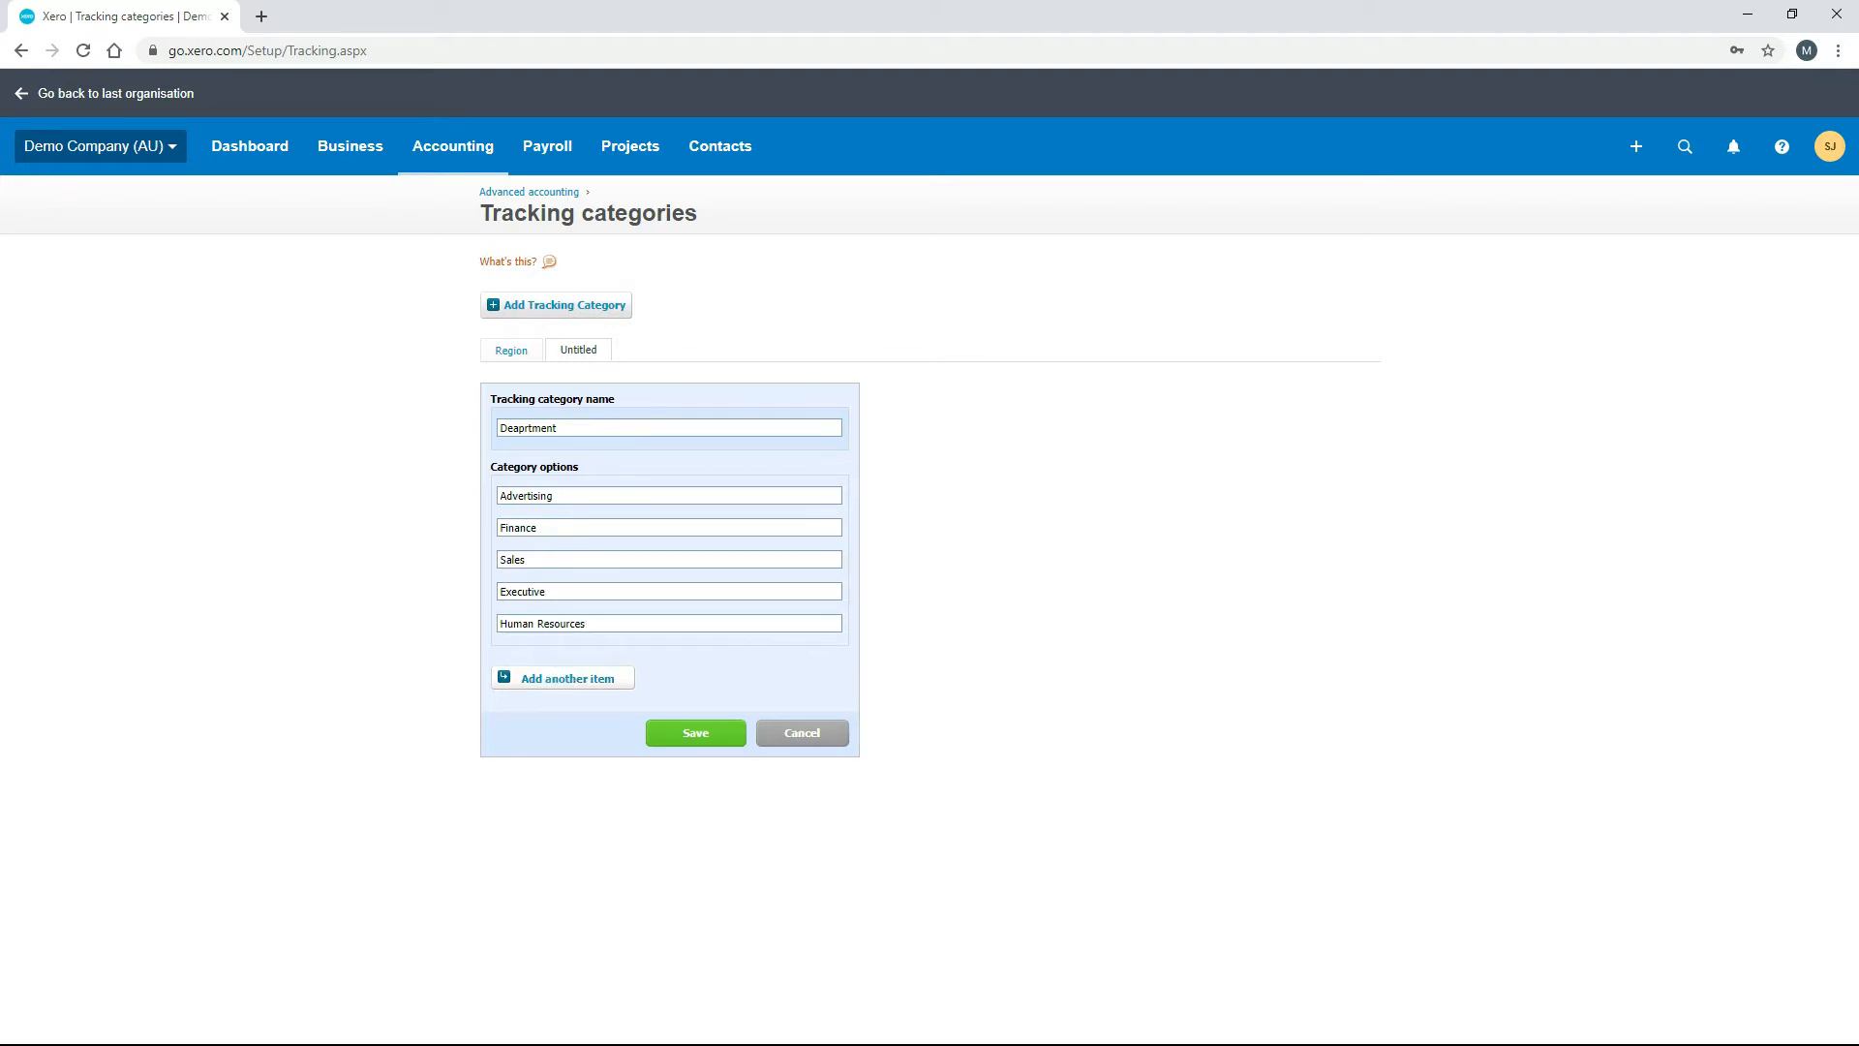
mouse_move(600, 500)
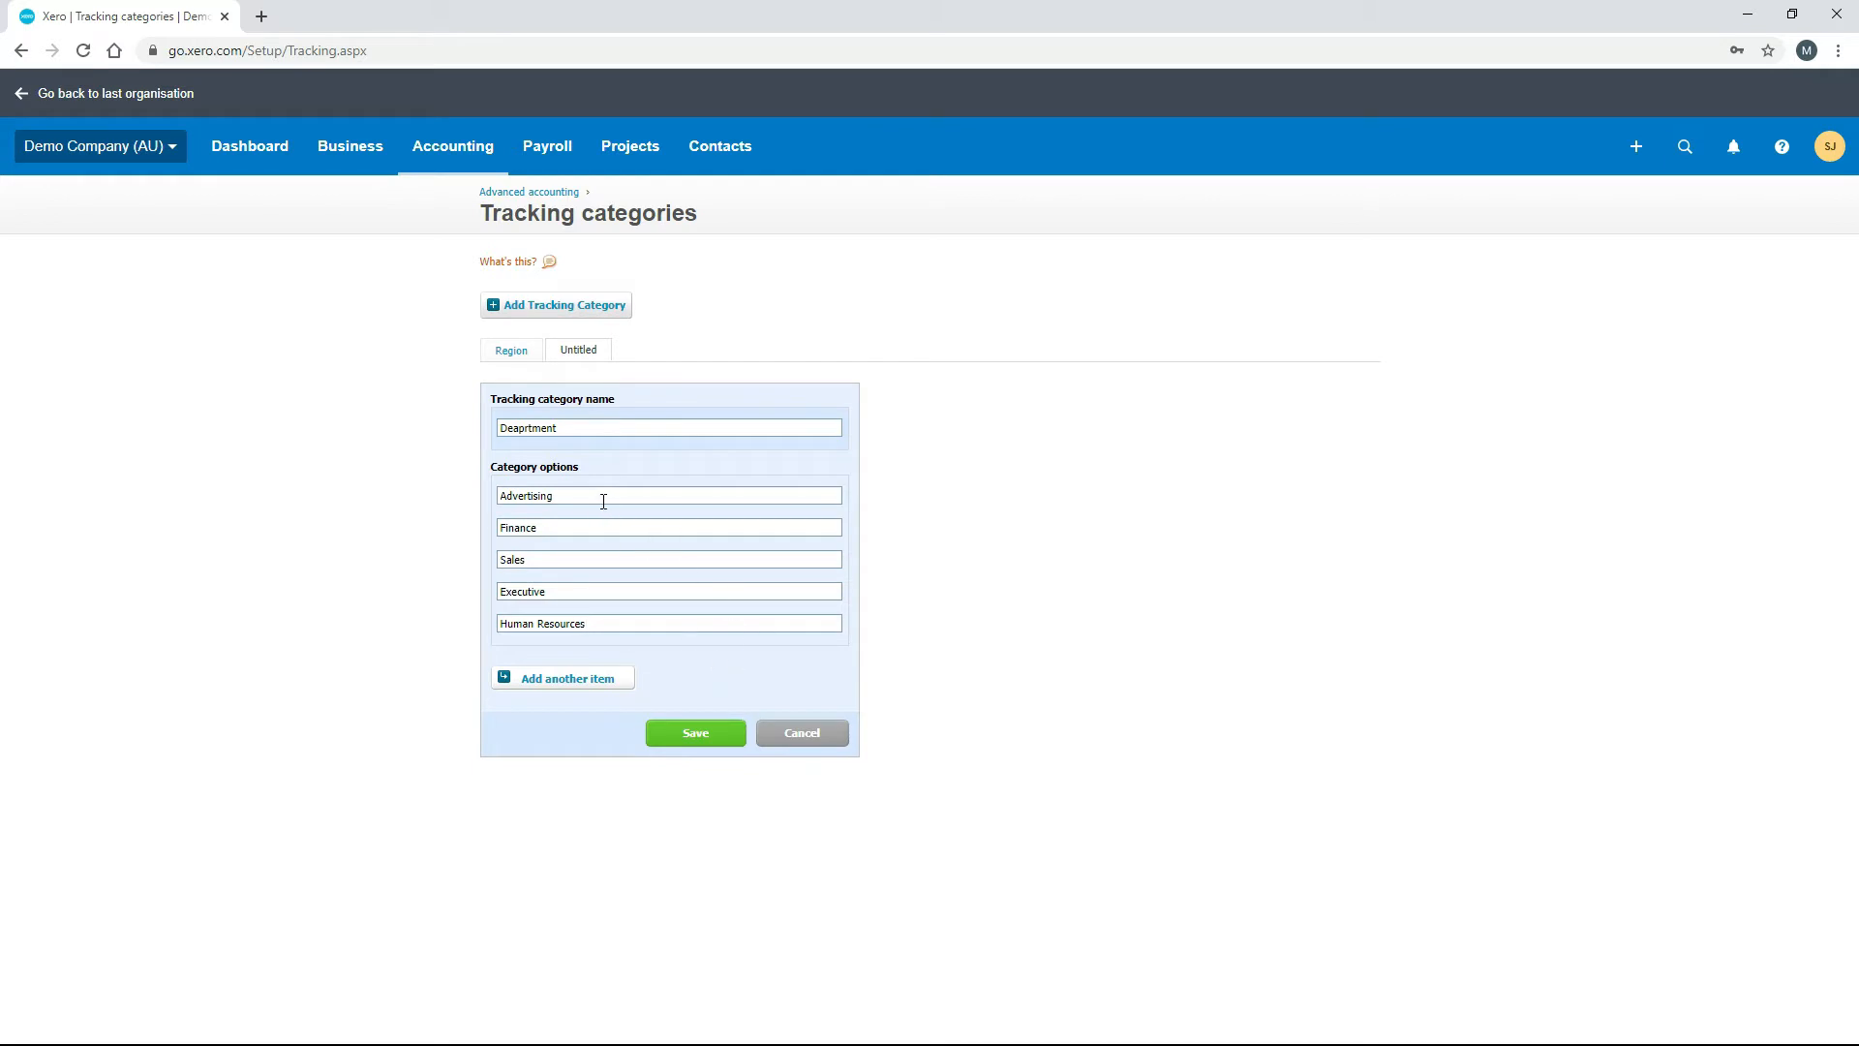
mouse_move(583, 488)
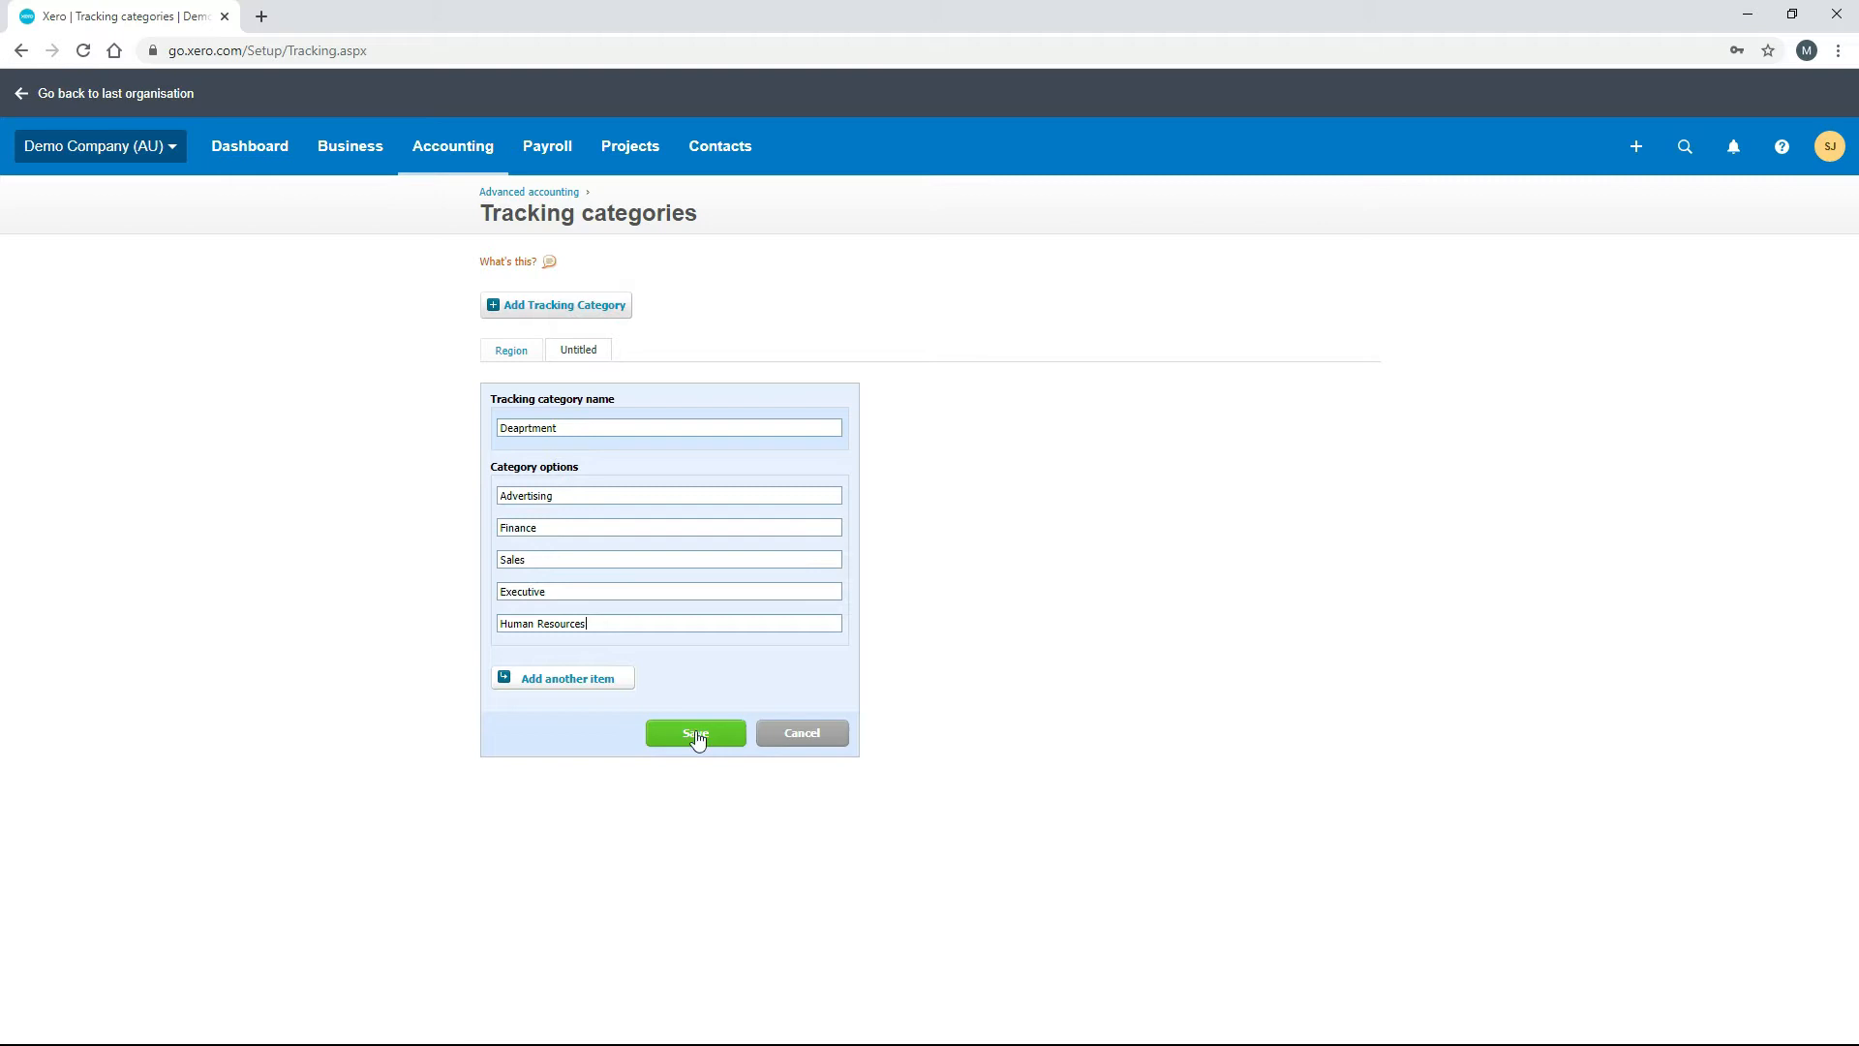
left_click(695, 732)
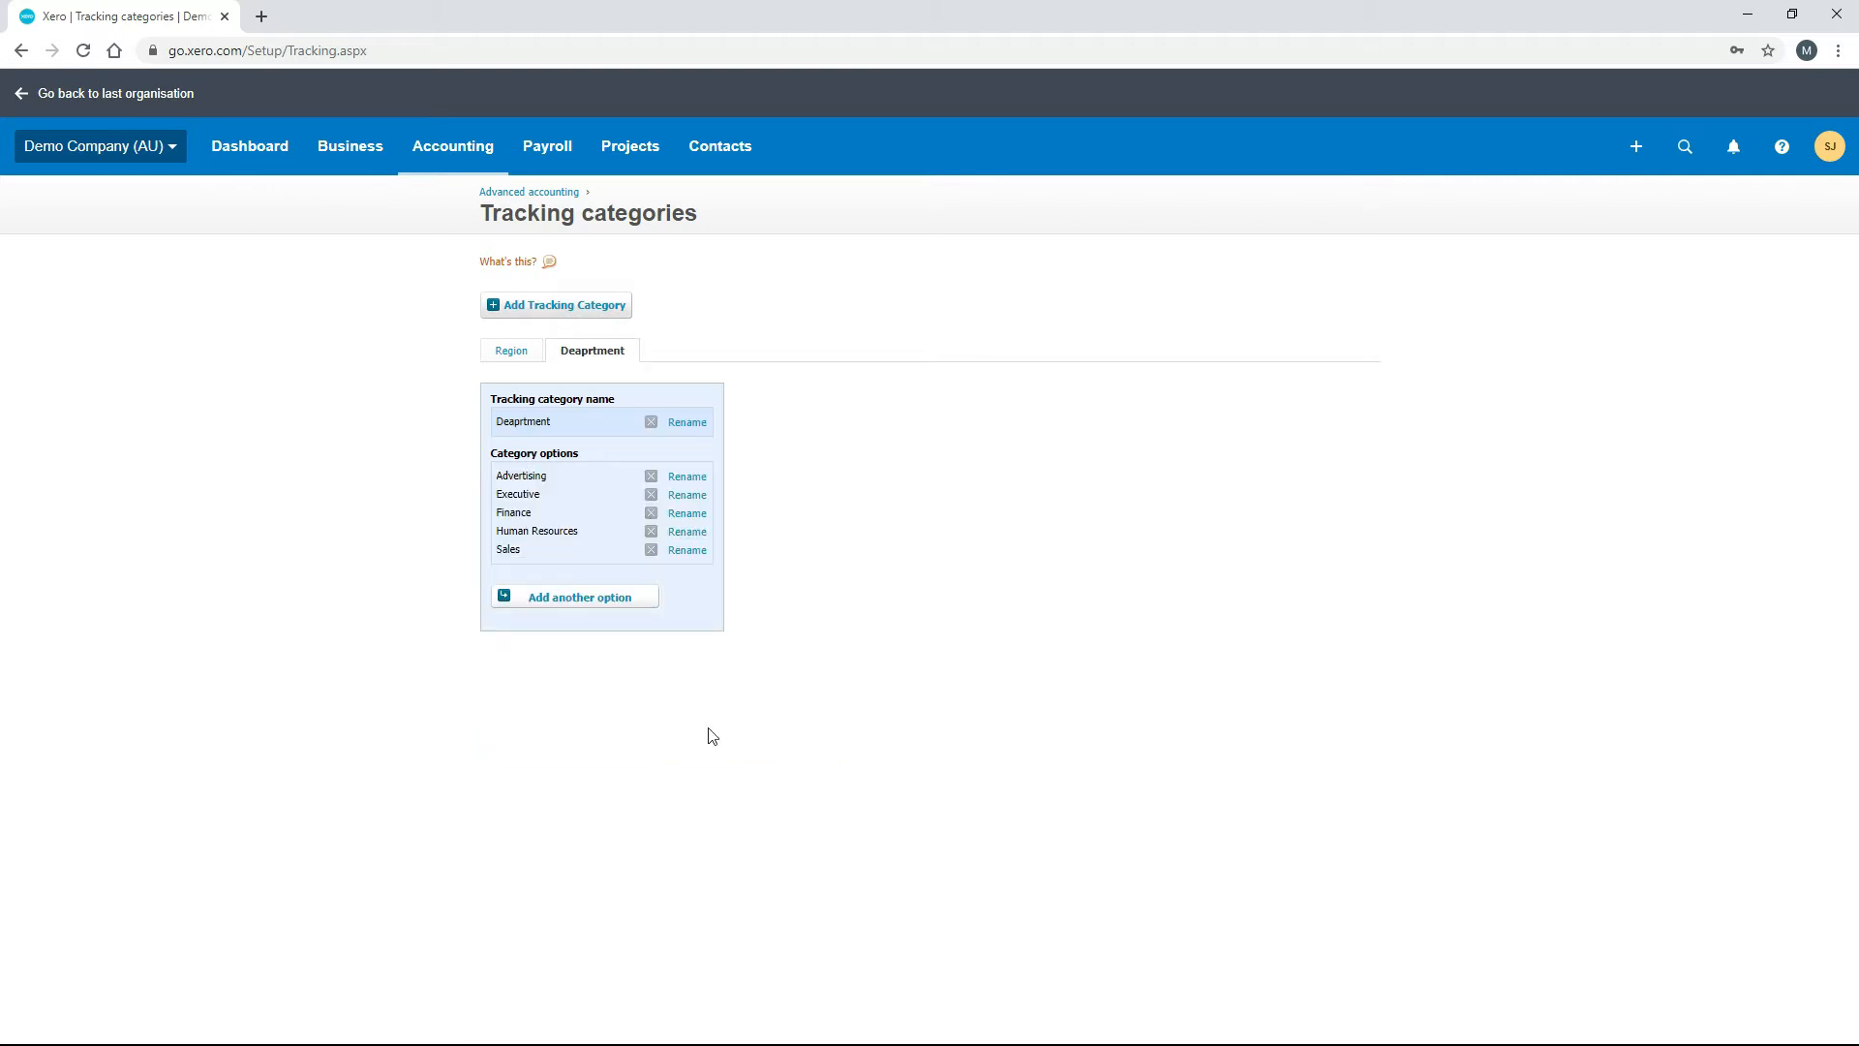
mouse_move(596, 368)
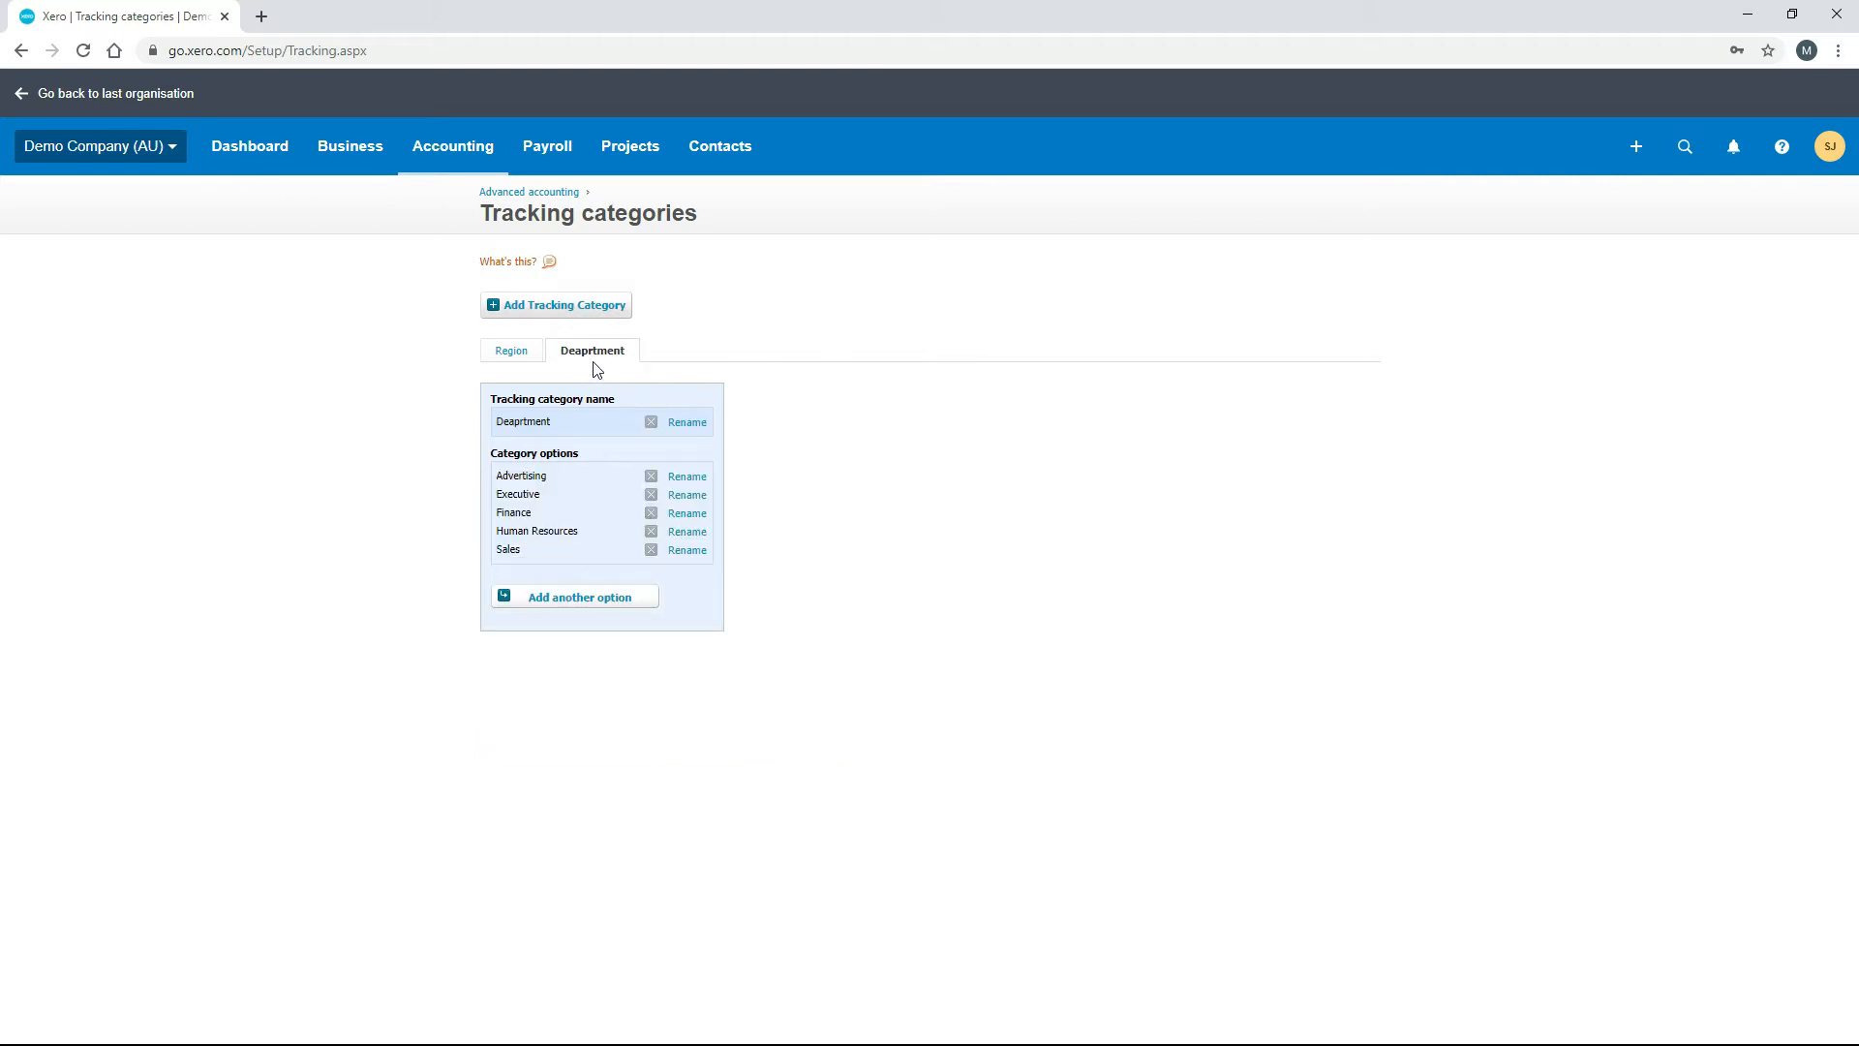
mouse_move(510, 351)
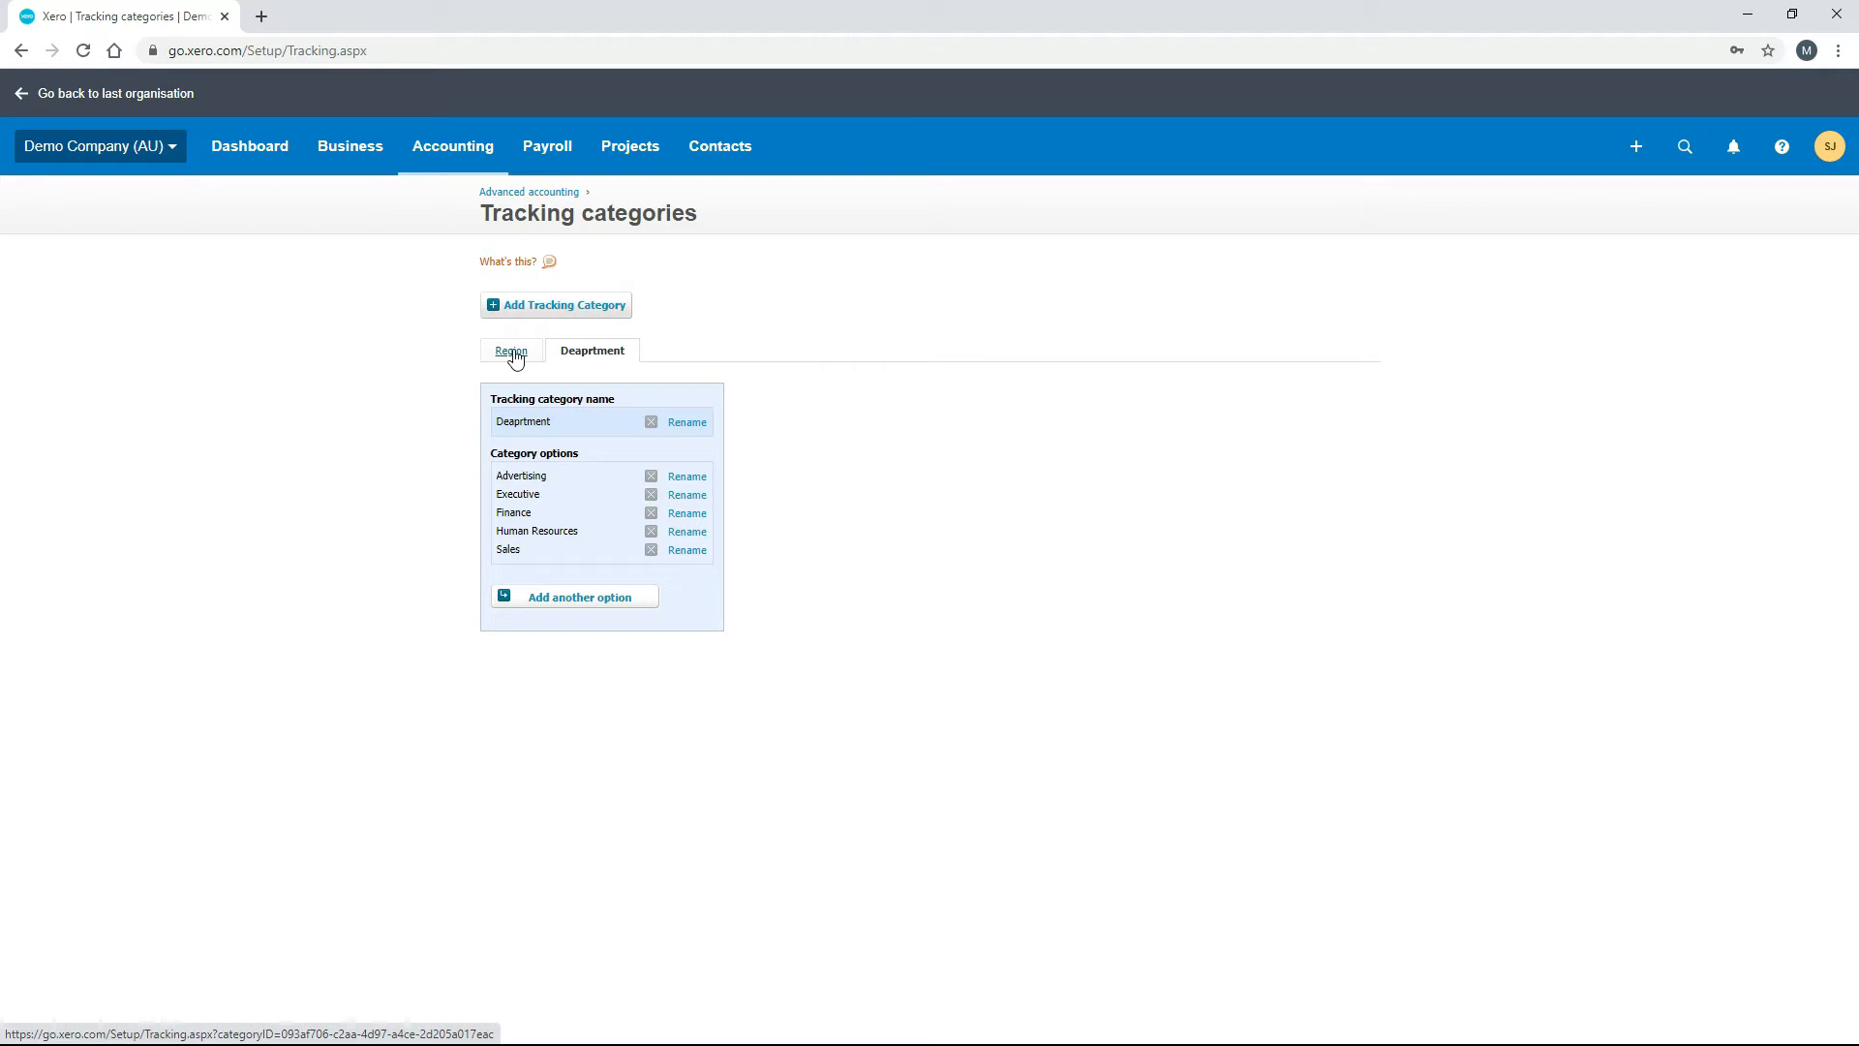
left_click(510, 351)
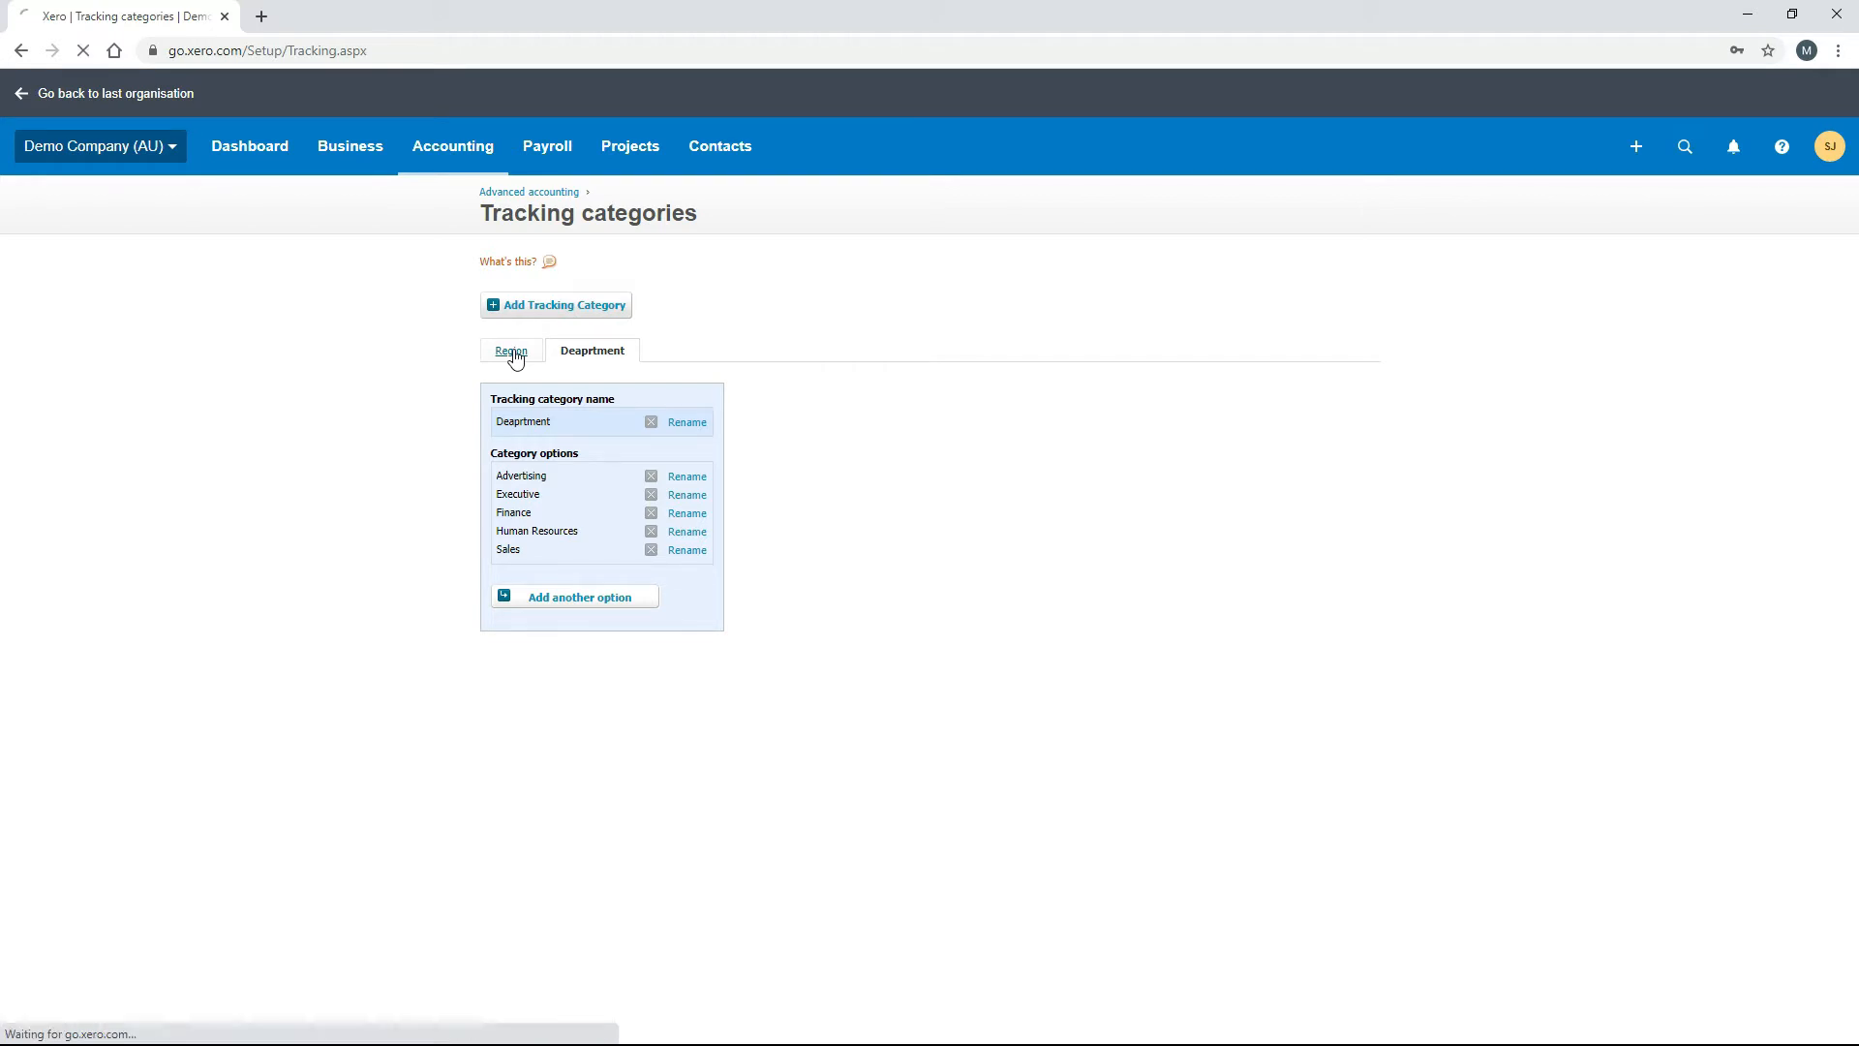
left_click(509, 351)
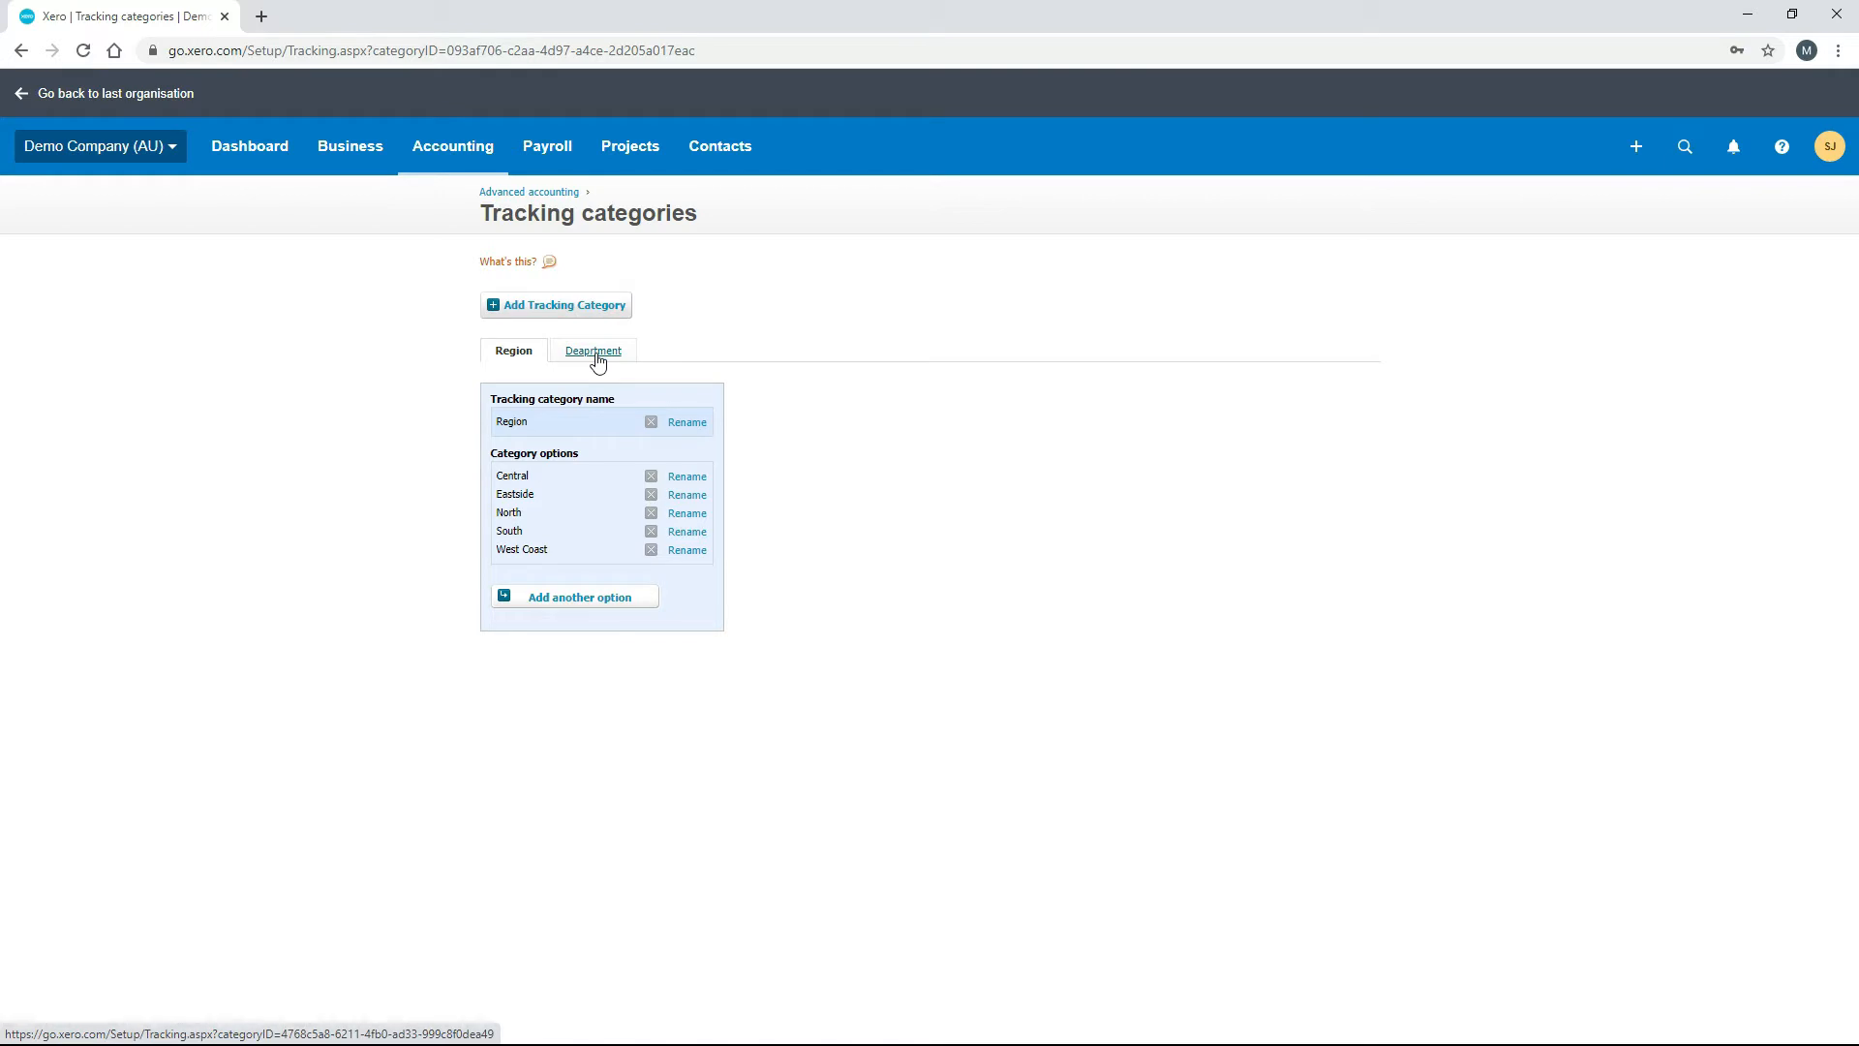
left_click(593, 351)
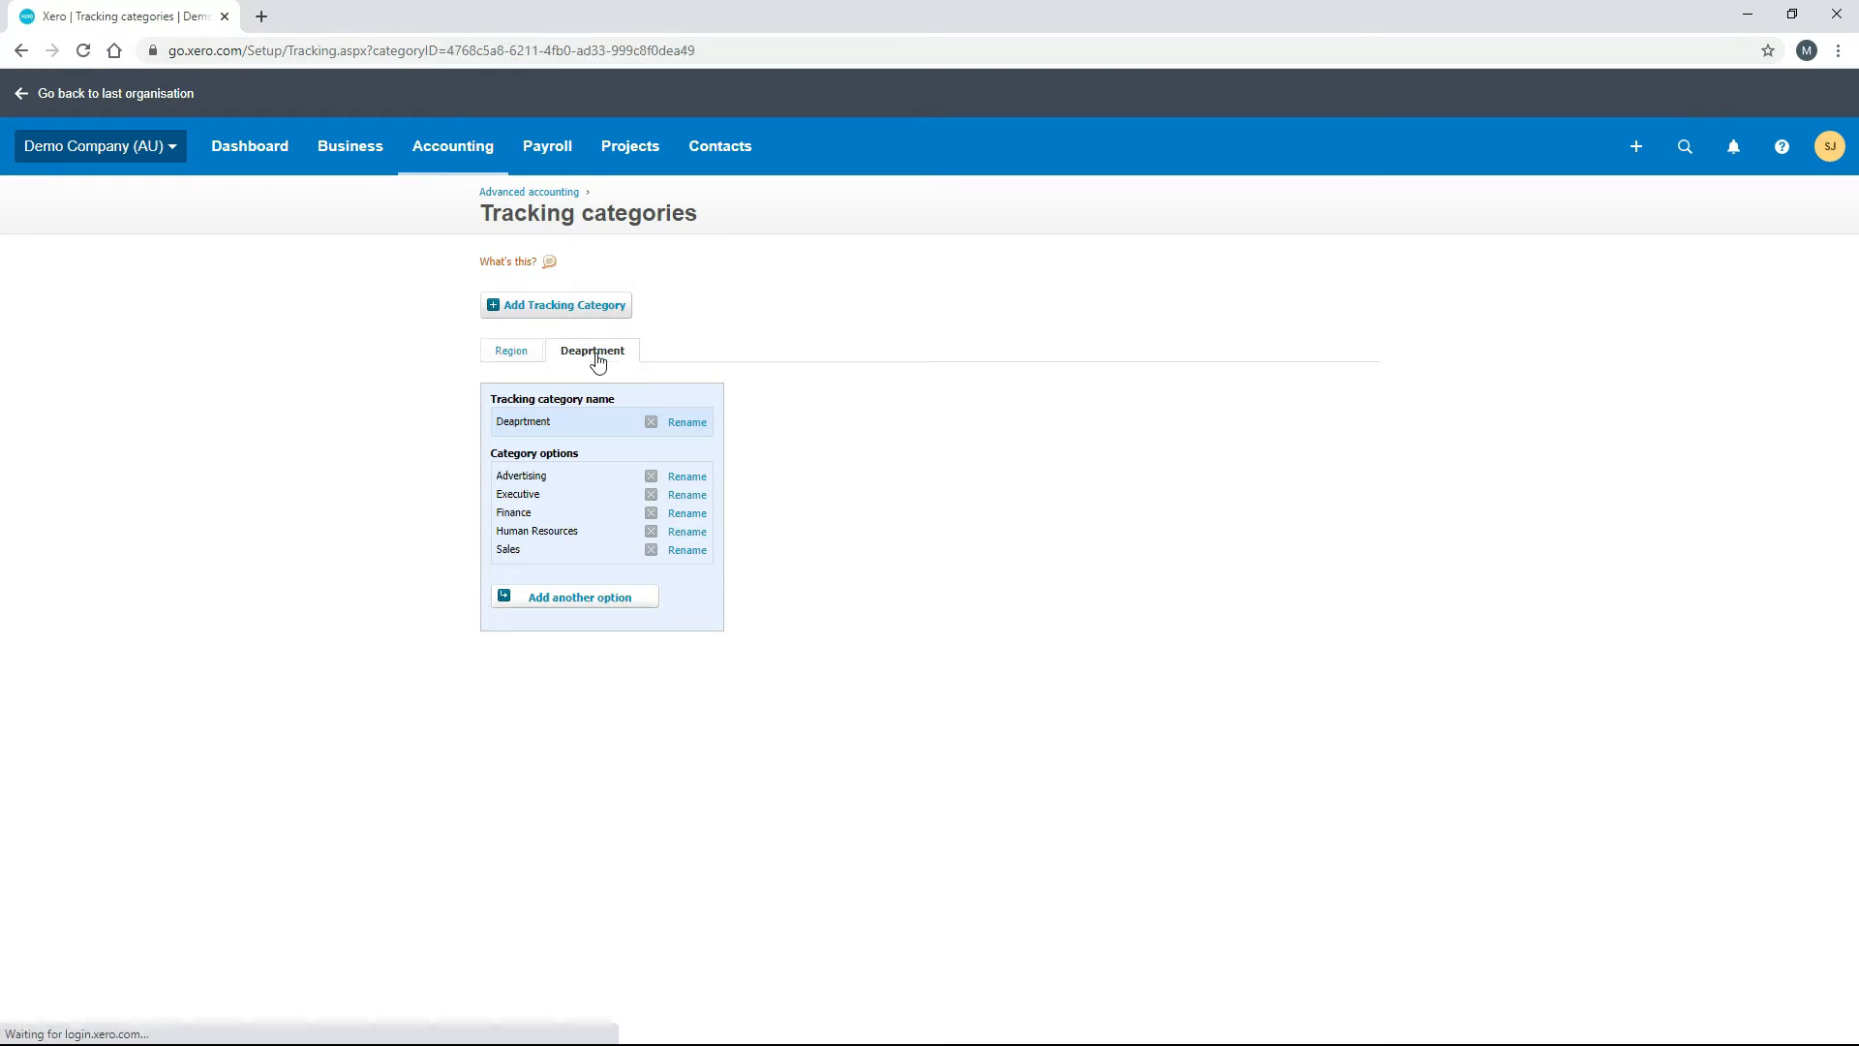
mouse_move(519, 436)
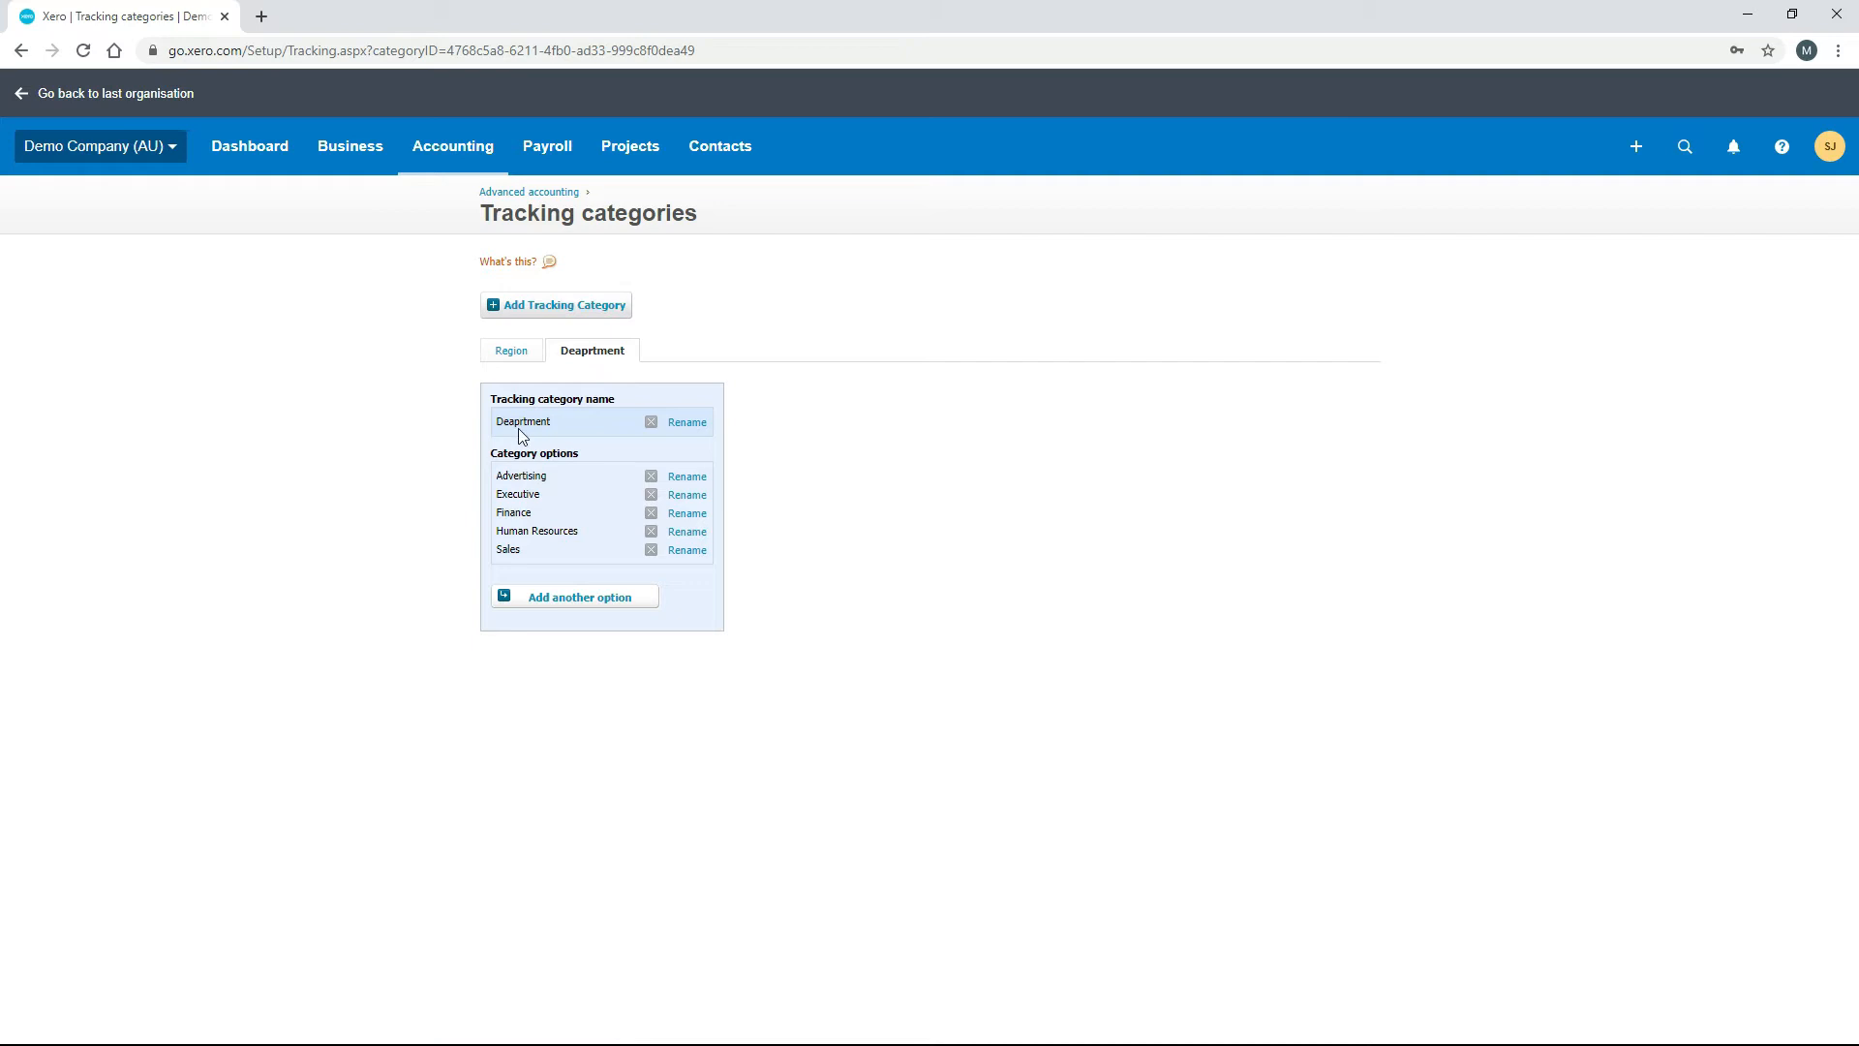
Rename the Deaprtment category to Department.
left_click(686, 422)
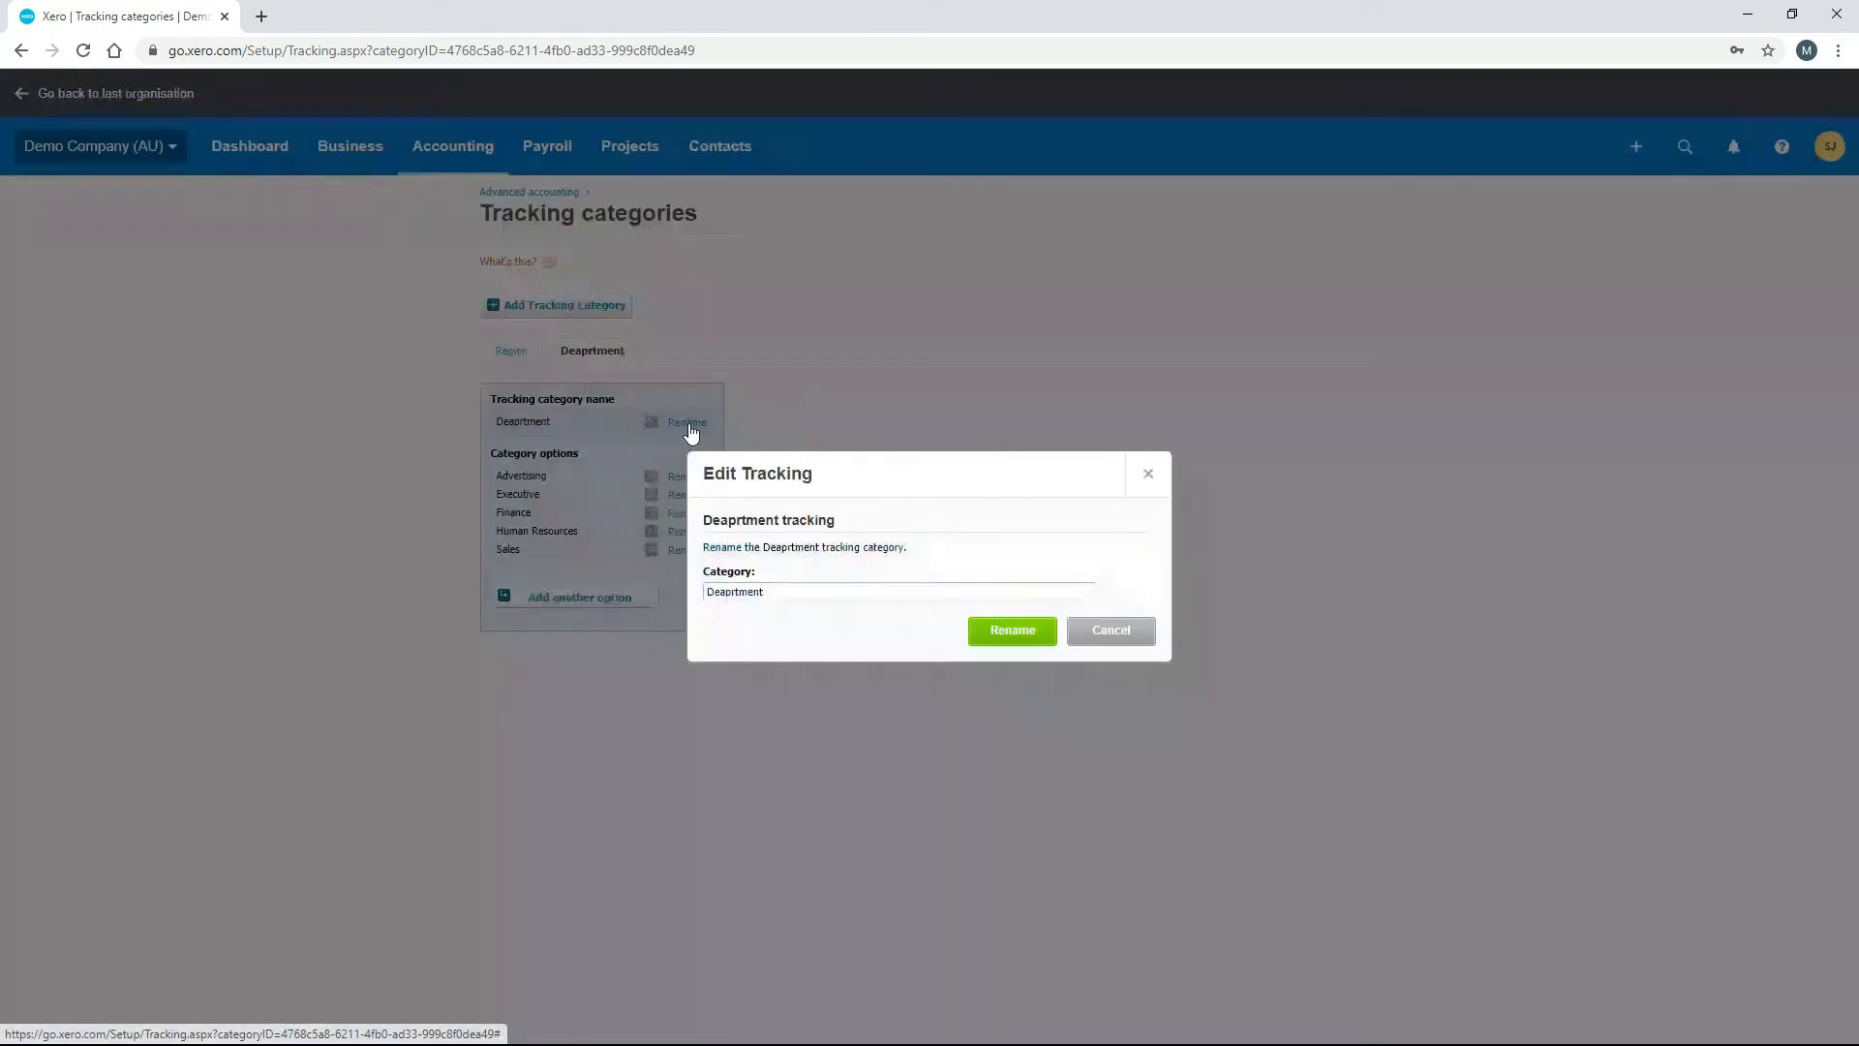
type("Department")
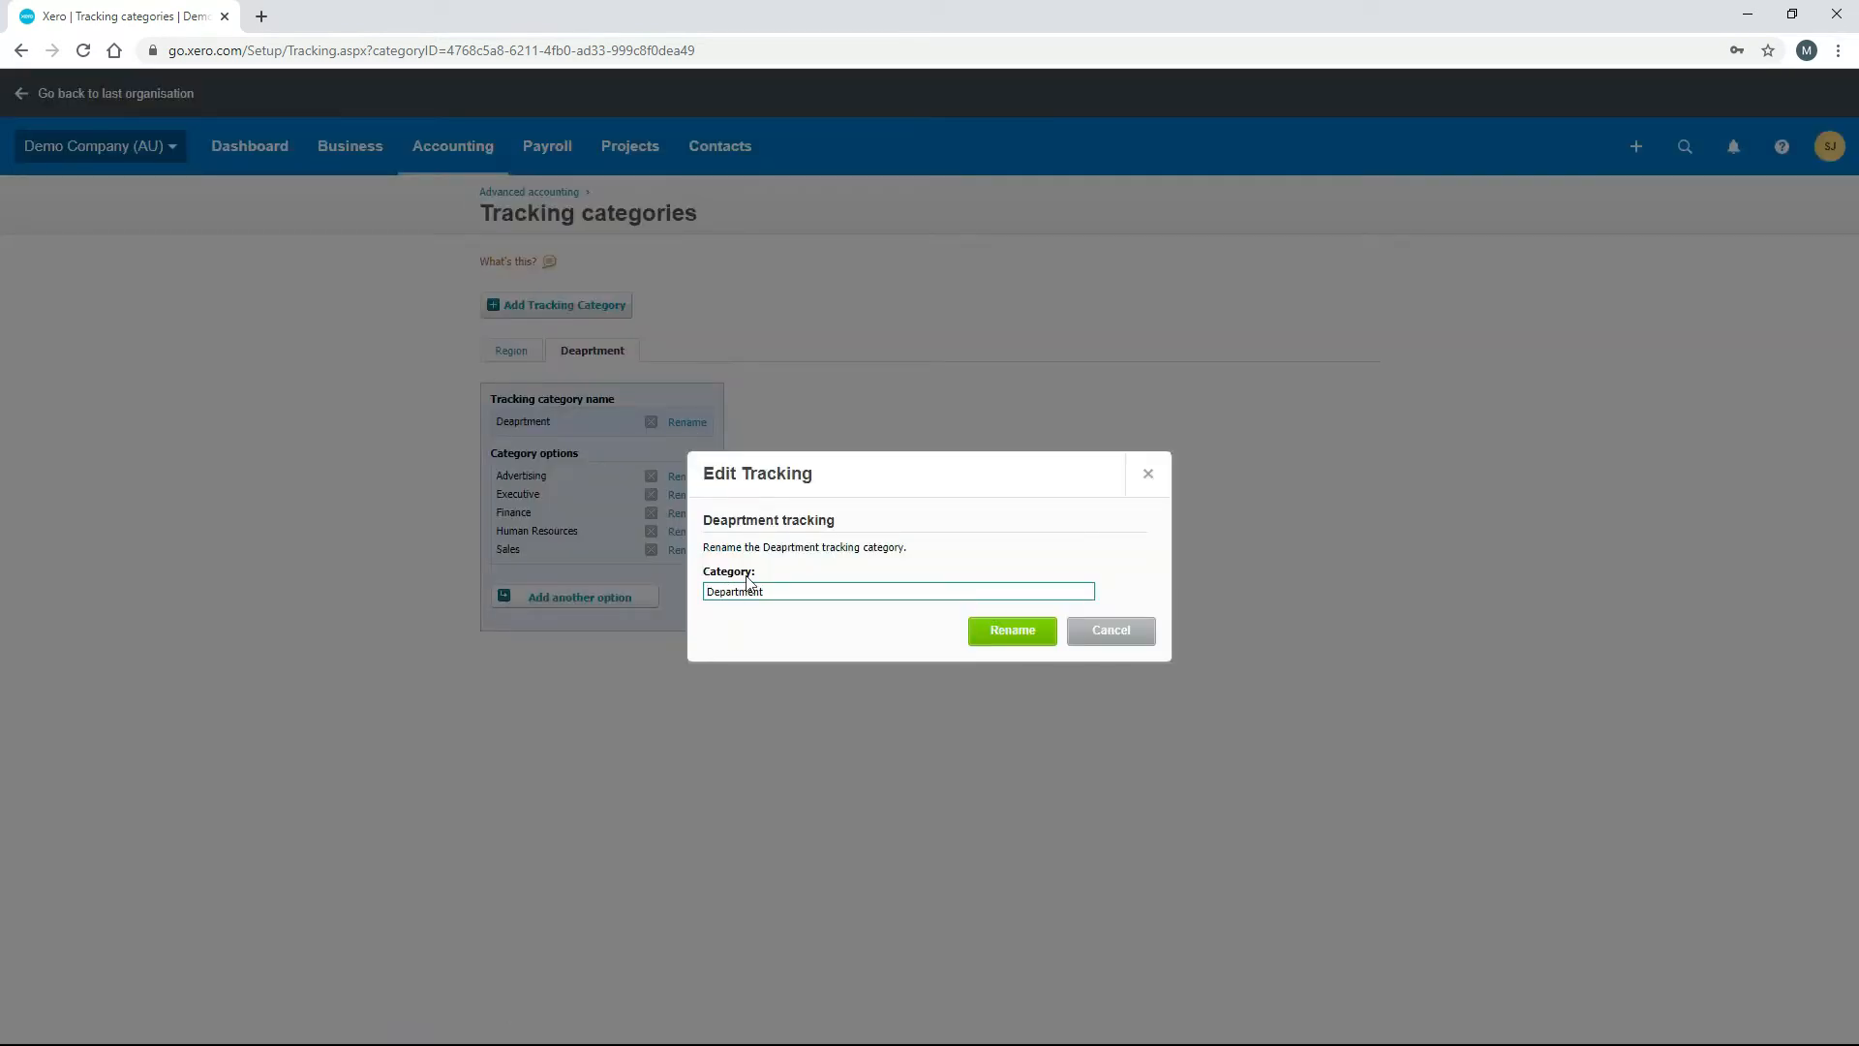
left_click(1009, 629)
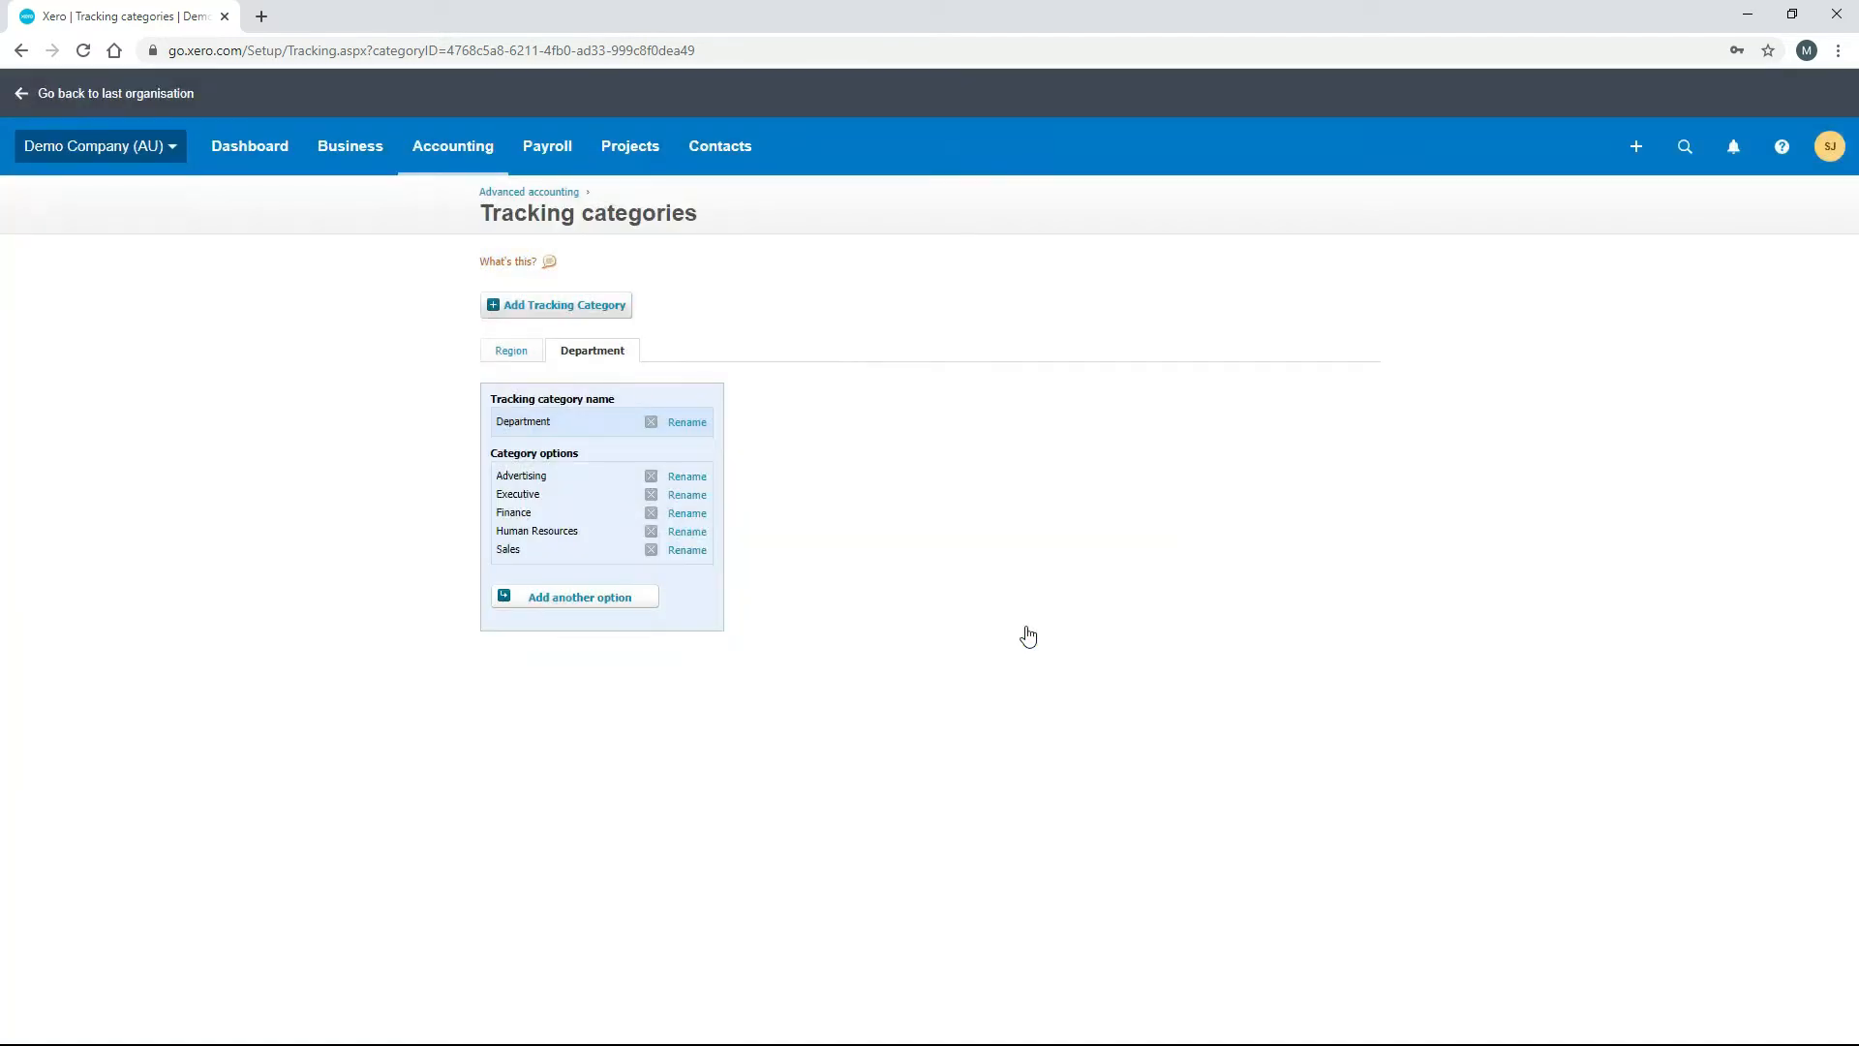
mouse_move(794, 484)
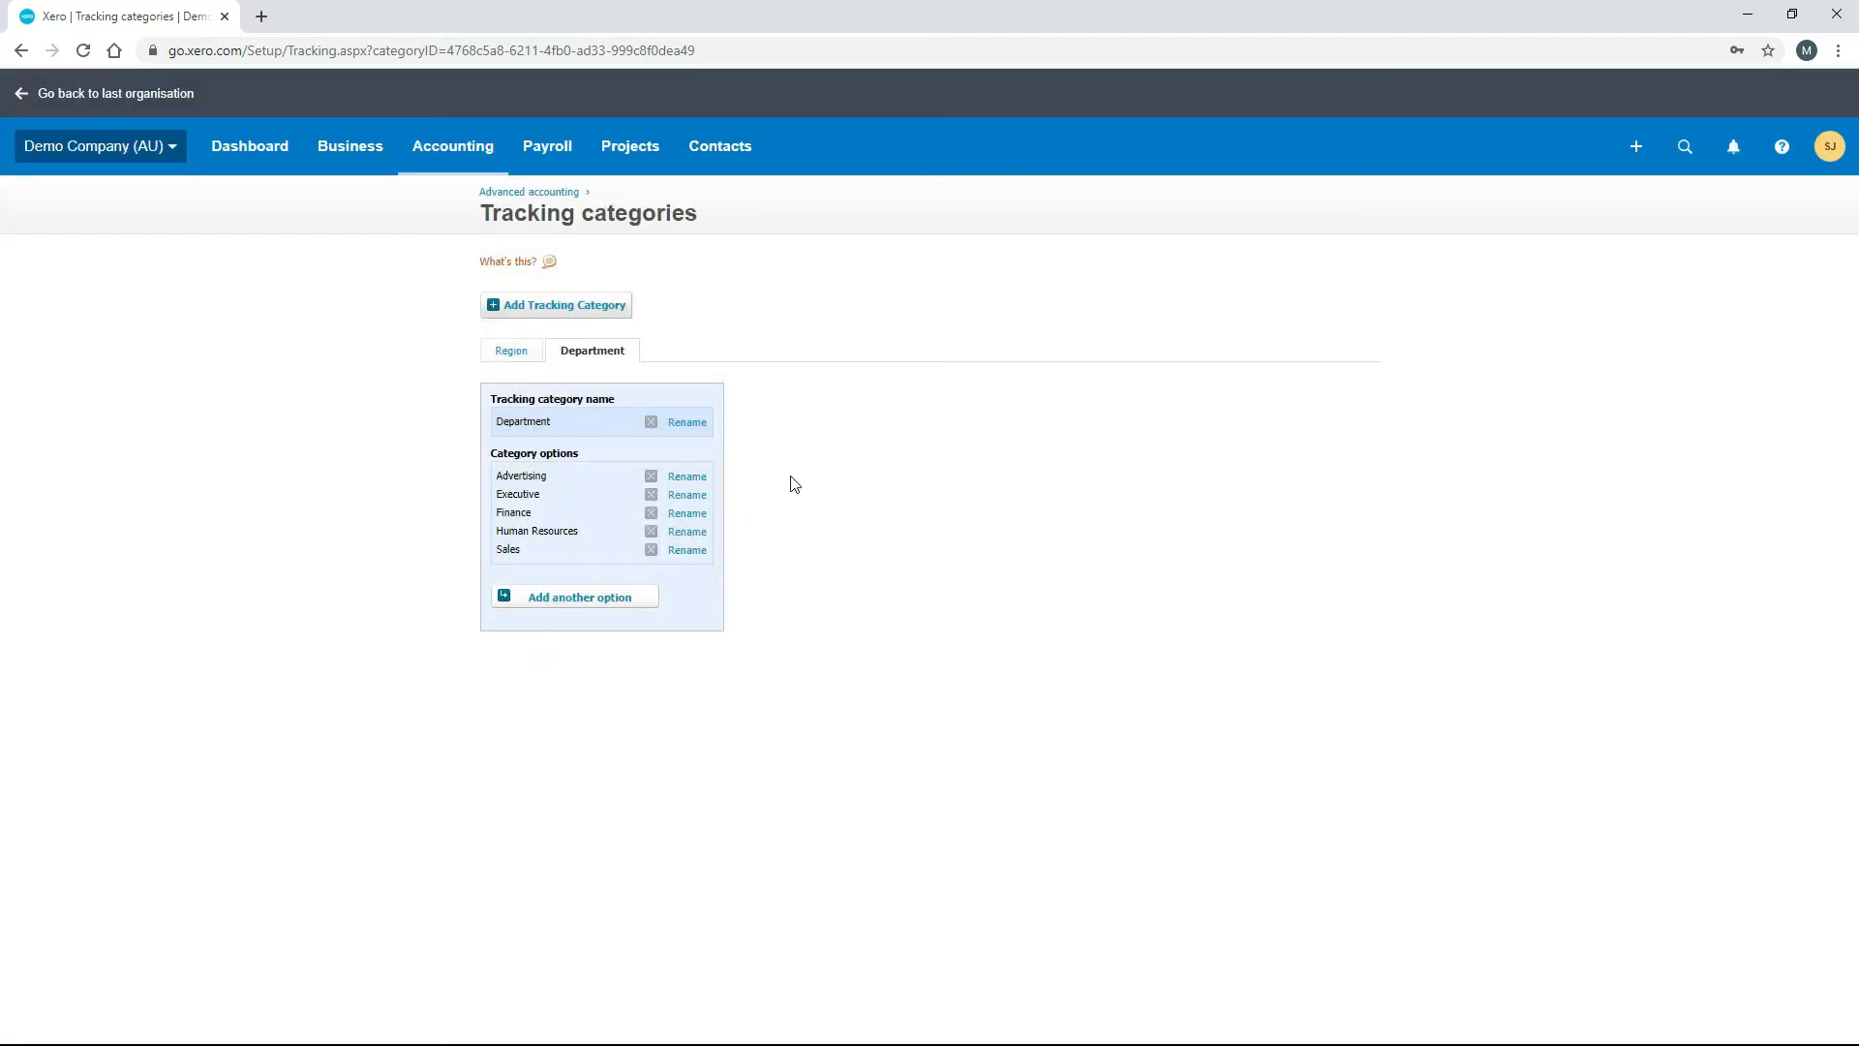
mouse_move(779, 451)
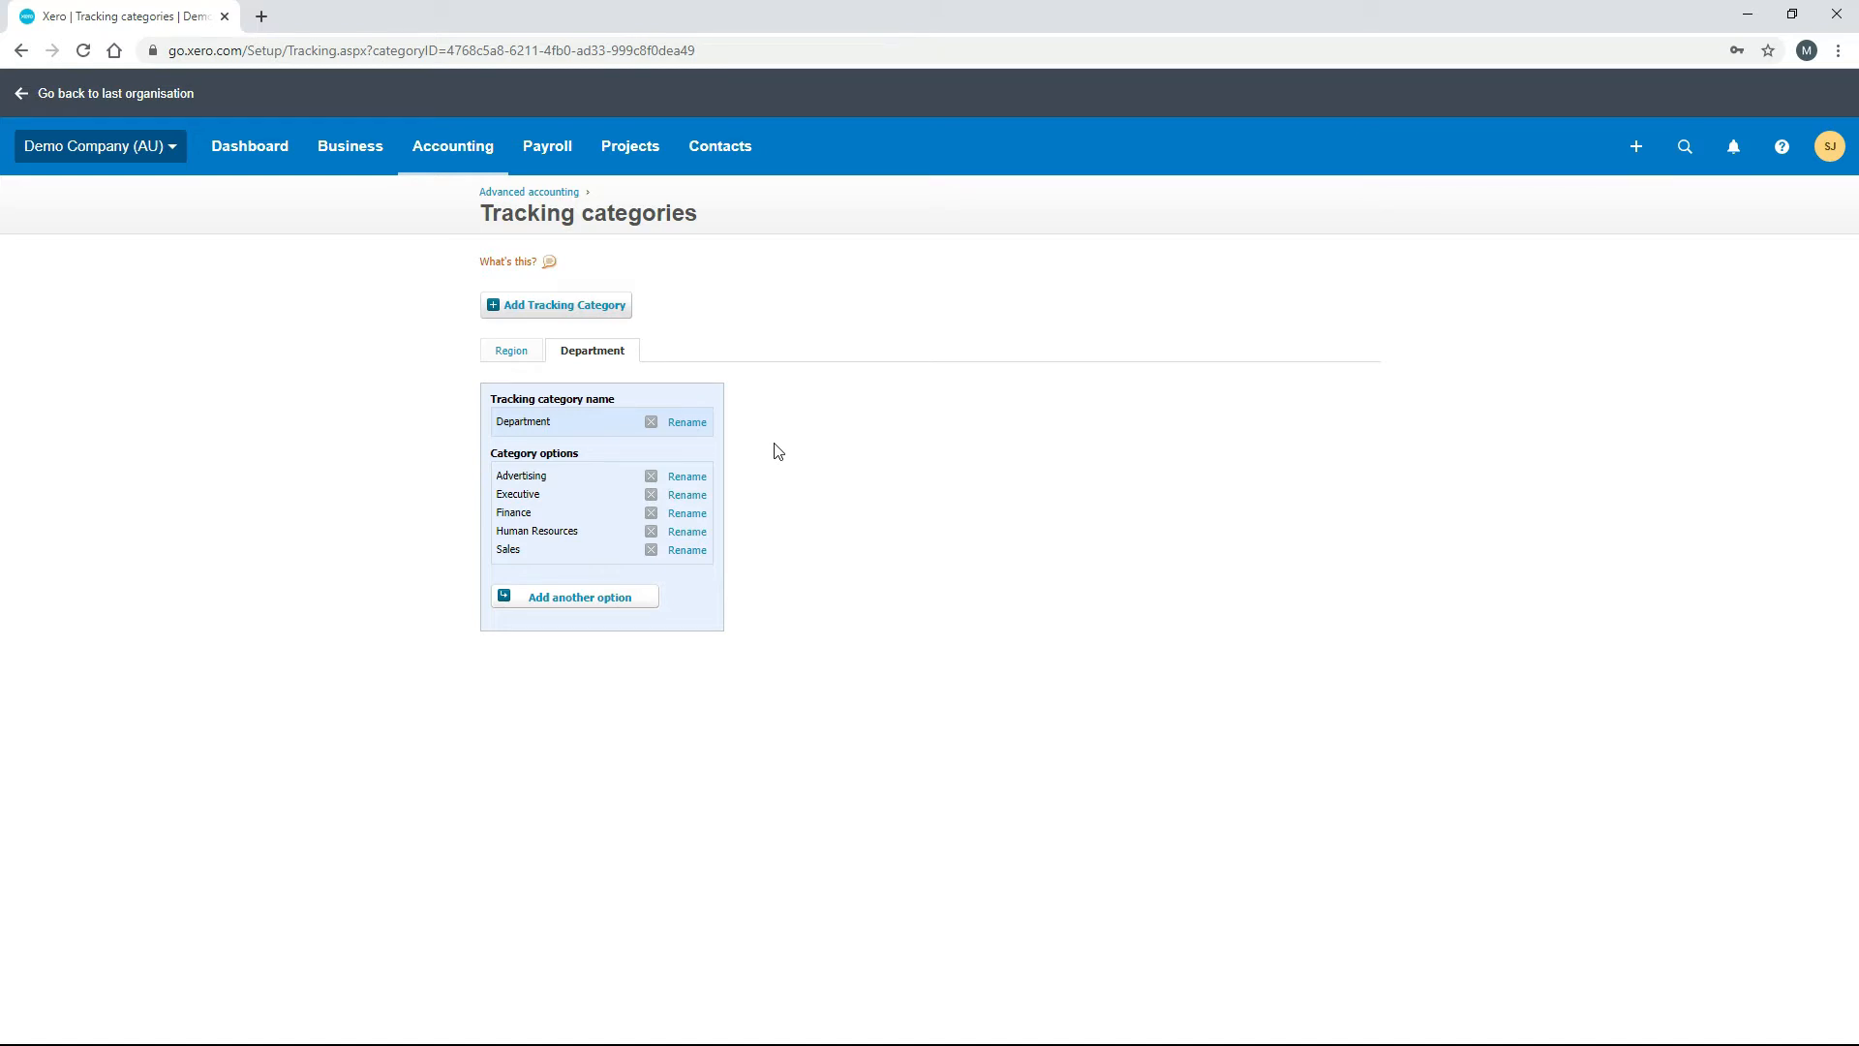
mouse_move(781, 441)
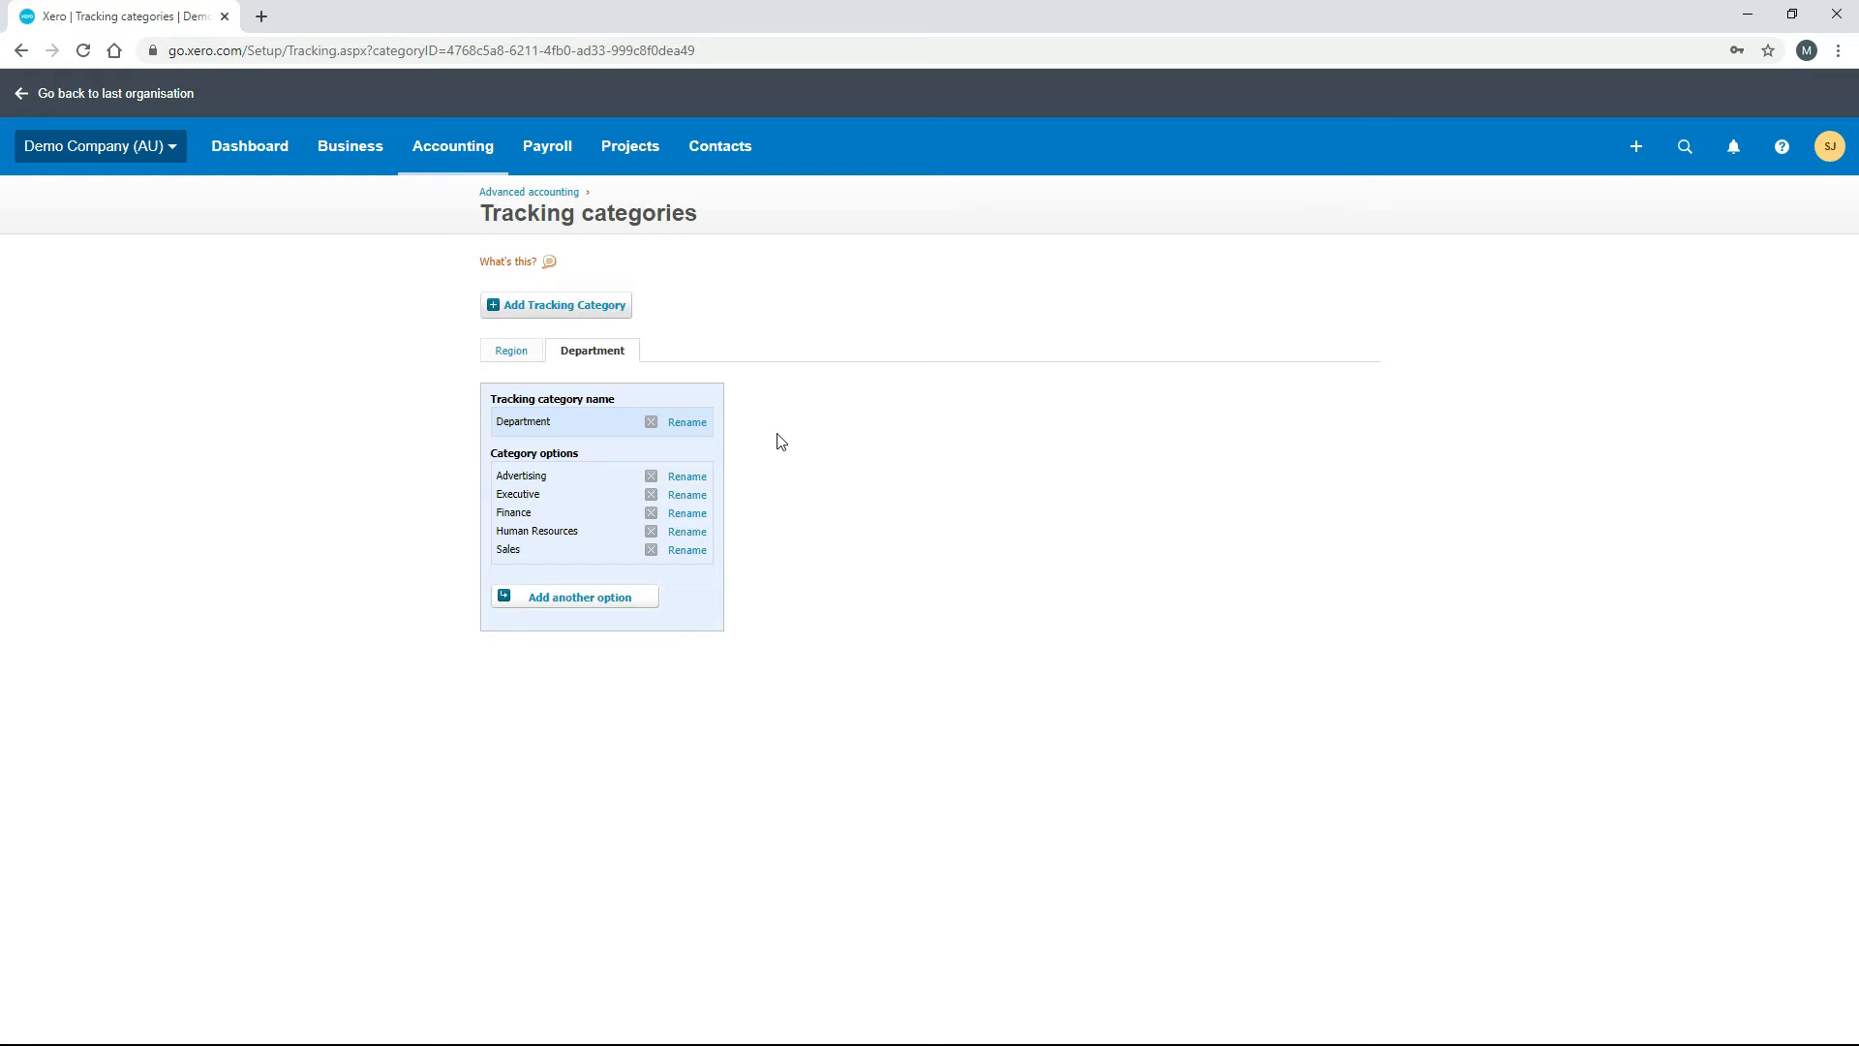
mouse_move(736, 353)
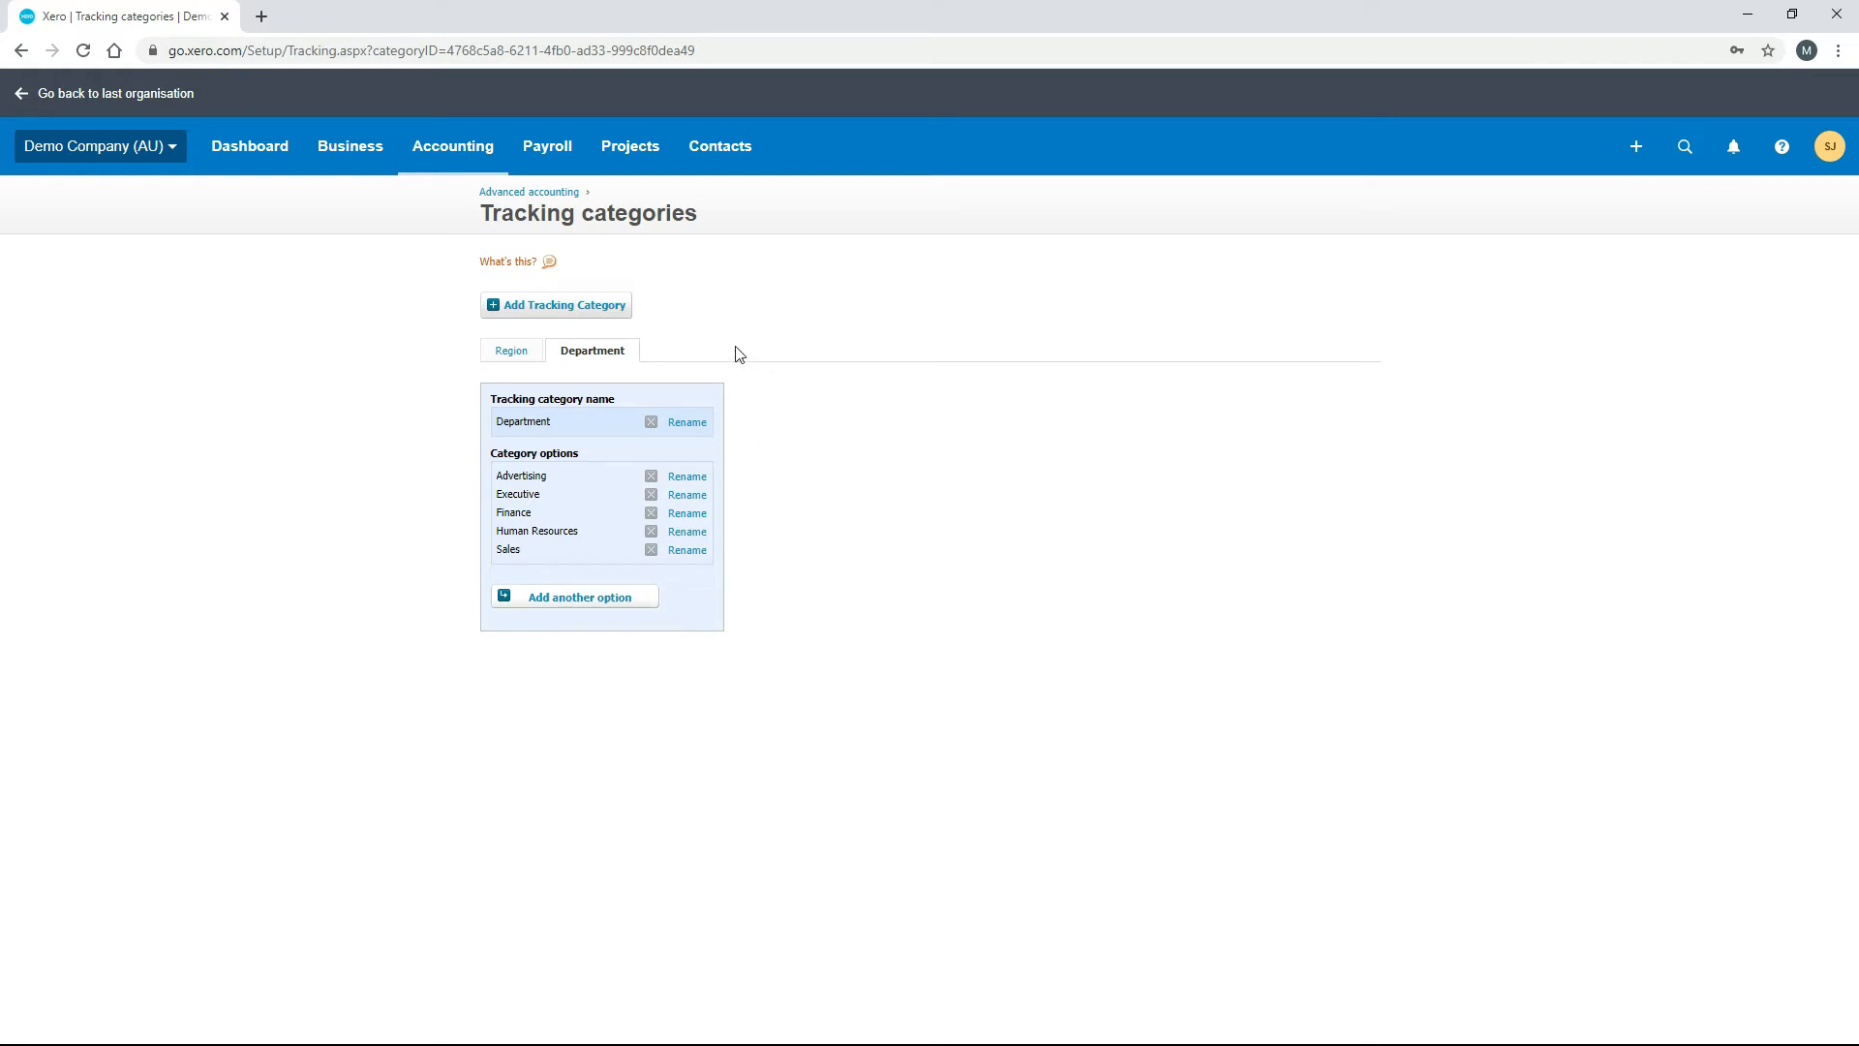
mouse_move(542, 310)
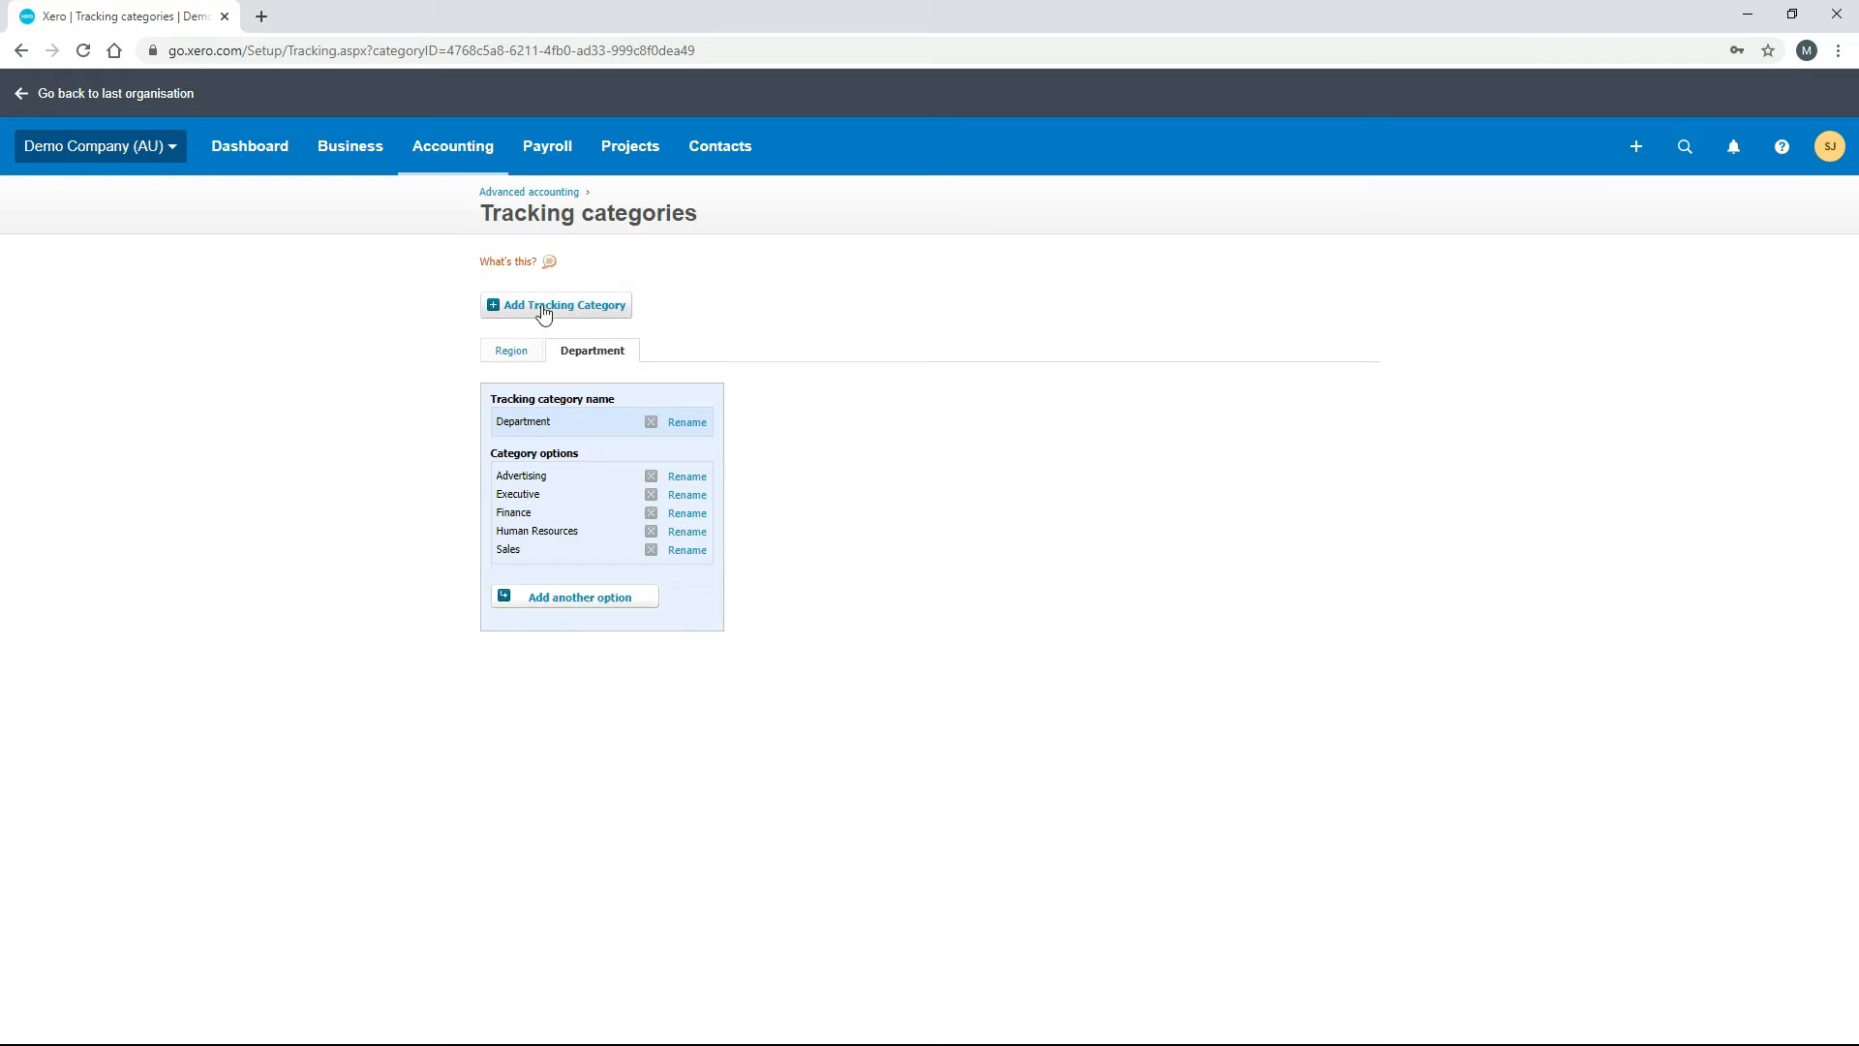
mouse_move(556, 304)
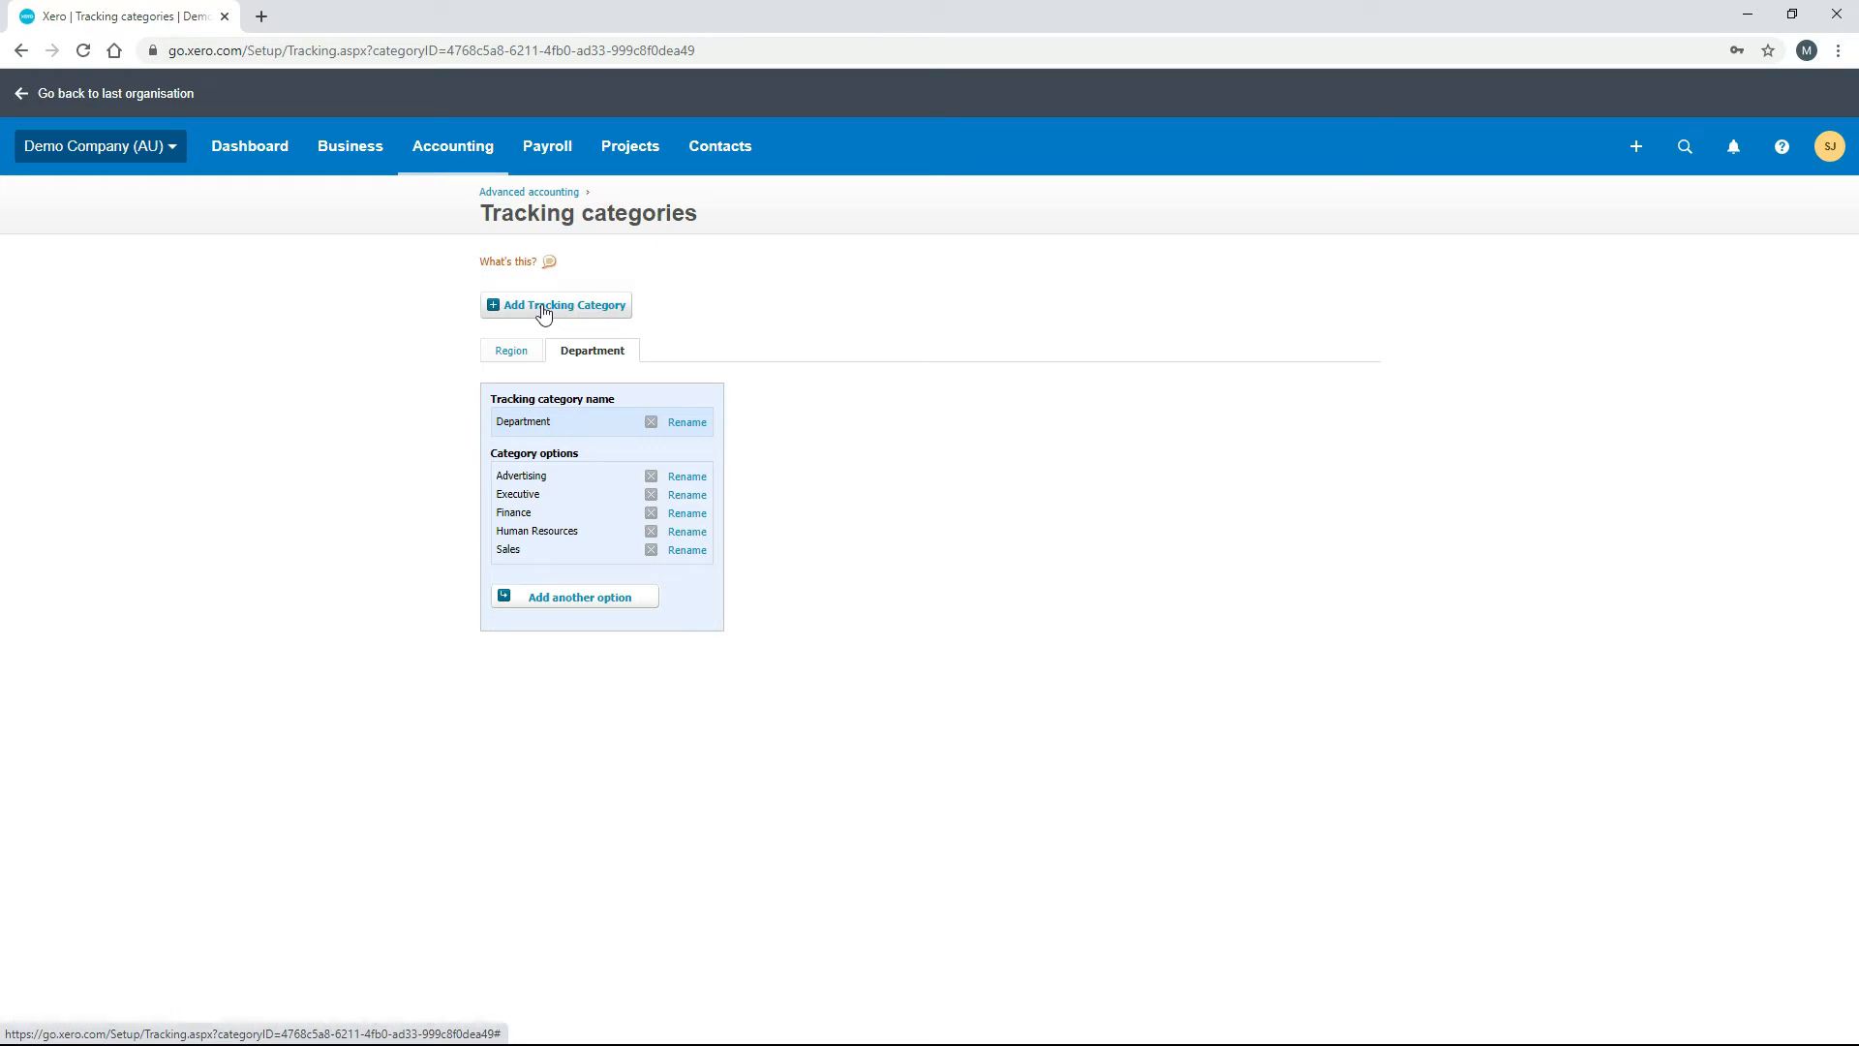
left_click(556, 304)
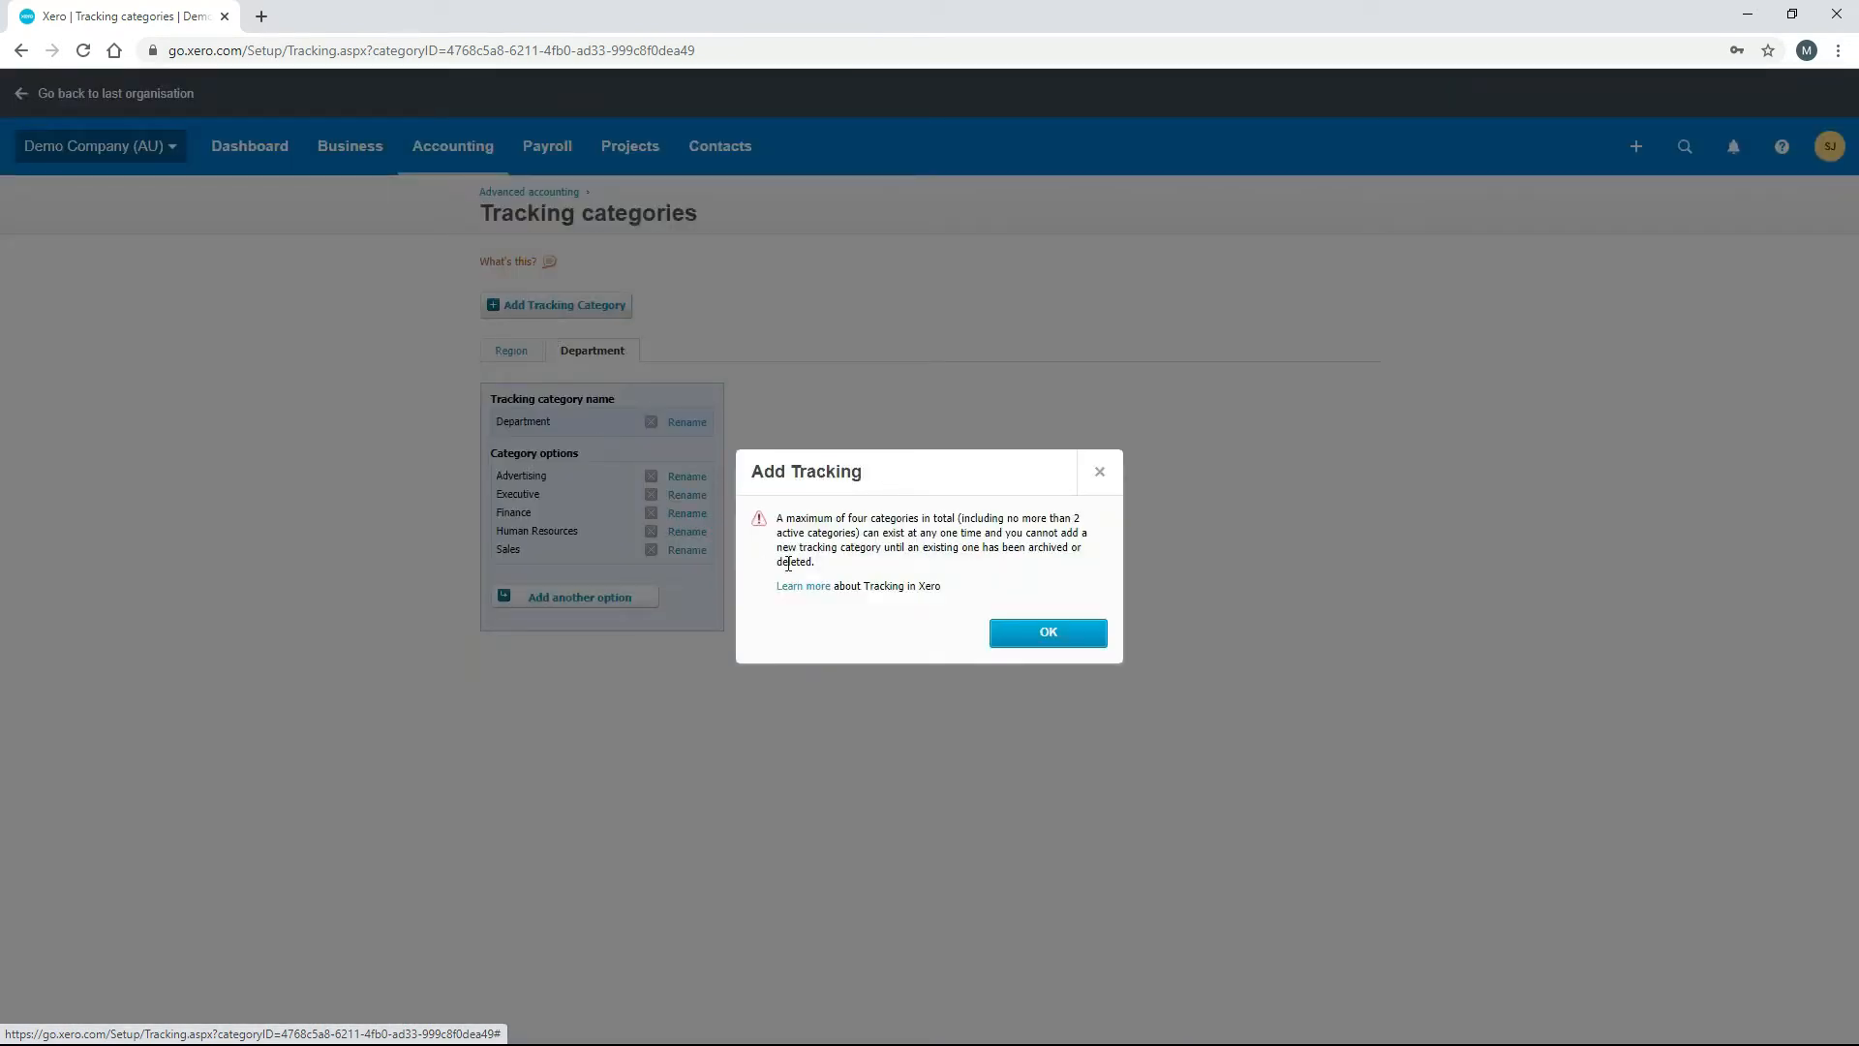
mouse_move(897, 569)
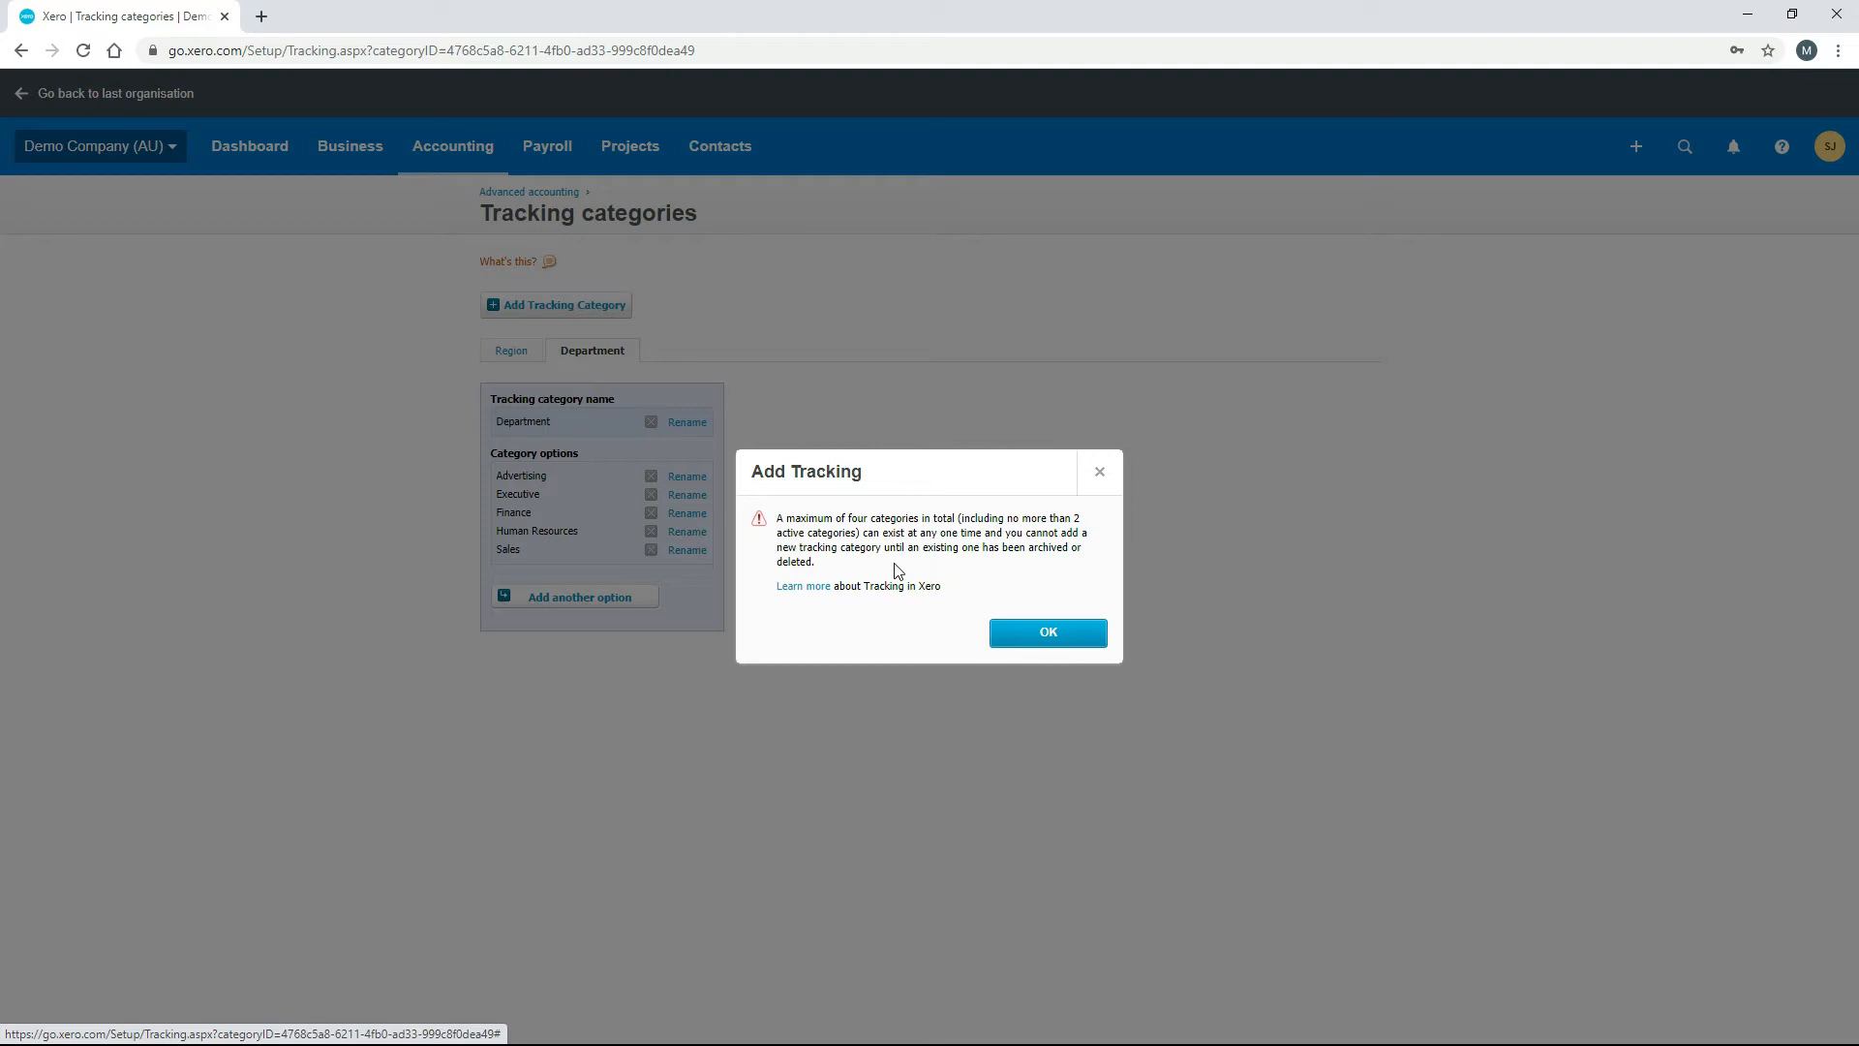
mouse_move(931, 535)
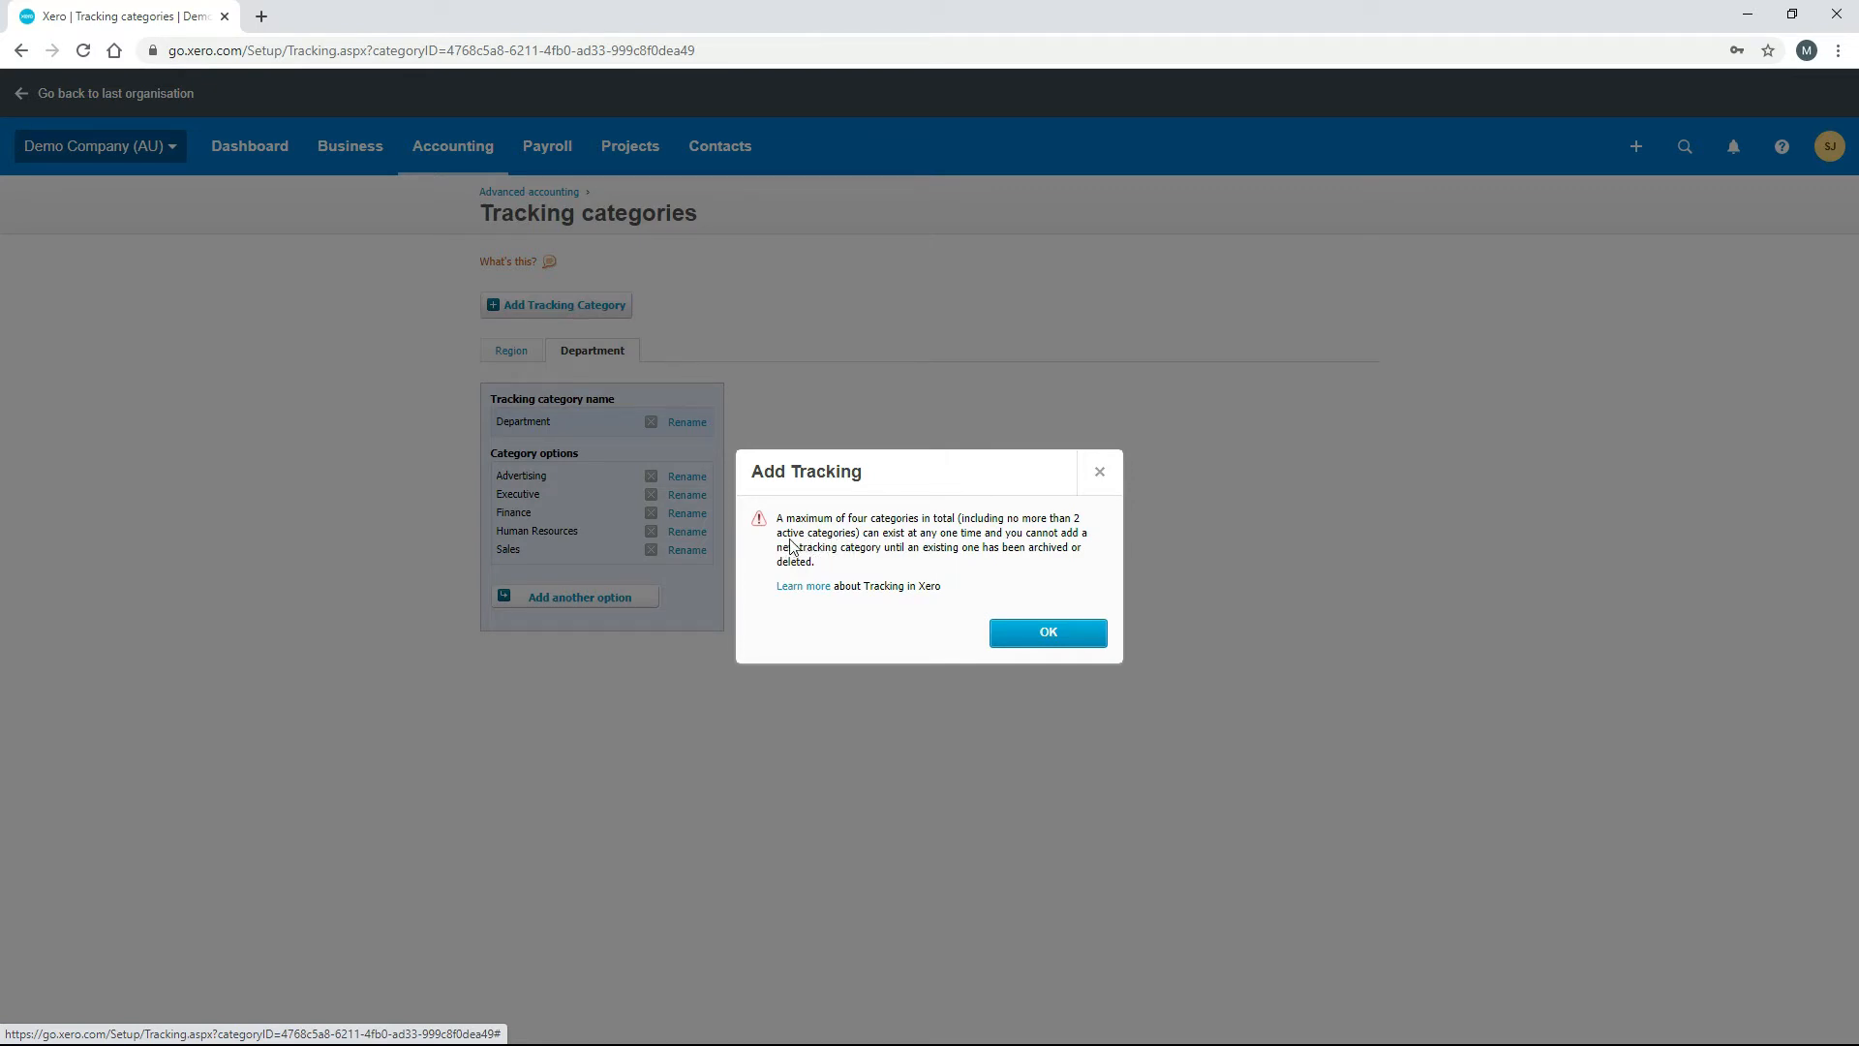
mouse_move(564, 377)
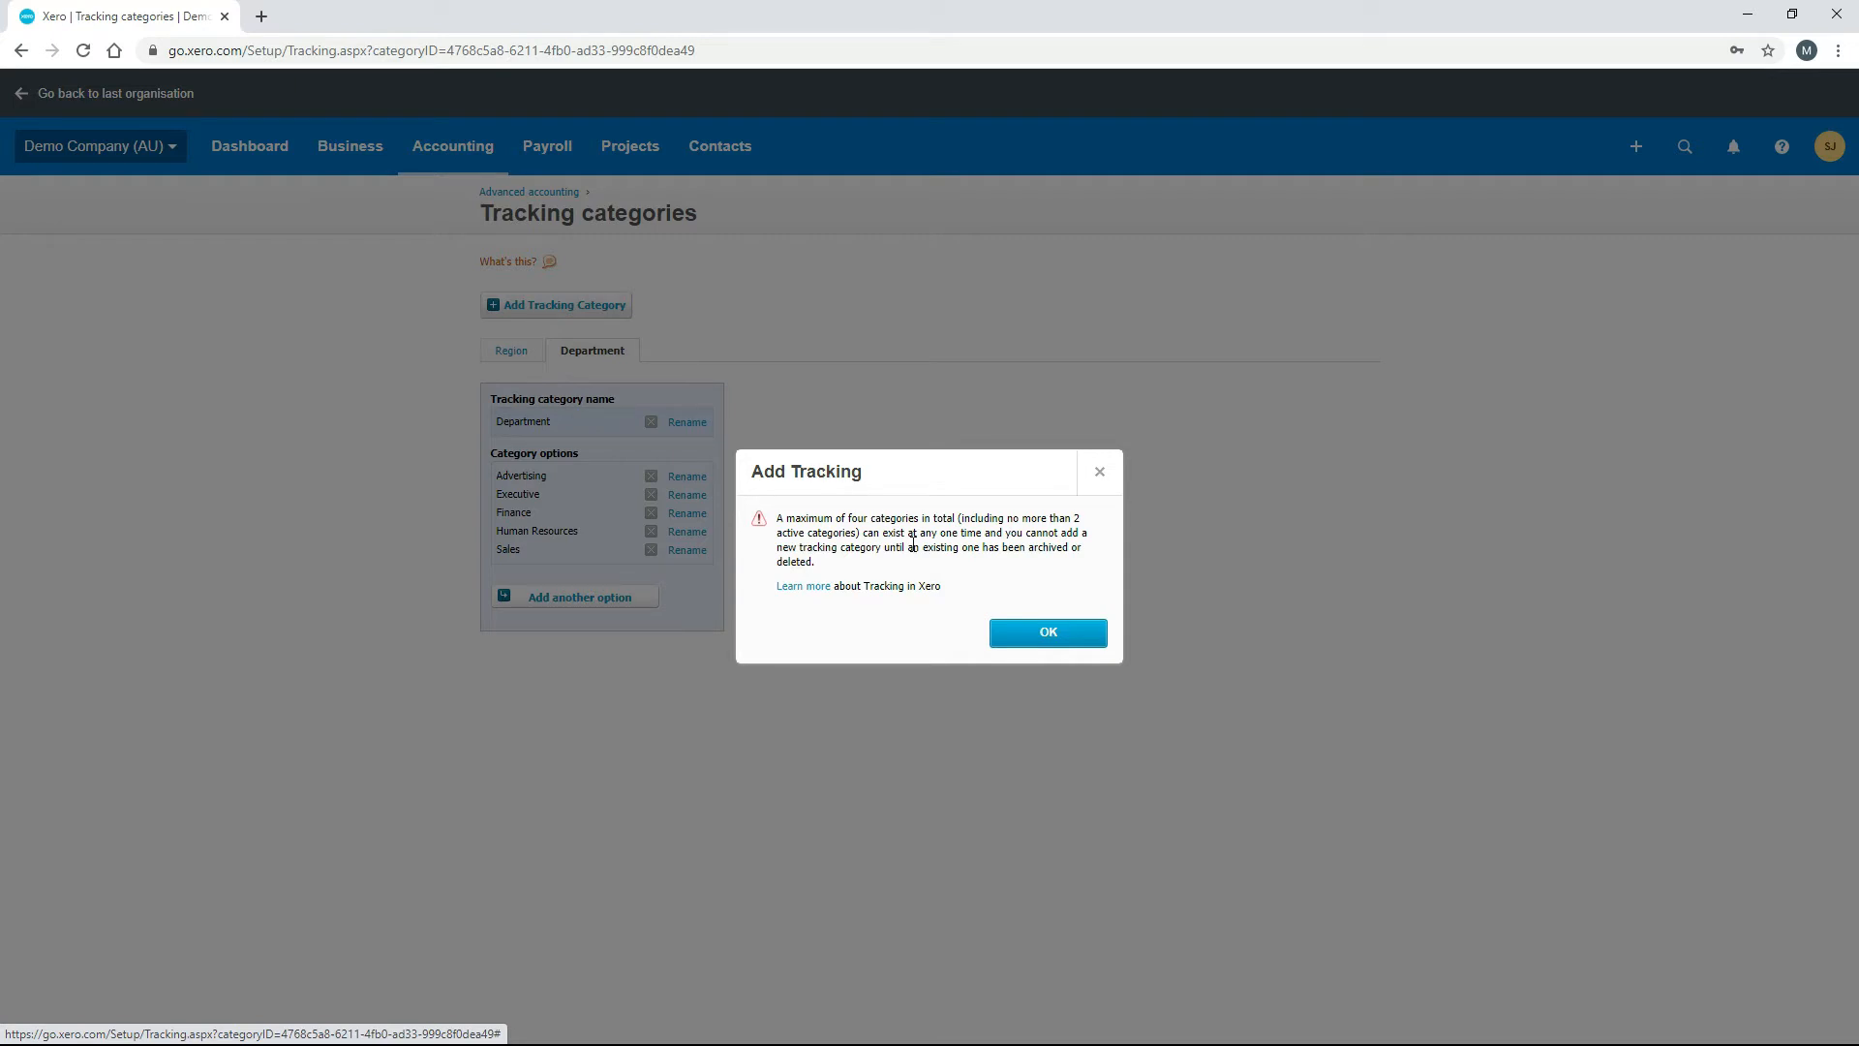
mouse_move(918, 562)
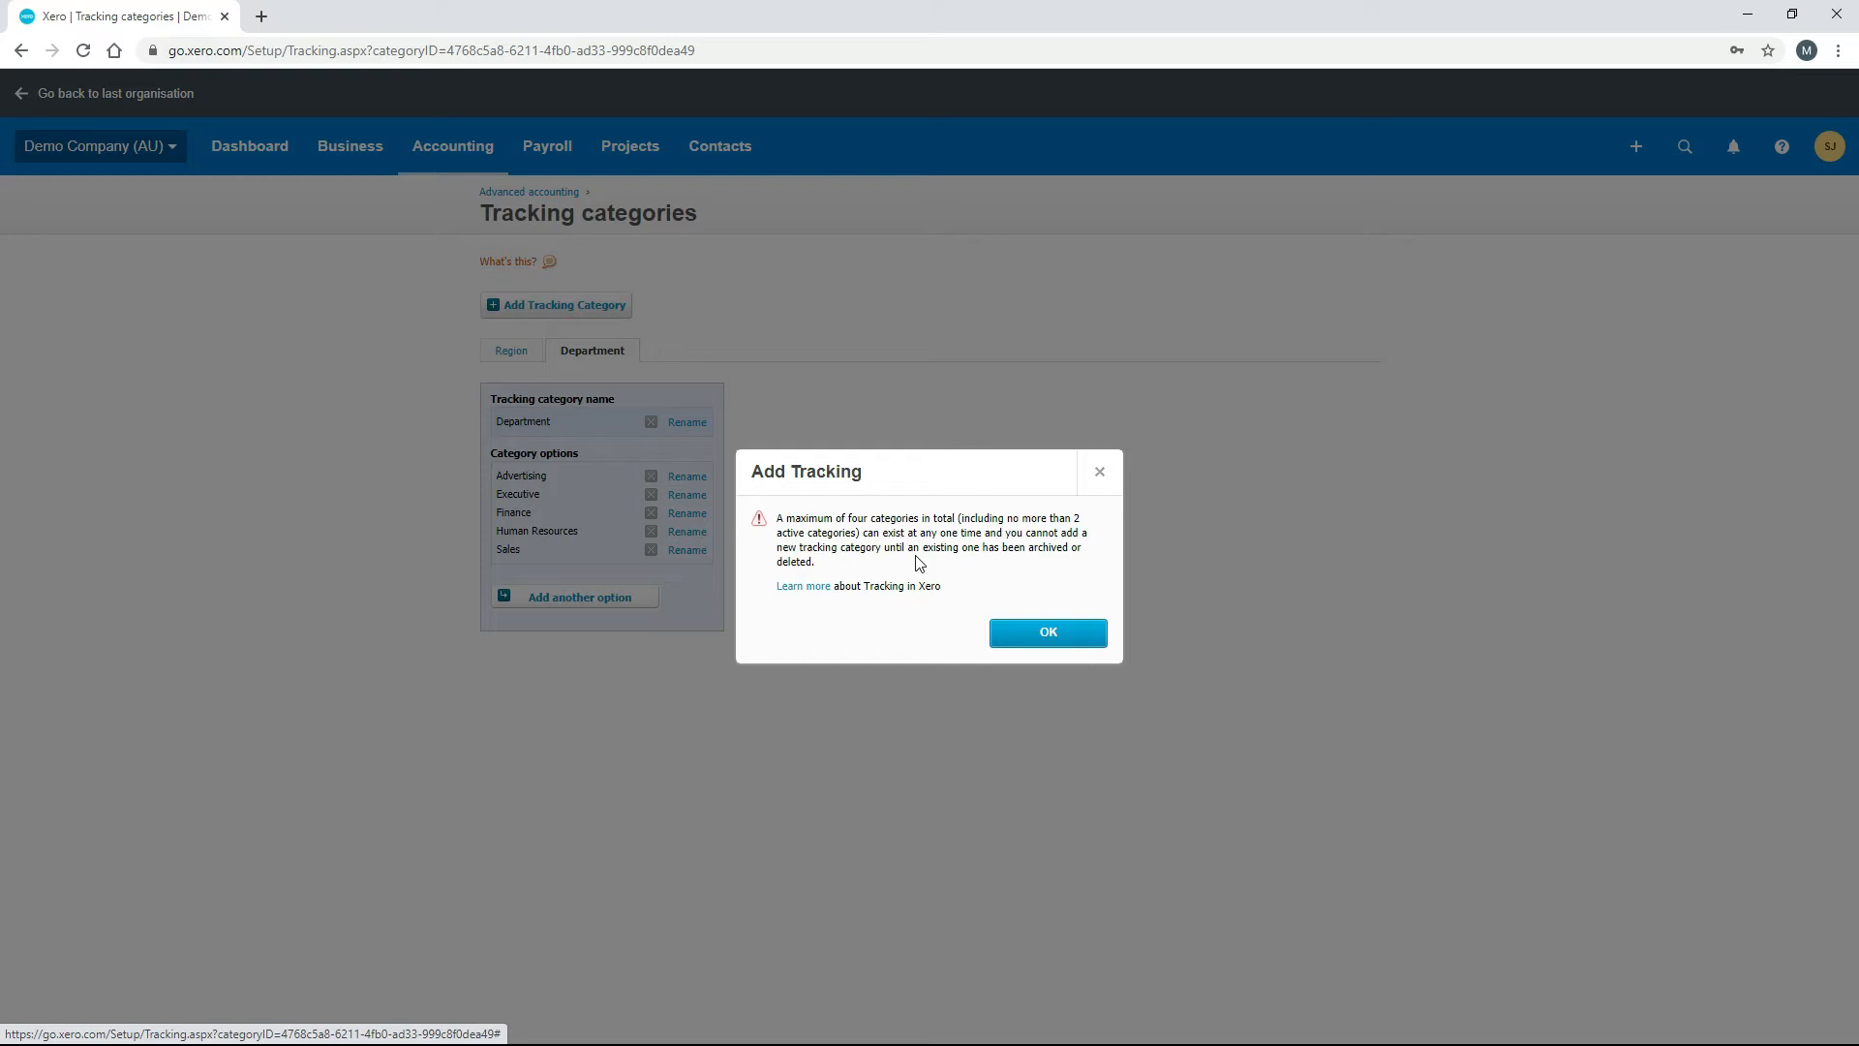
mouse_move(995, 567)
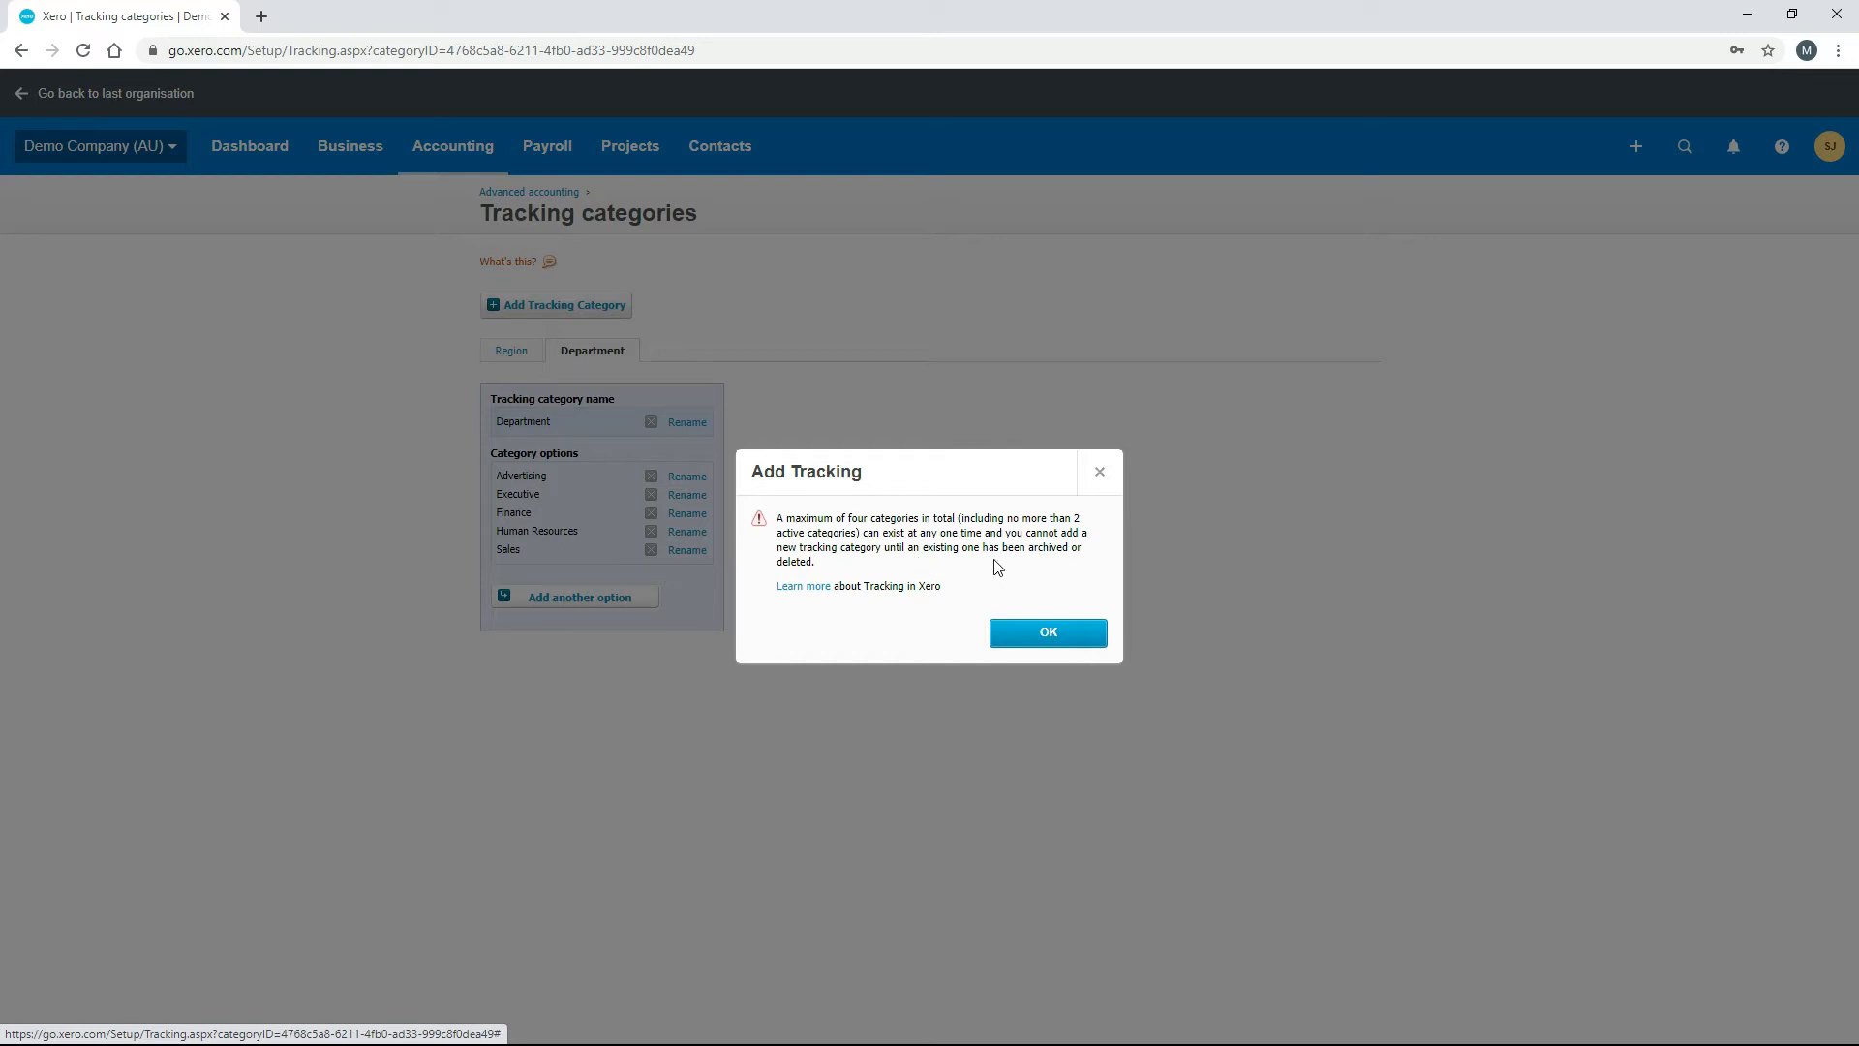
mouse_move(902, 573)
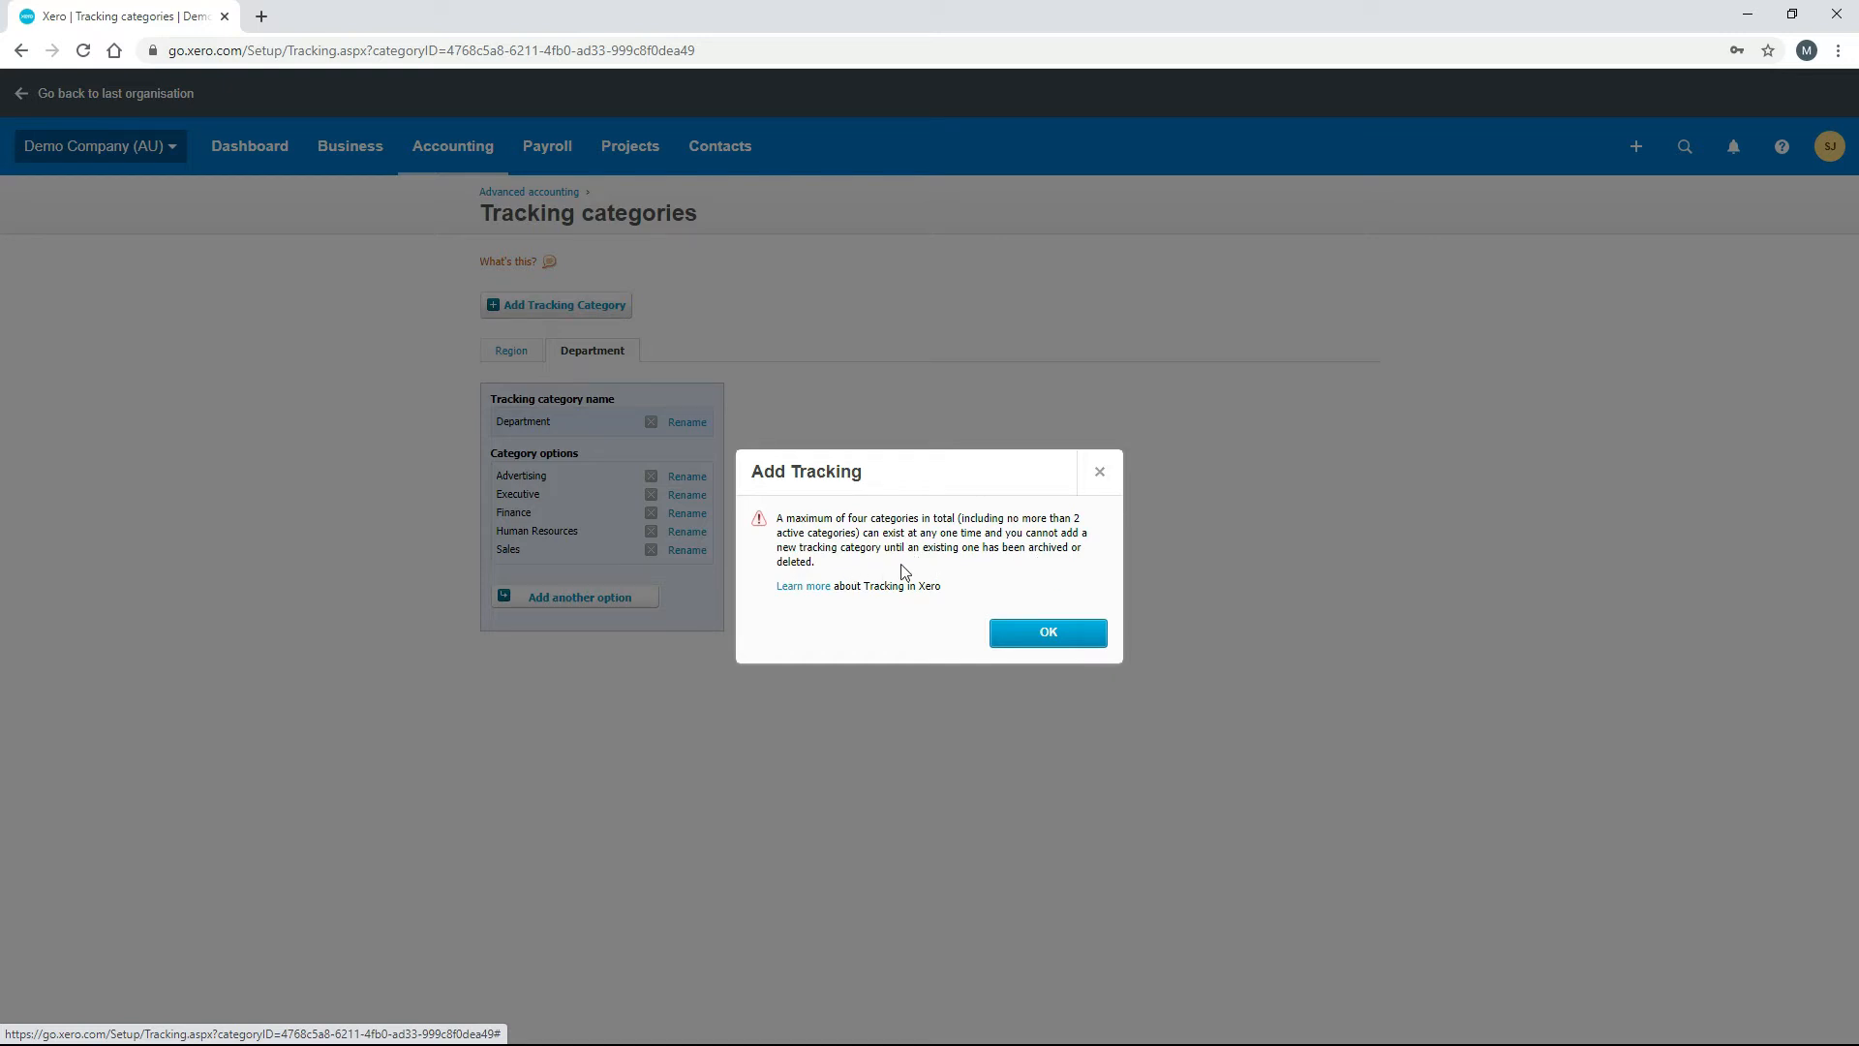
left_click(1045, 631)
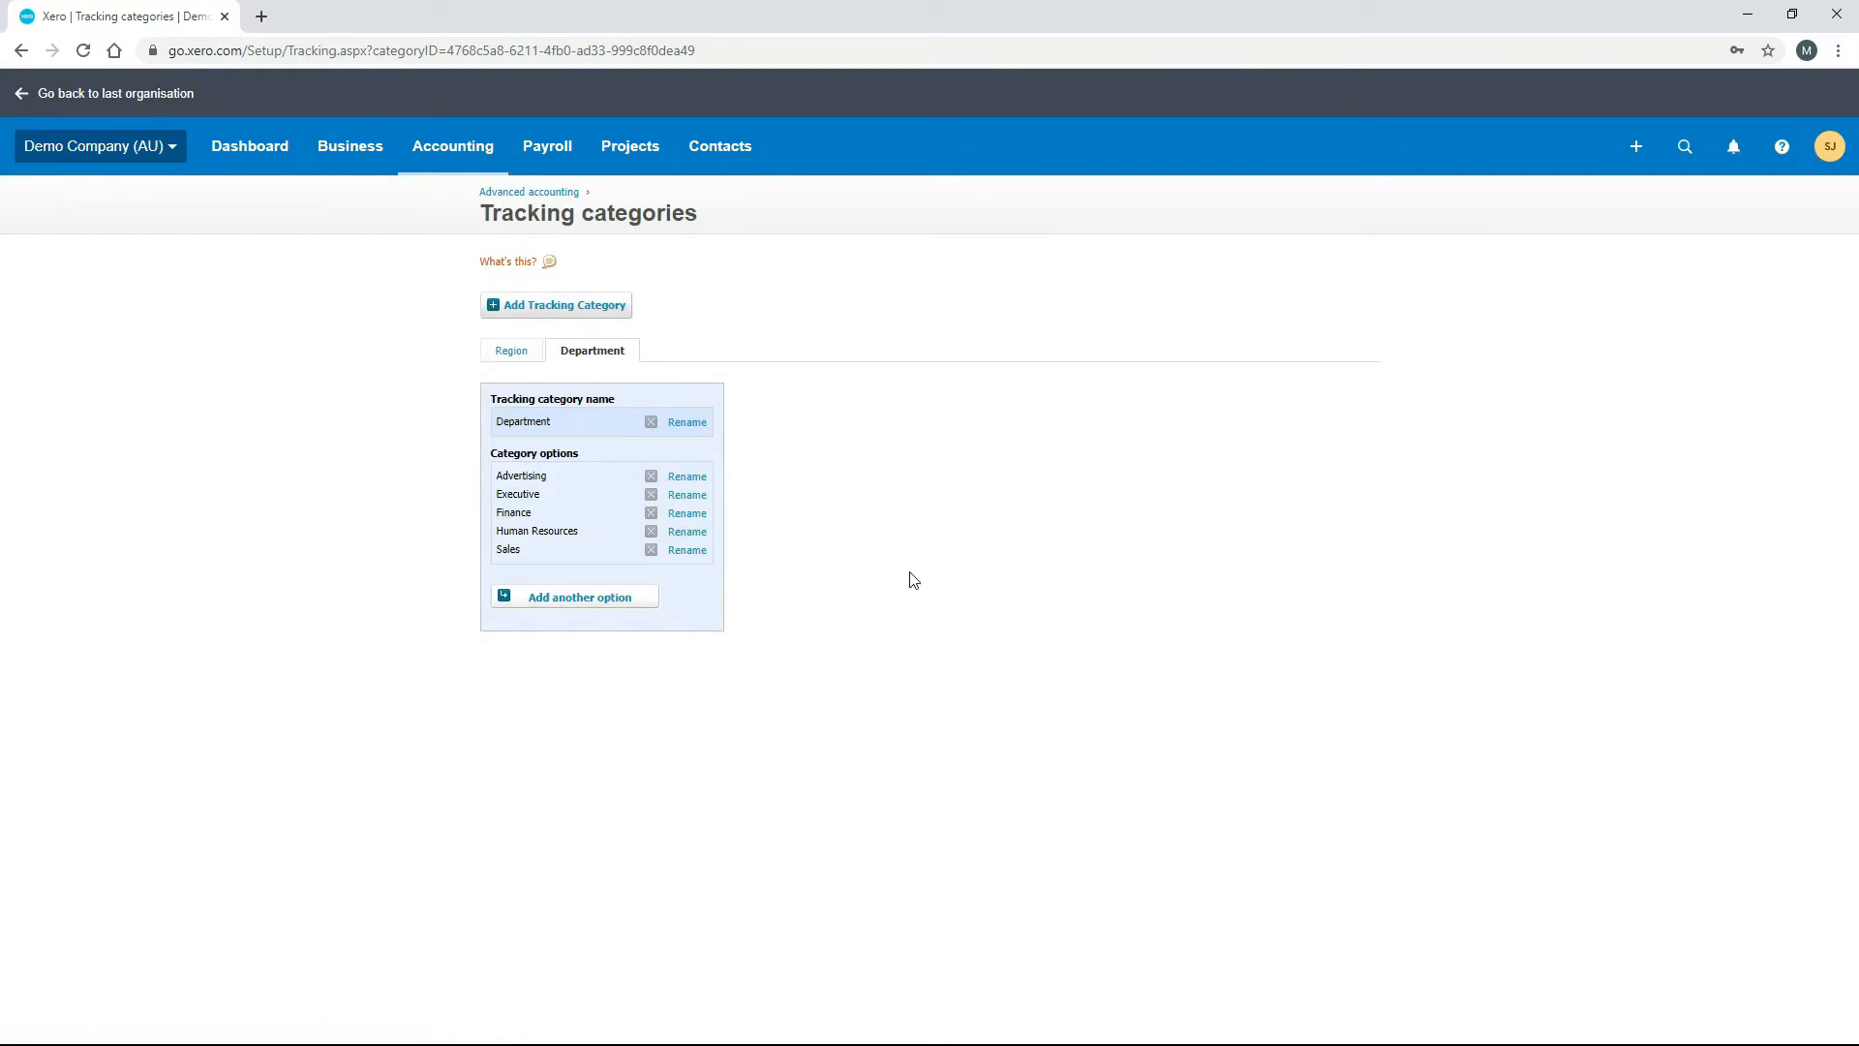
mouse_move(664, 697)
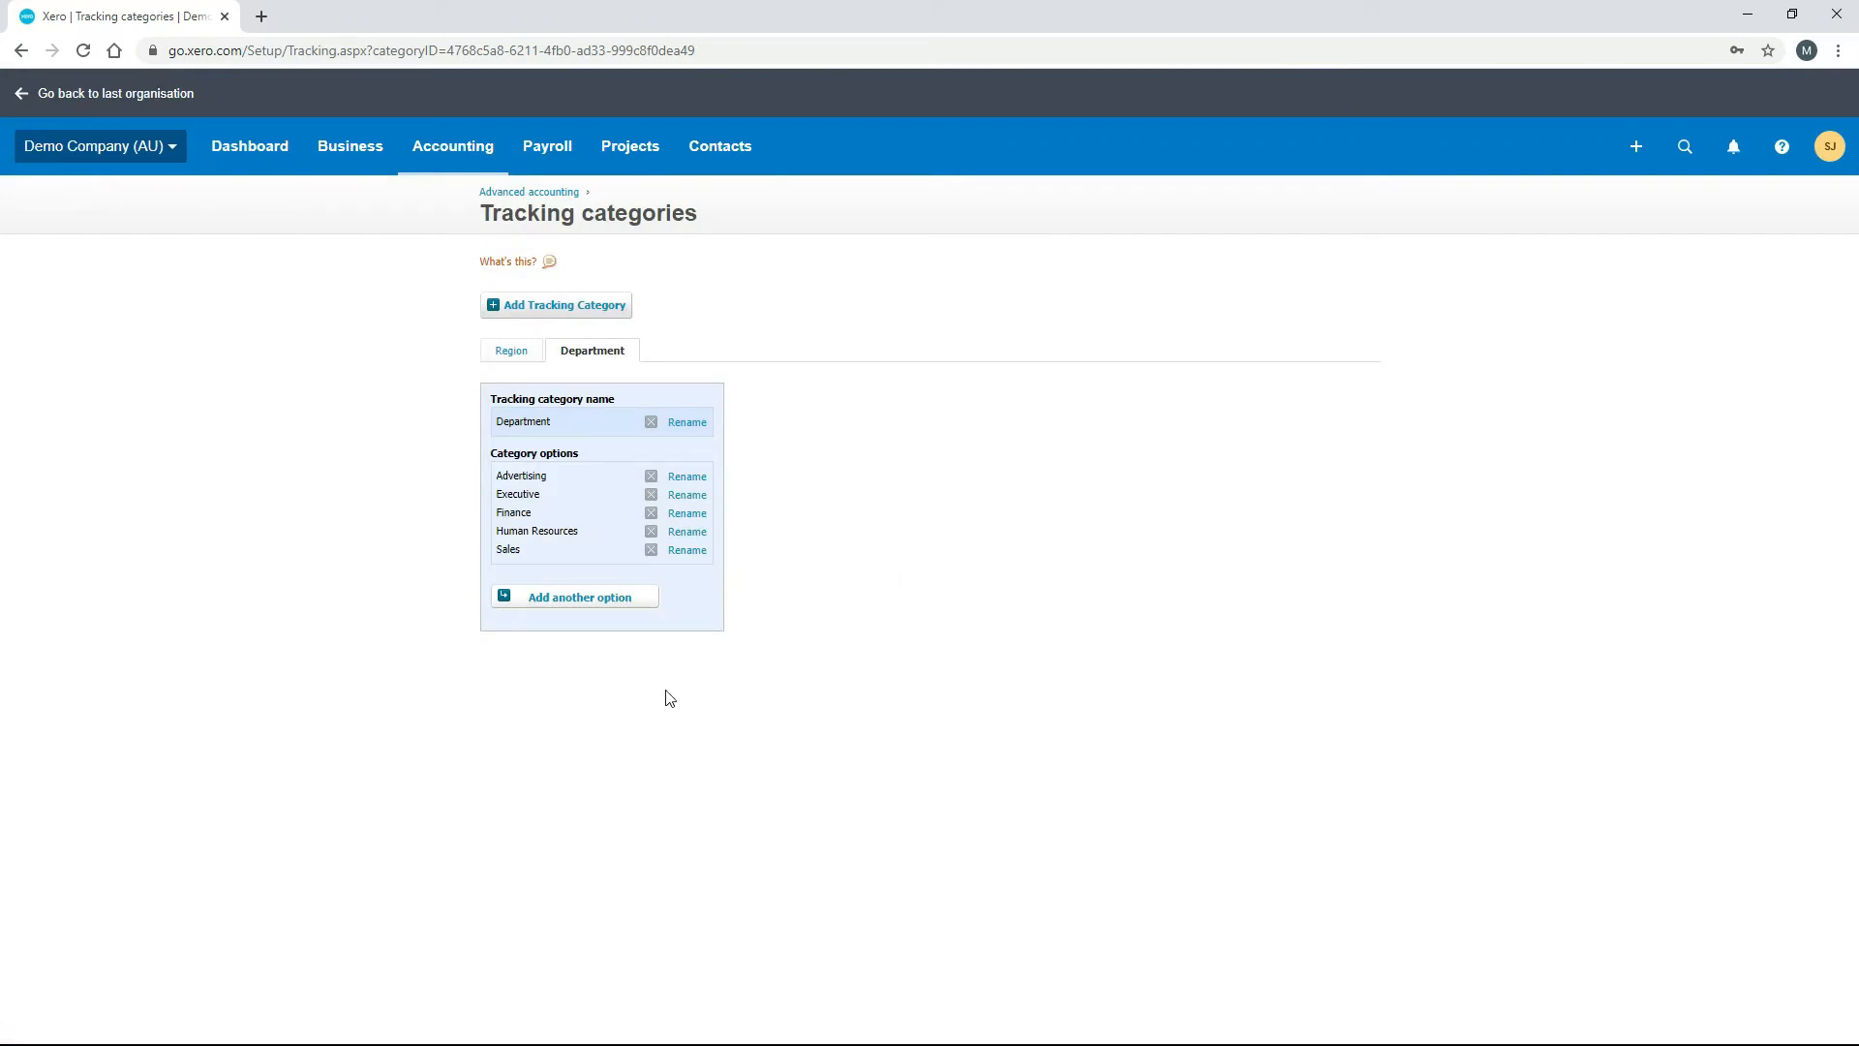
mouse_move(724, 610)
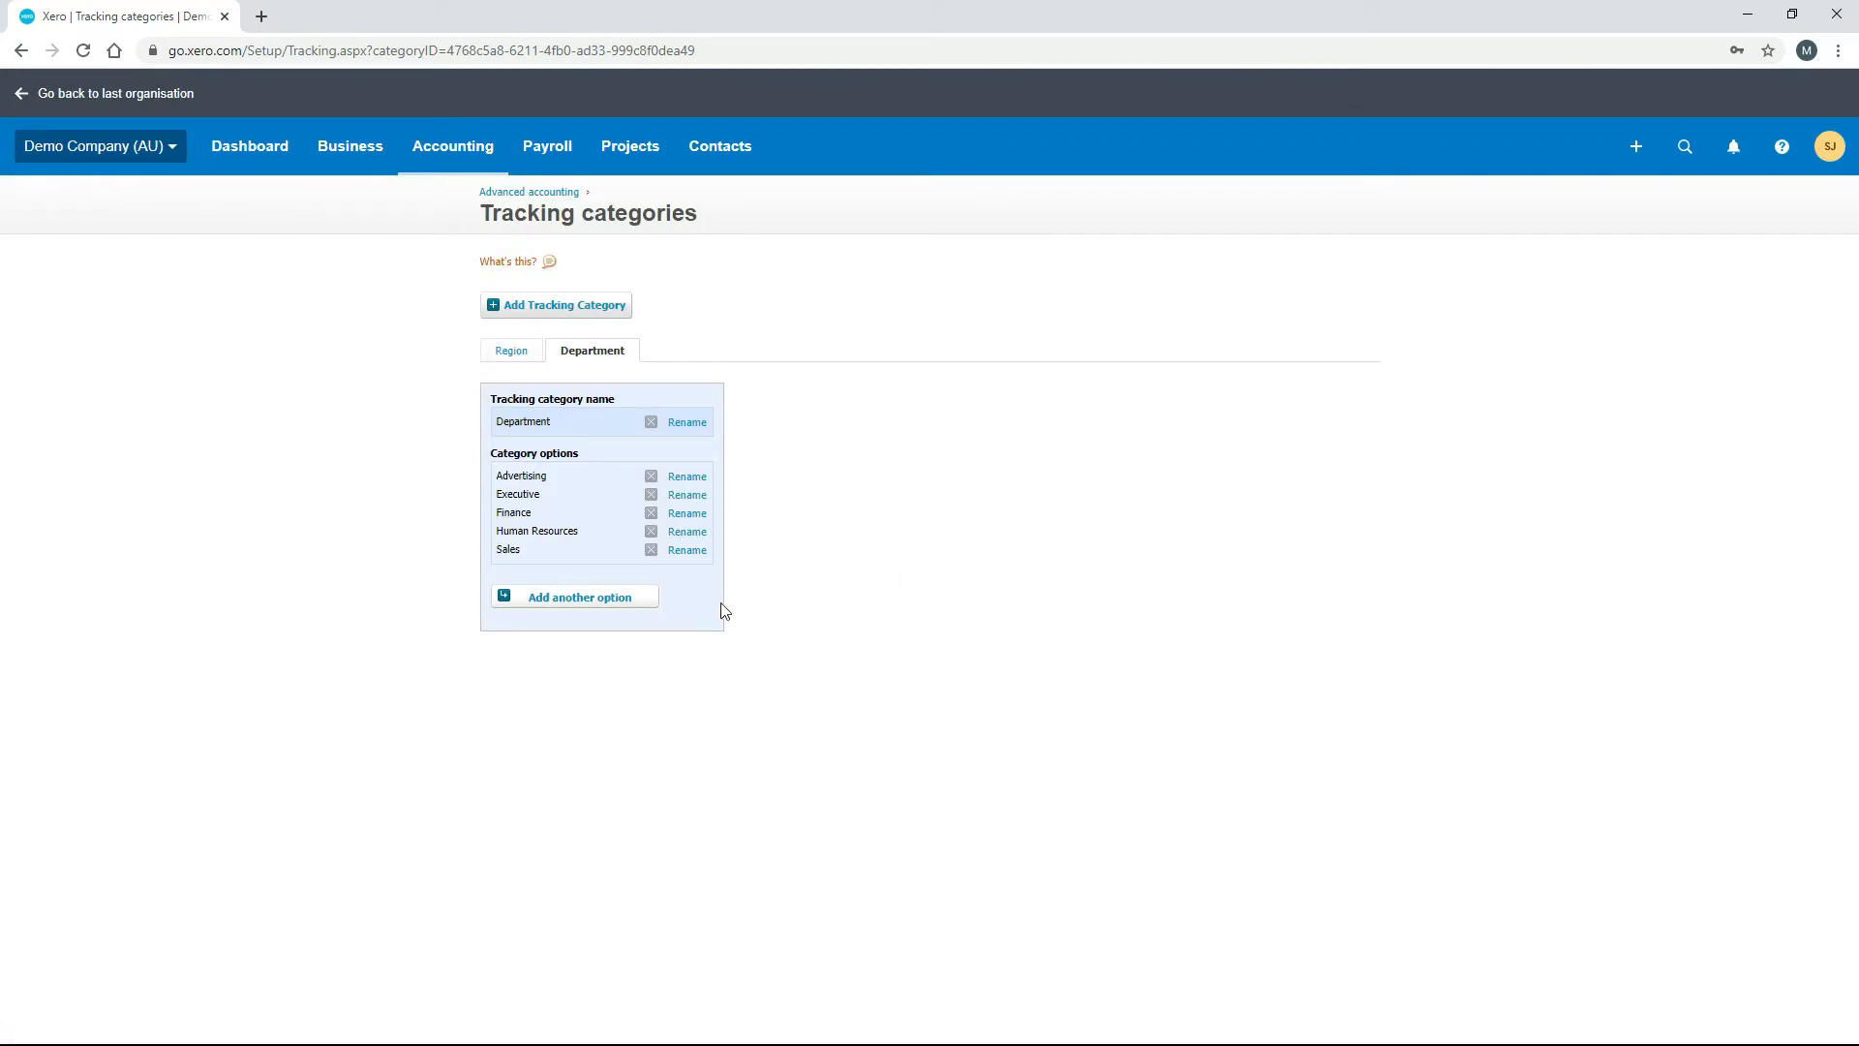
mouse_move(741, 637)
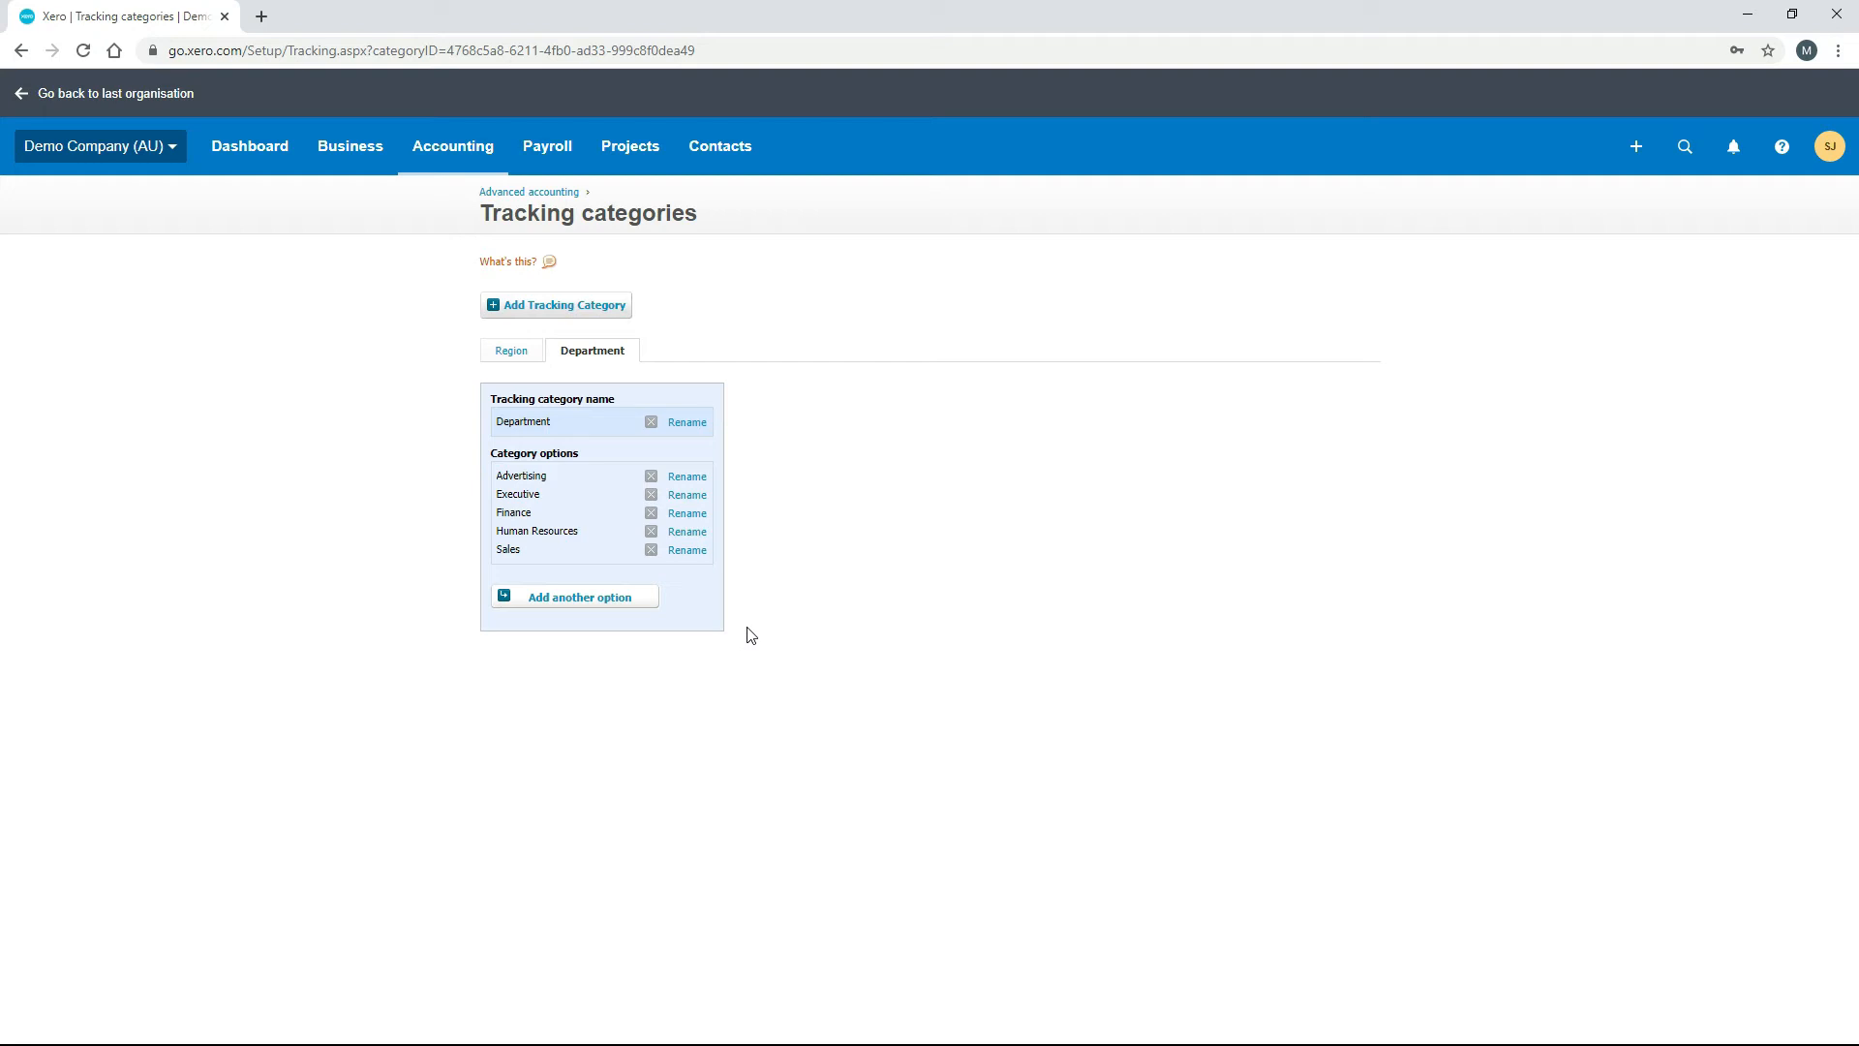
mouse_move(368, 178)
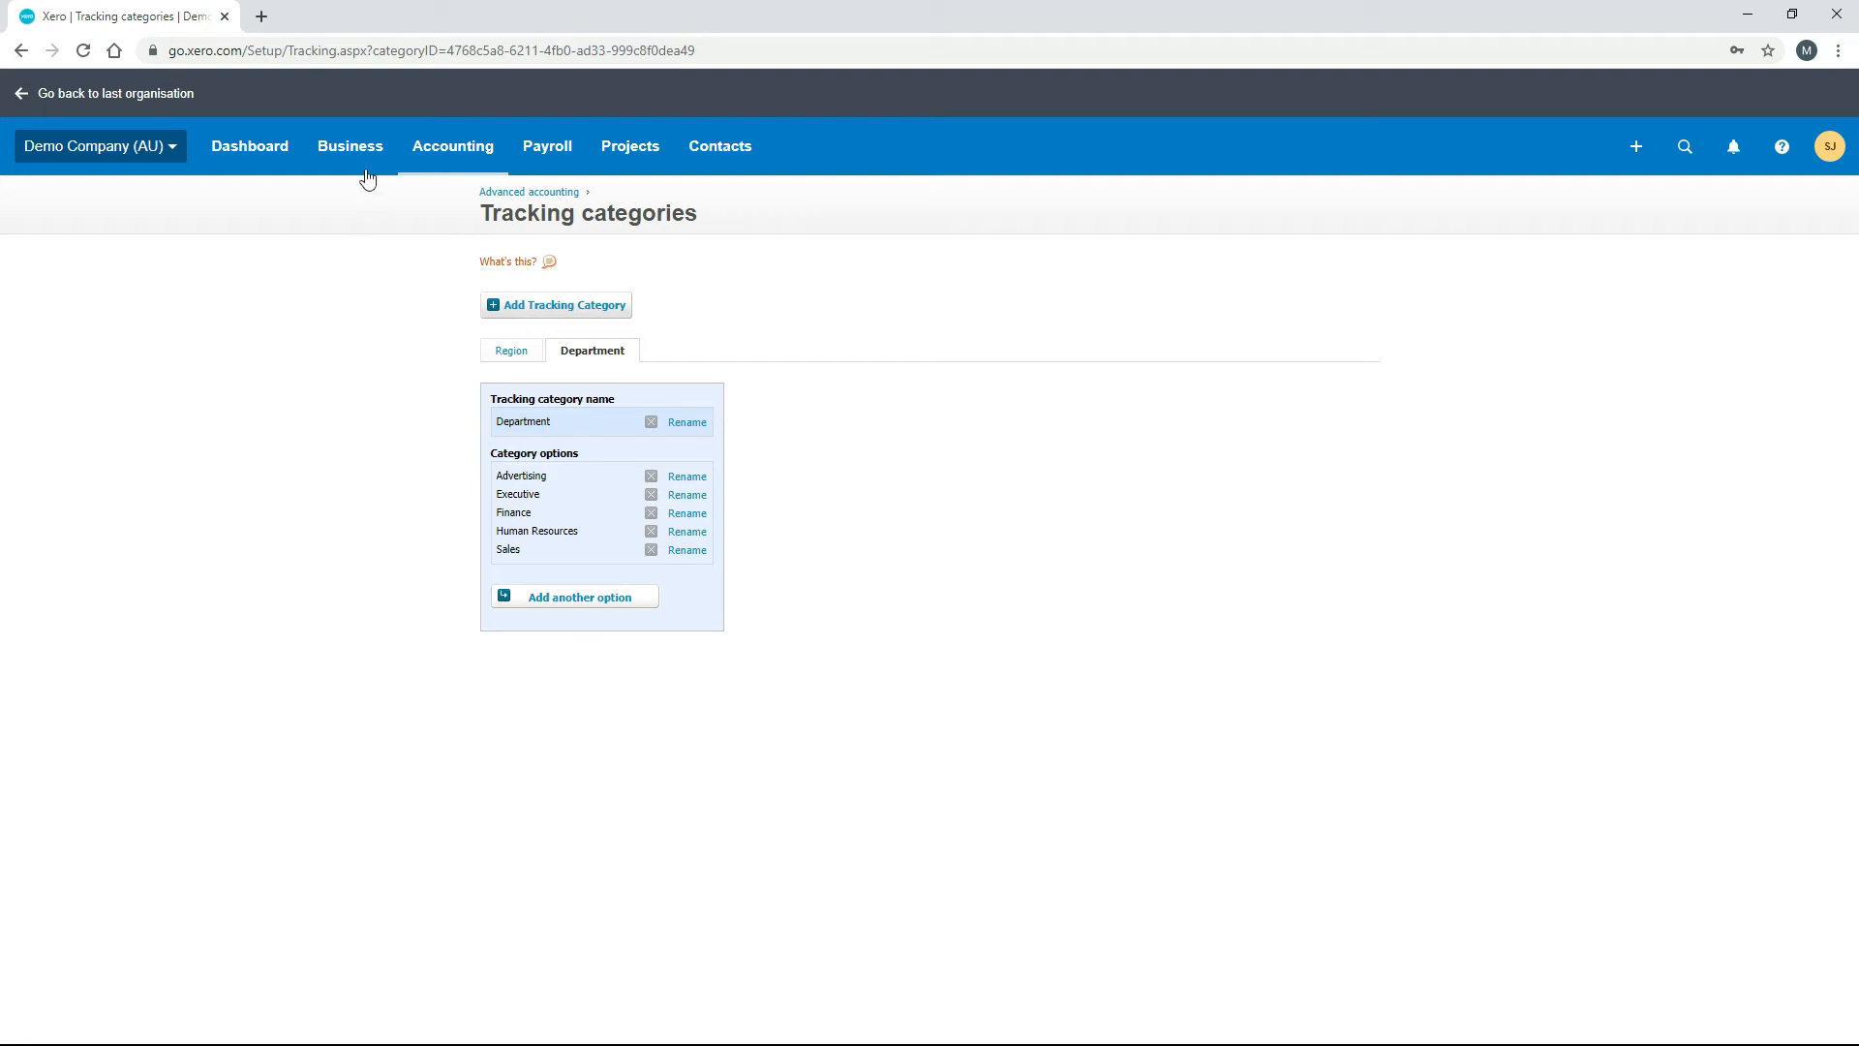
Go to Business > Invoices and open invoice ORC1039 for Bayside Club.
left_click(349, 145)
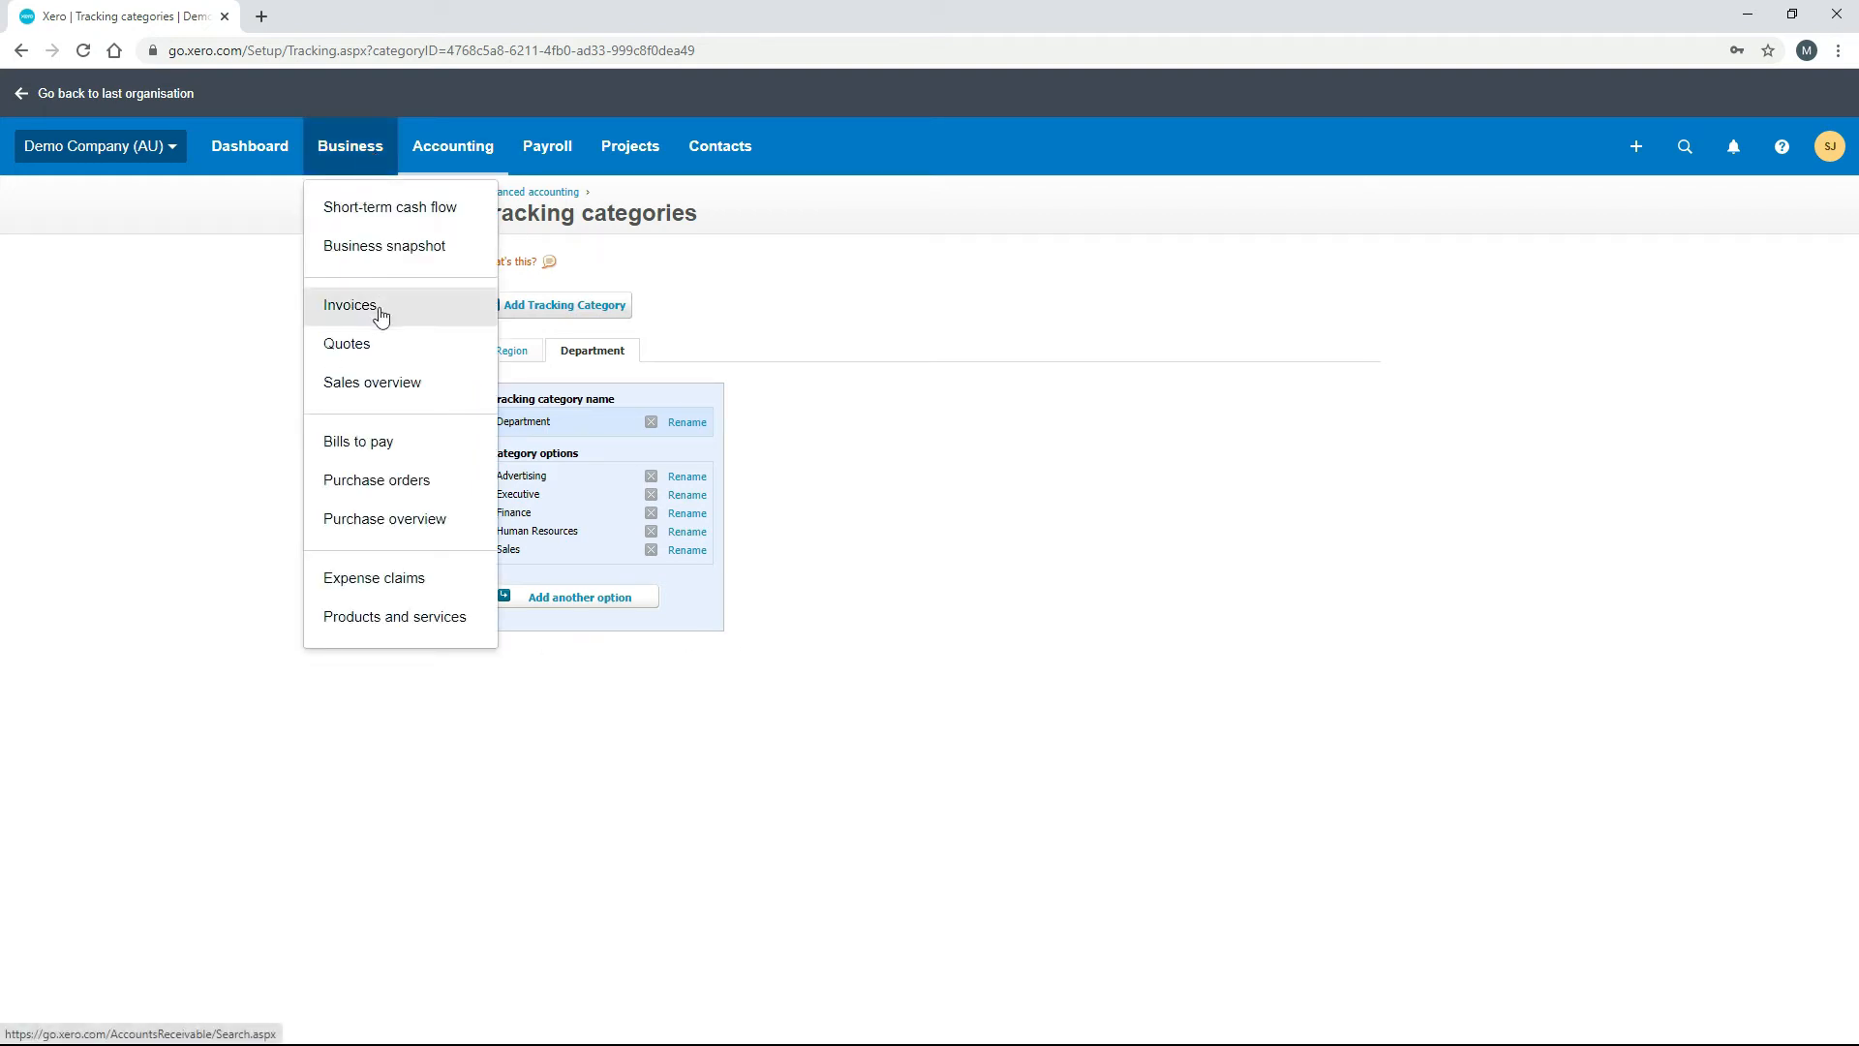
left_click(349, 304)
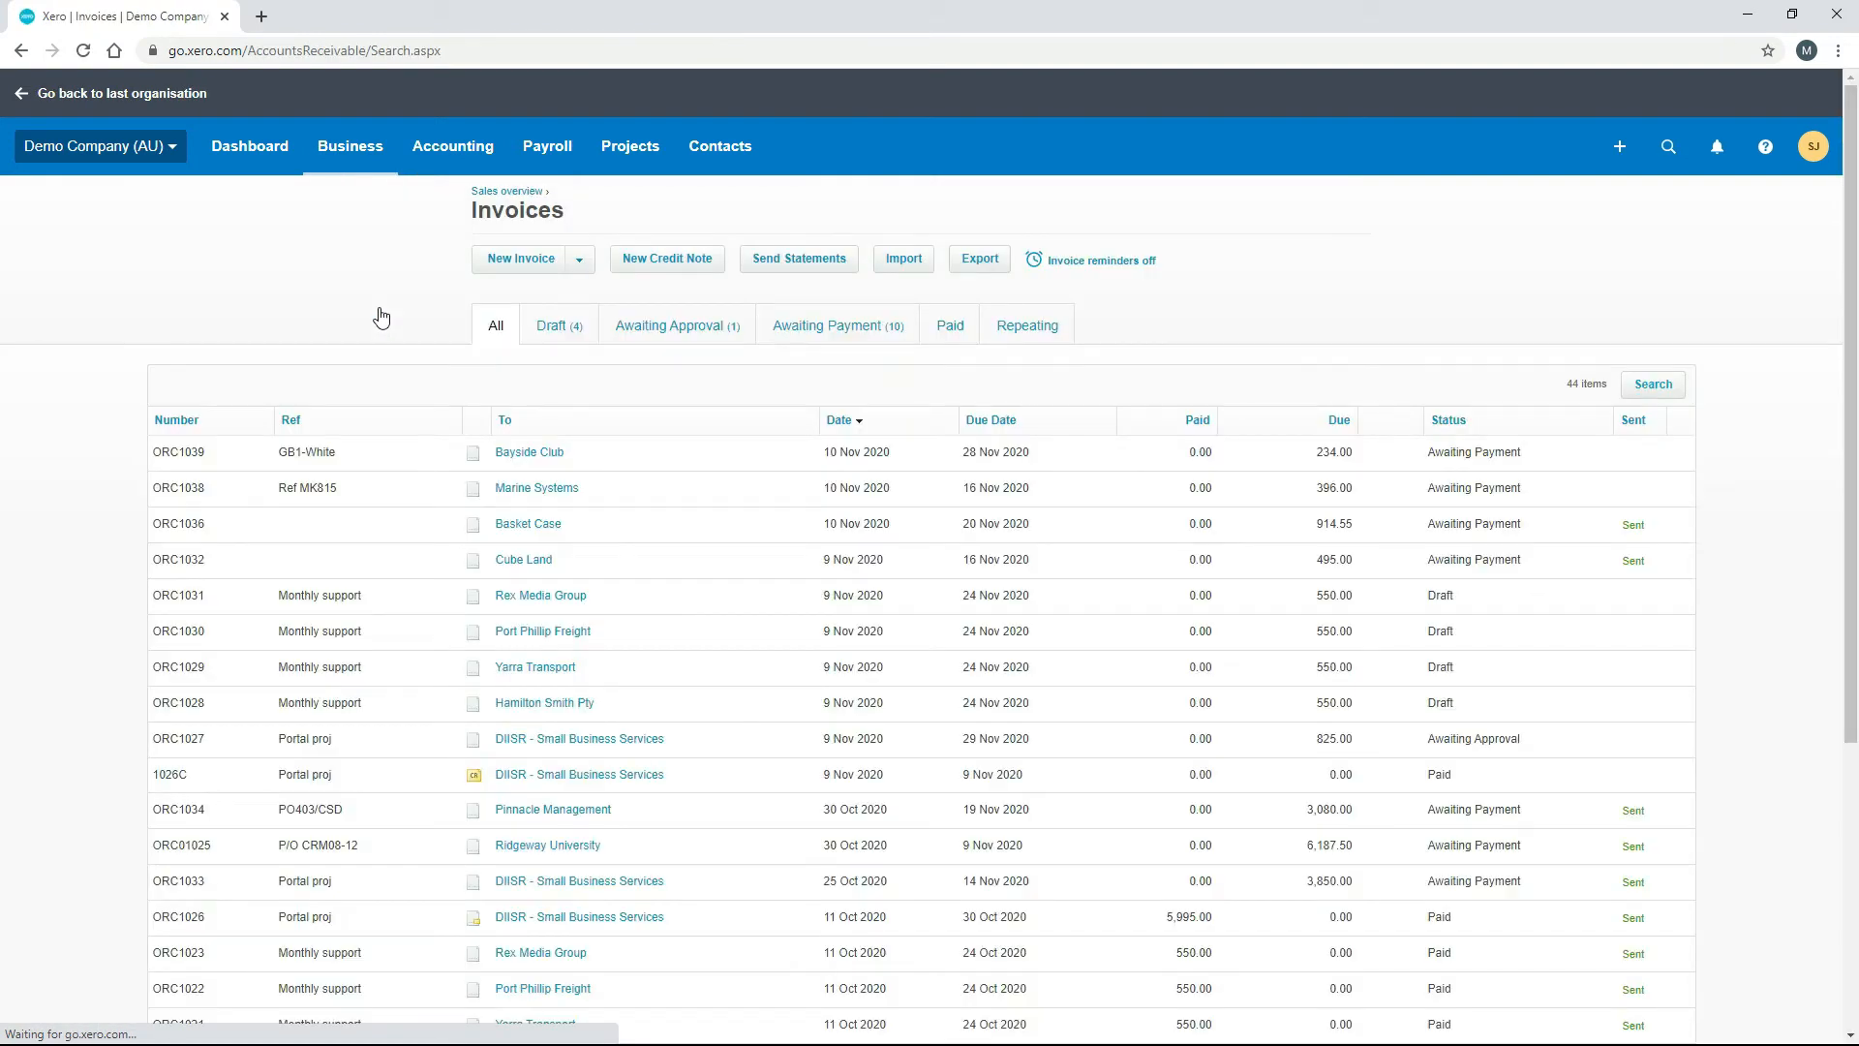
mouse_move(637, 463)
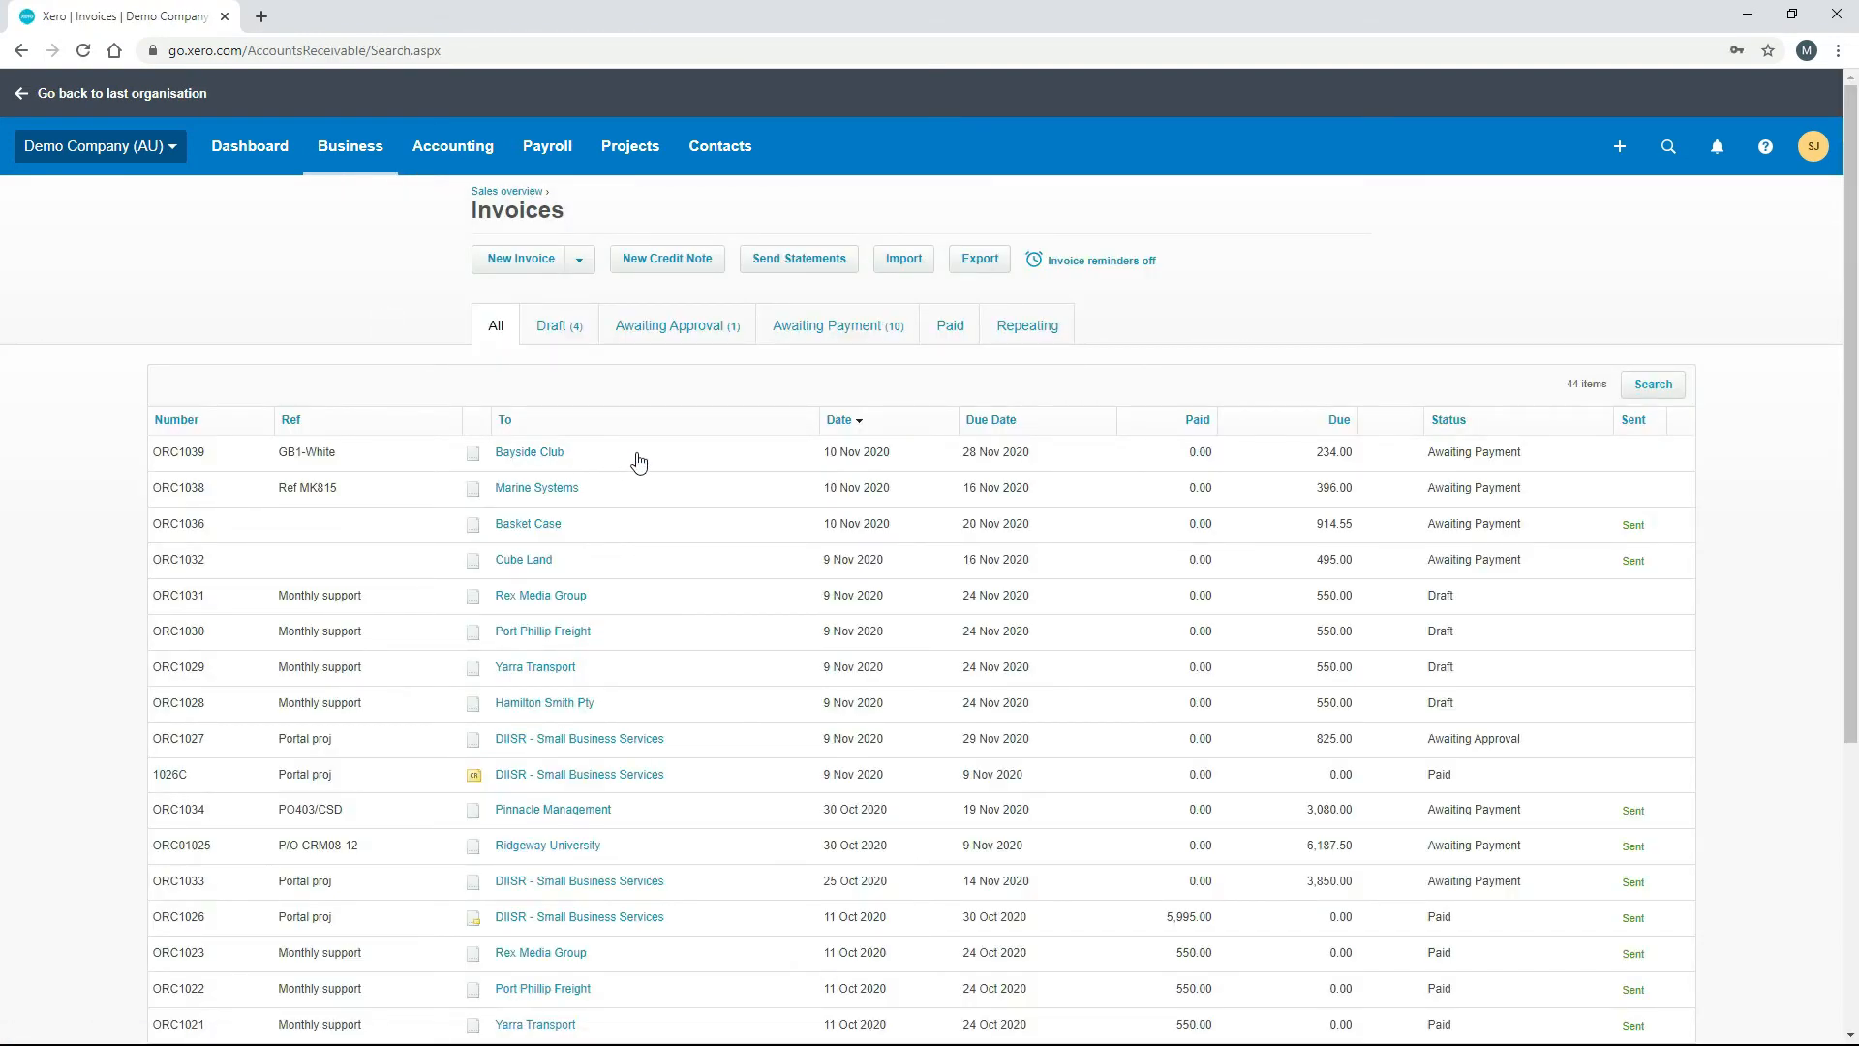
left_click(526, 451)
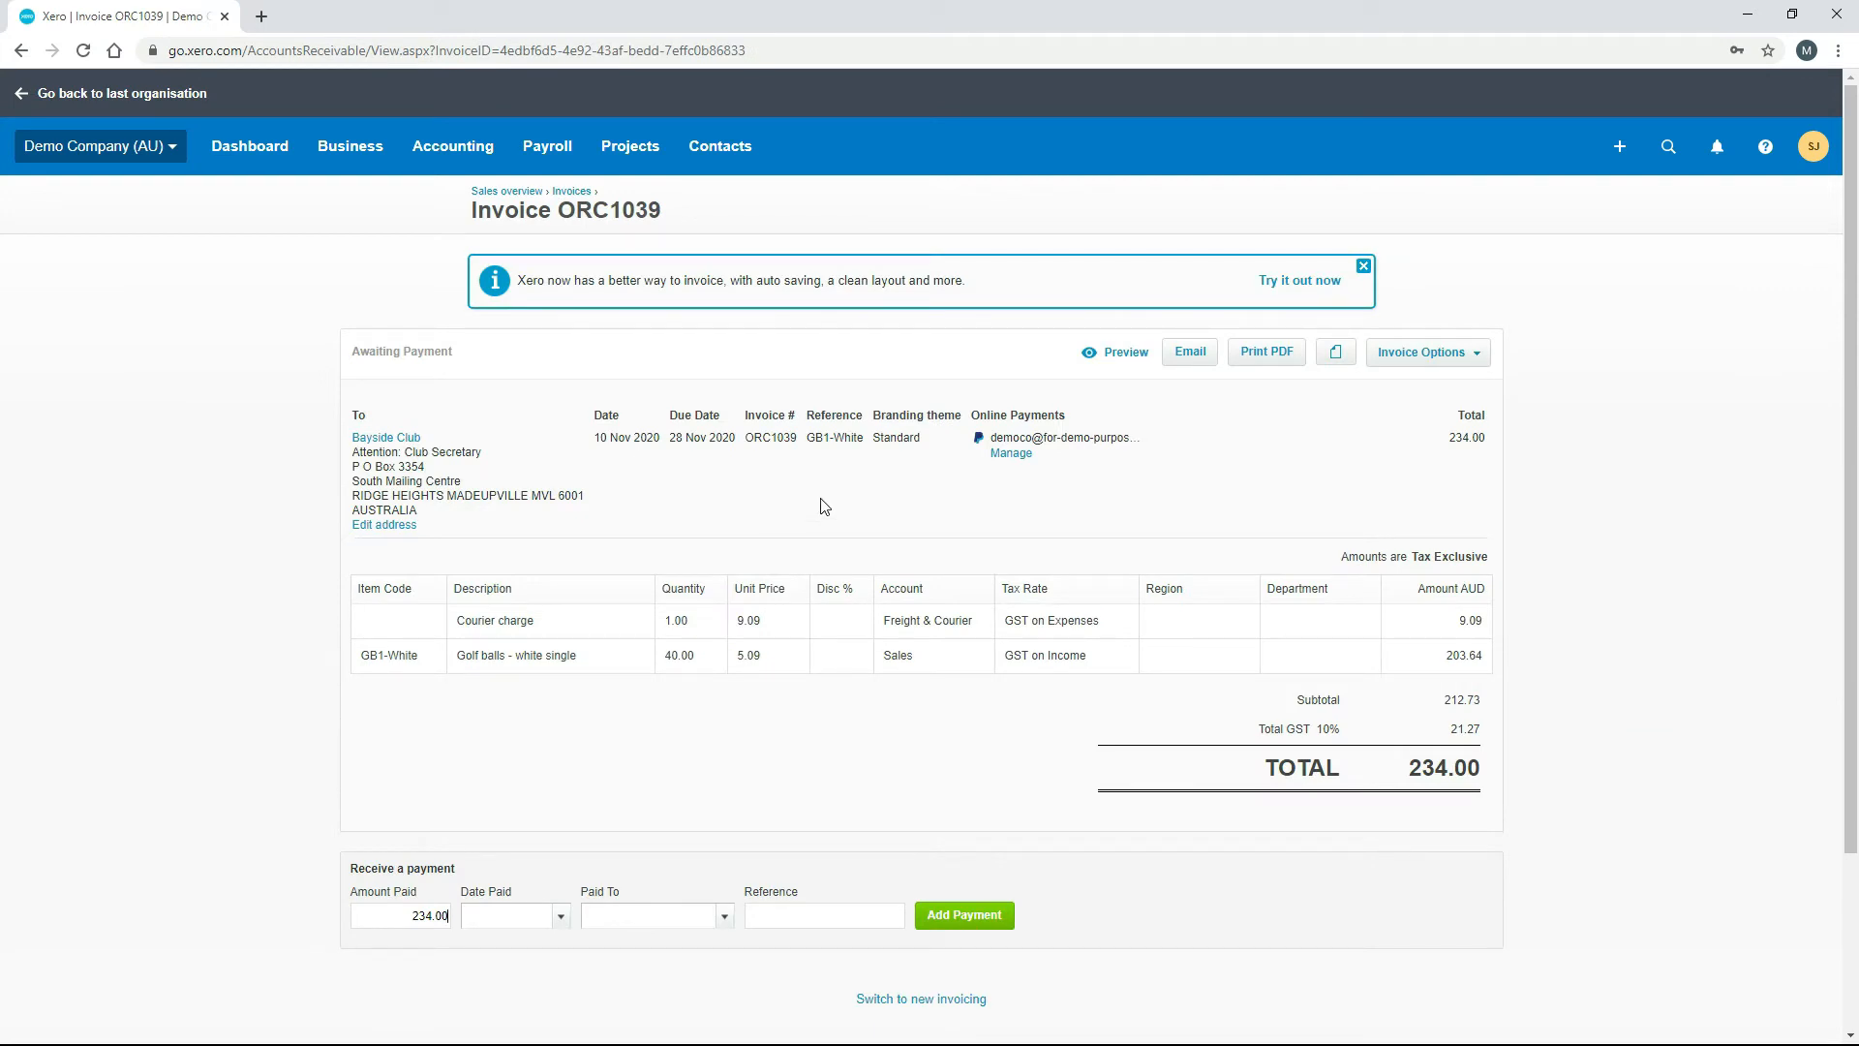
mouse_move(1201, 486)
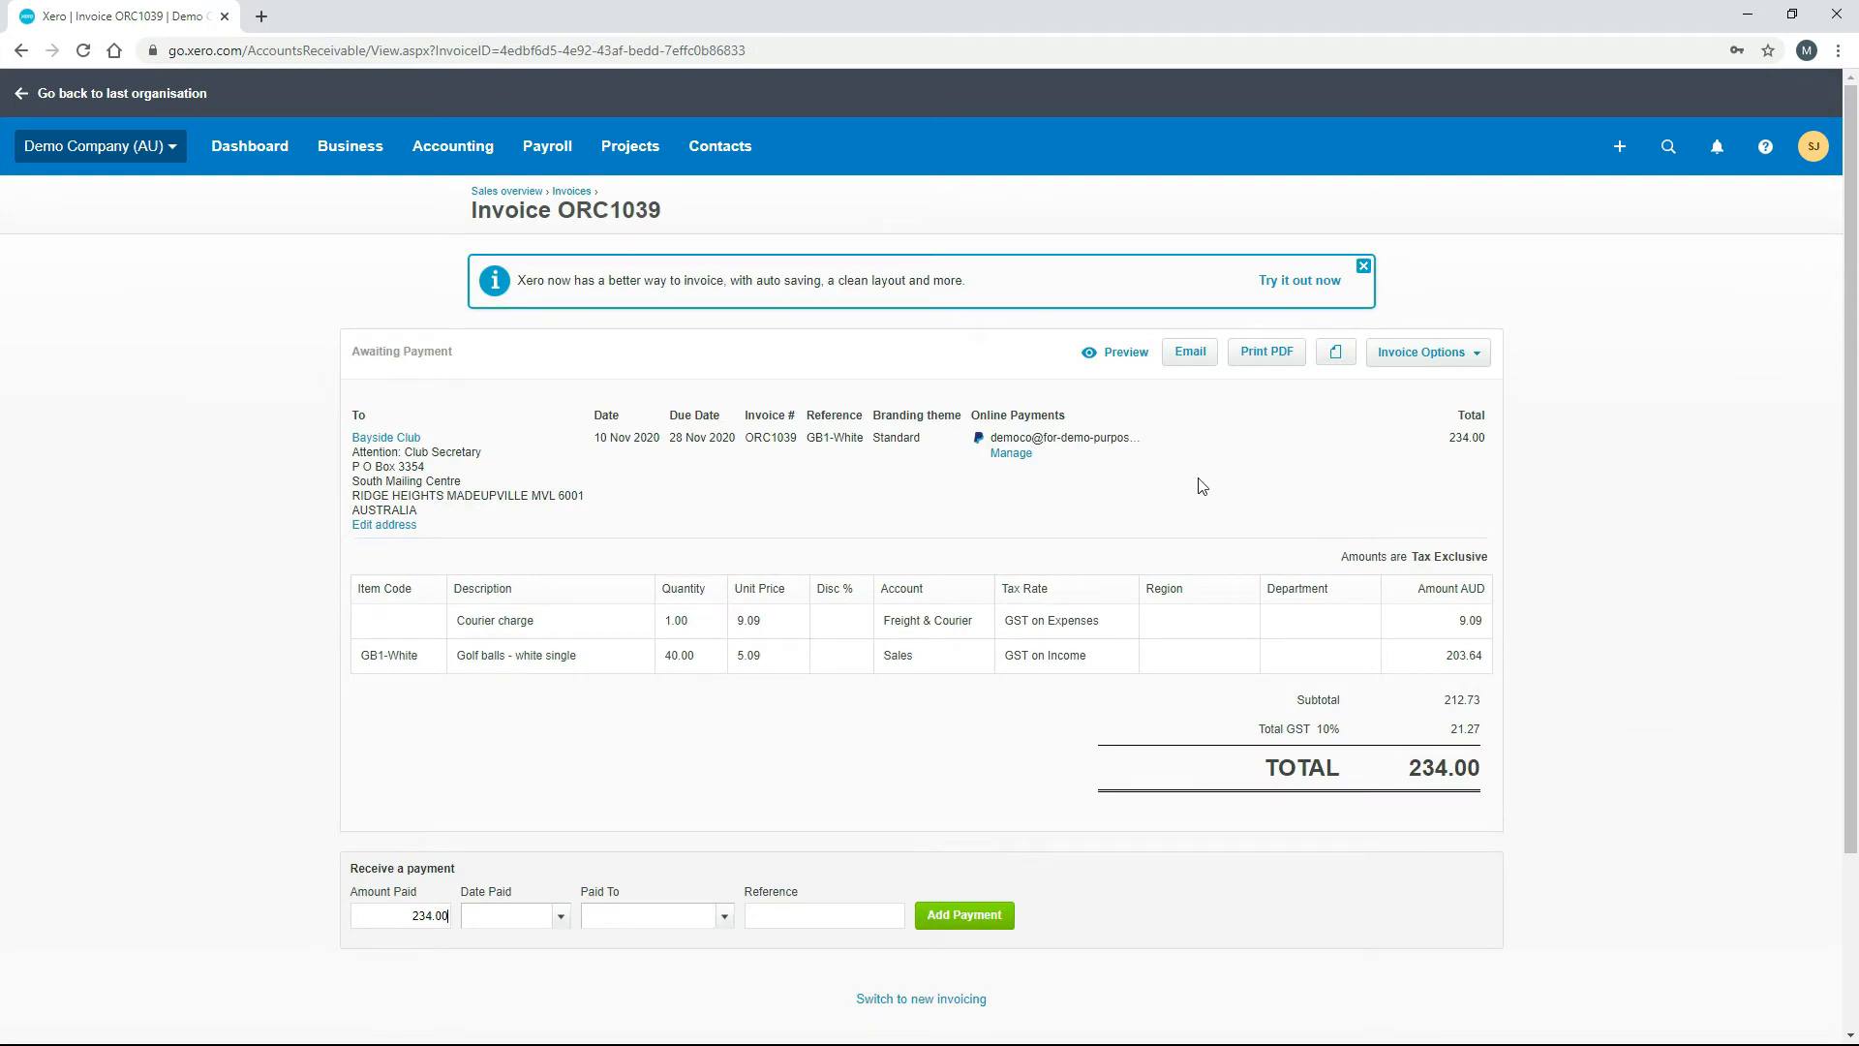
mouse_move(1215, 484)
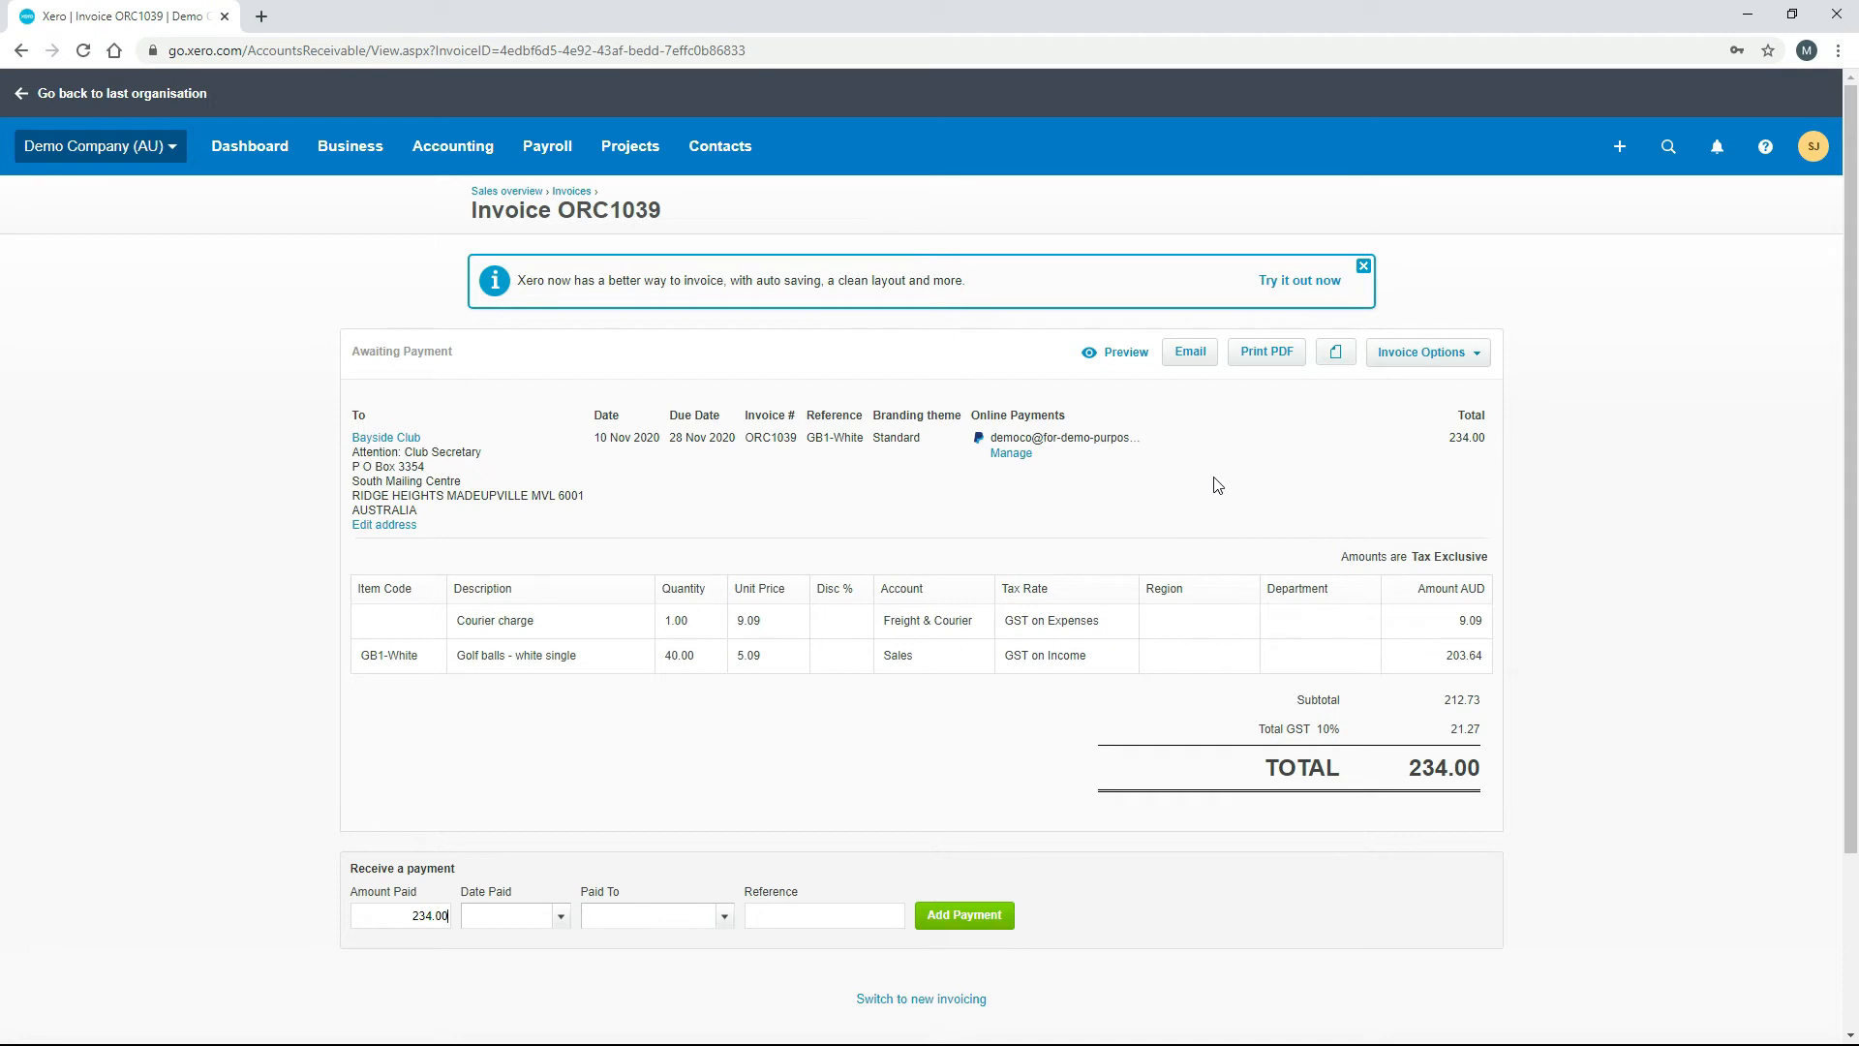
mouse_move(1189, 647)
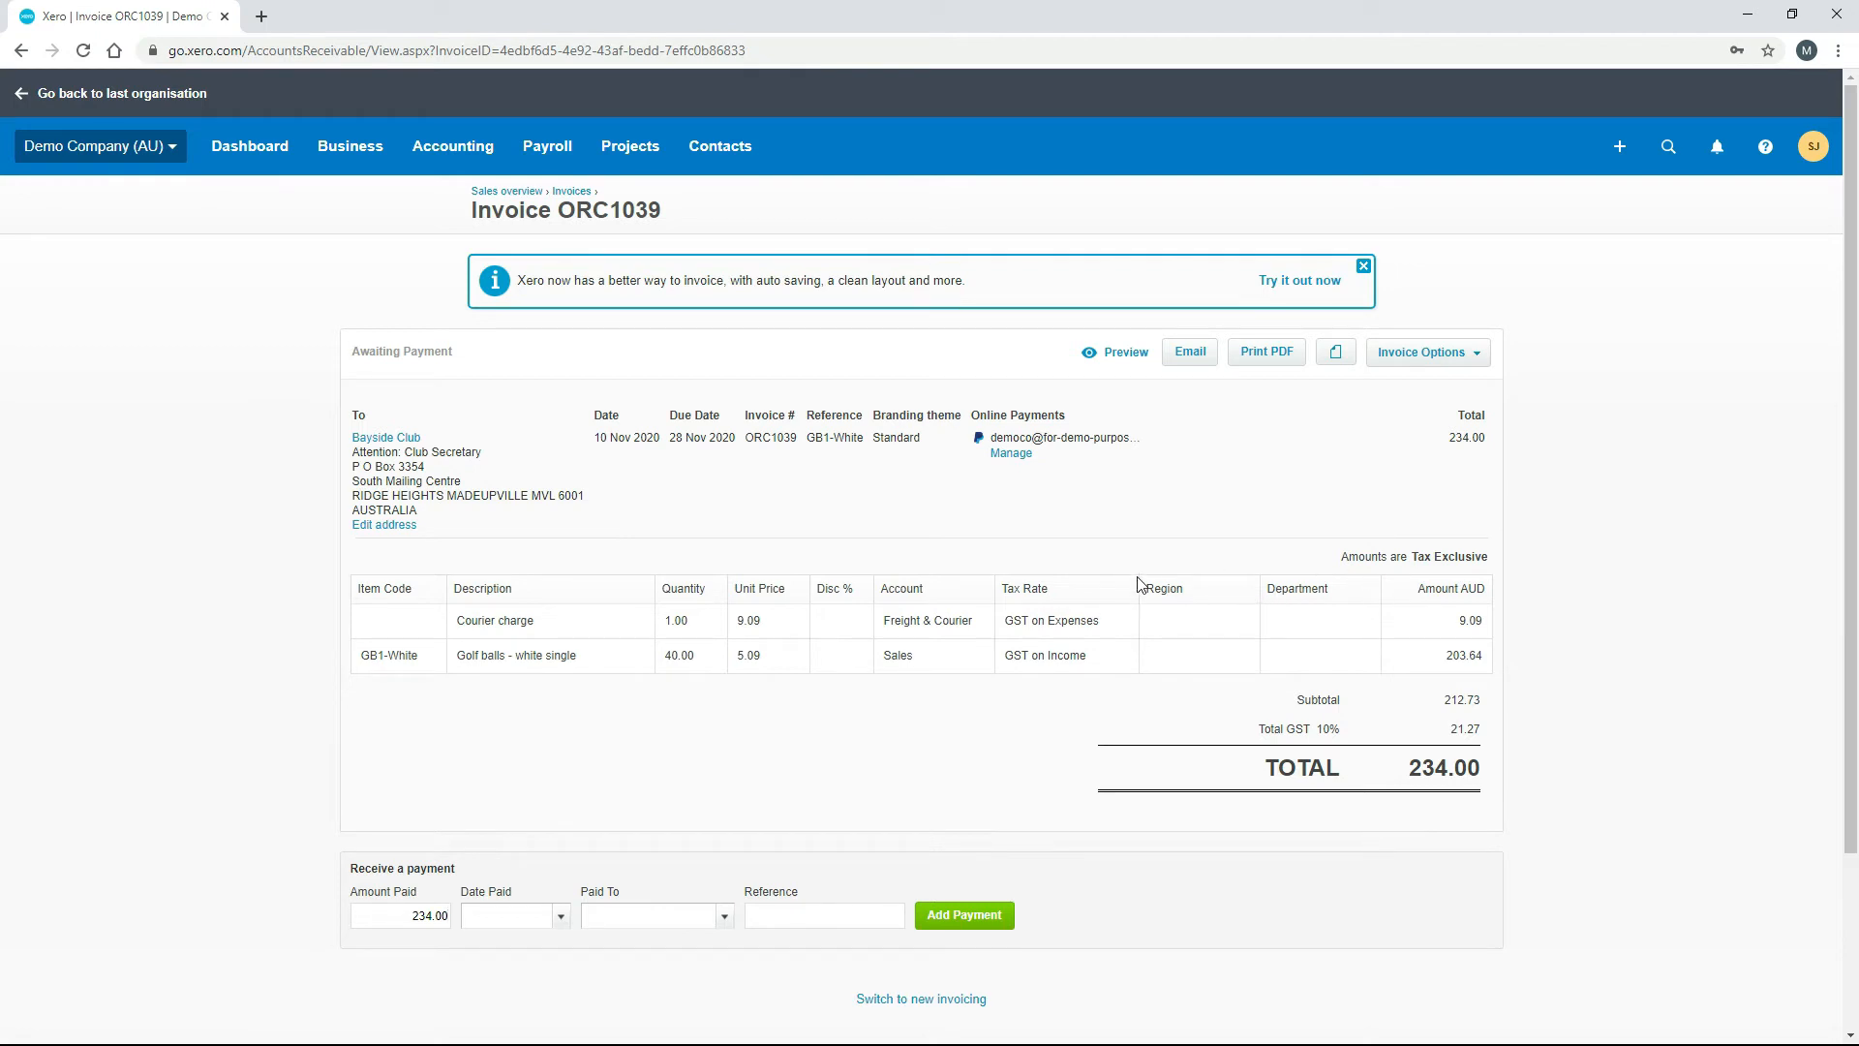
Edit invoice ORC1039 and tag the courier charge line Central region, Sales department.
left_click(1425, 350)
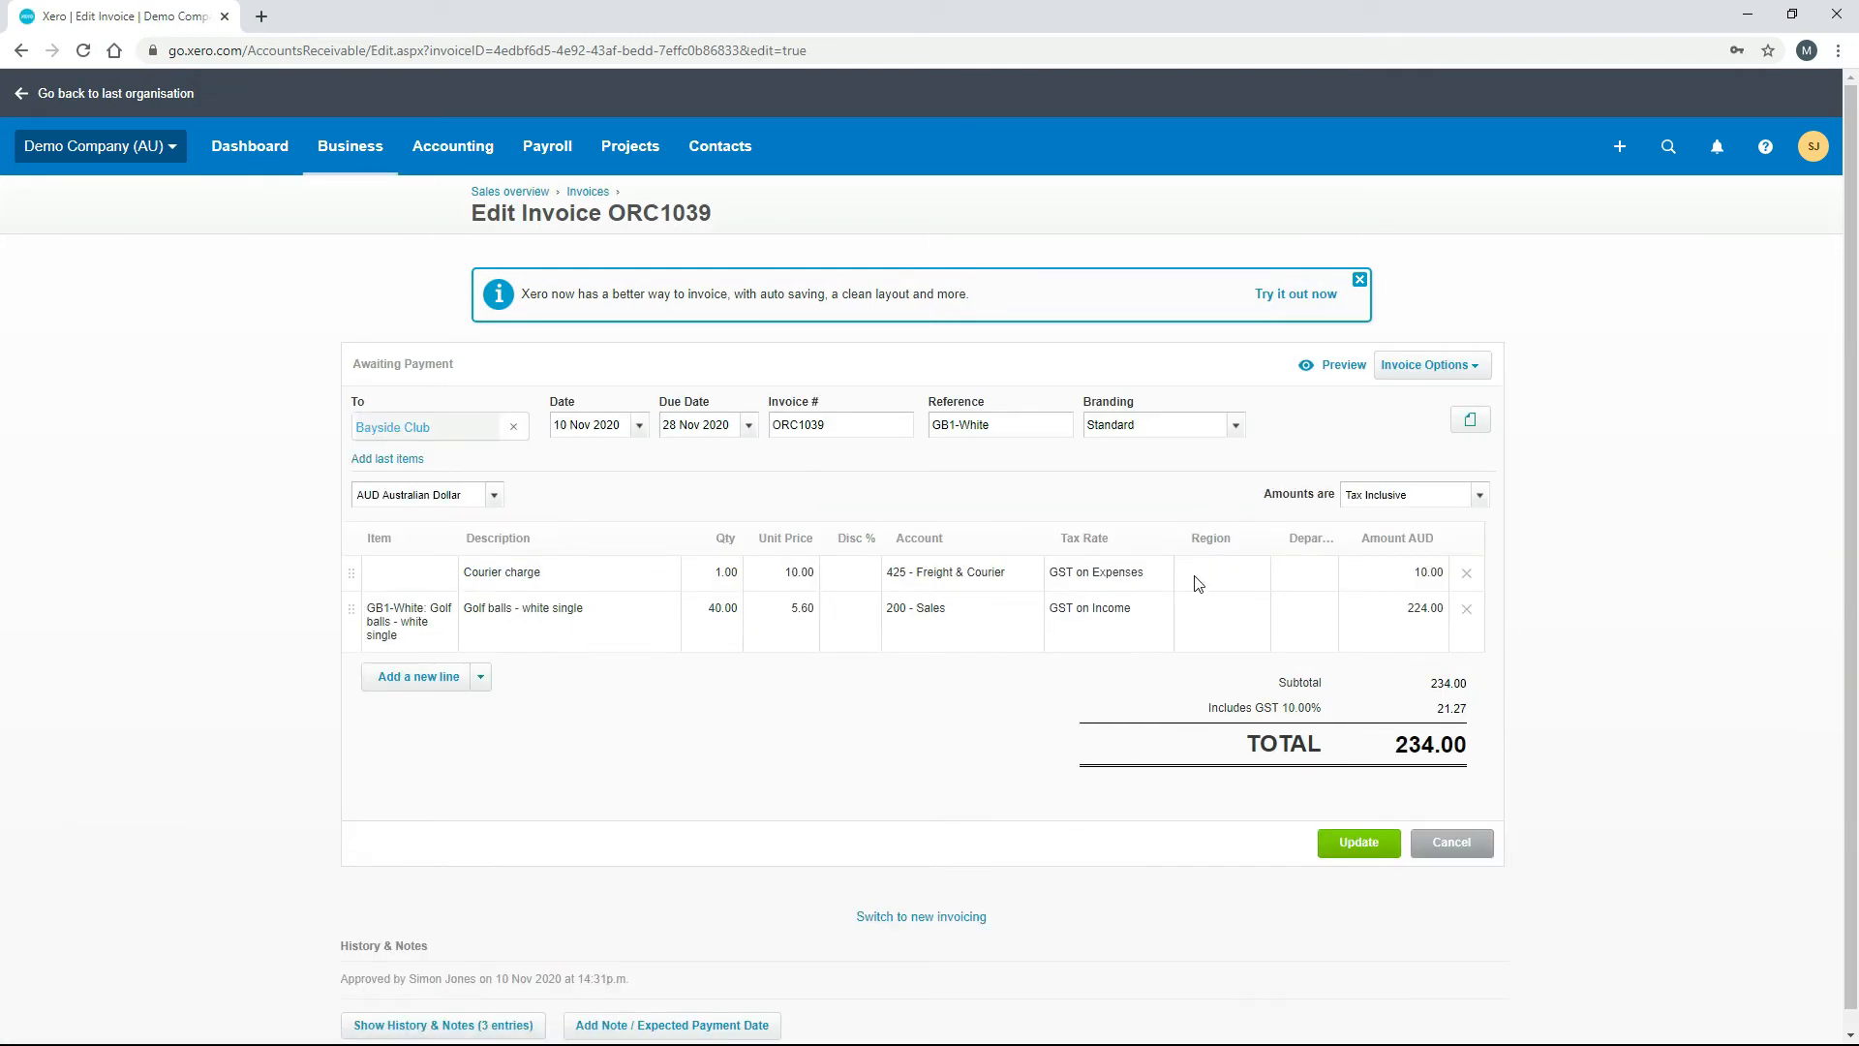
mouse_move(1284, 587)
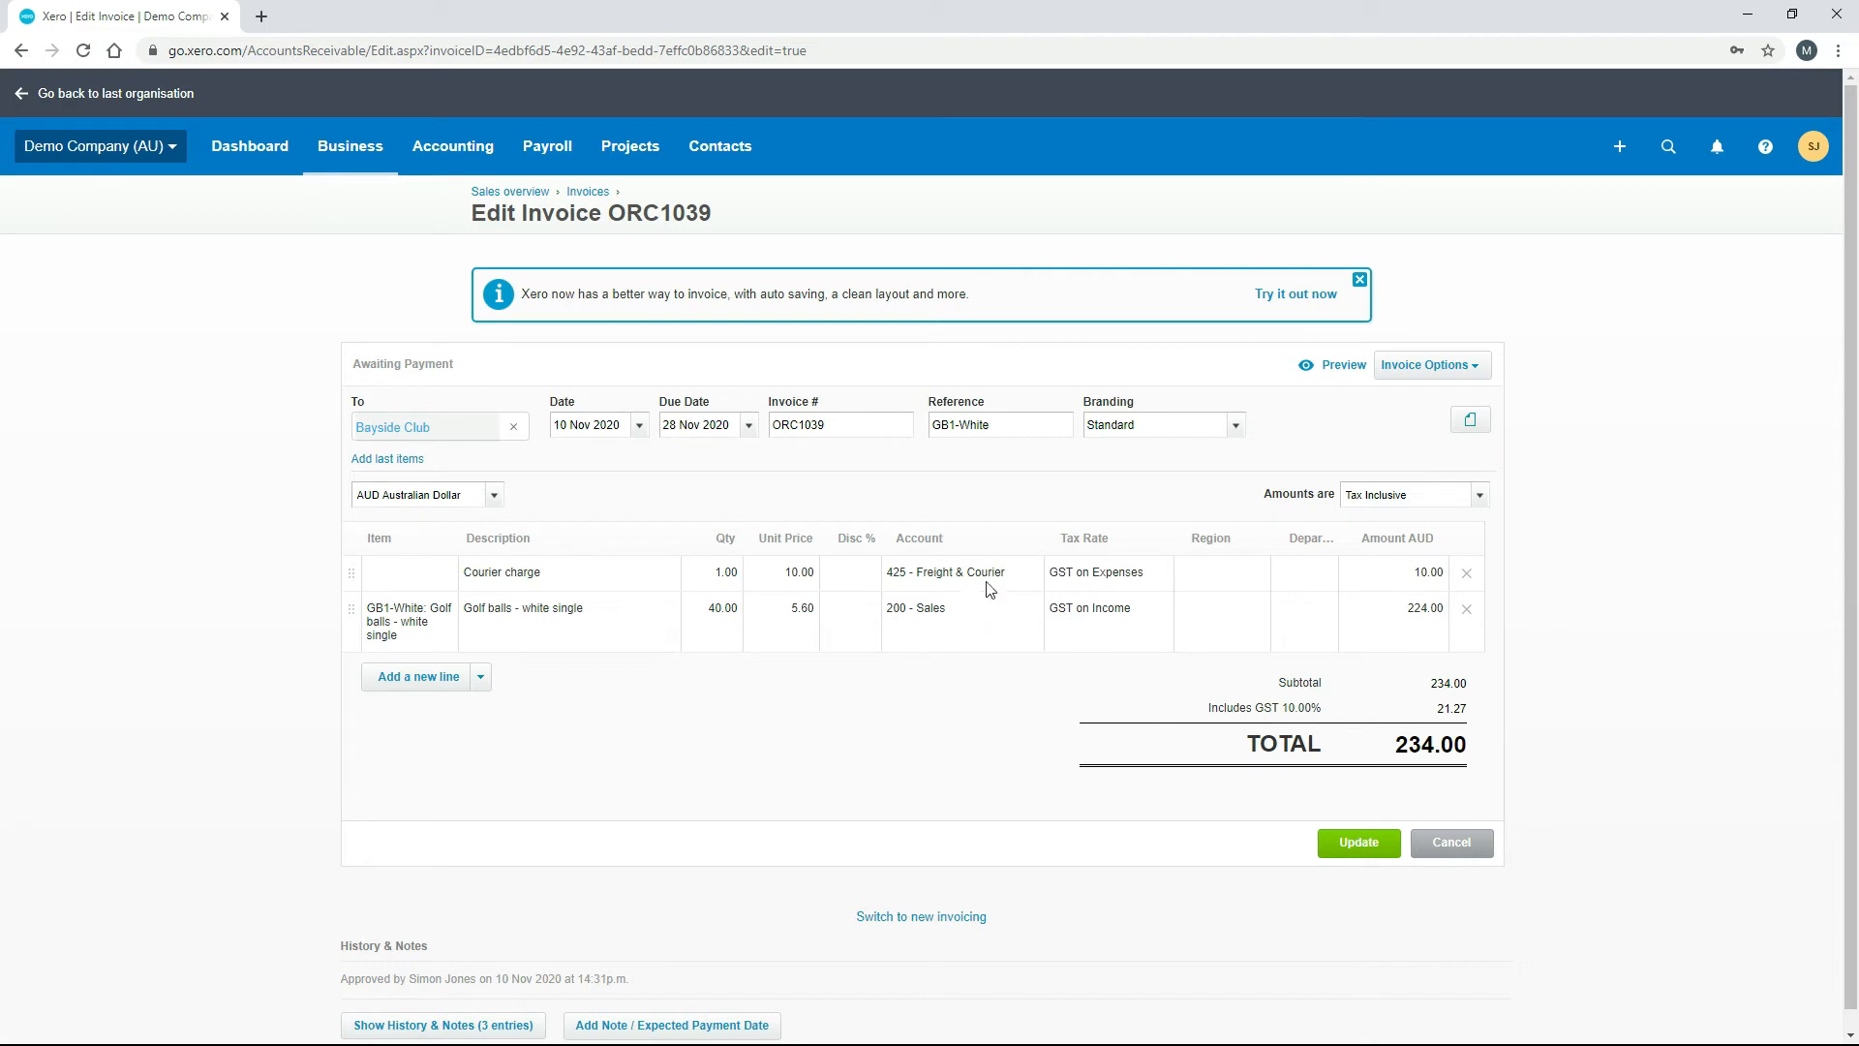
mouse_move(1228, 583)
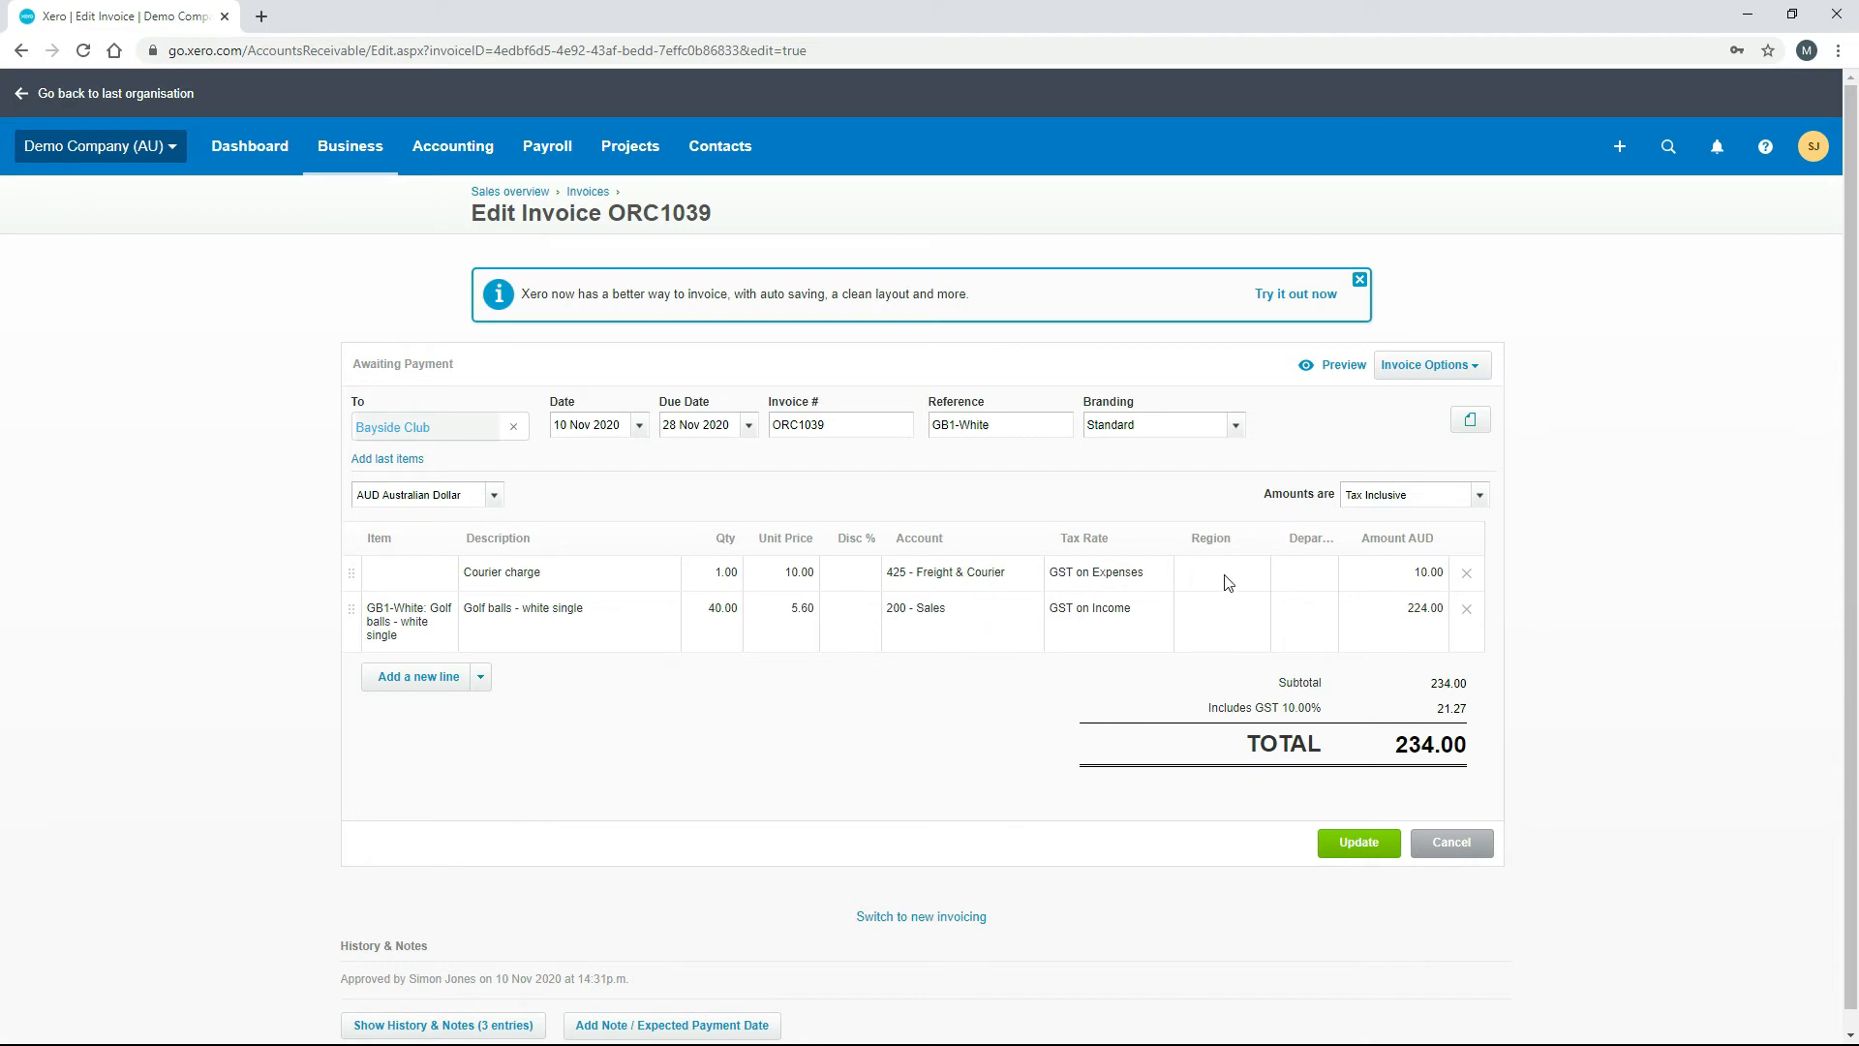
left_click(1222, 571)
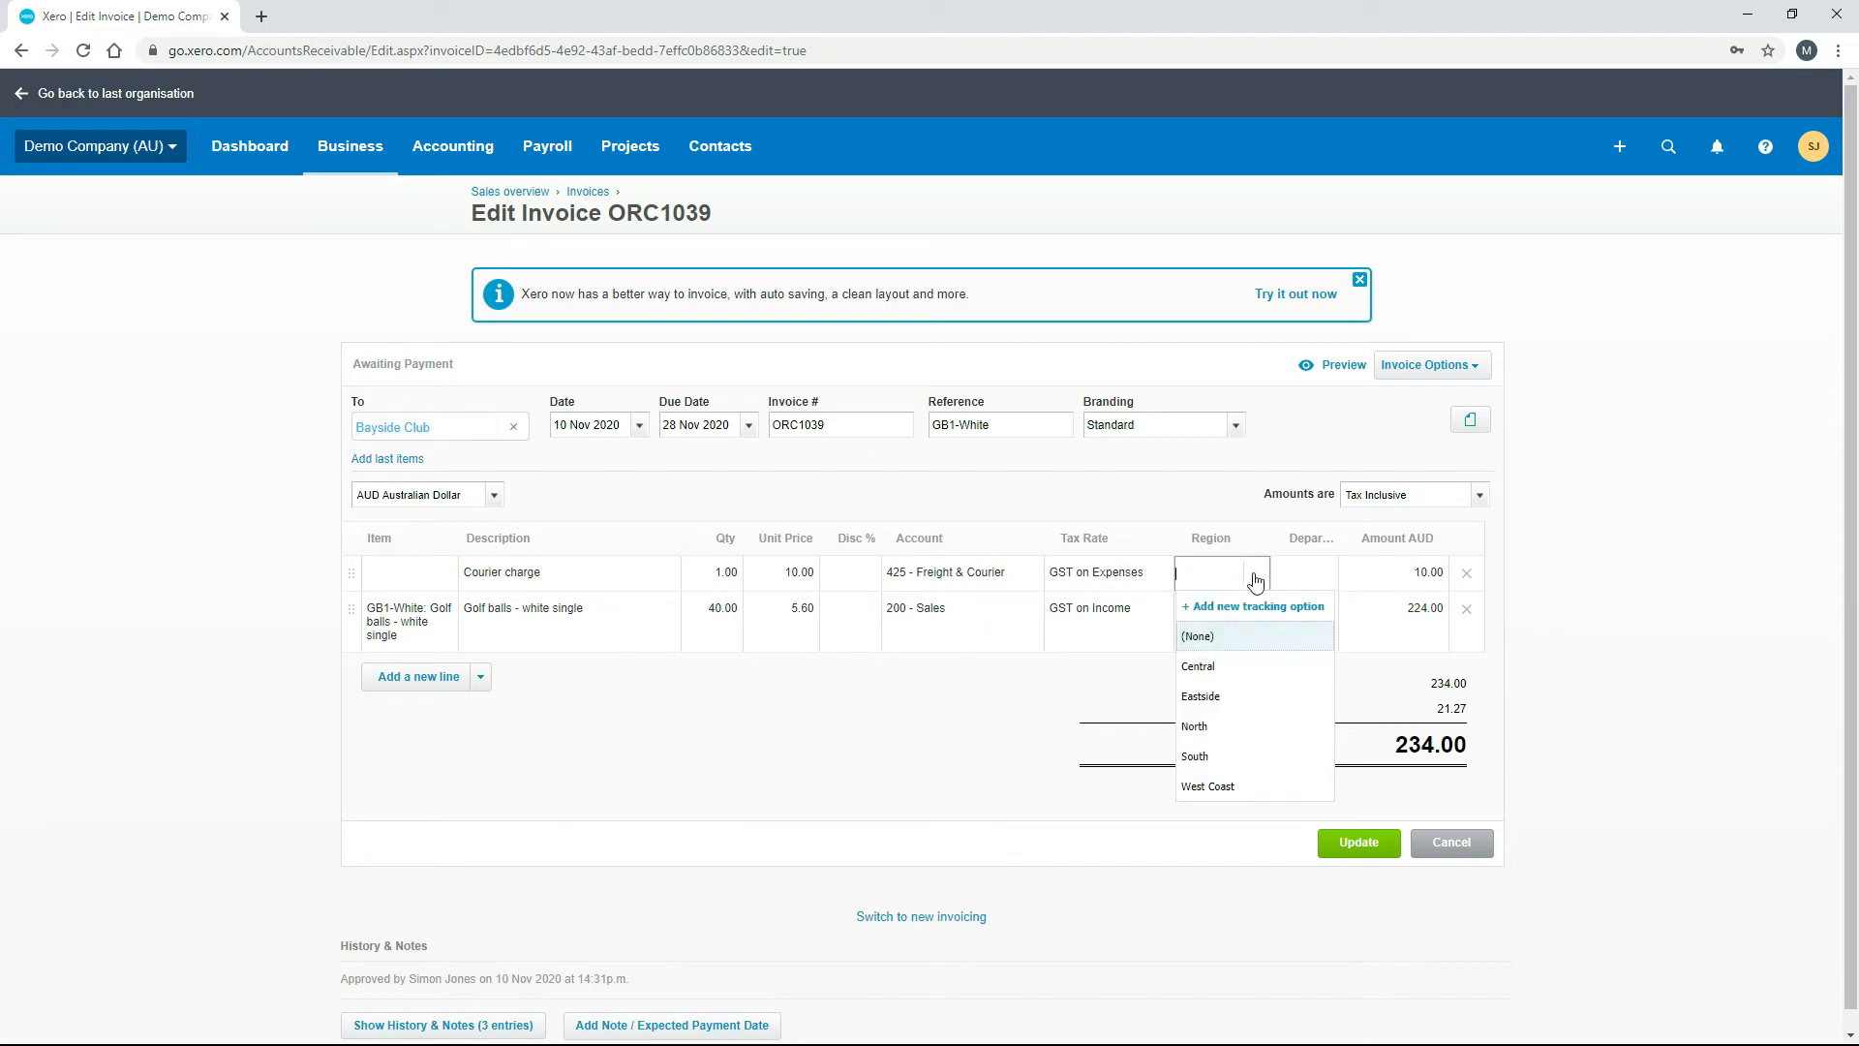
mouse_move(1233, 645)
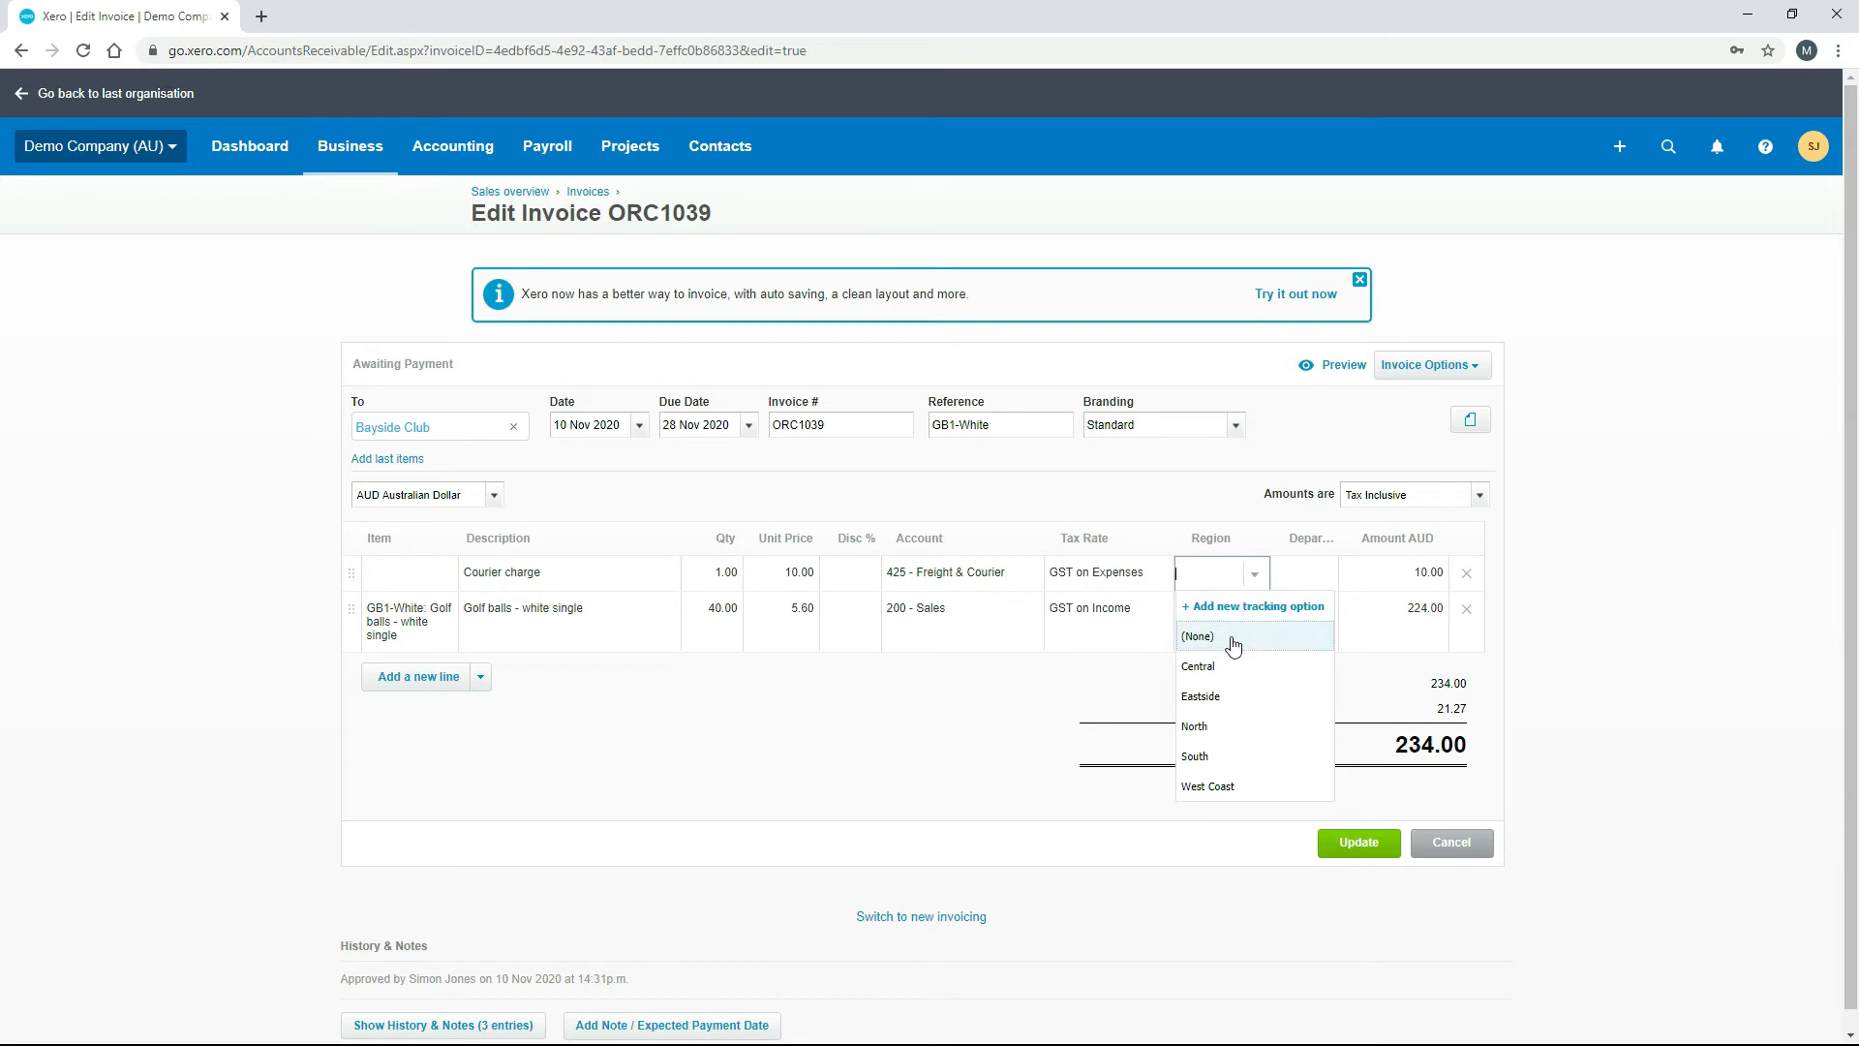
mouse_move(1229, 695)
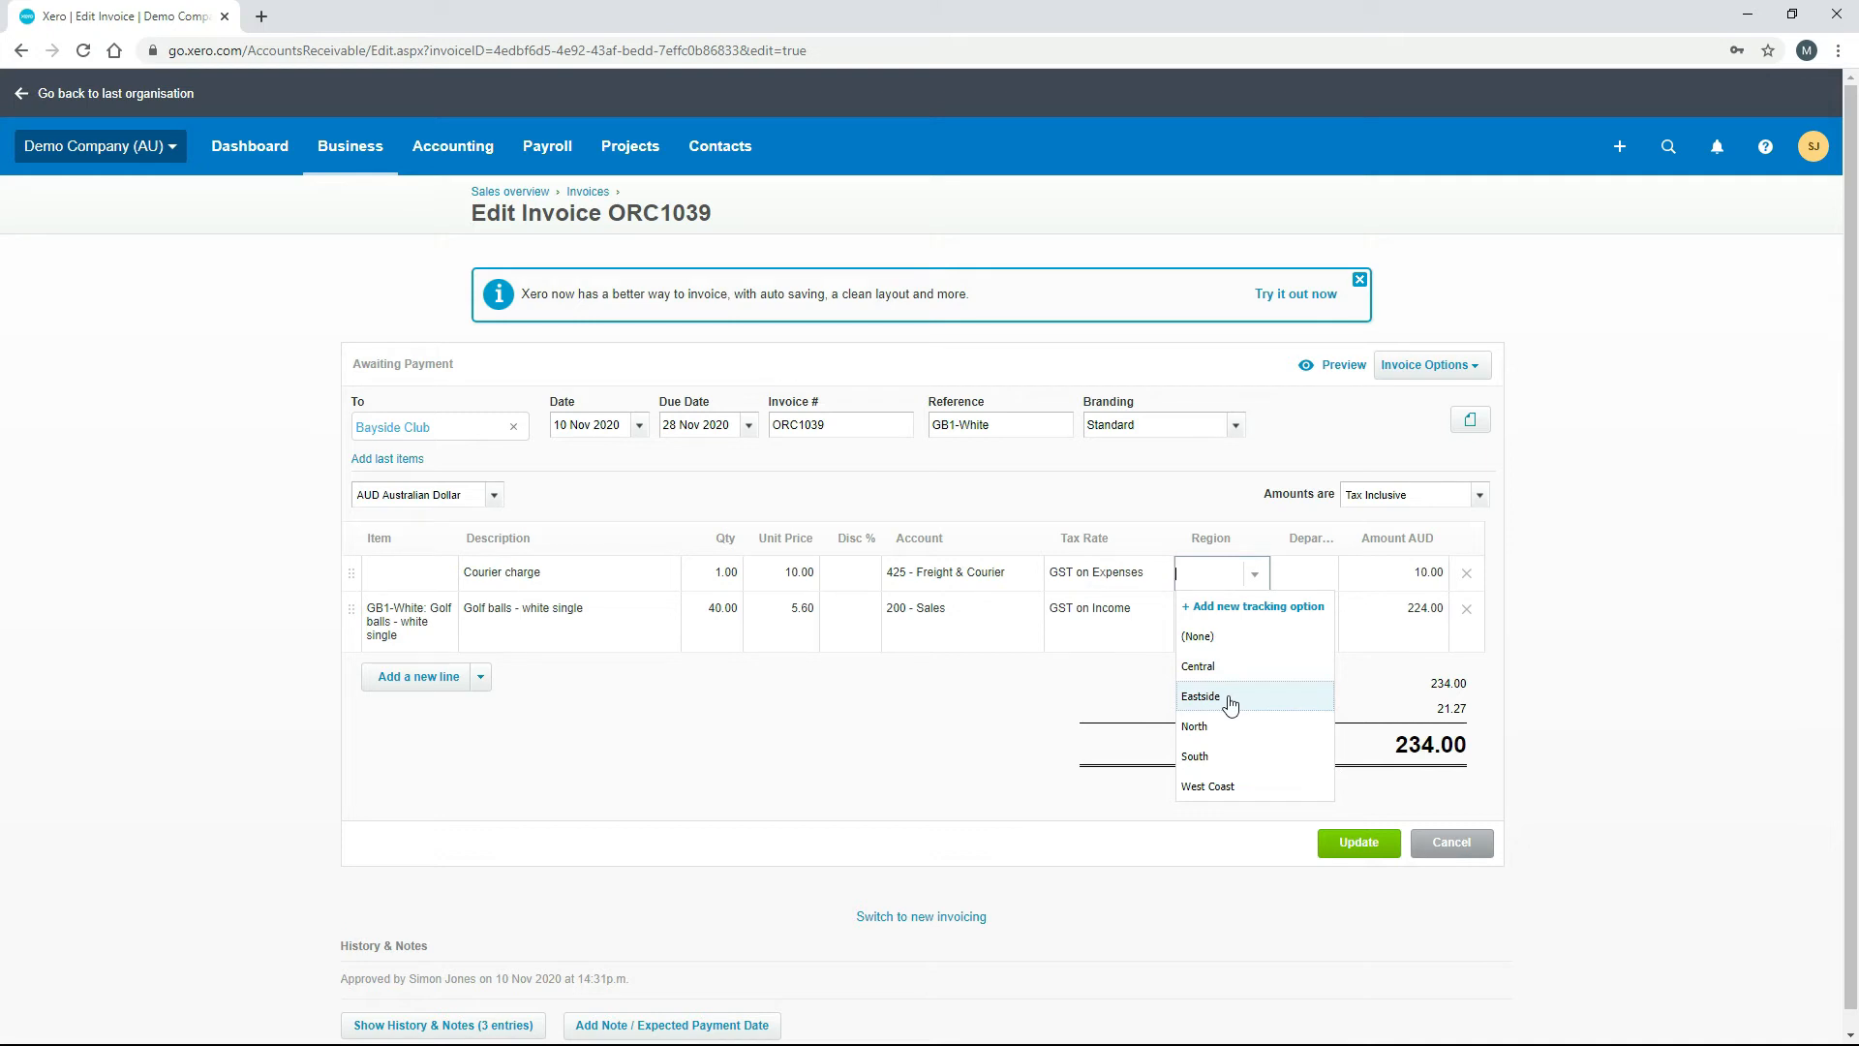
mouse_move(1238, 664)
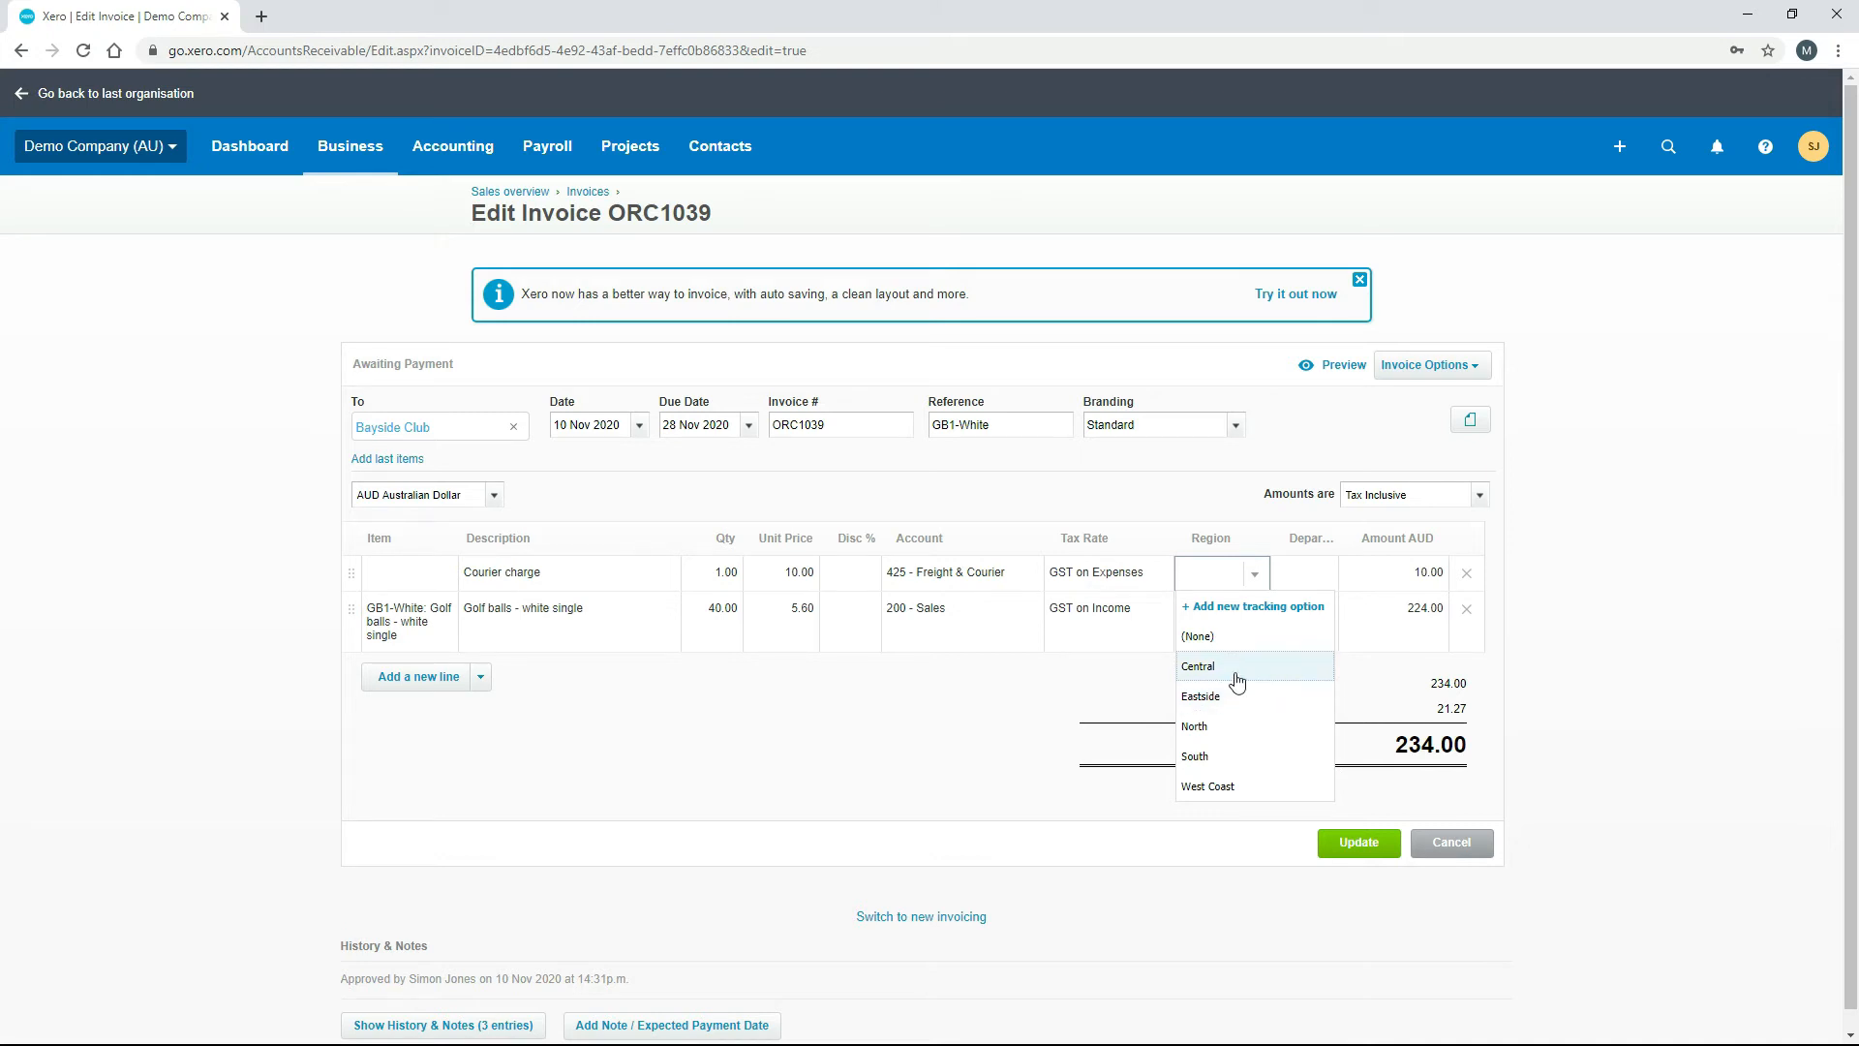
mouse_move(1257, 641)
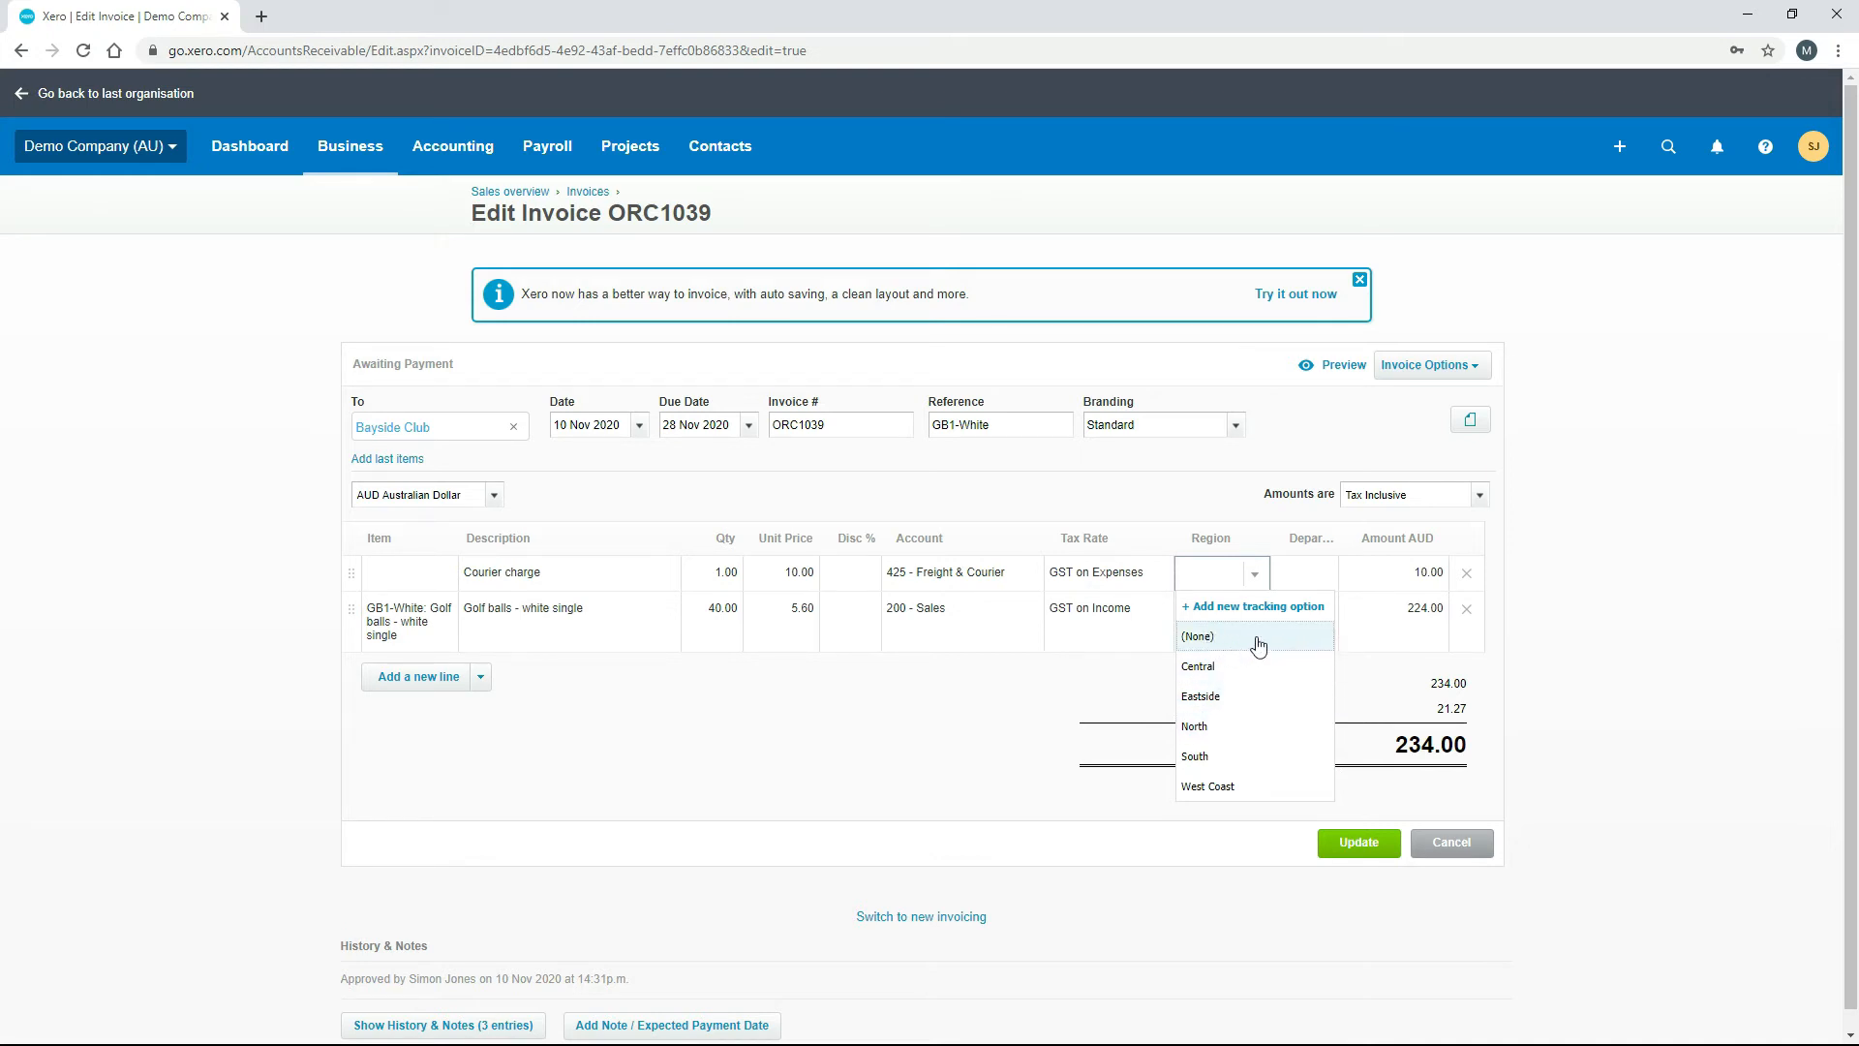
mouse_move(1243, 614)
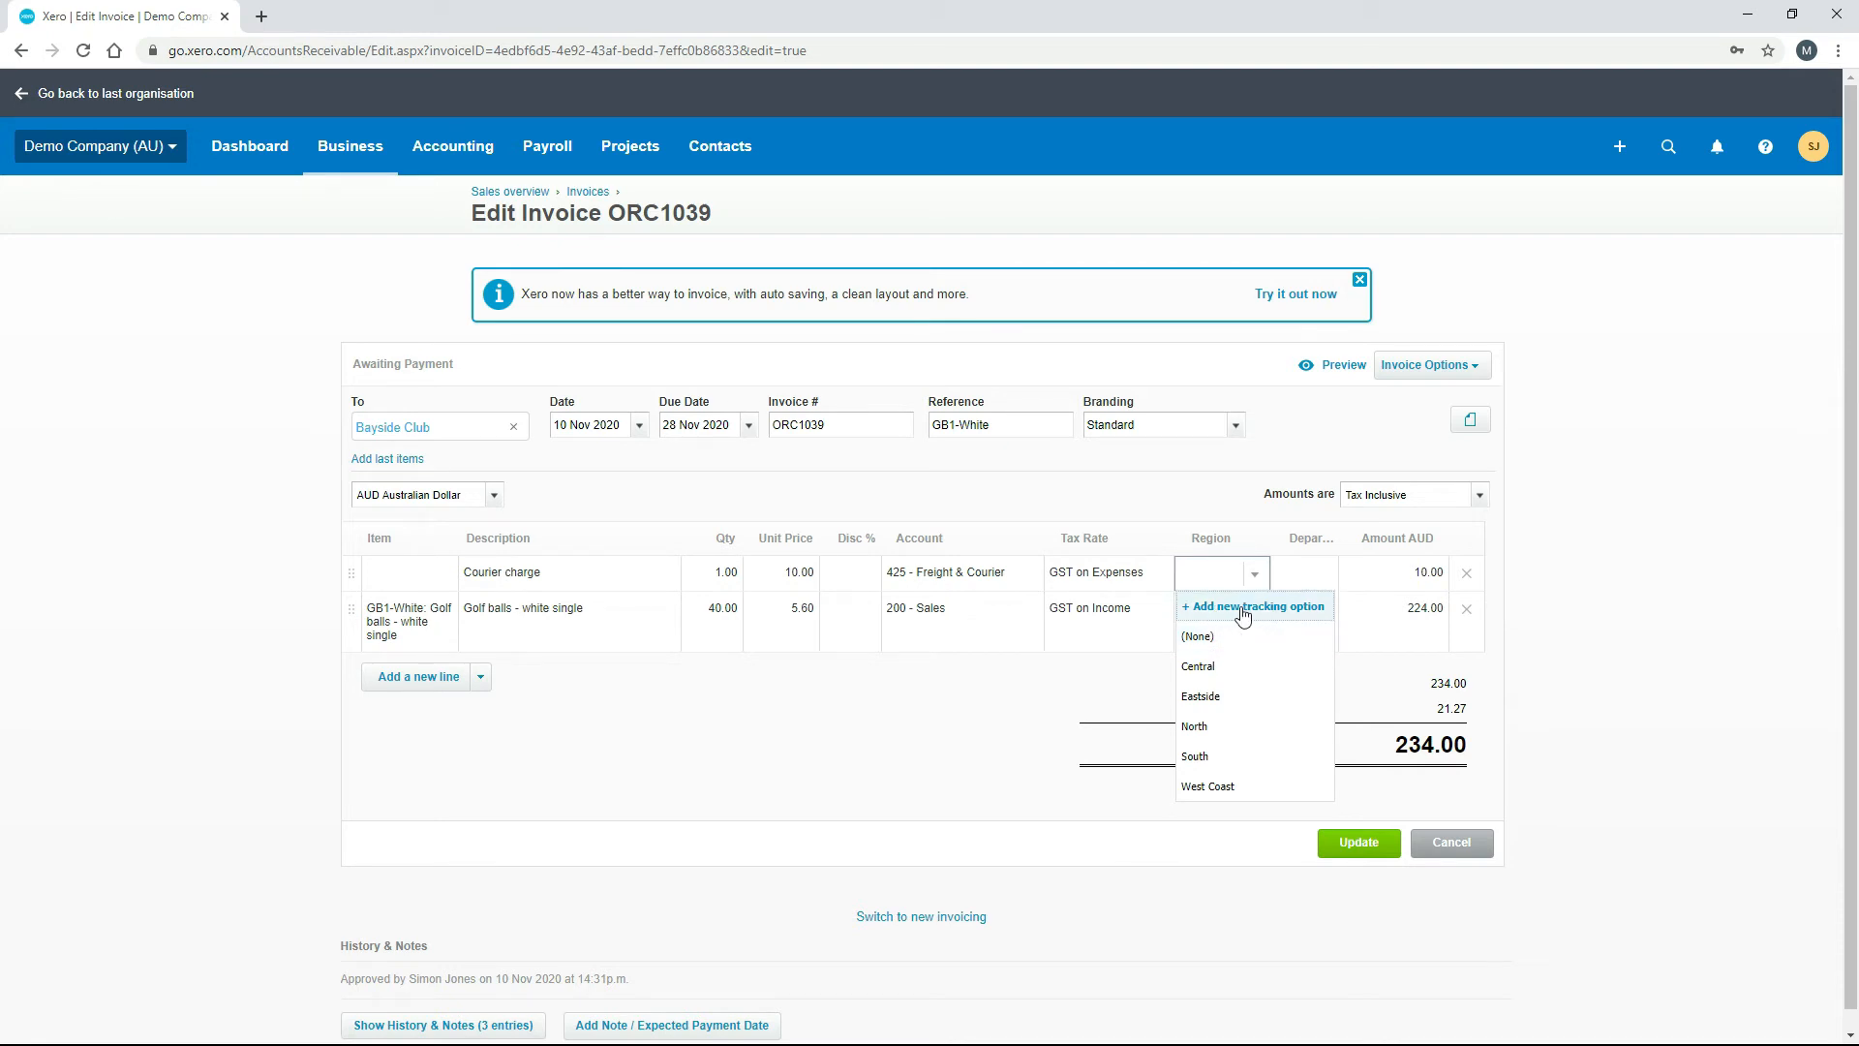
mouse_move(1239, 672)
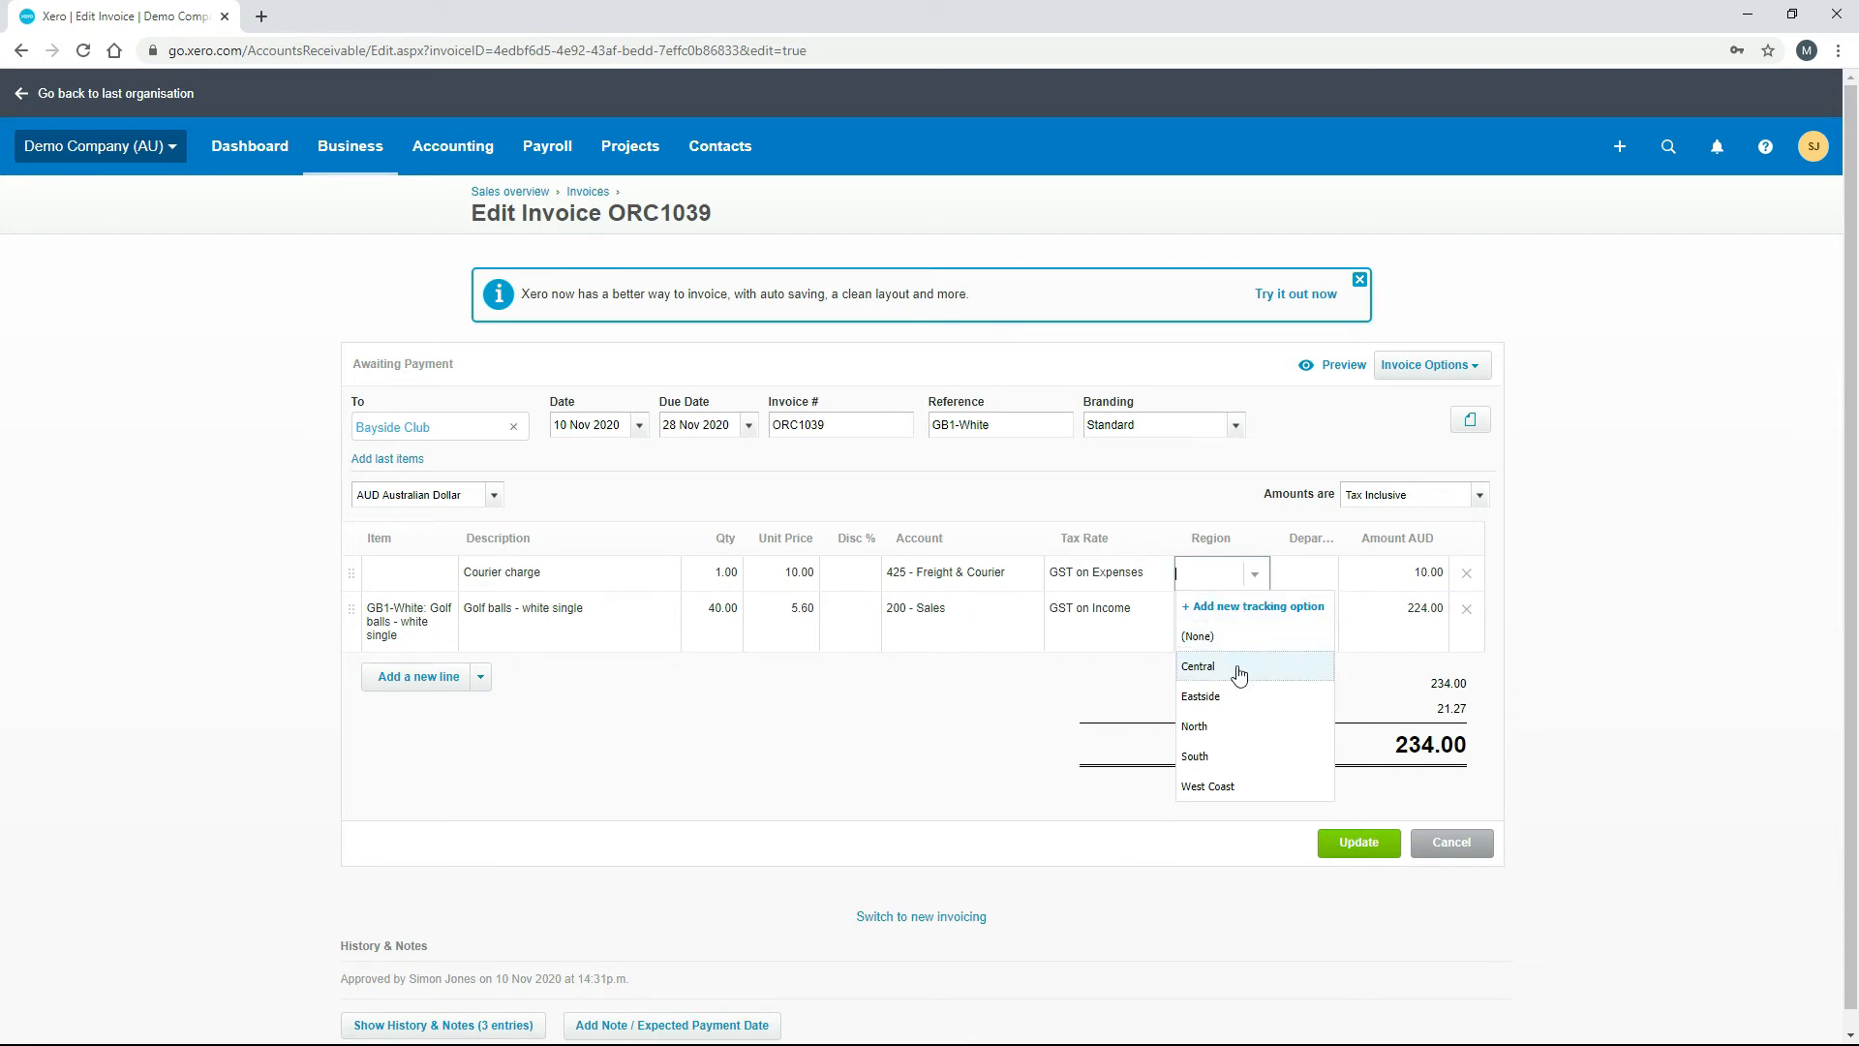
left_click(1197, 664)
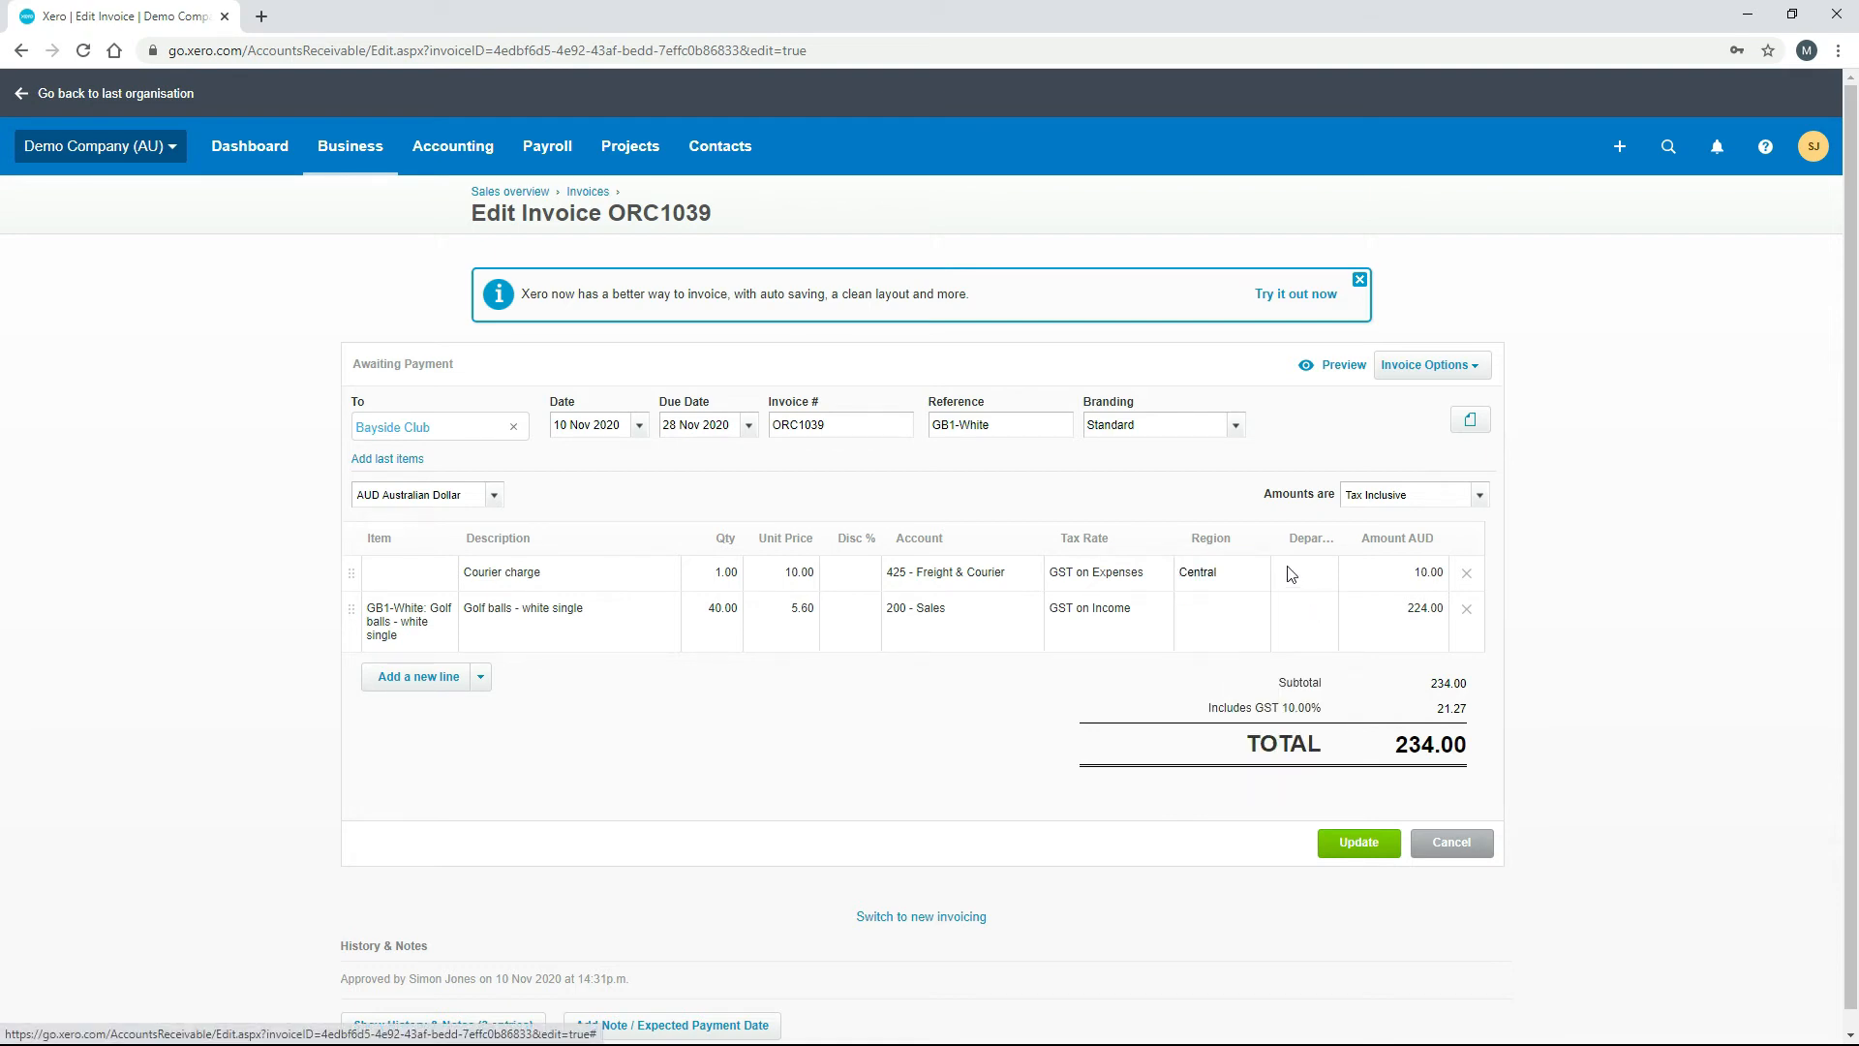
left_click(1303, 573)
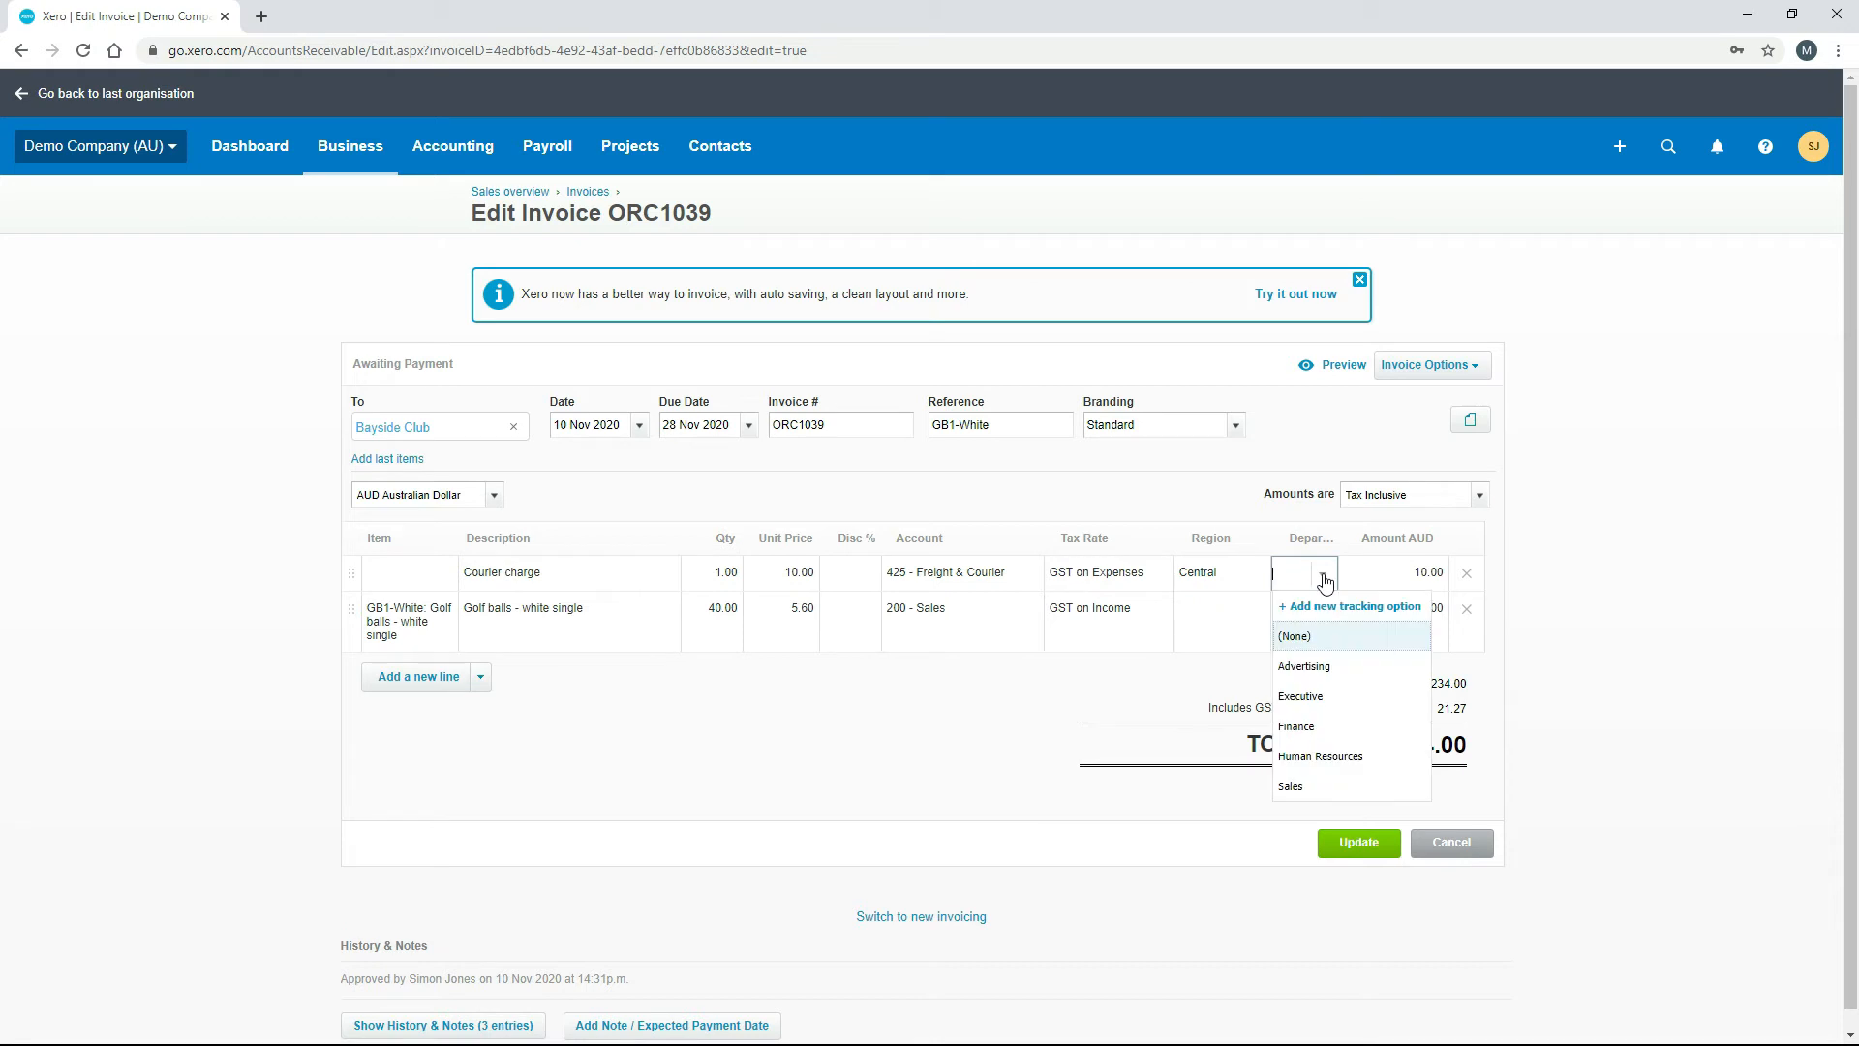
mouse_move(1324, 786)
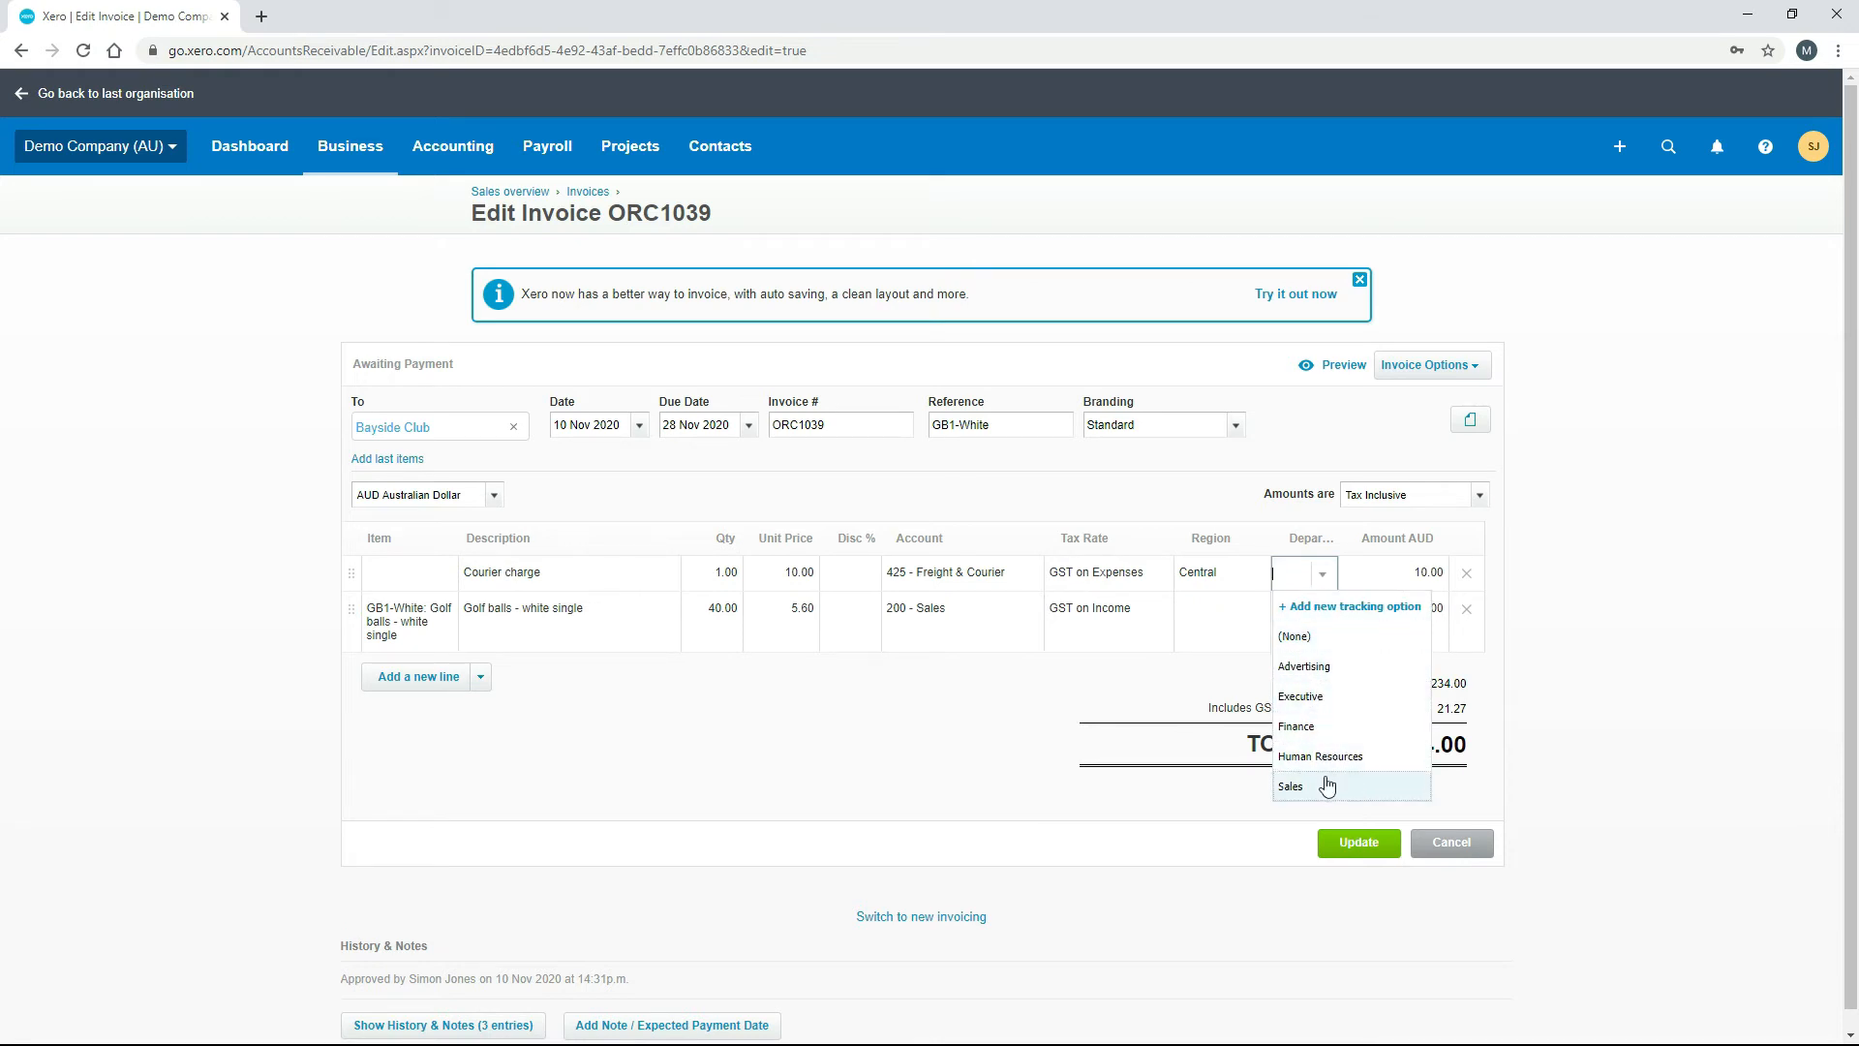
left_click(1290, 787)
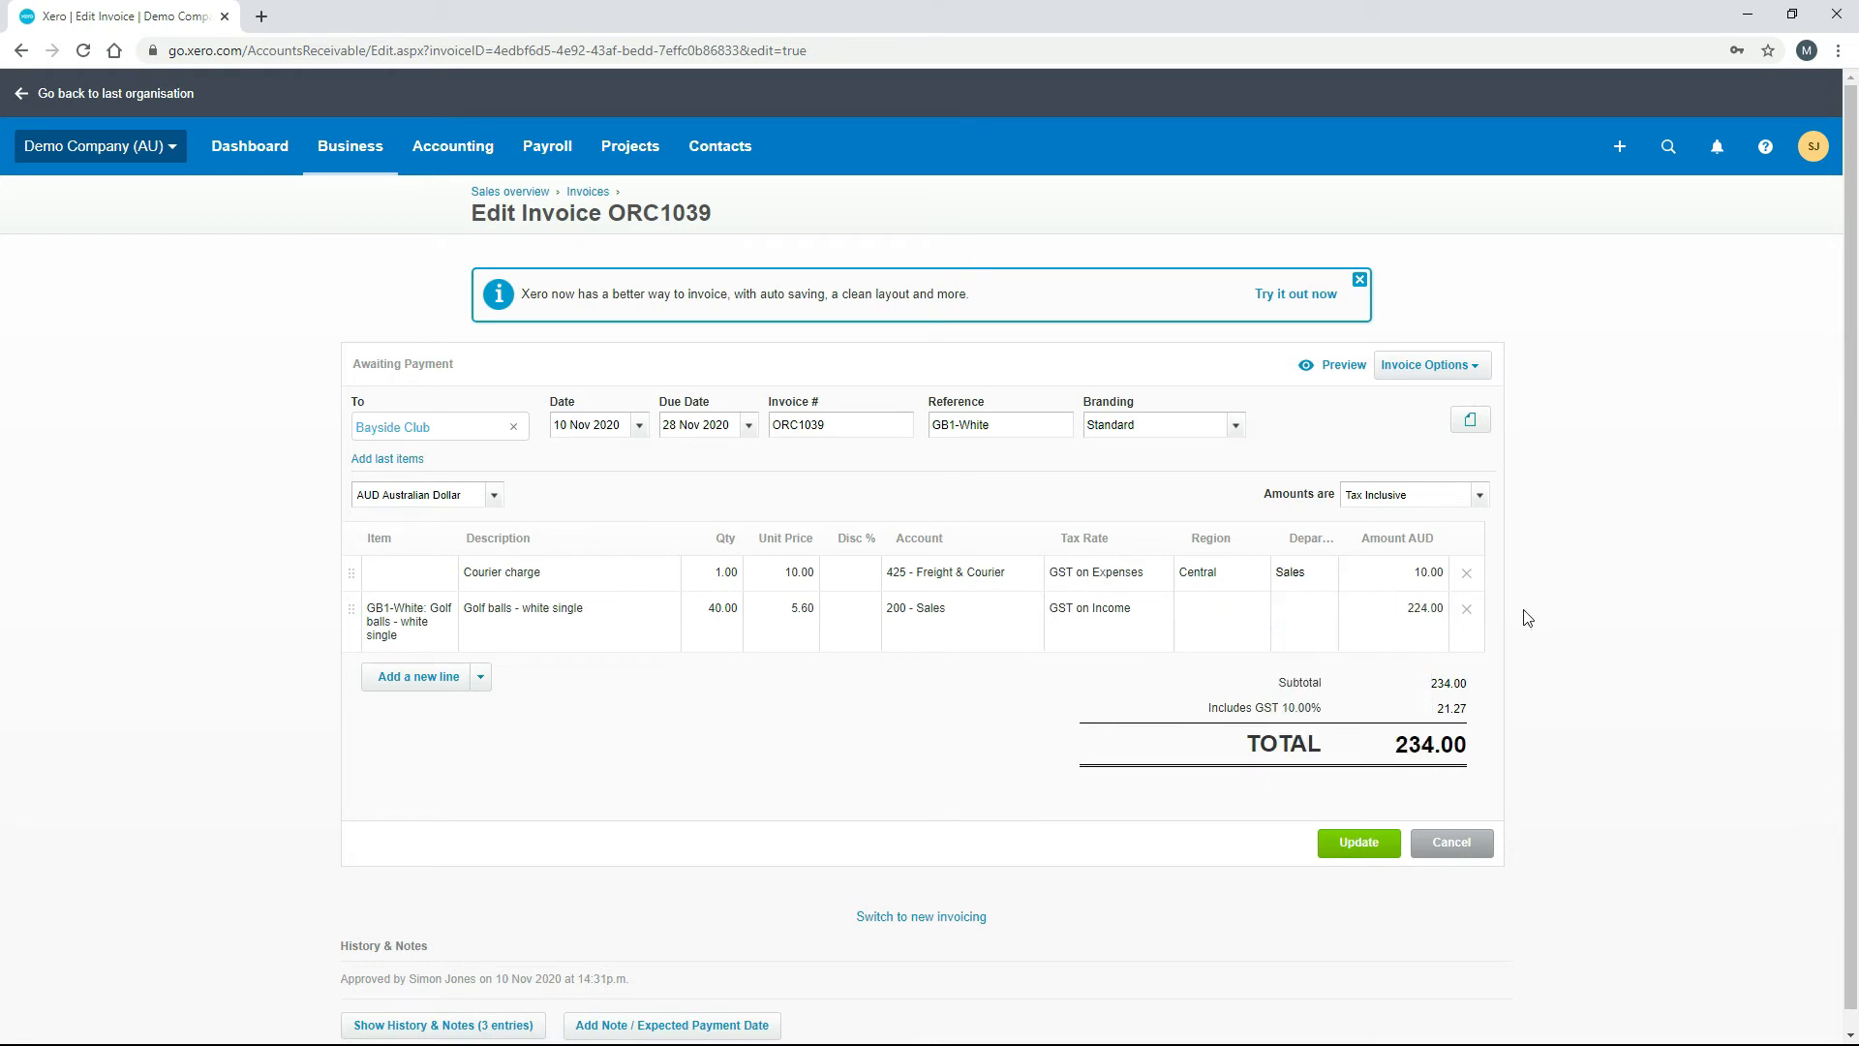
Tag the golf balls line North region, Advertising department, and update the invoice.
left_click(1218, 608)
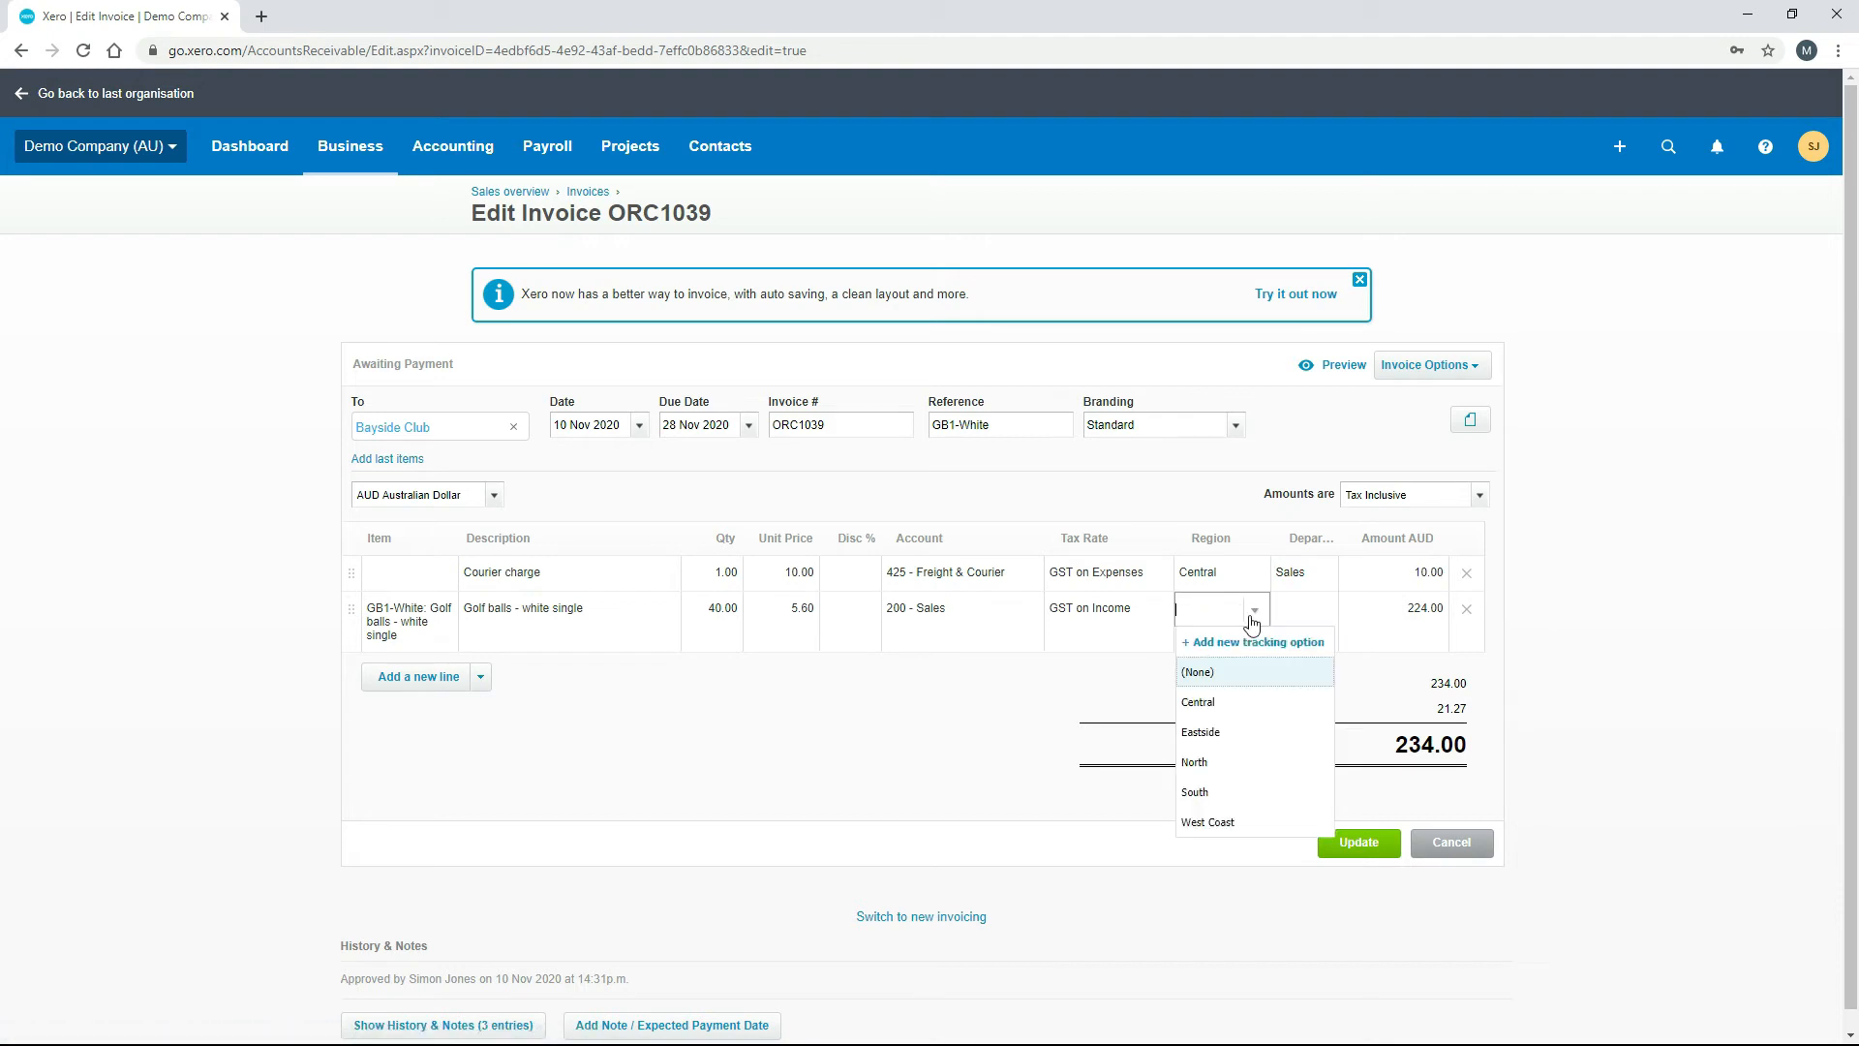
left_click(1193, 761)
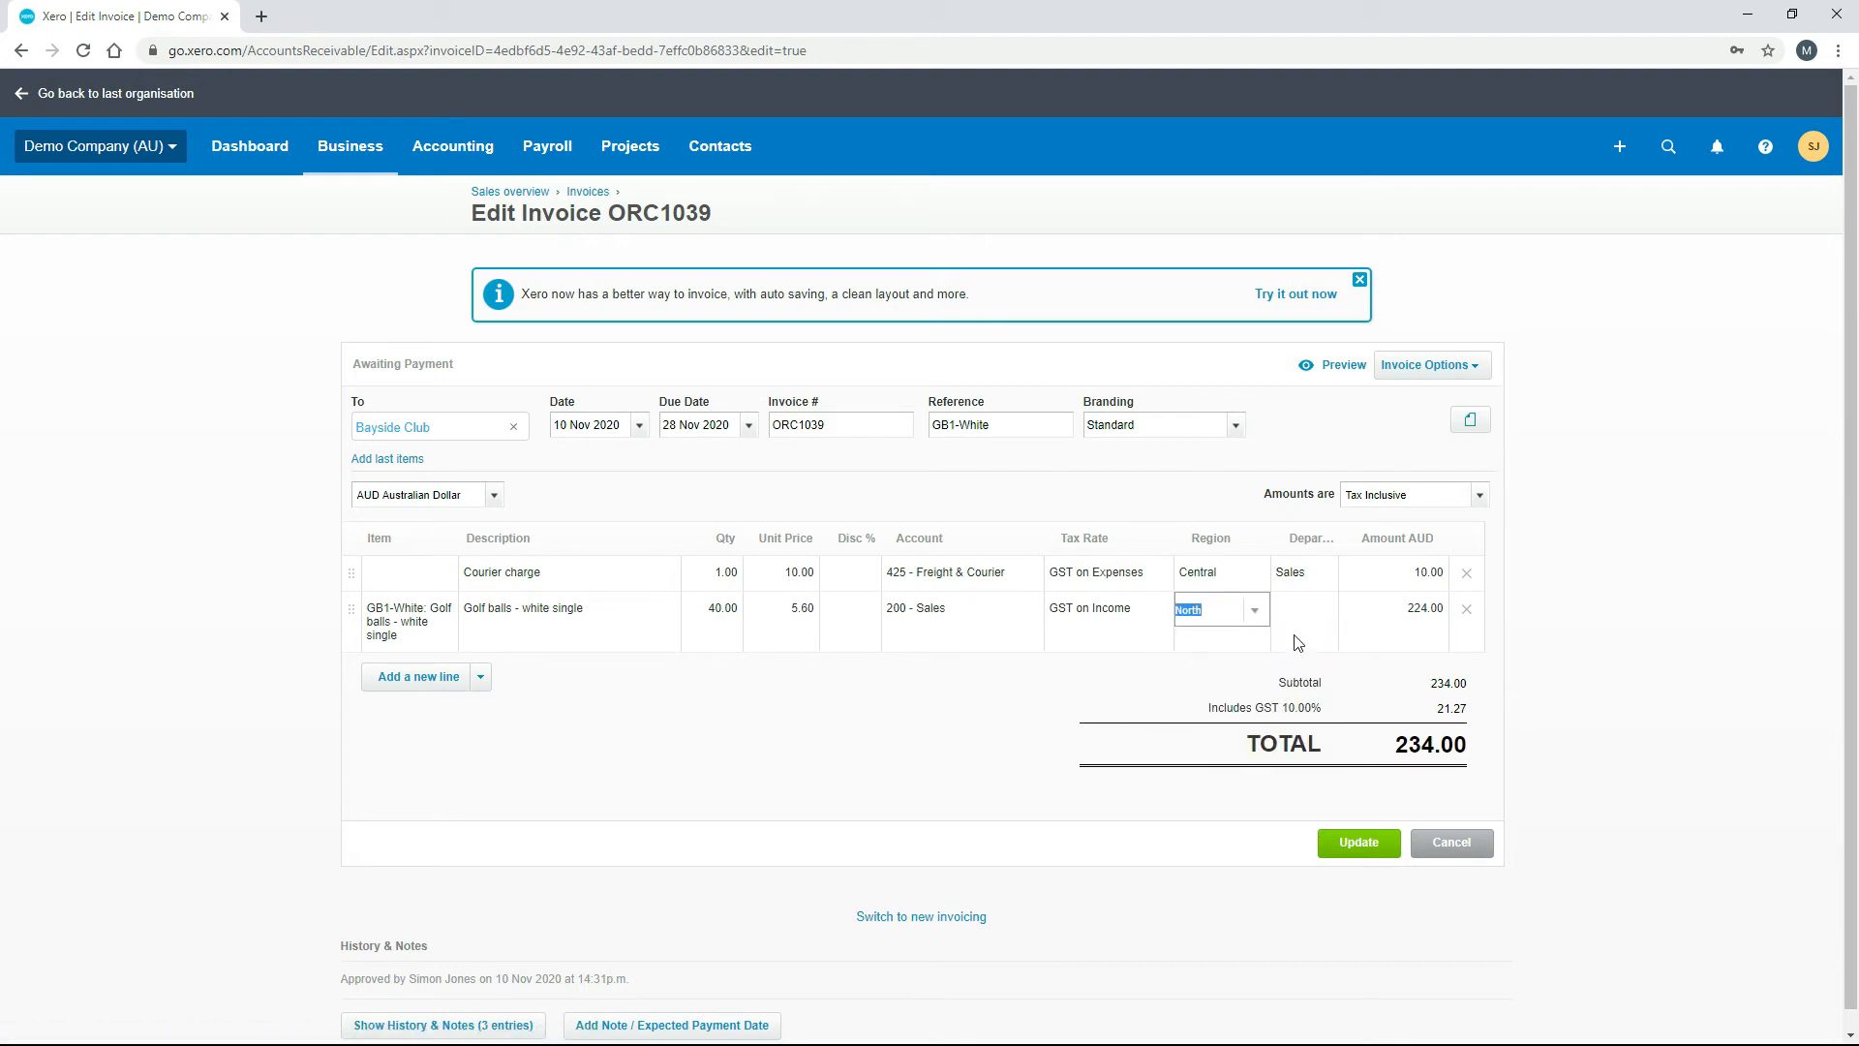
left_click(1318, 608)
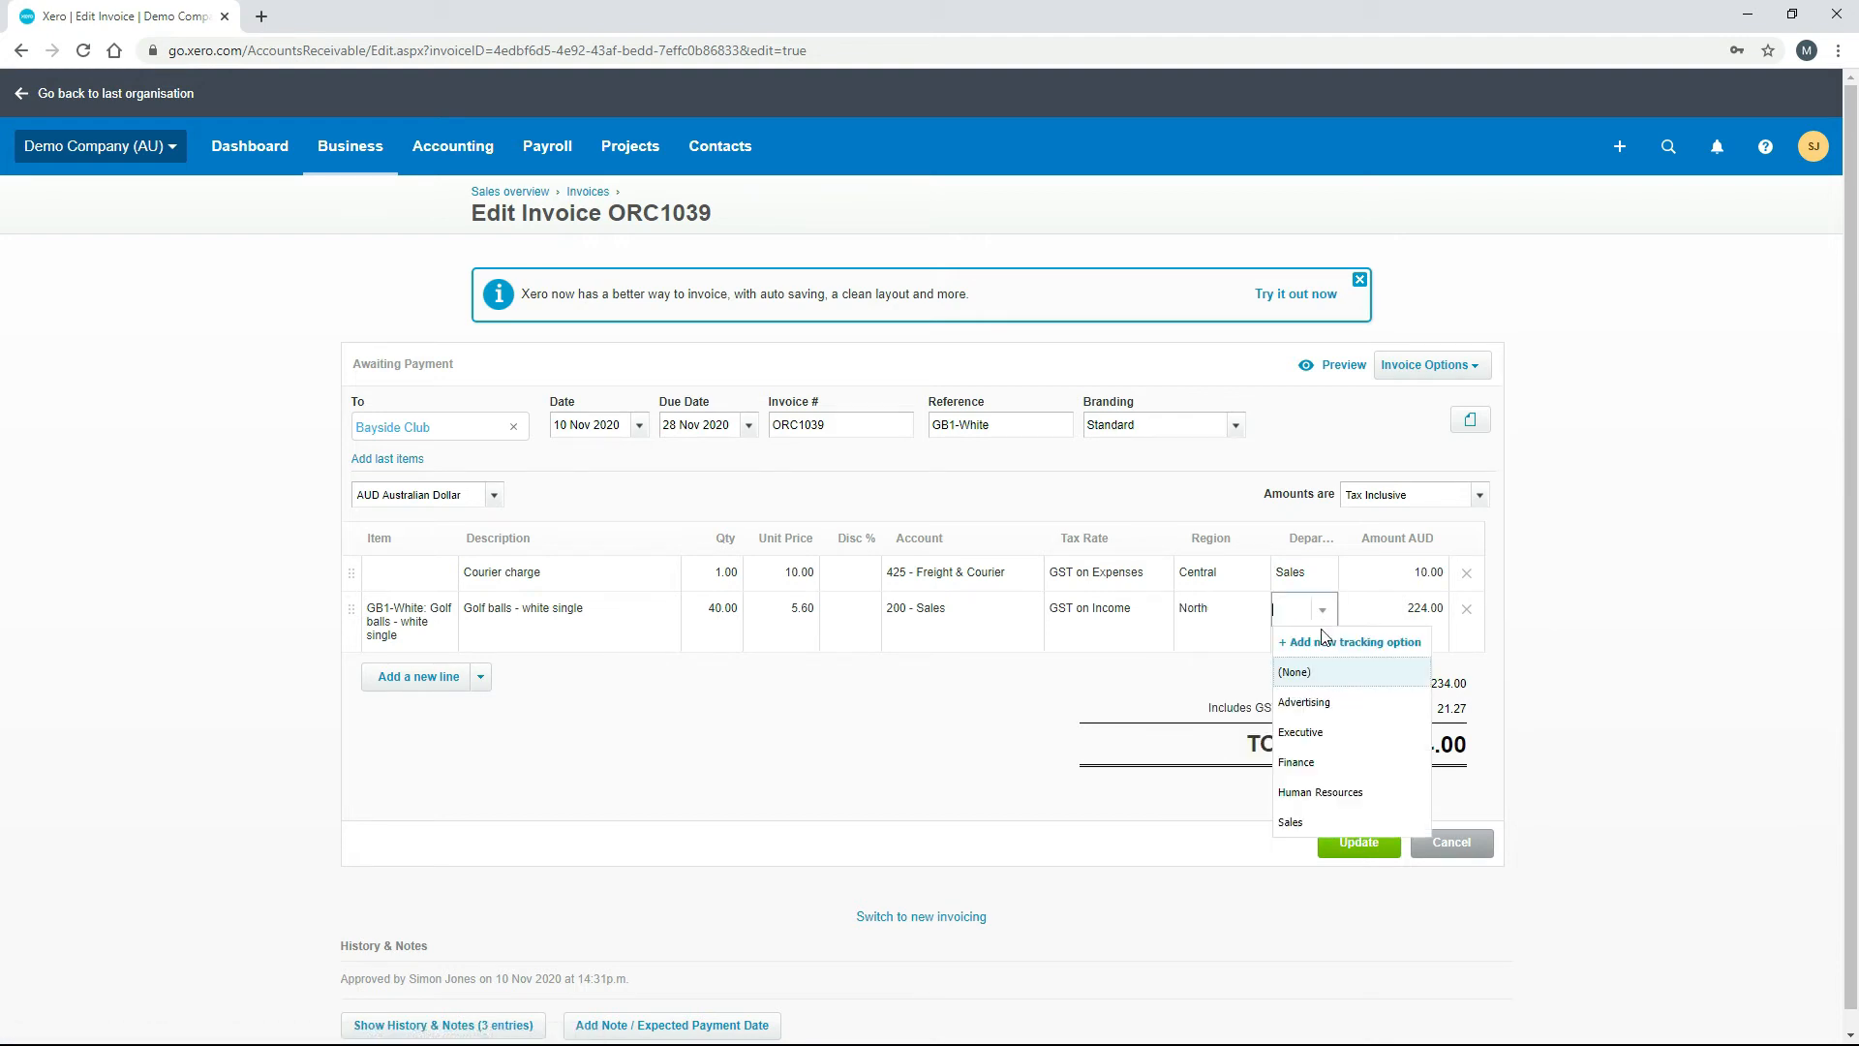
mouse_move(1334, 701)
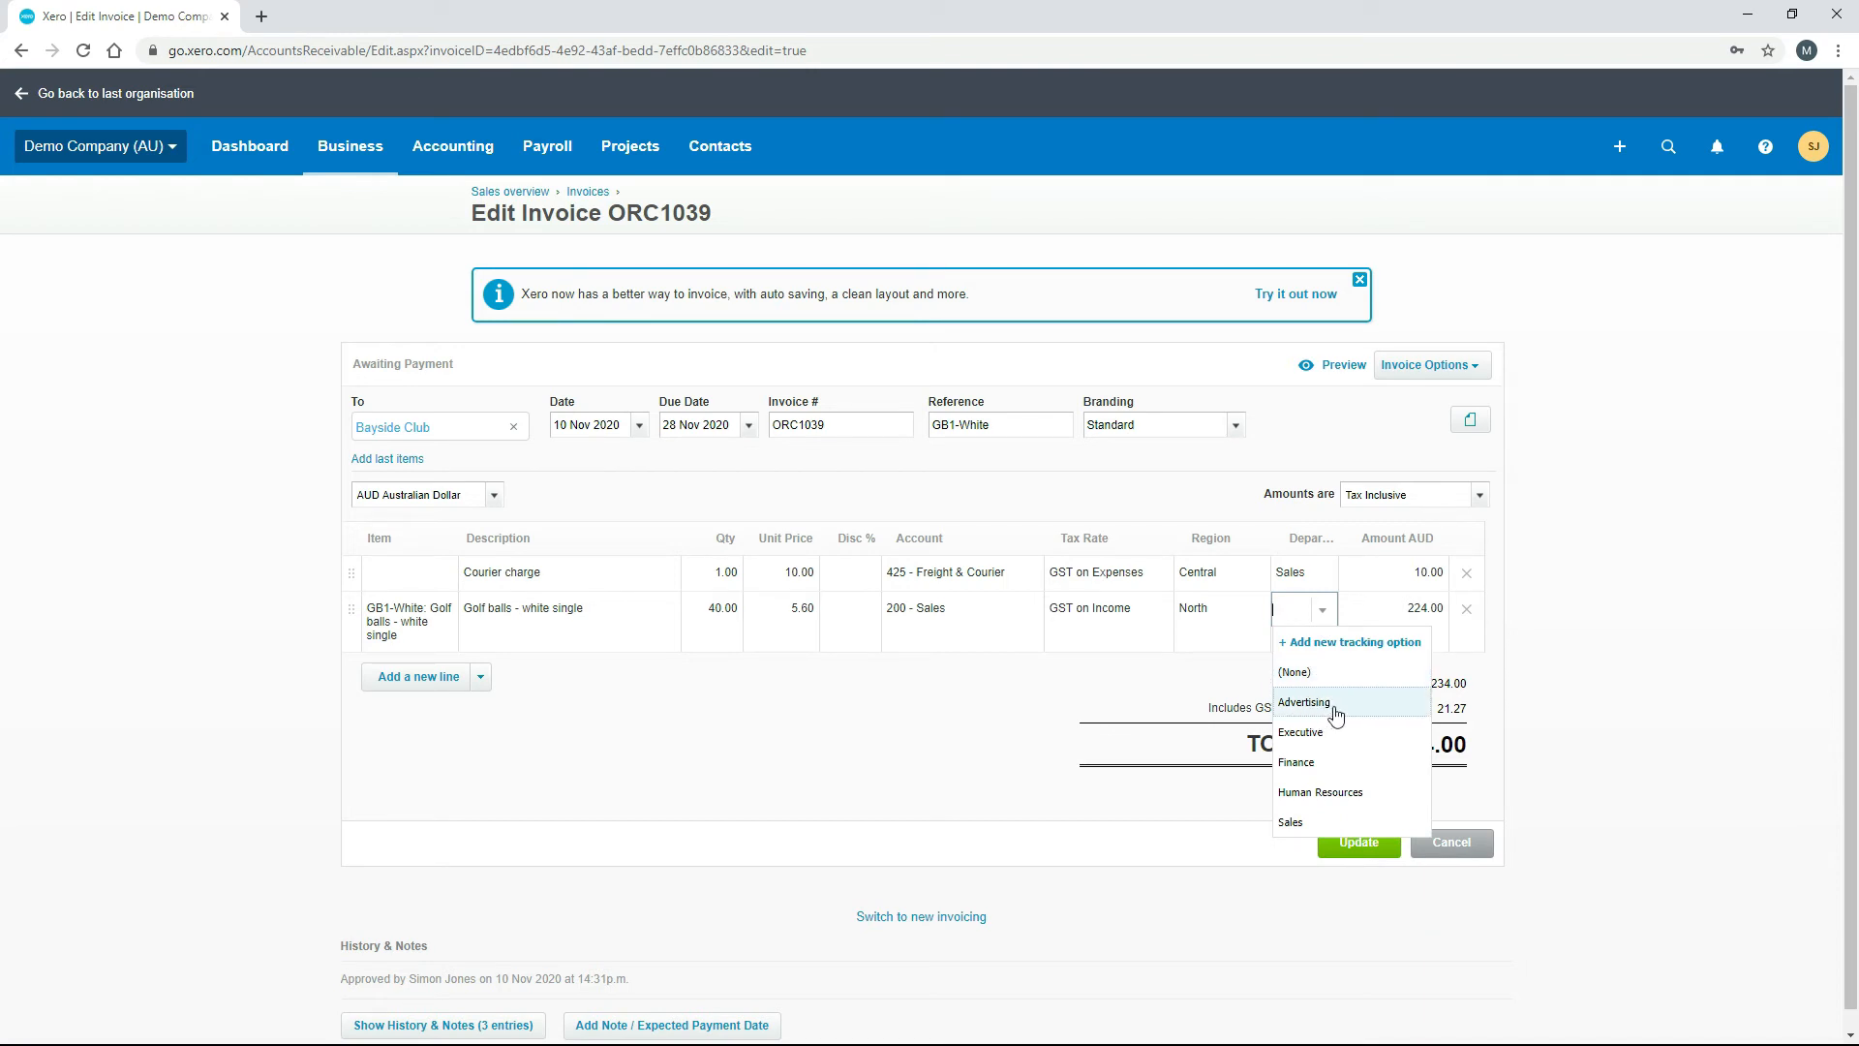
left_click(1301, 701)
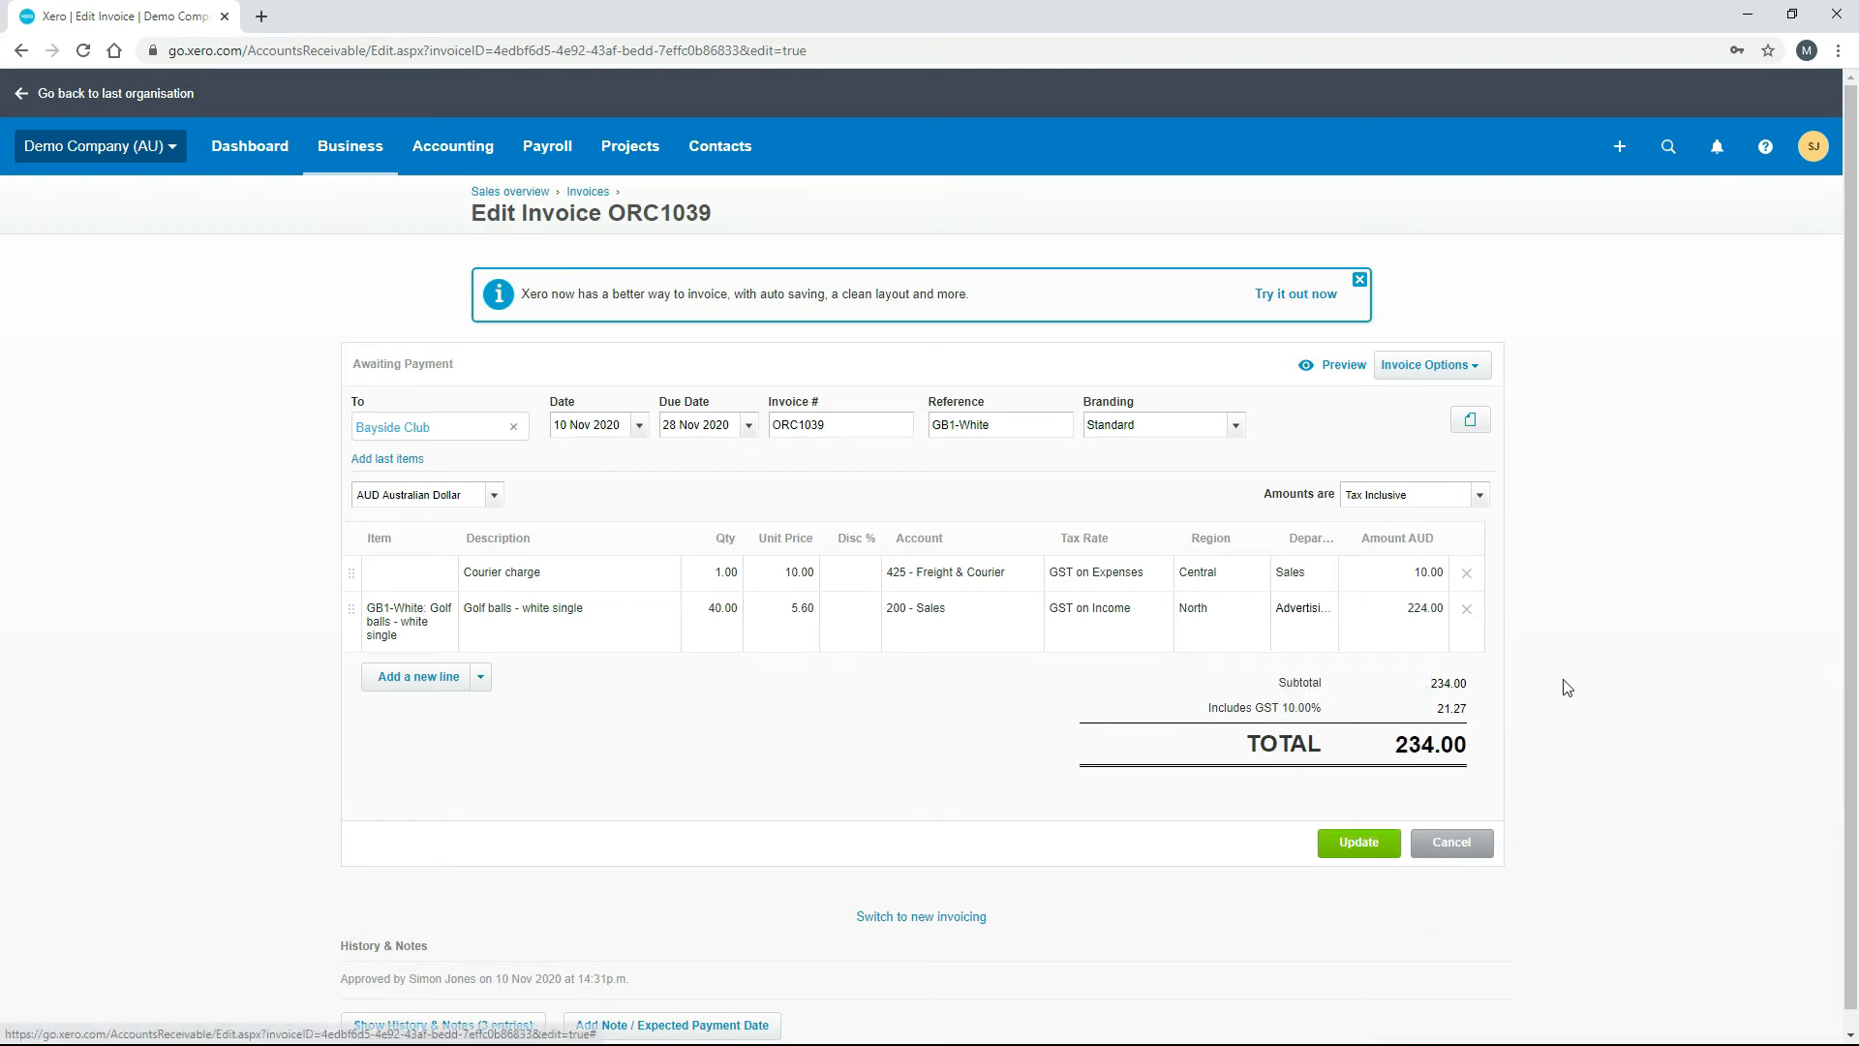
mouse_move(1340, 879)
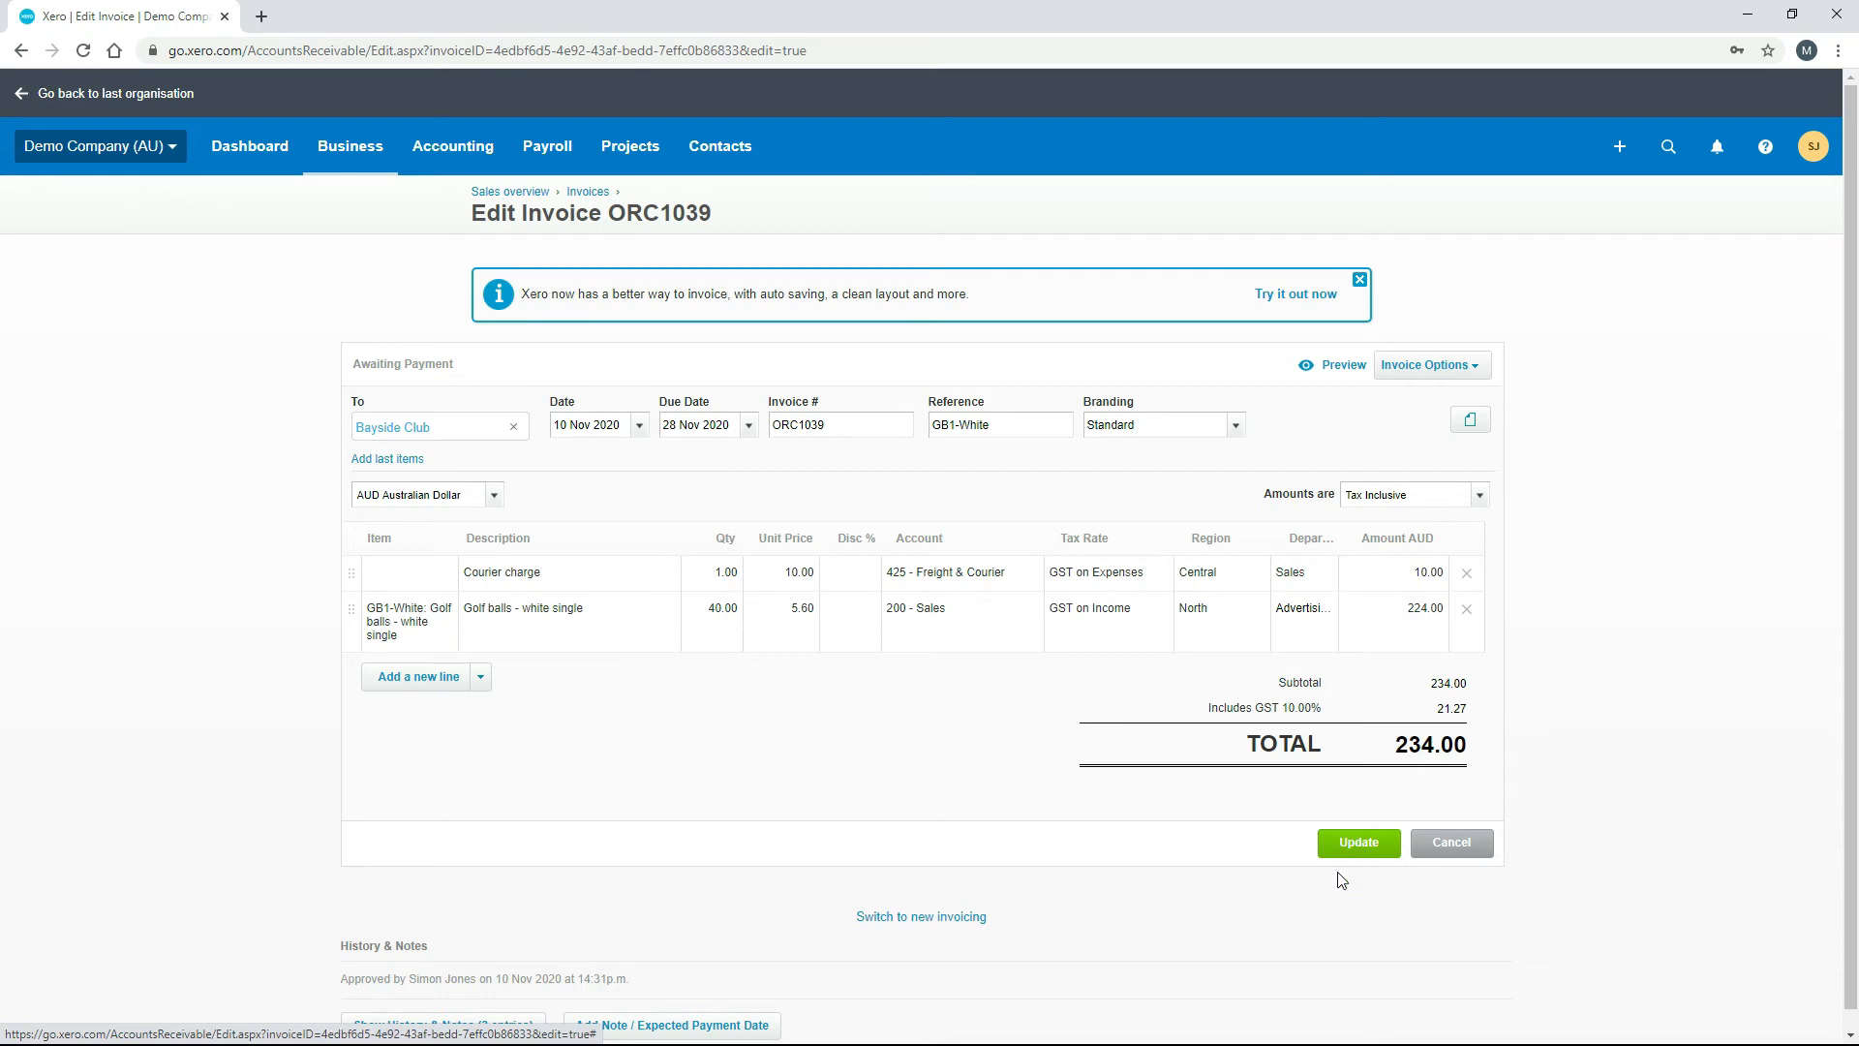
left_click(1356, 842)
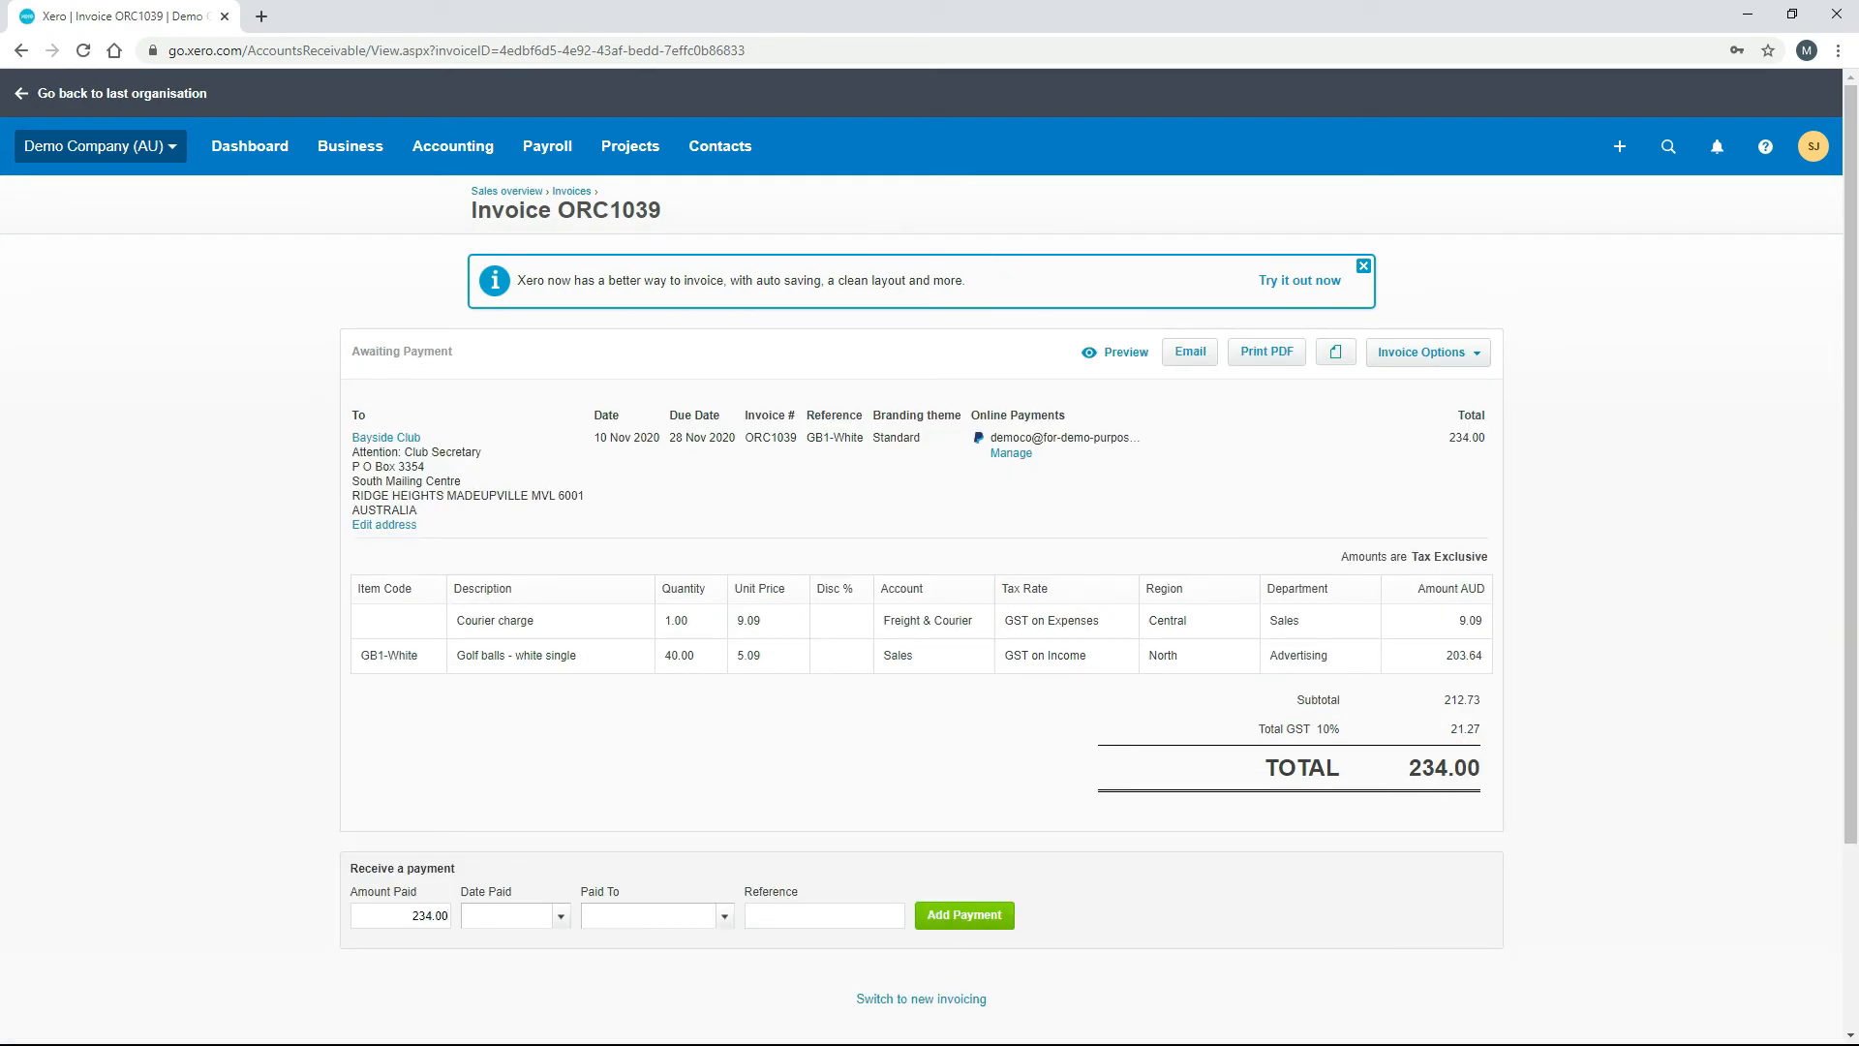
mouse_move(1499, 652)
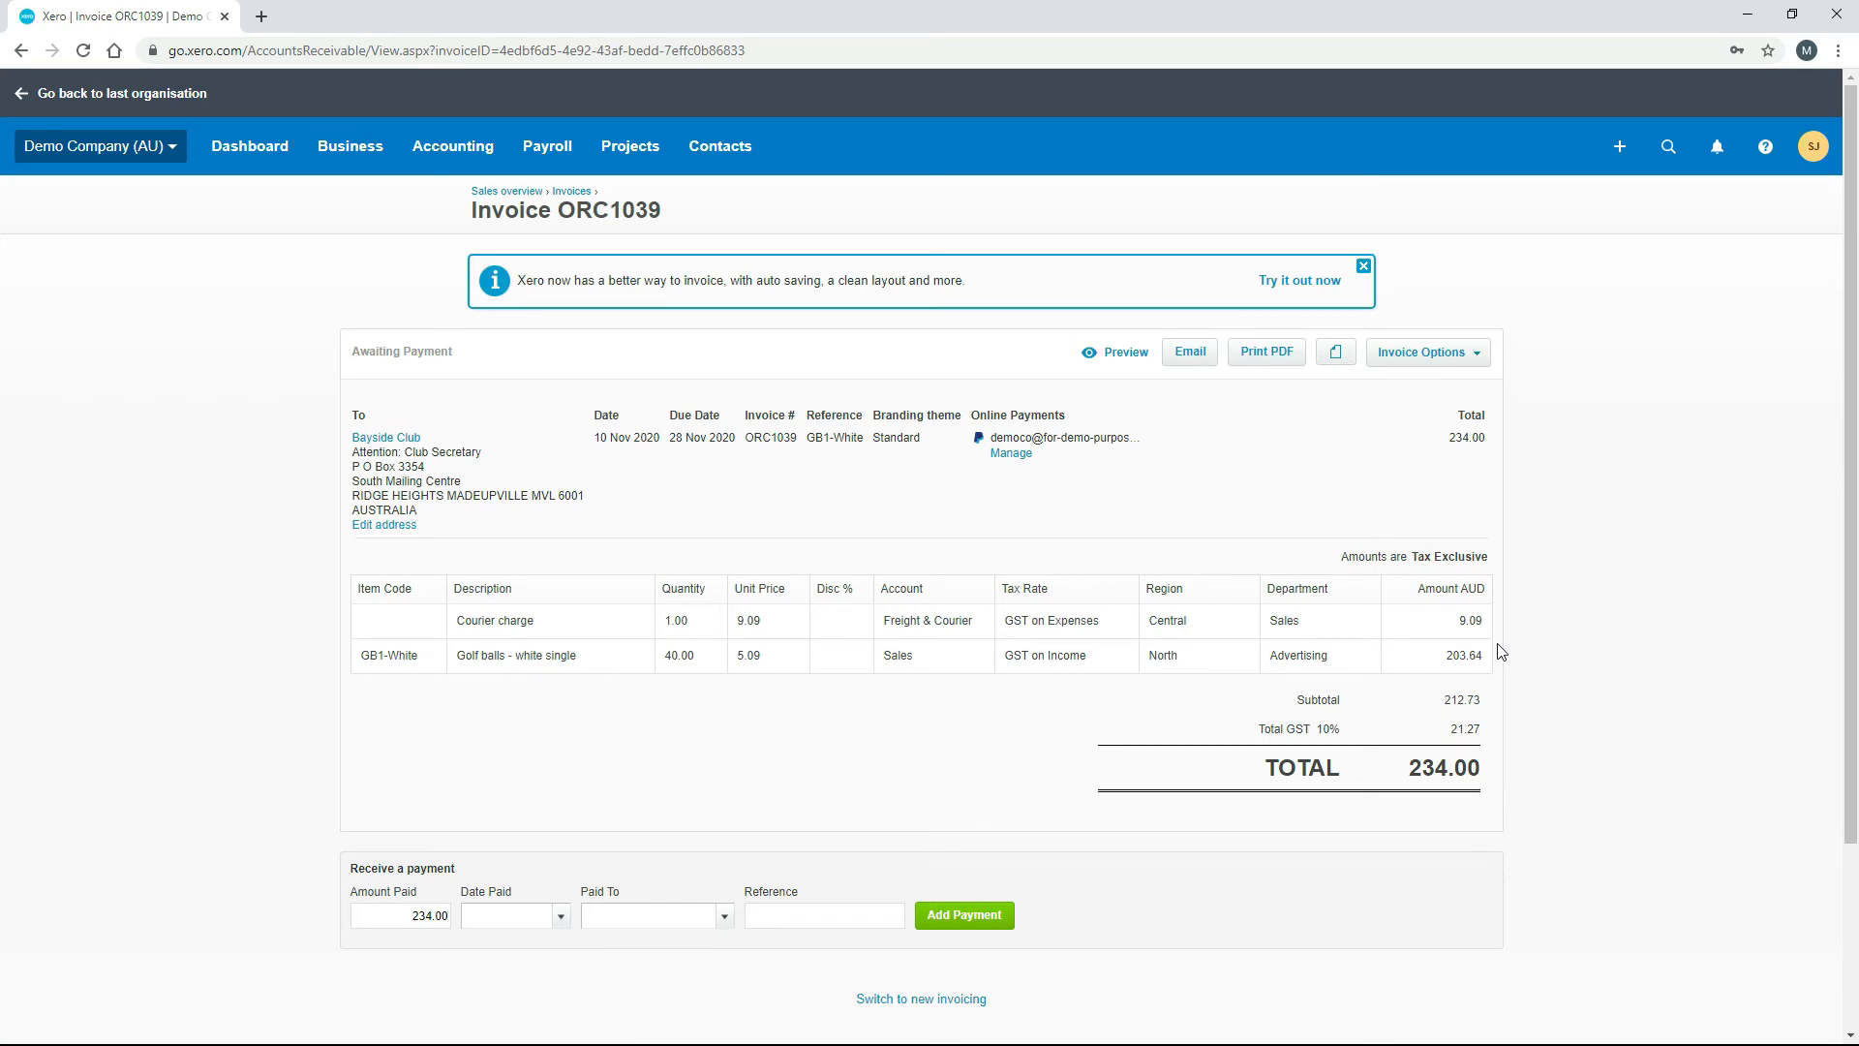
mouse_move(1303, 629)
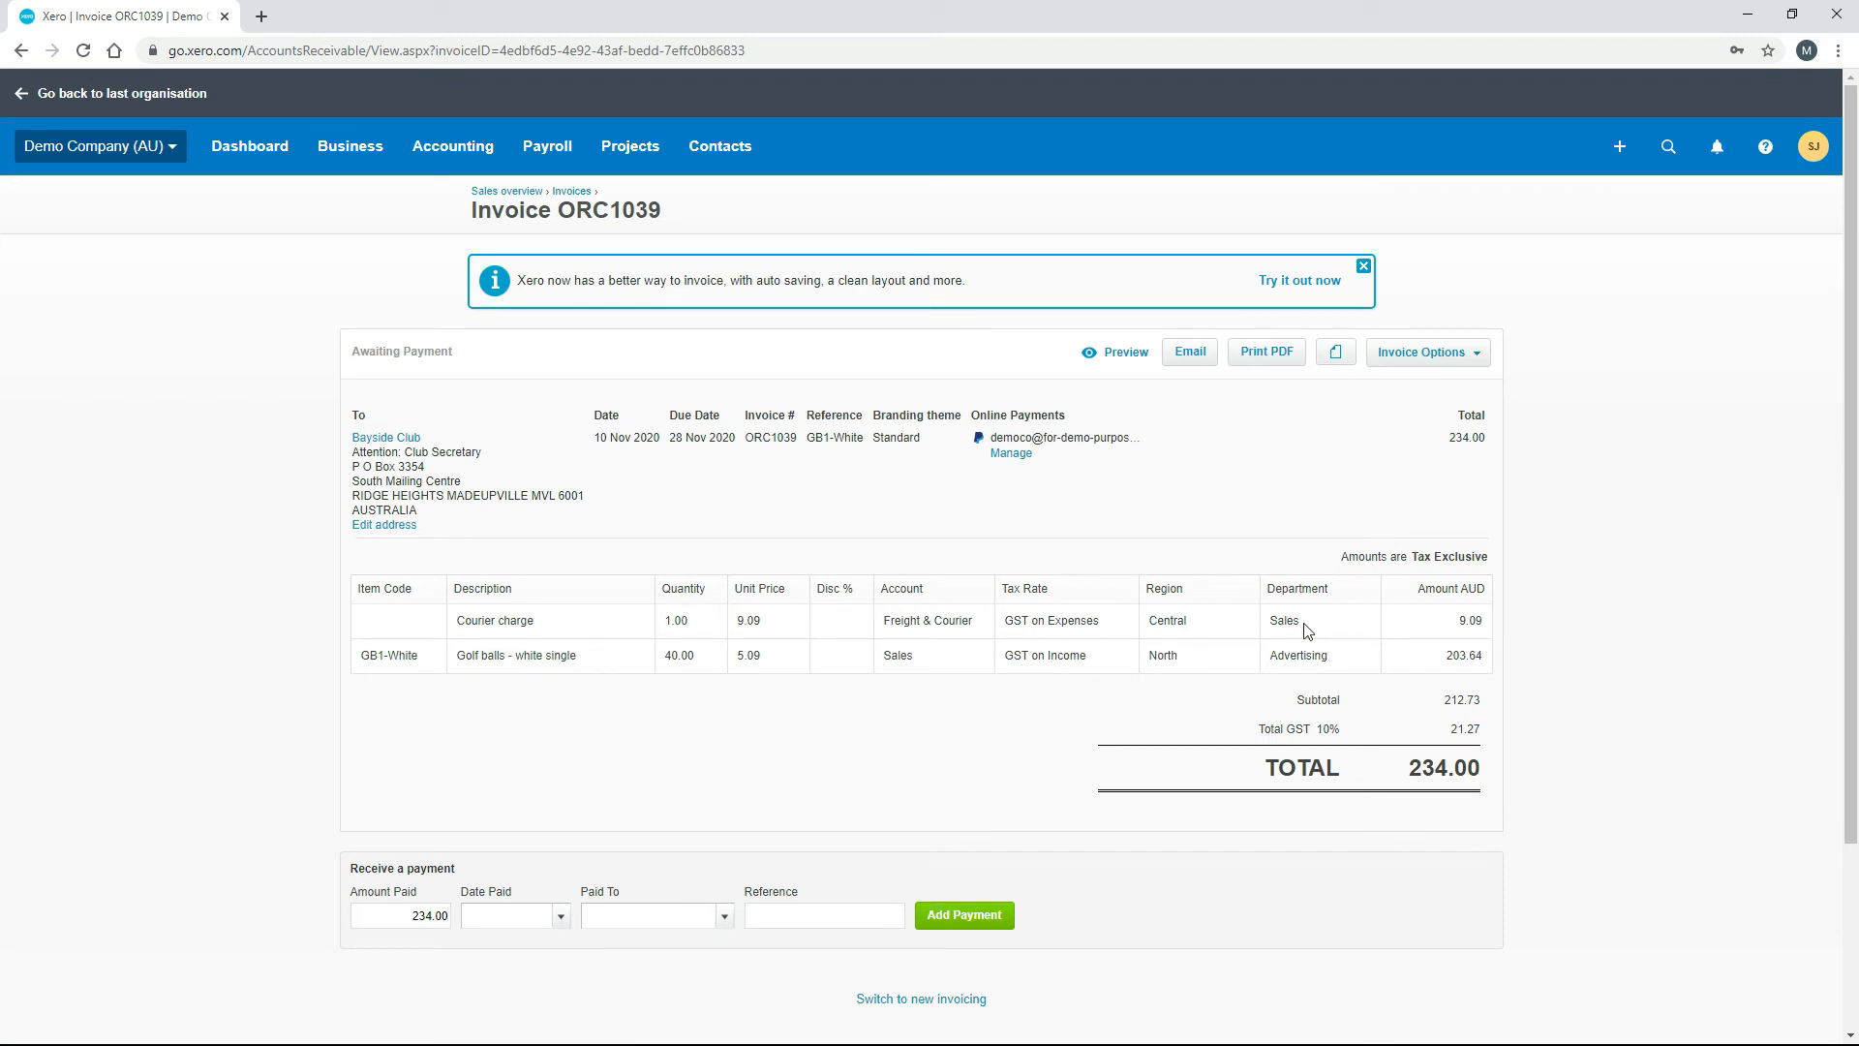
mouse_move(1303, 626)
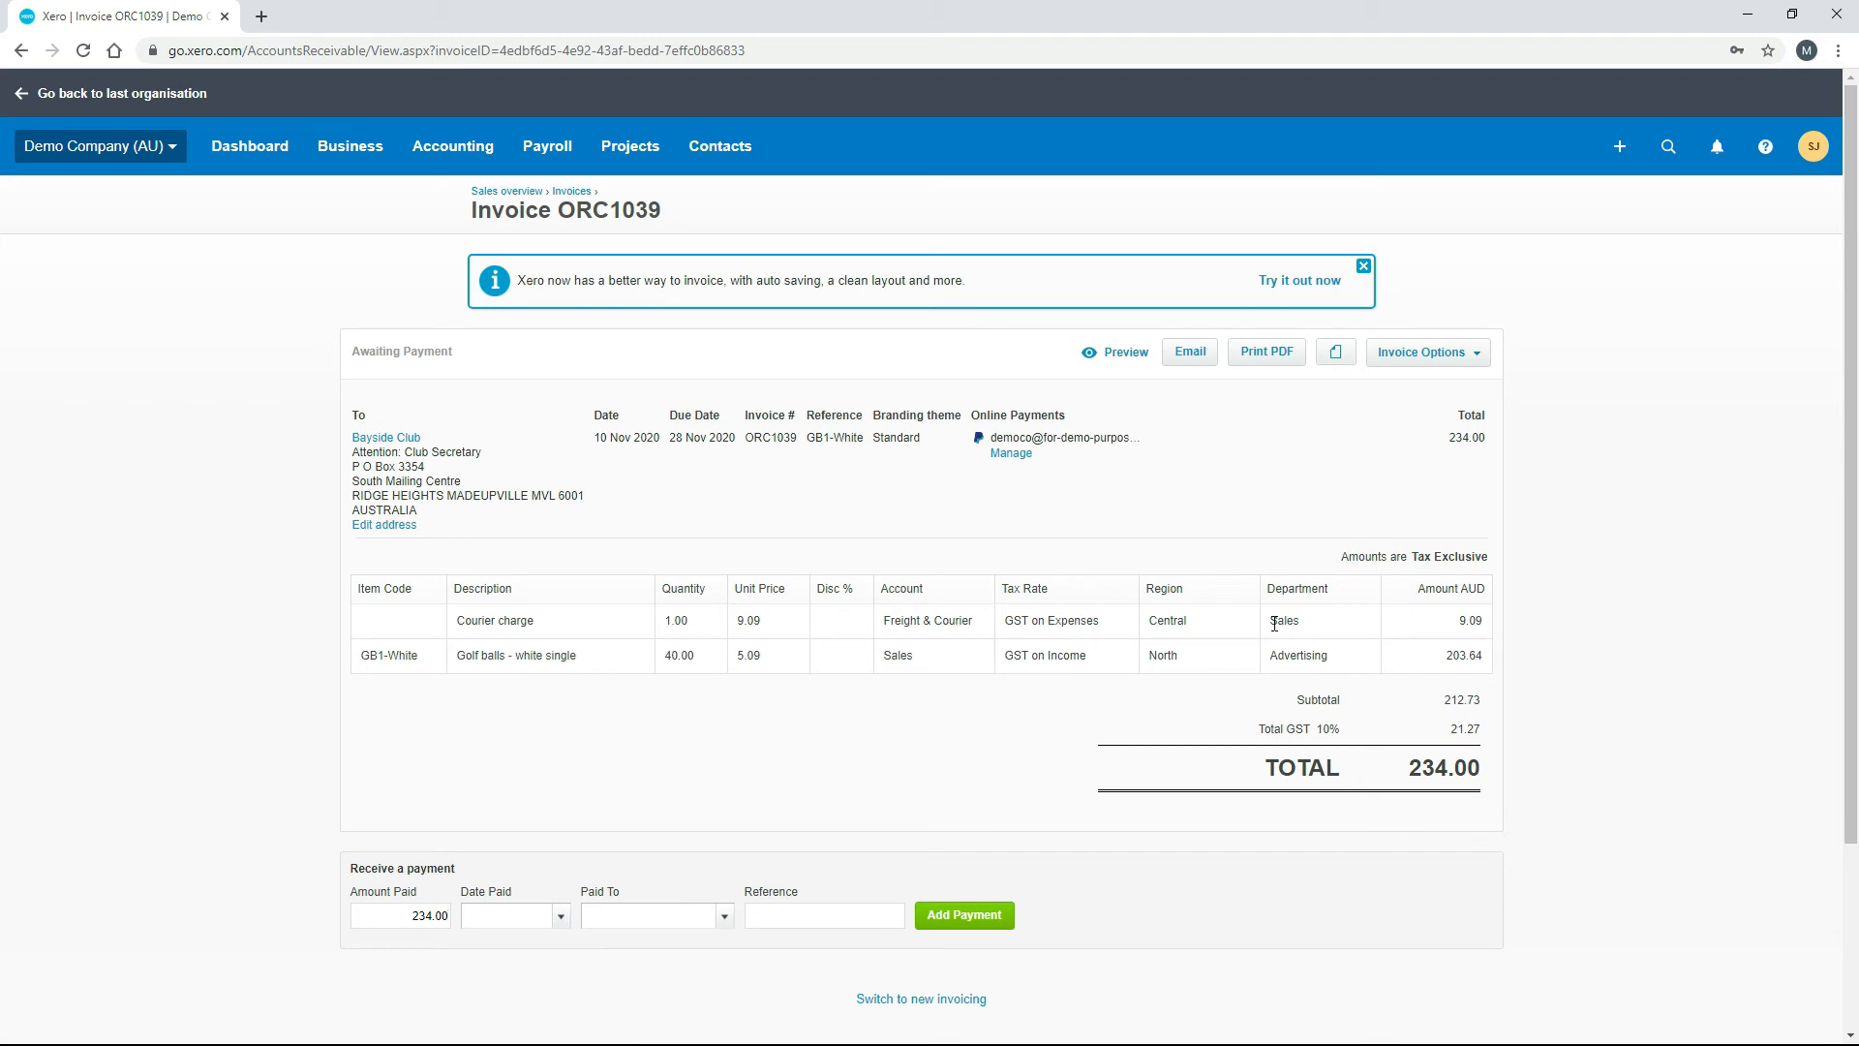
mouse_move(1230, 652)
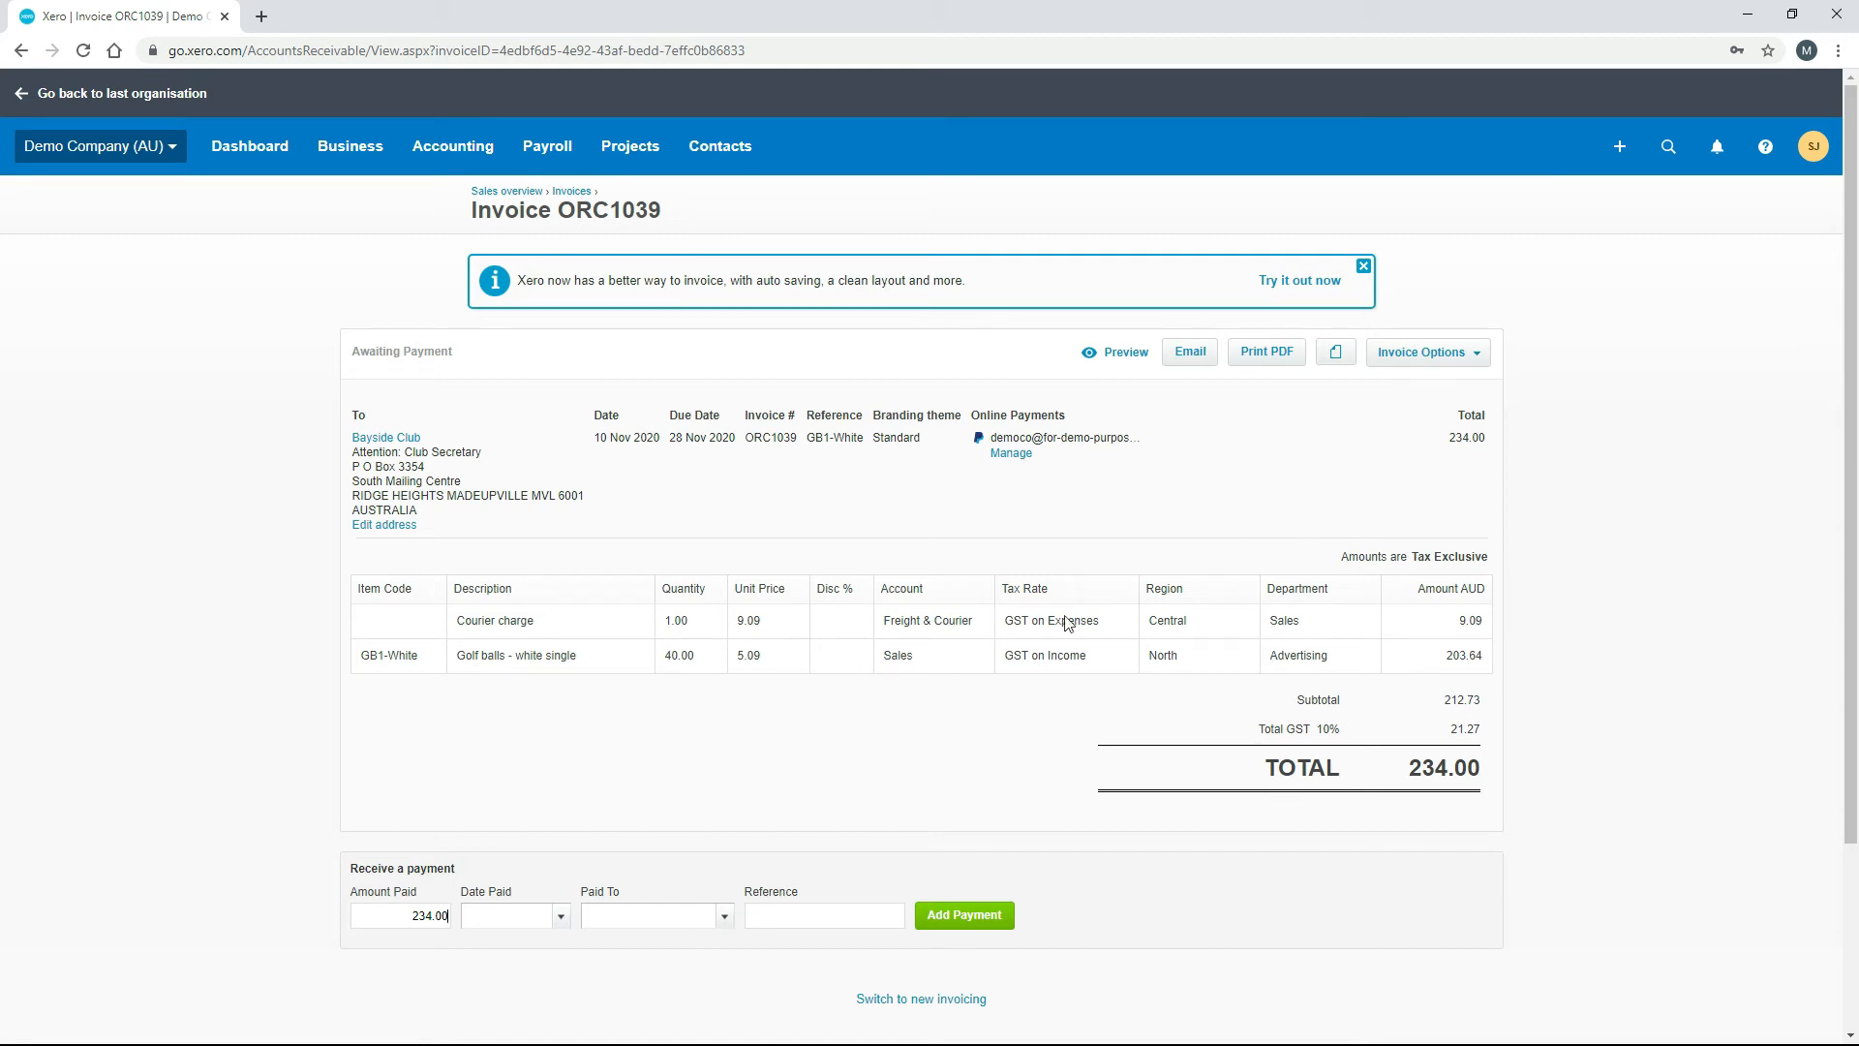
mouse_move(1367, 540)
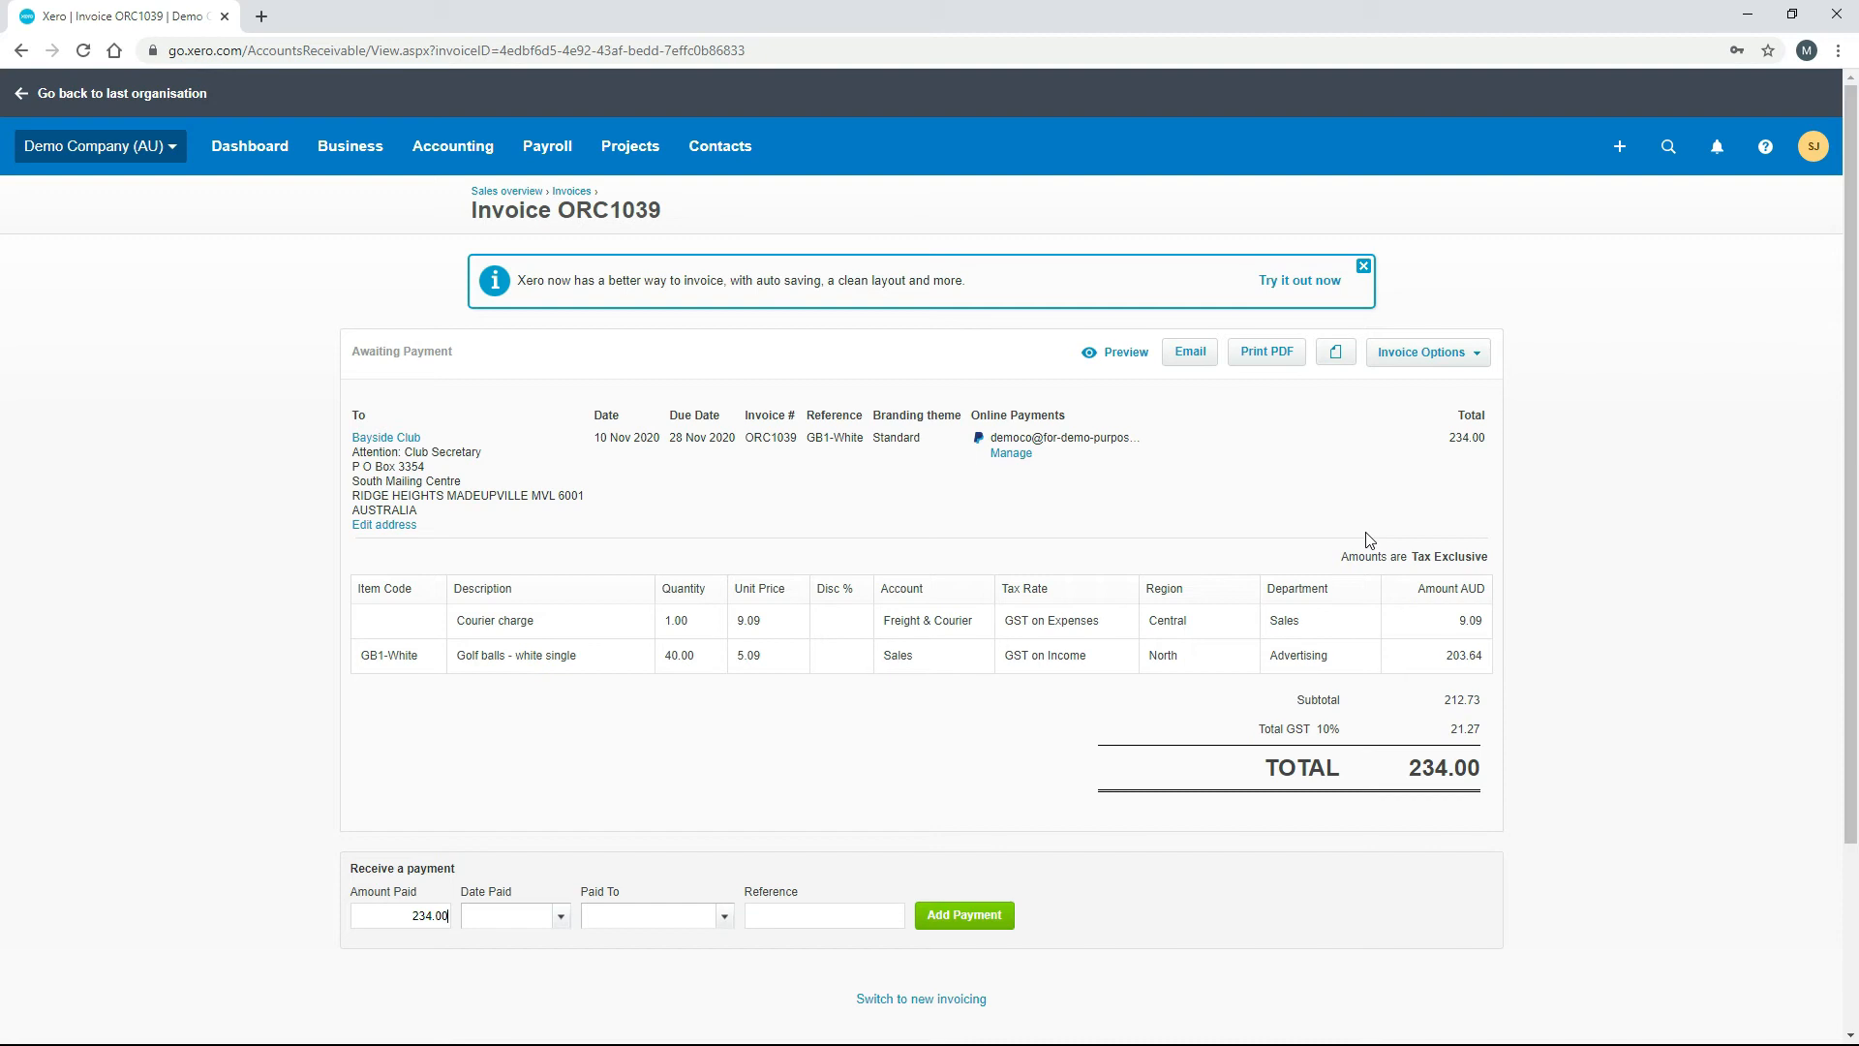
mouse_move(718, 525)
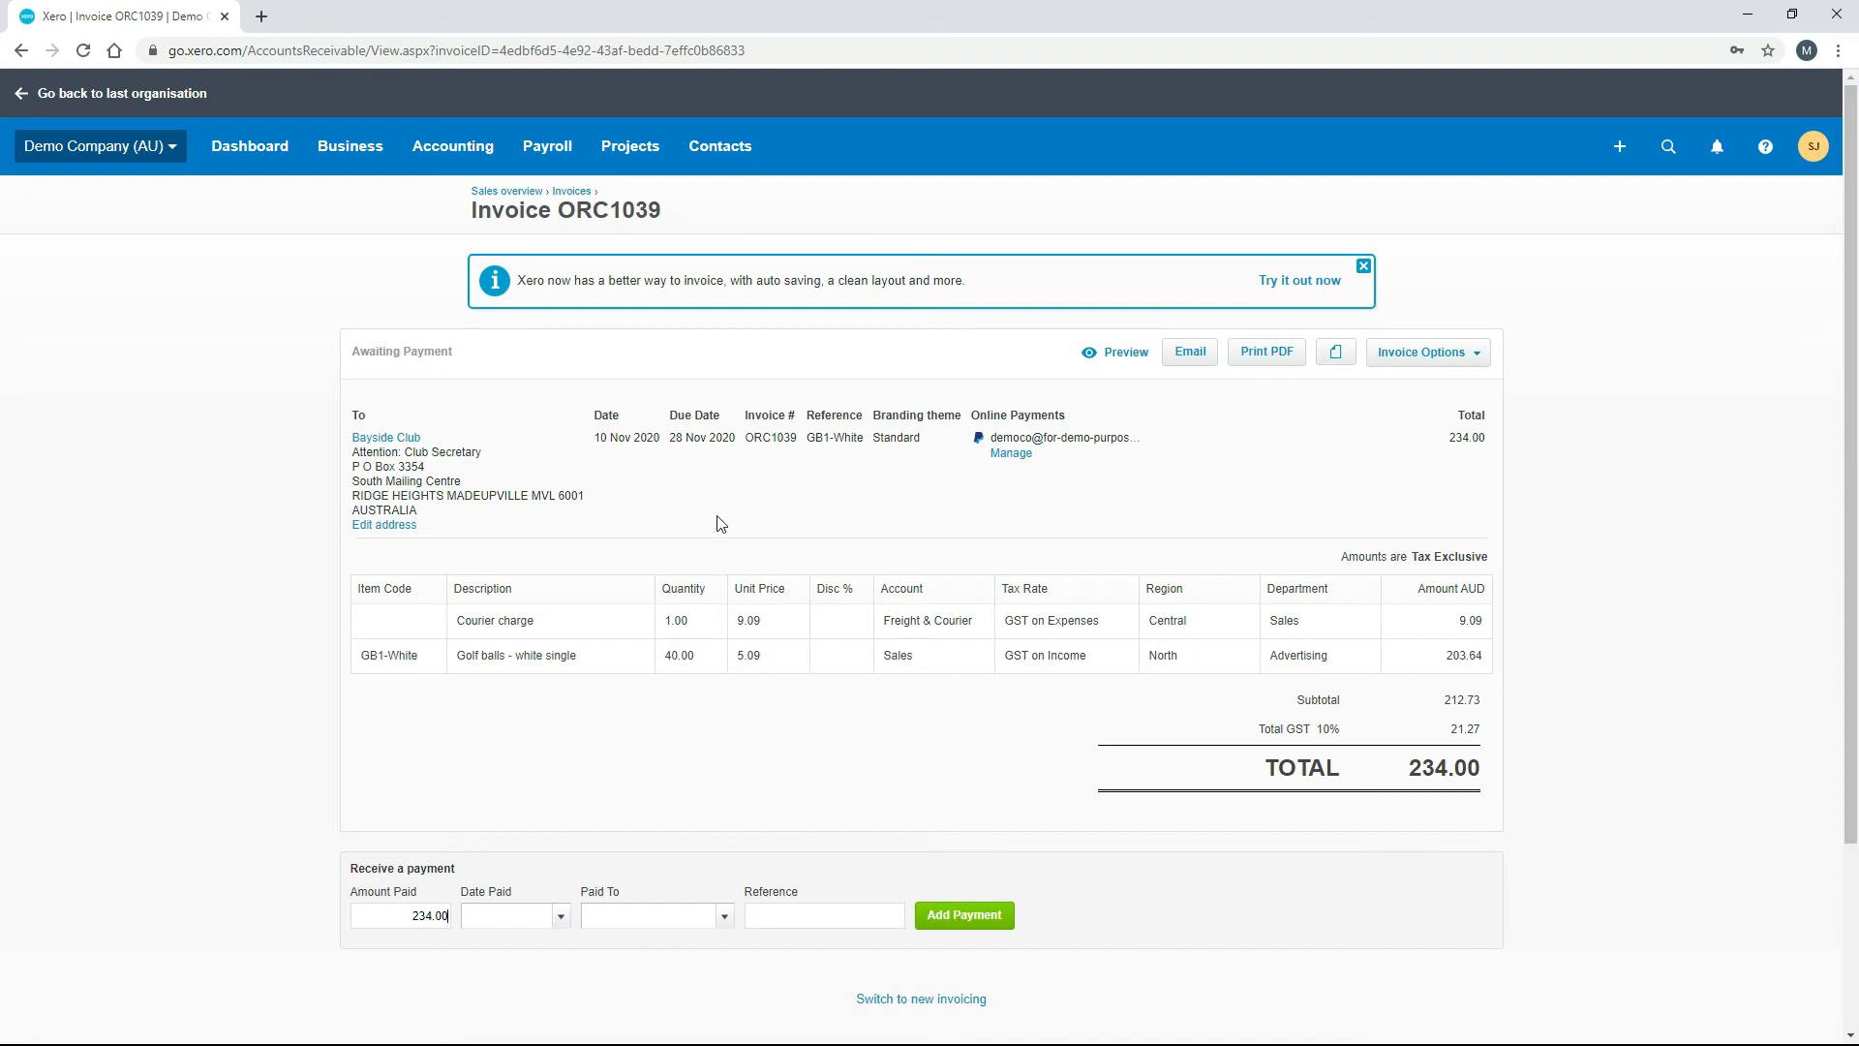
mouse_move(349, 146)
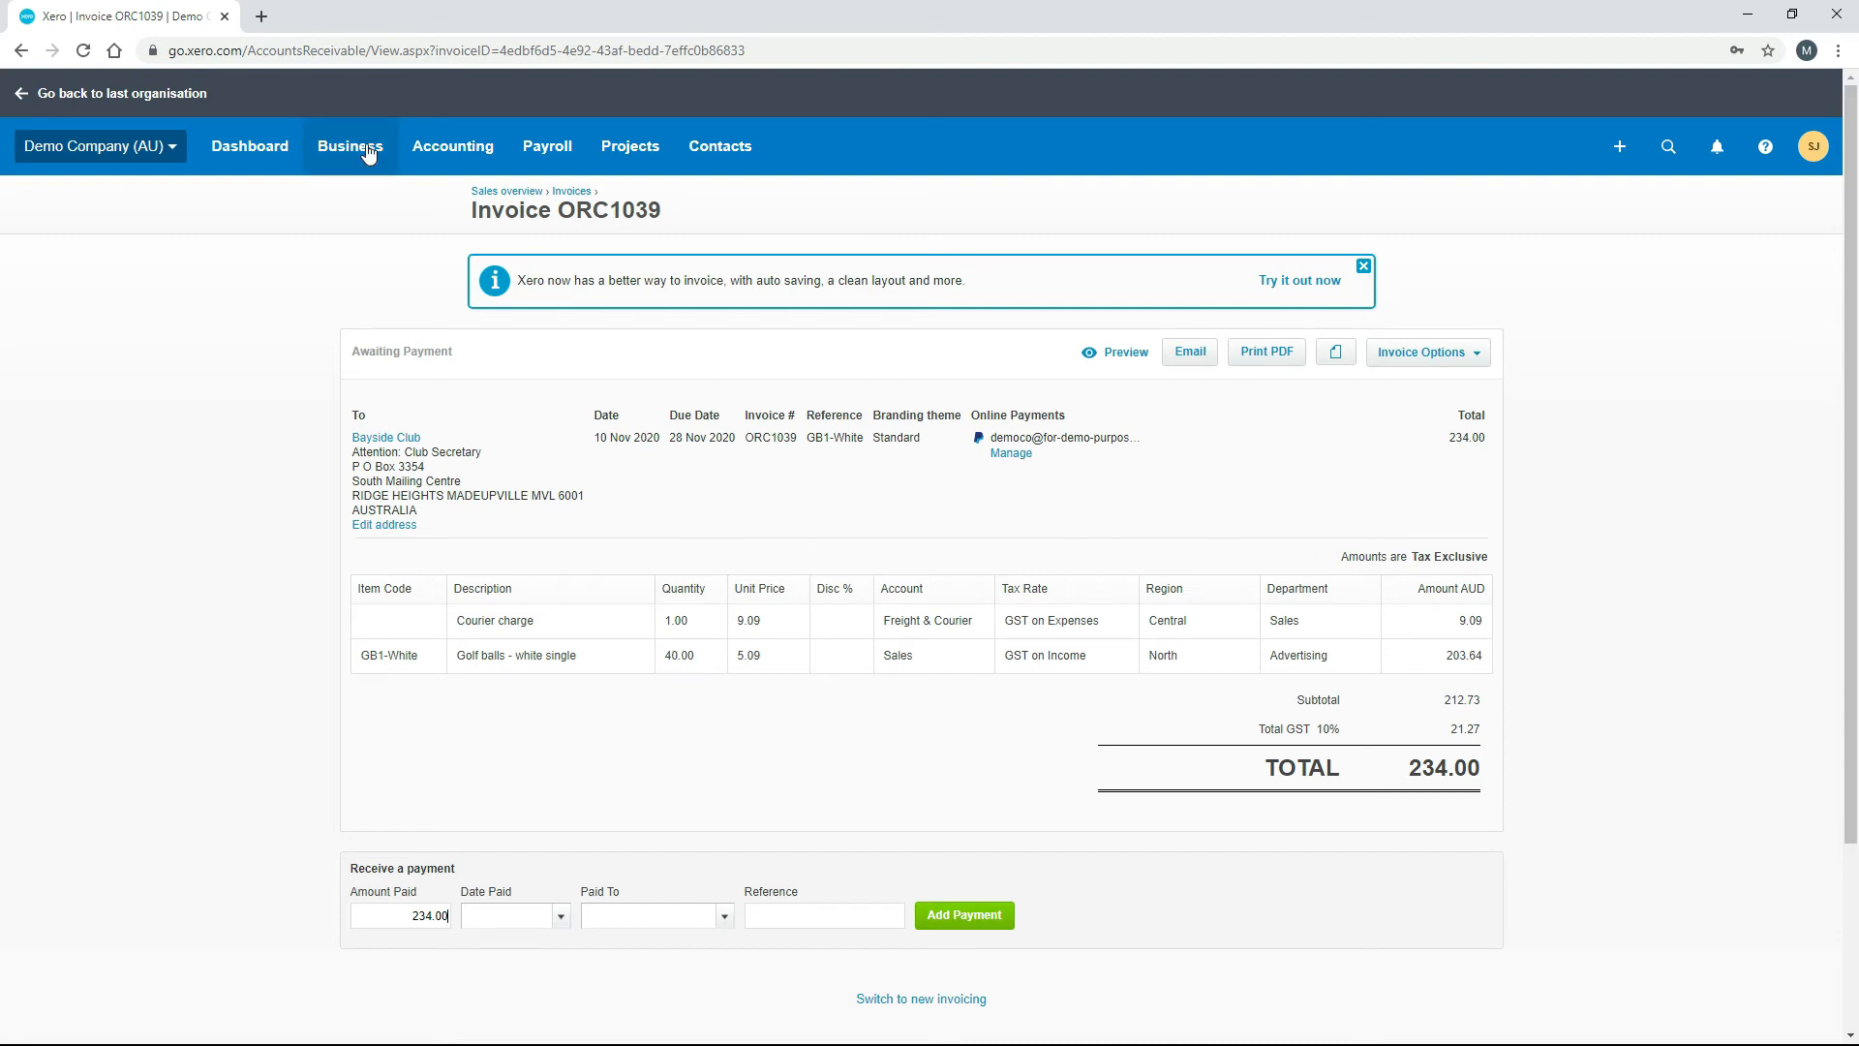
Go to Business > Bills to pay and open the Sub bill from Heritage Trust.
left_click(350, 146)
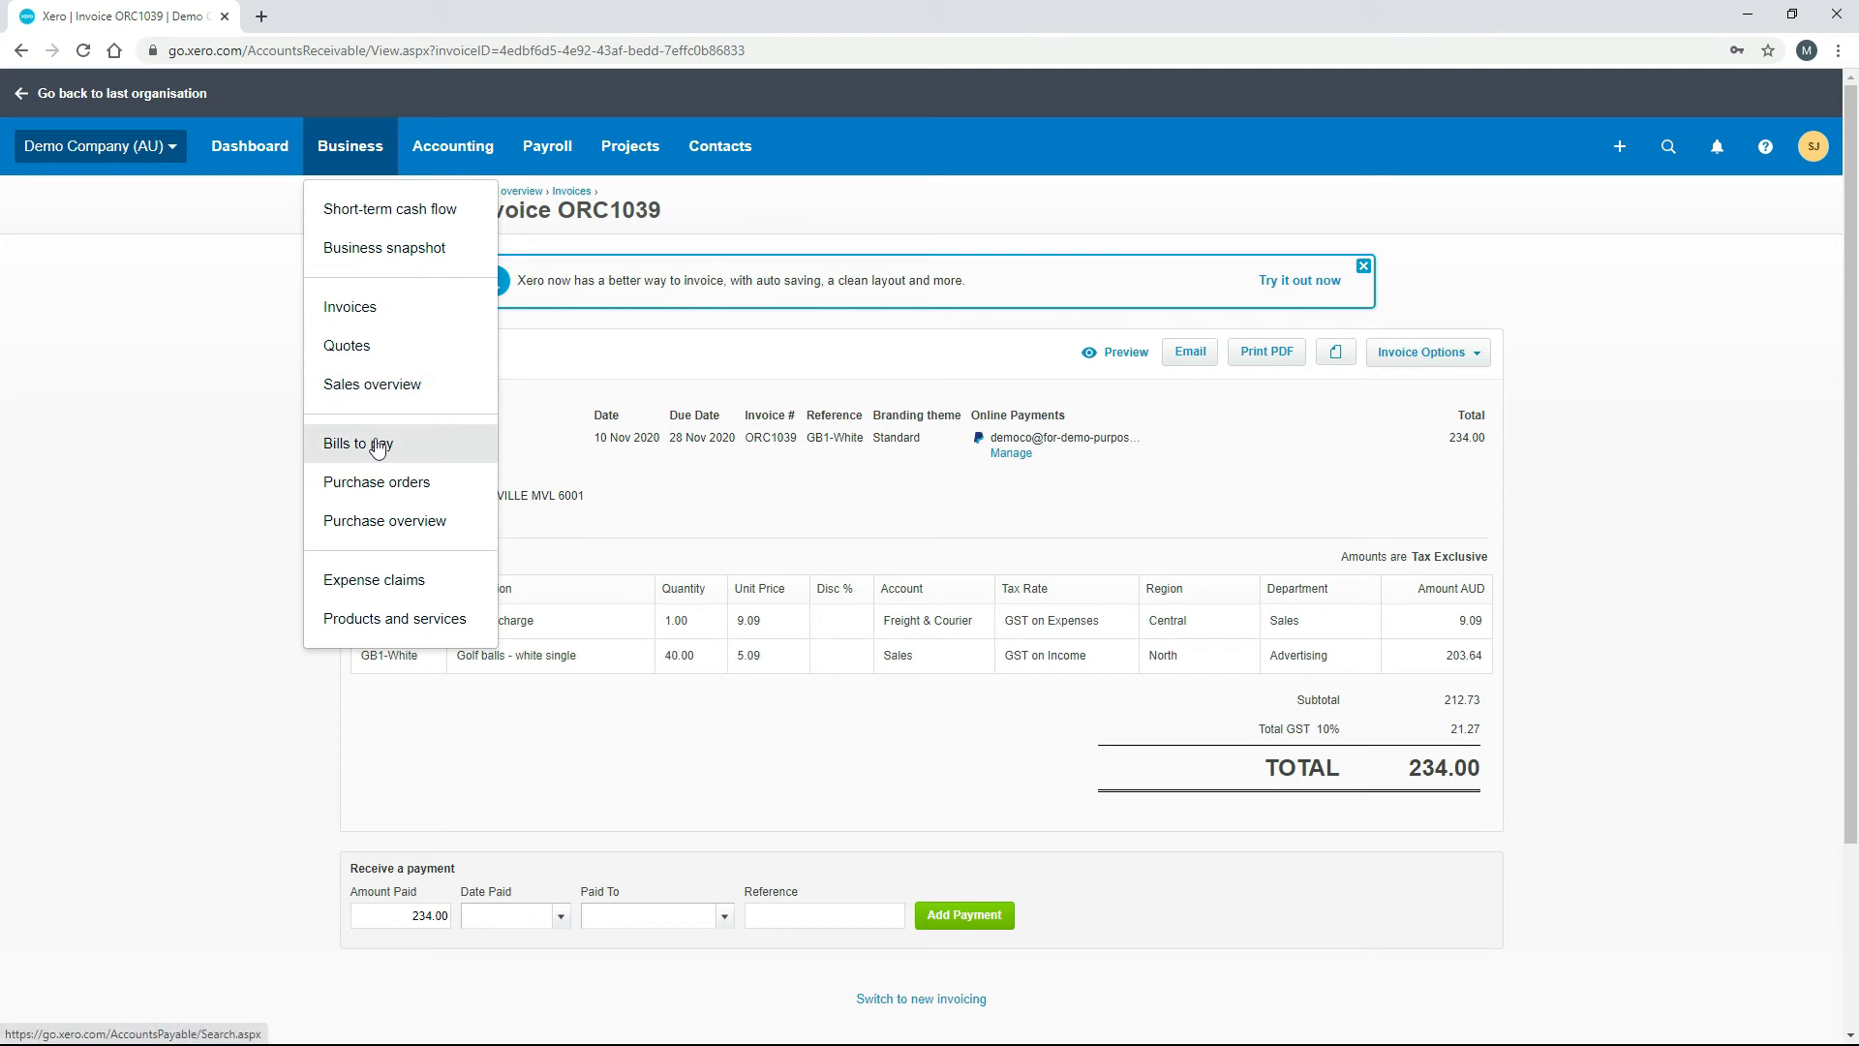
left_click(356, 441)
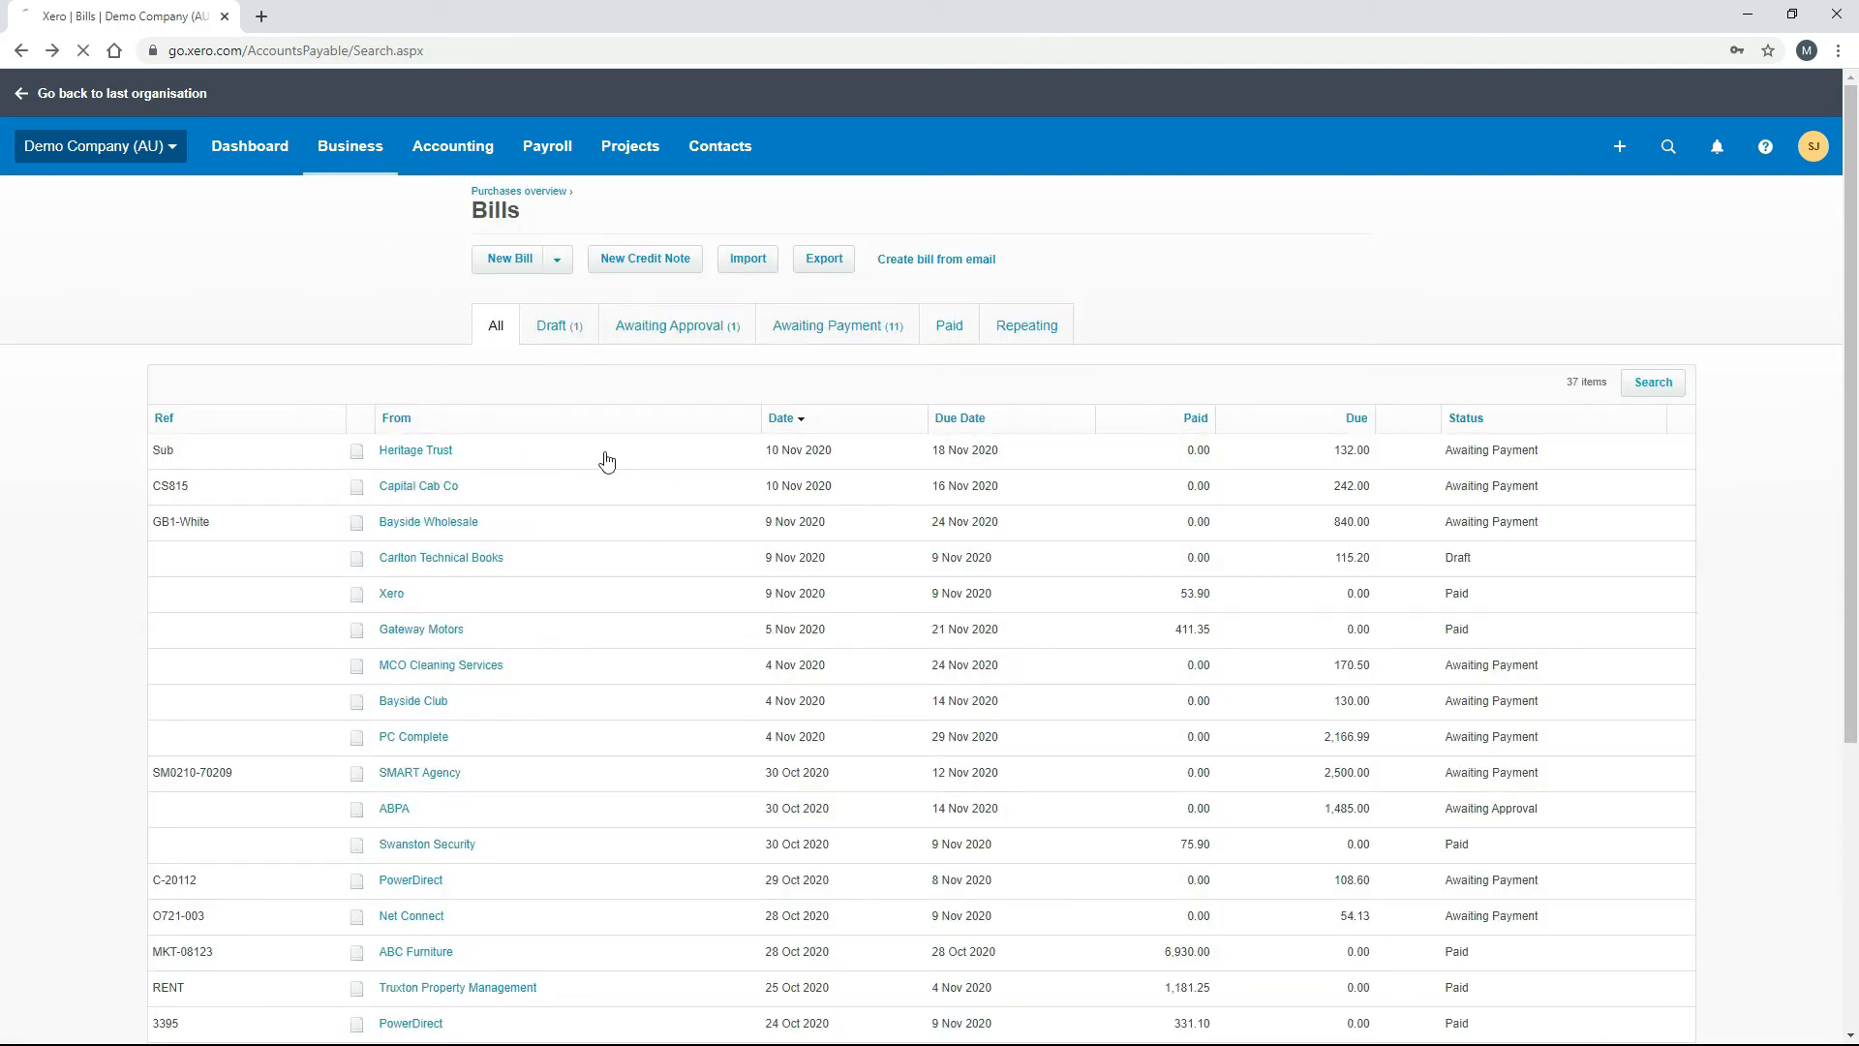
left_click(414, 449)
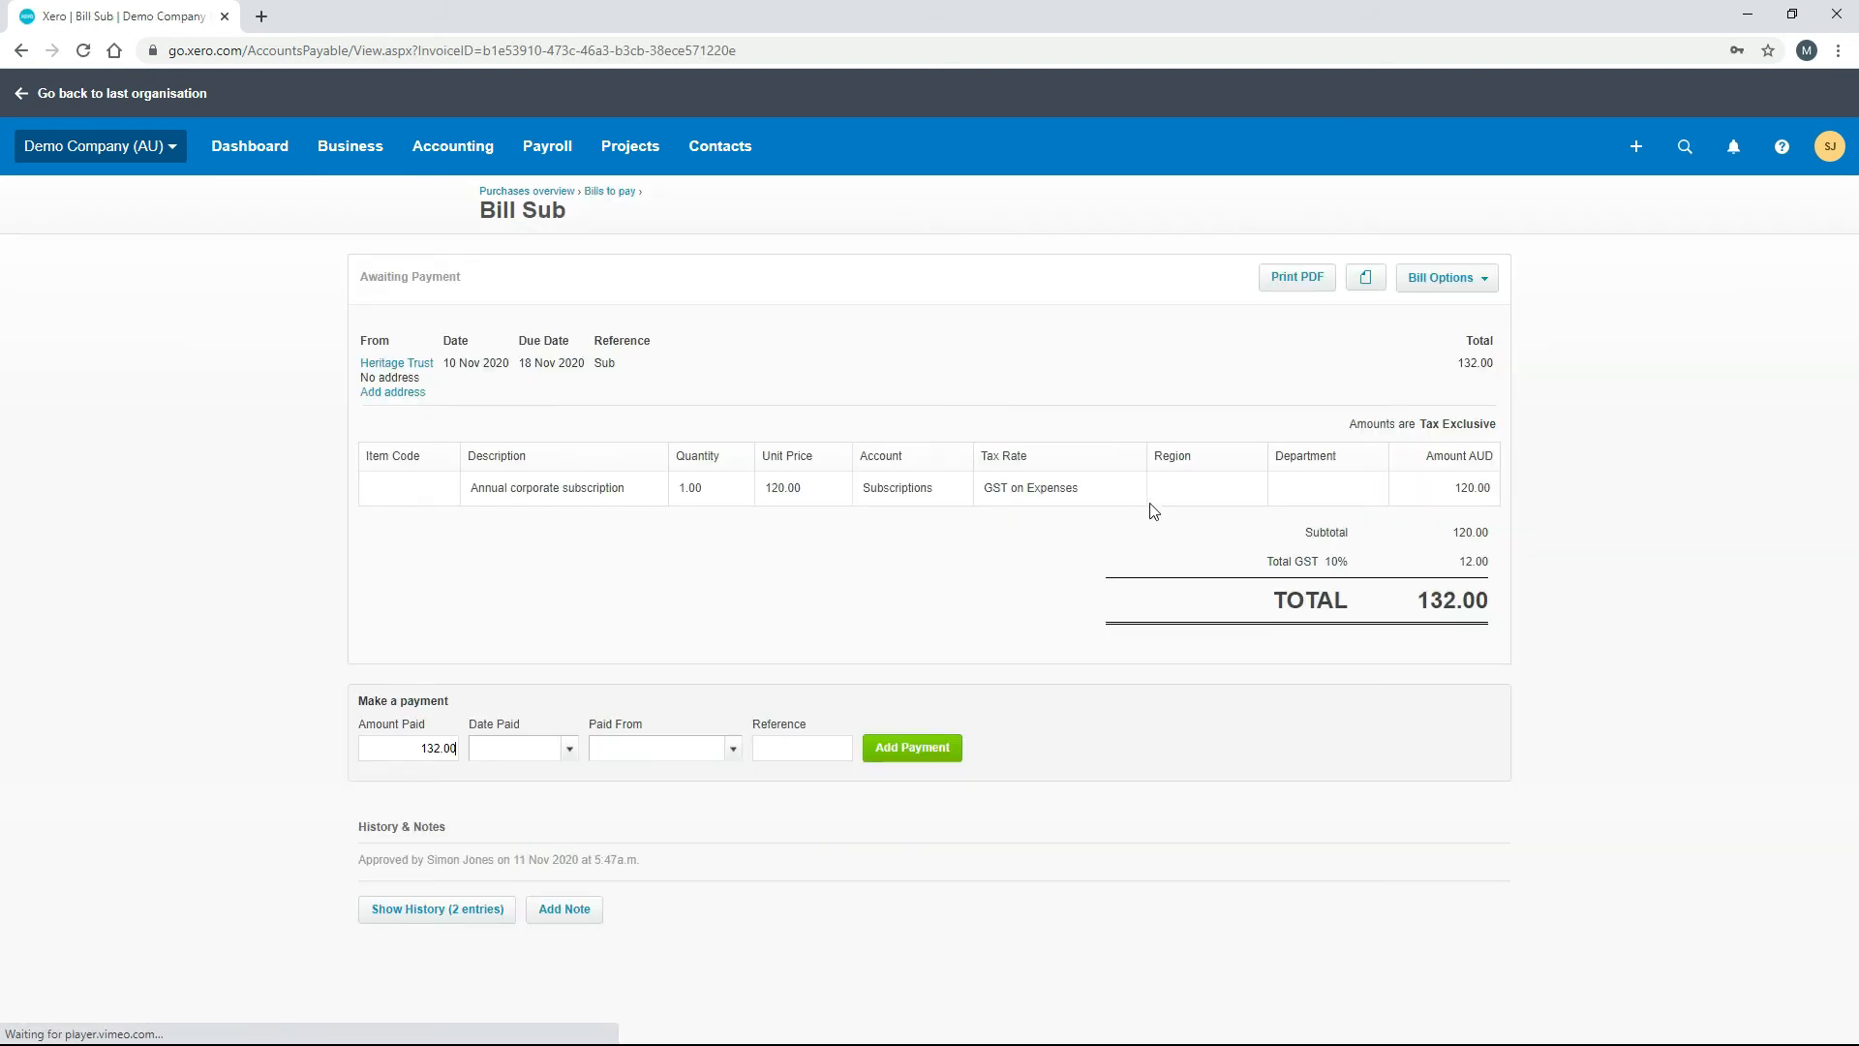
mouse_move(1233, 496)
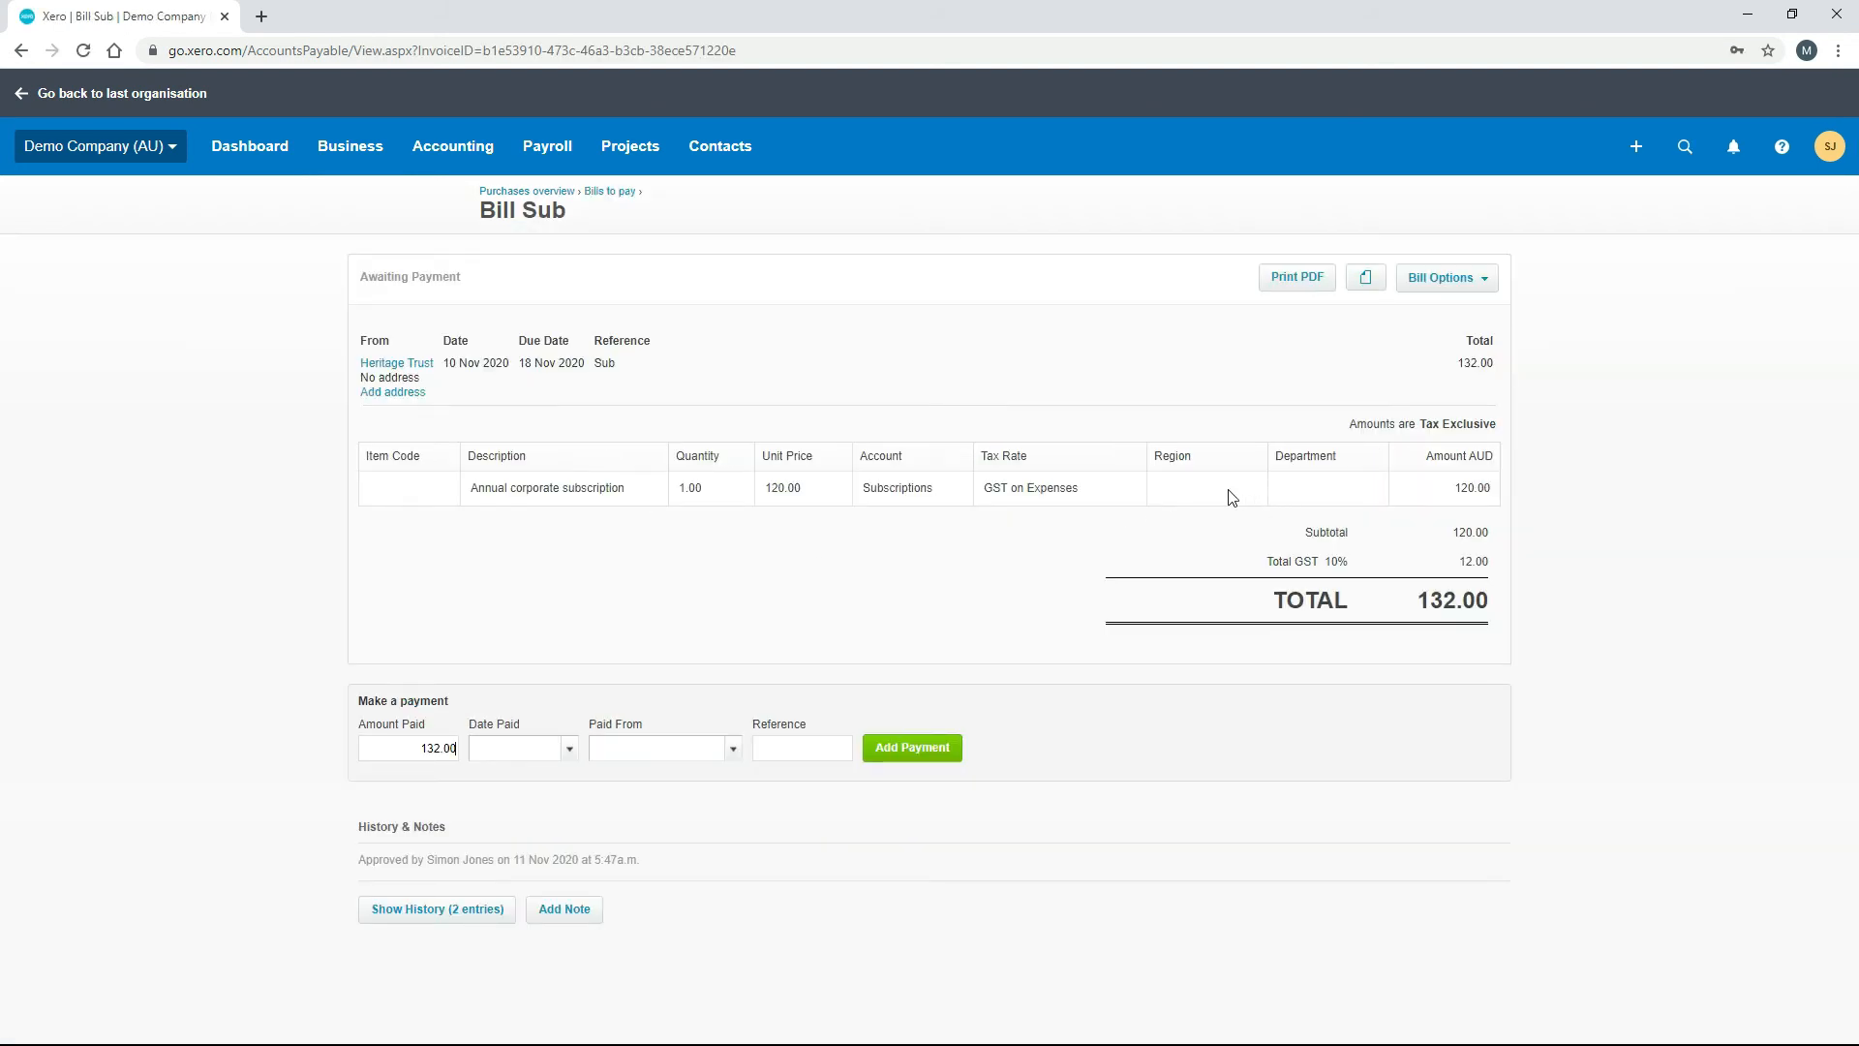
mouse_move(1286, 500)
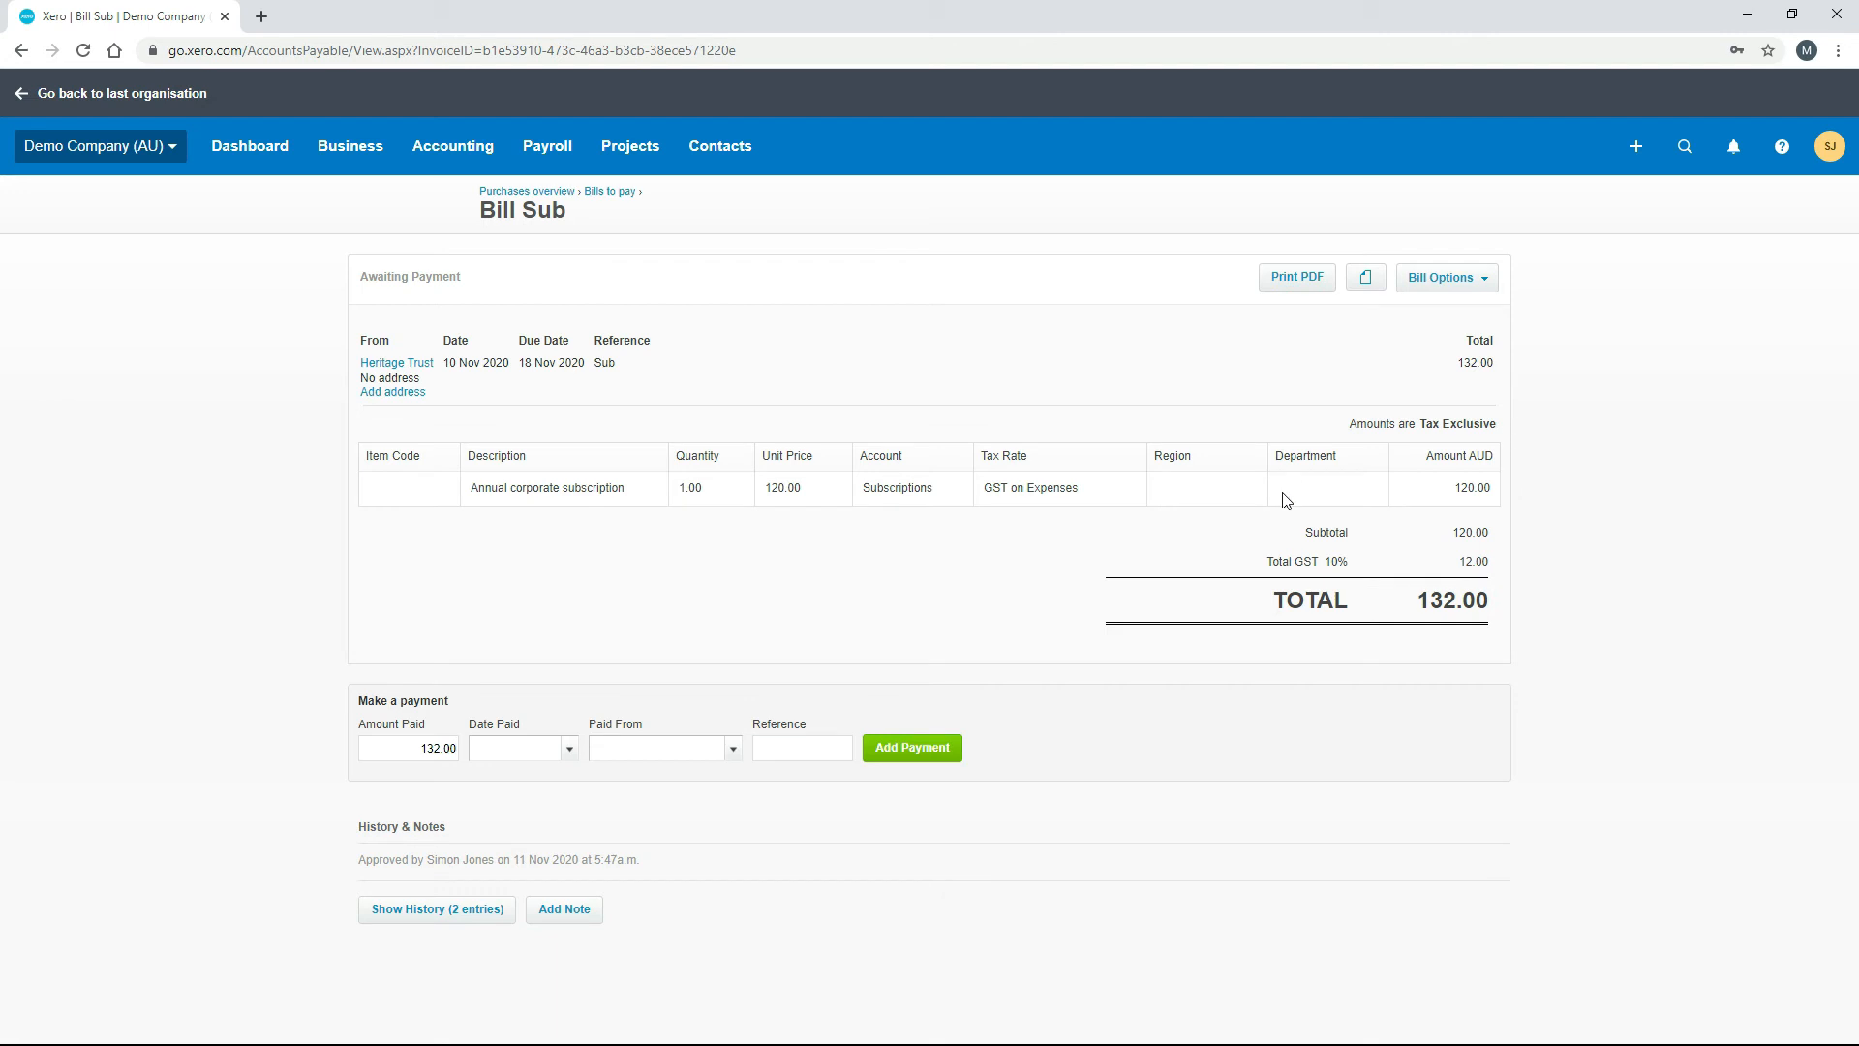
mouse_move(1222, 505)
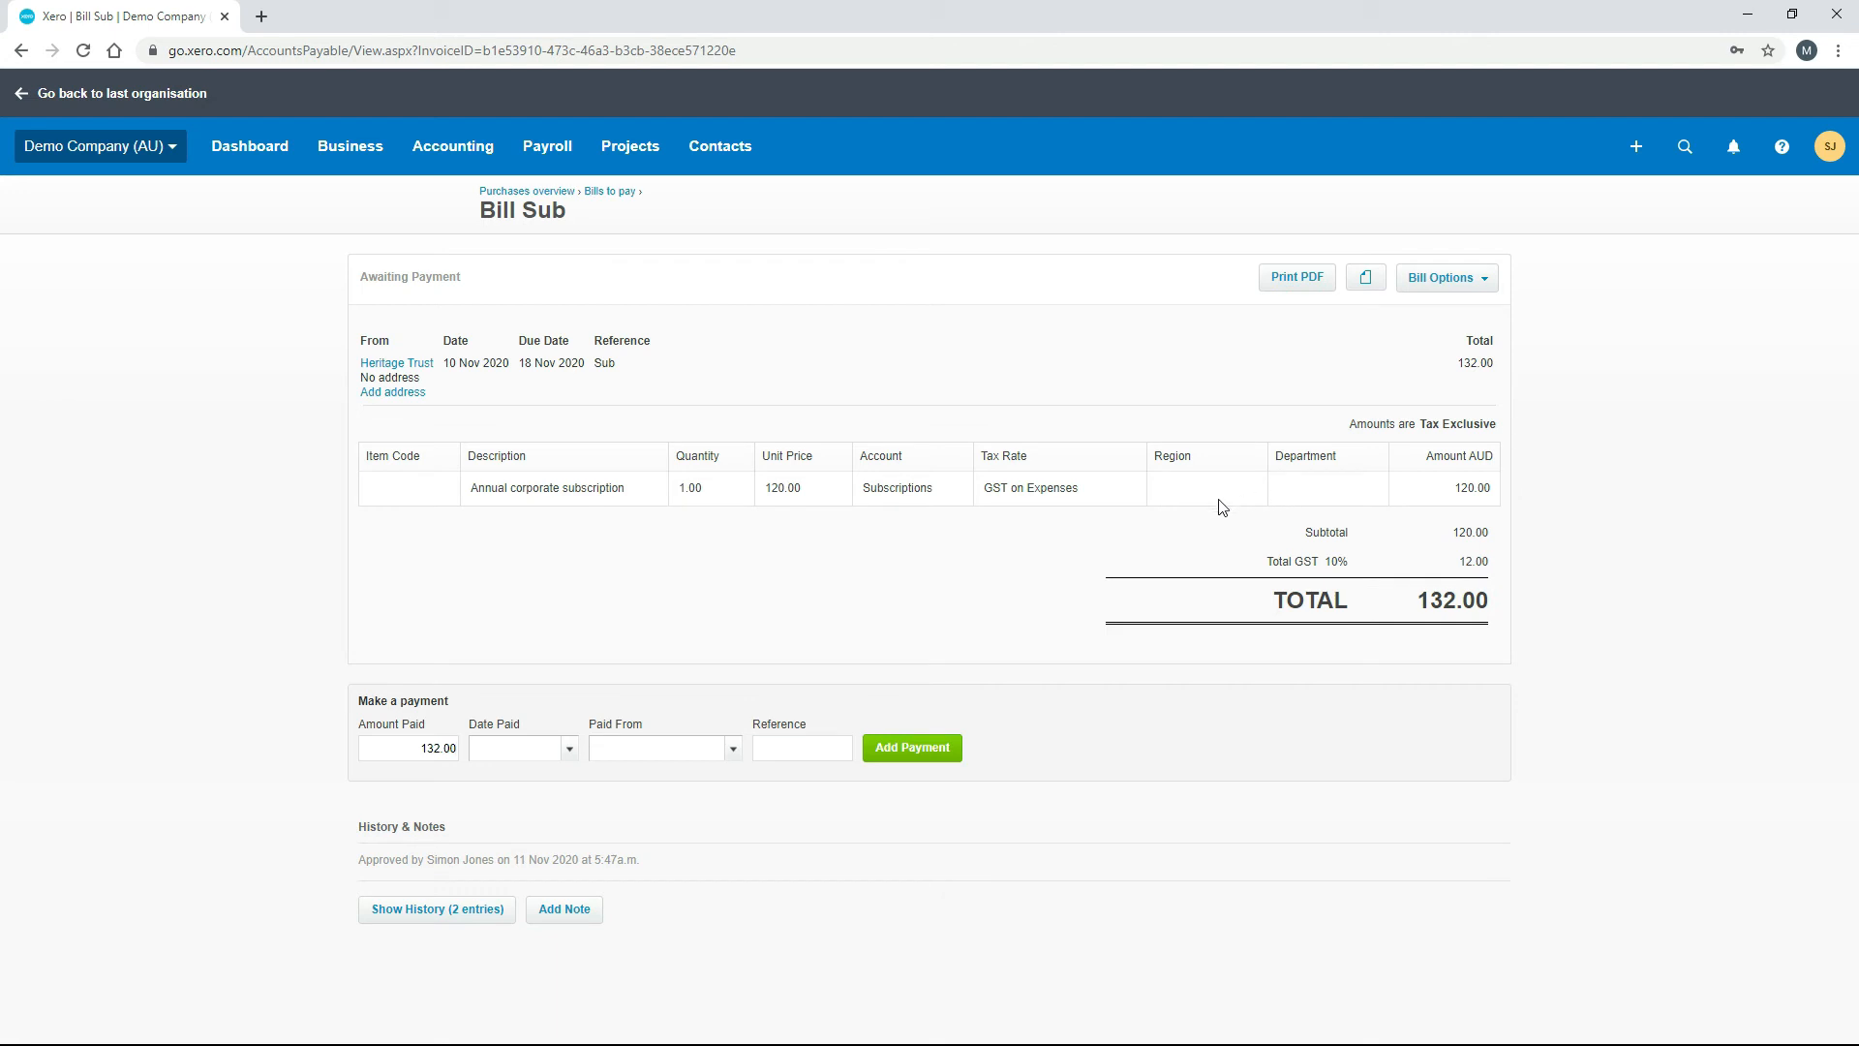
mouse_move(426, 449)
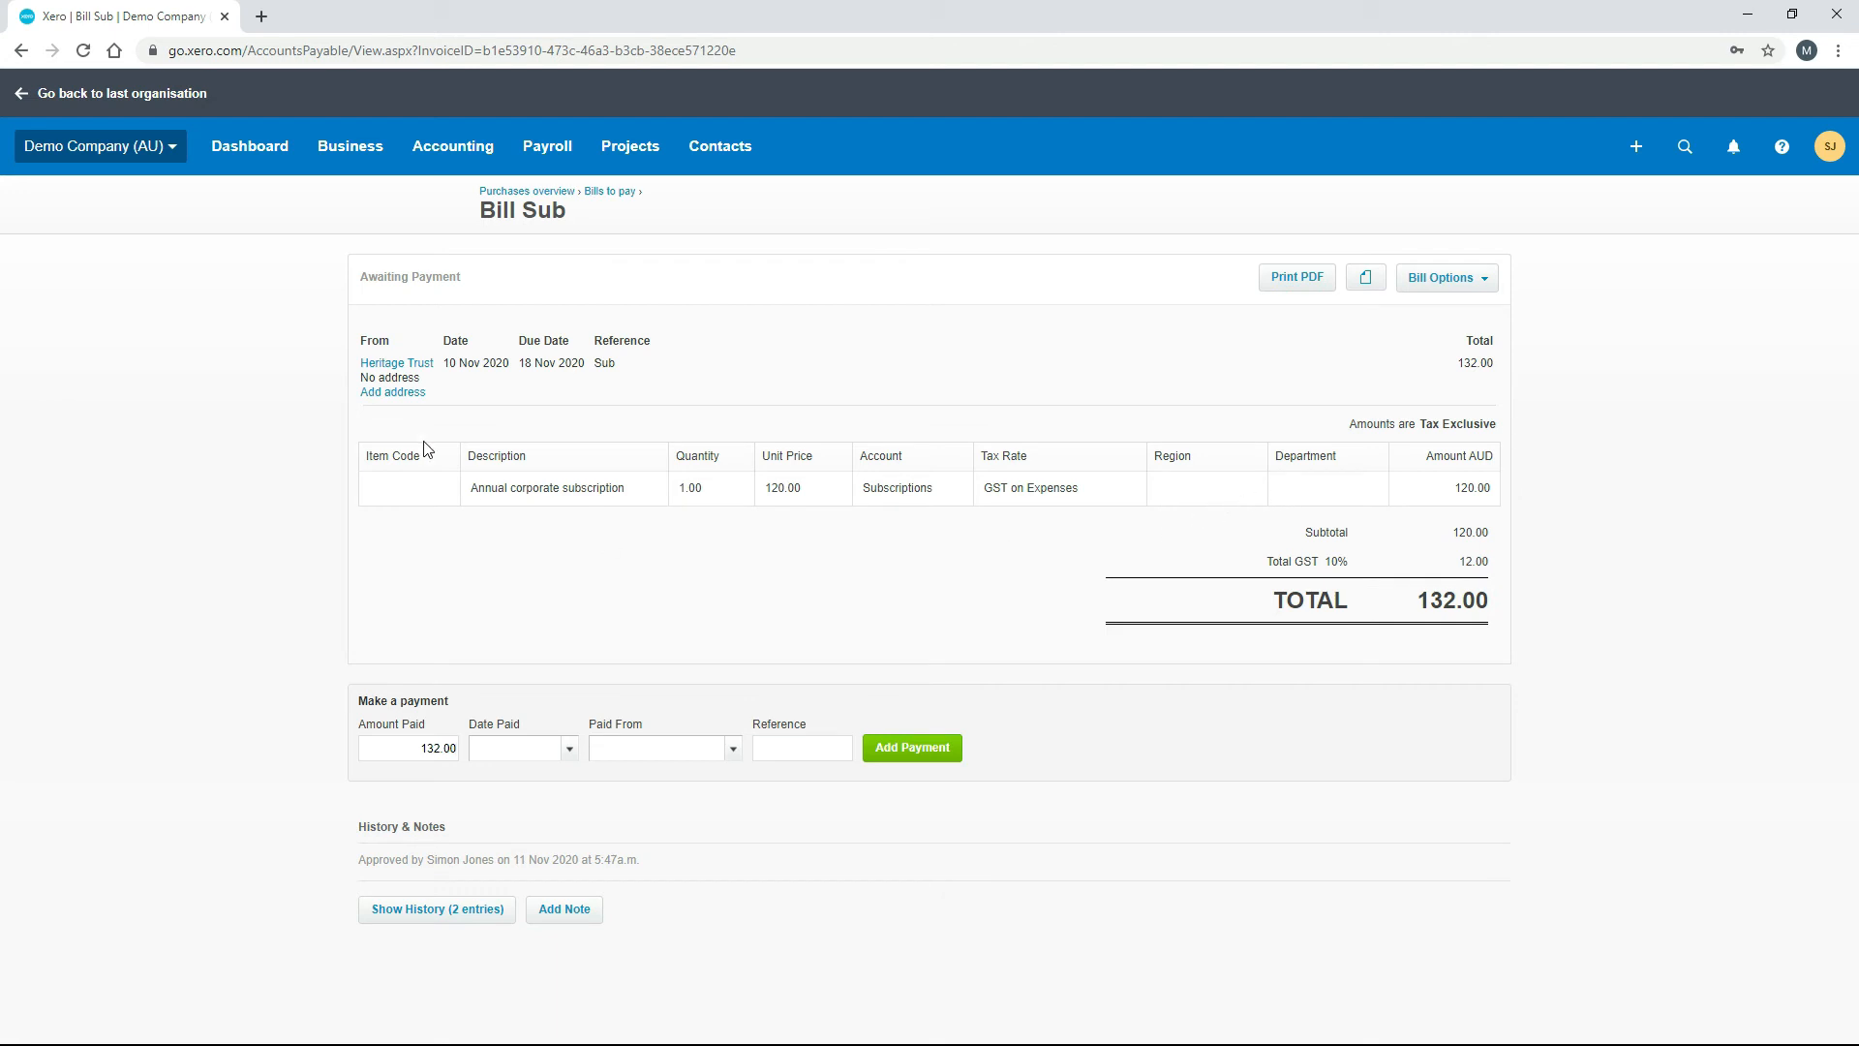
left_click(351, 145)
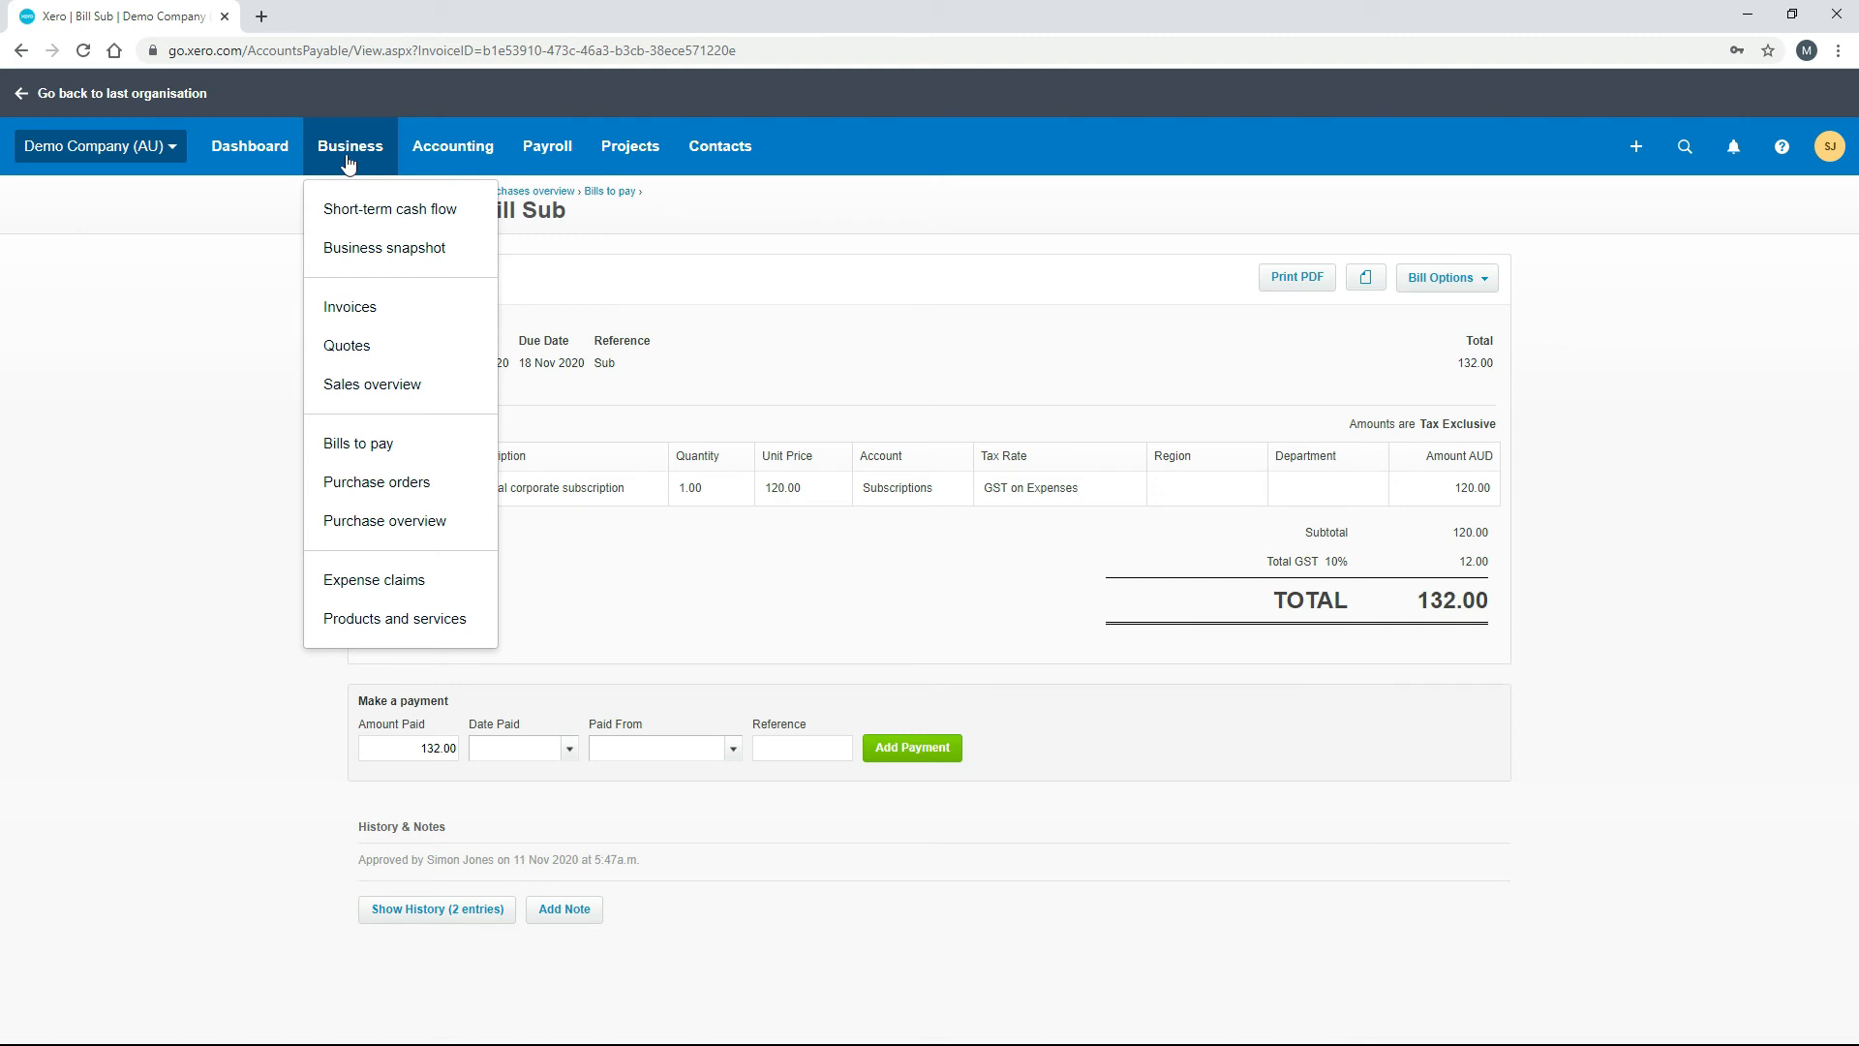
Go to Accounting > Reports and open the Profit and Loss report.
left_click(453, 145)
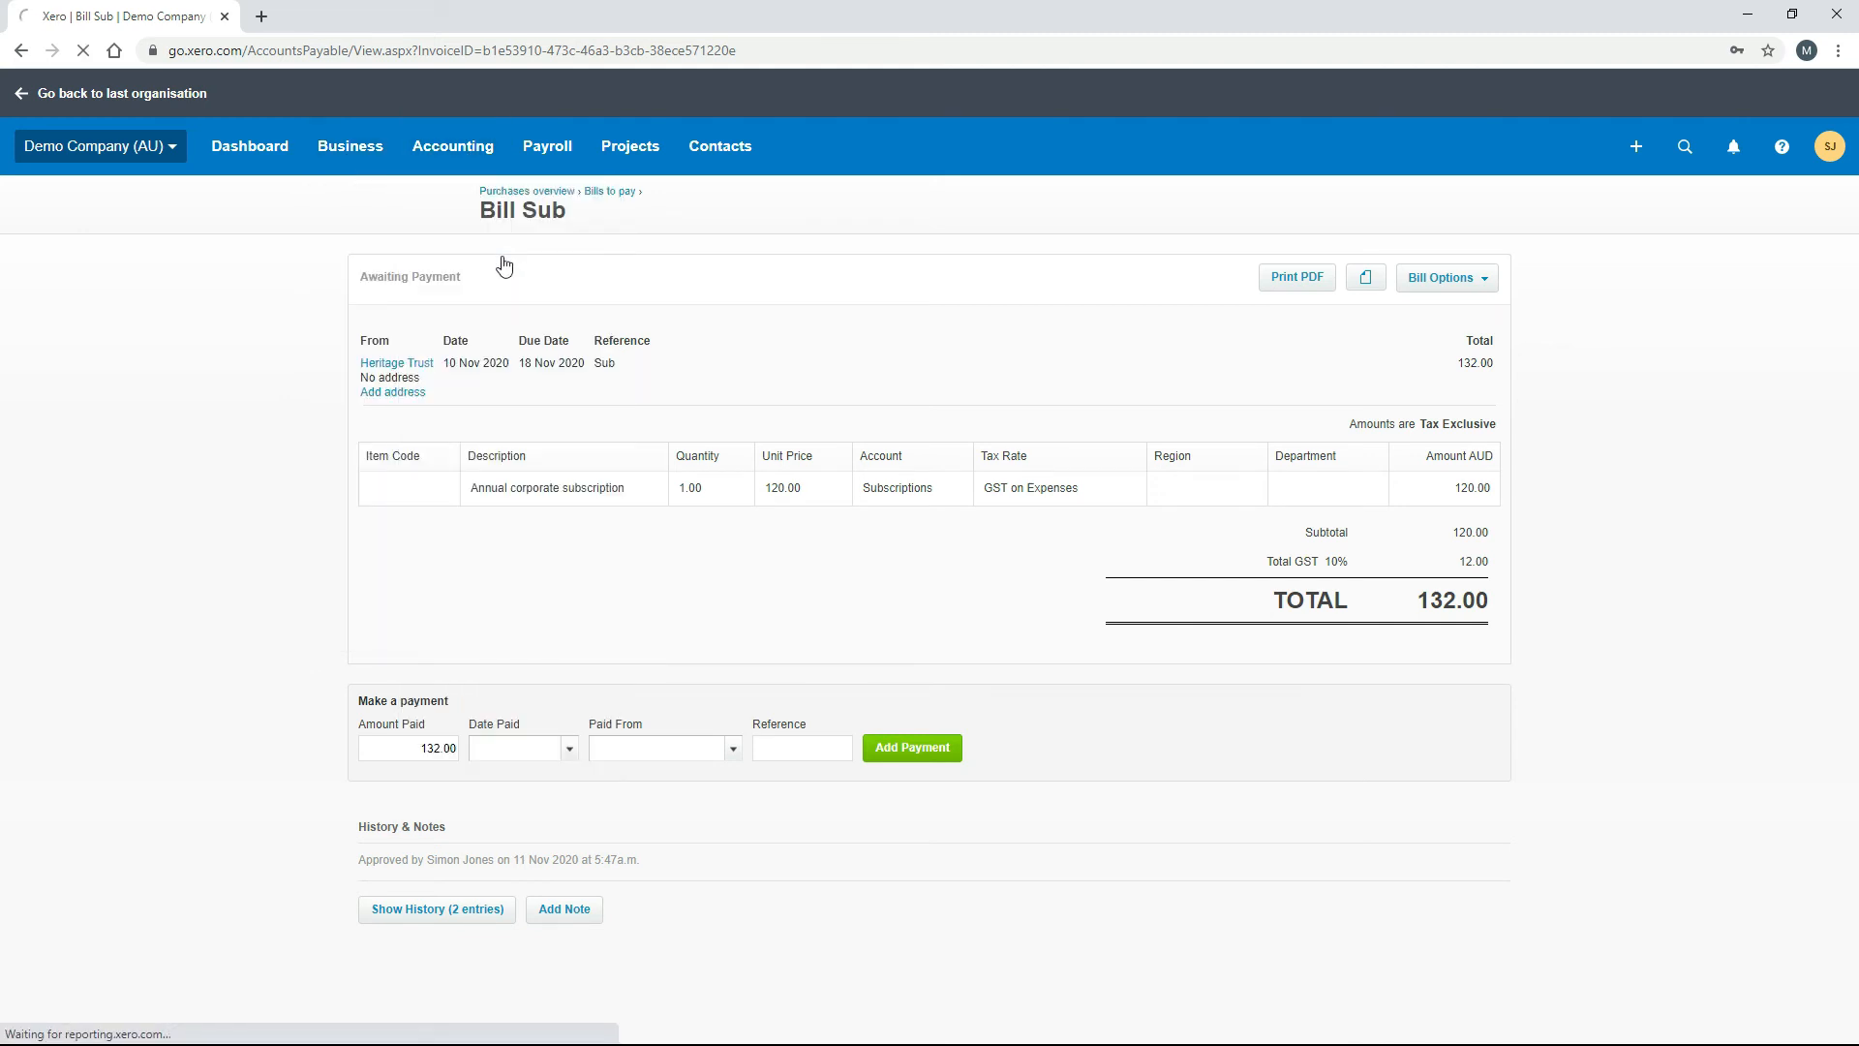
left_click(451, 145)
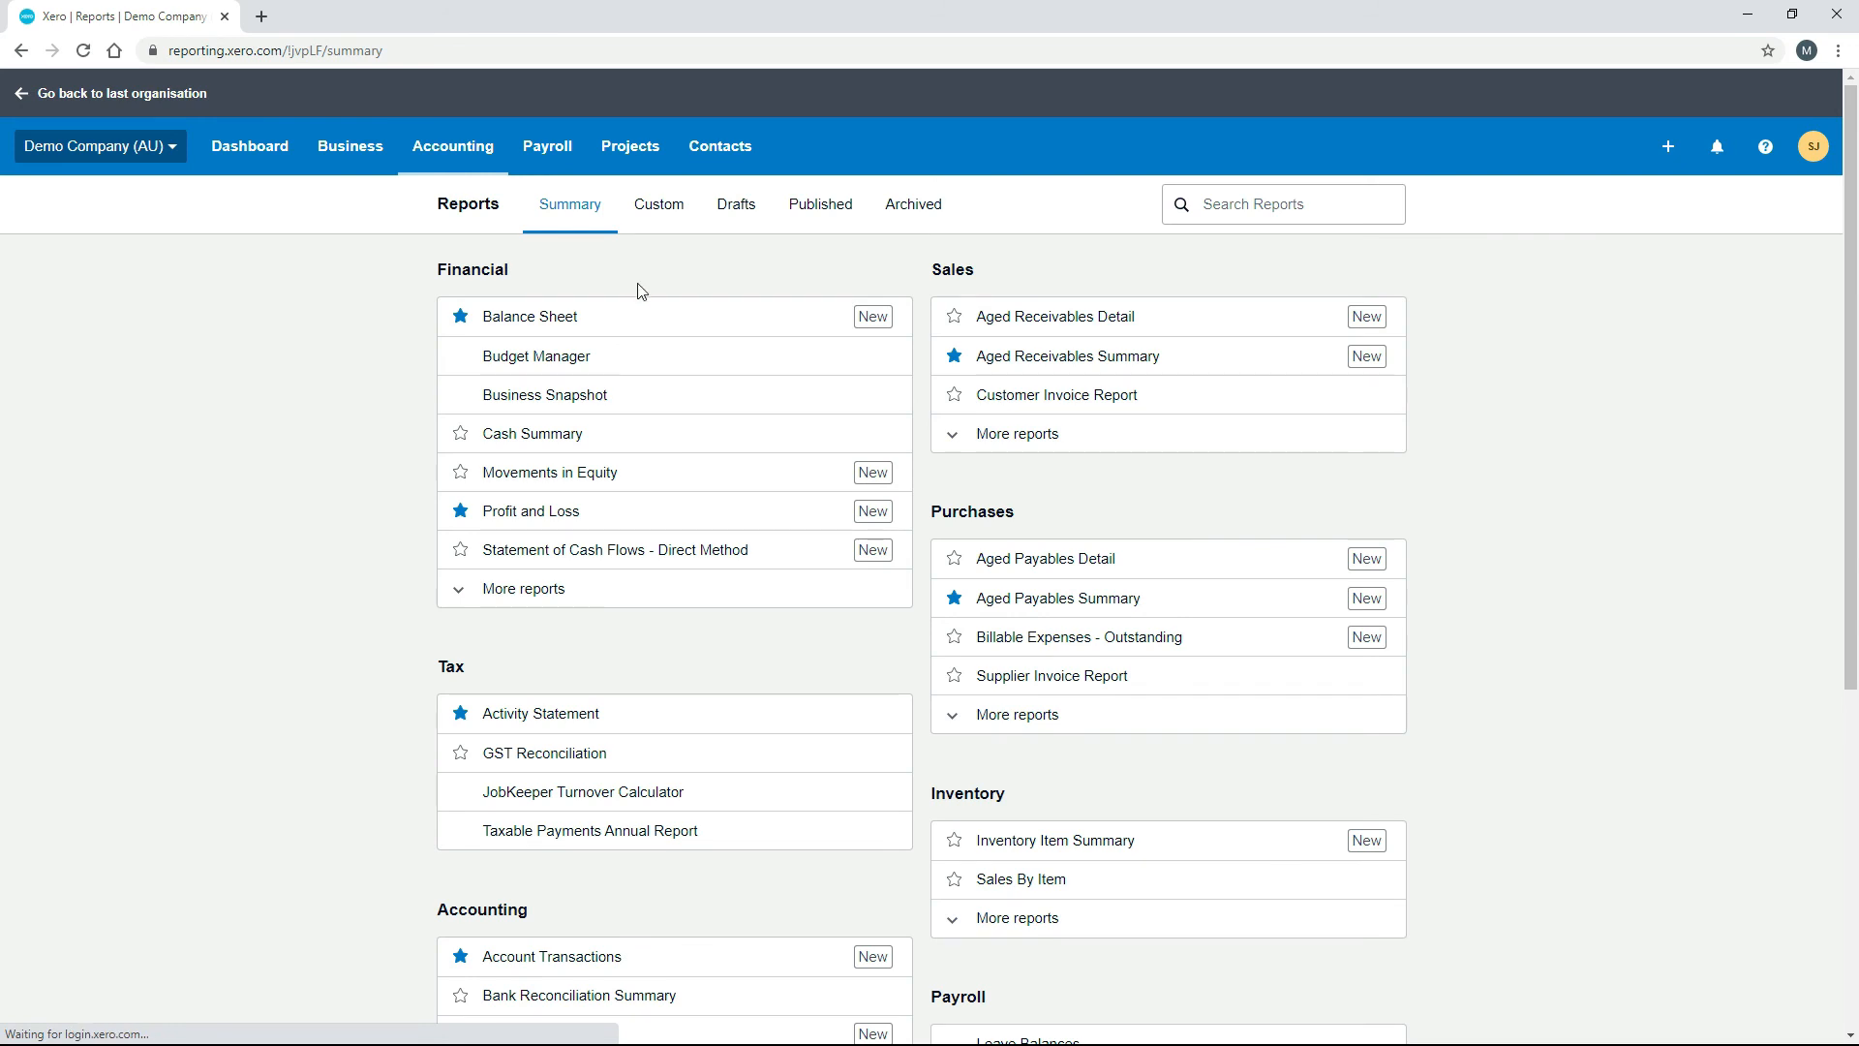
mouse_move(600, 515)
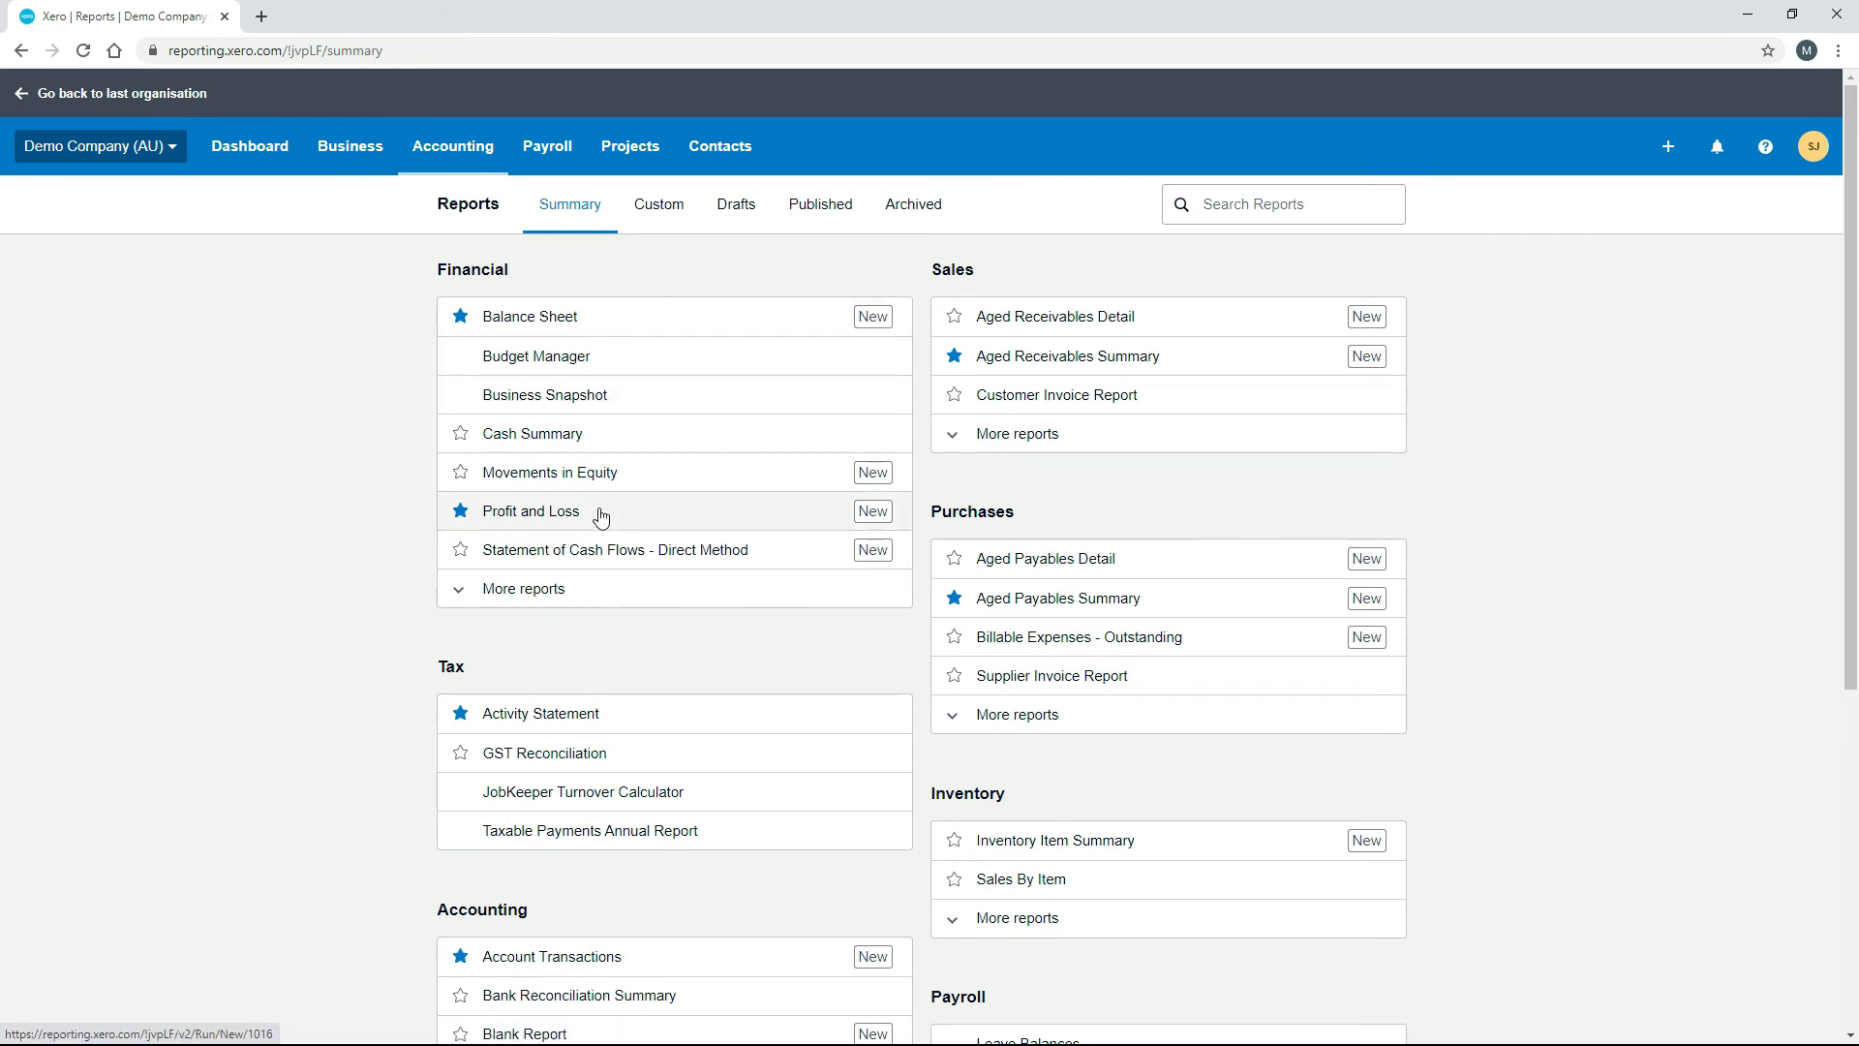
left_click(531, 509)
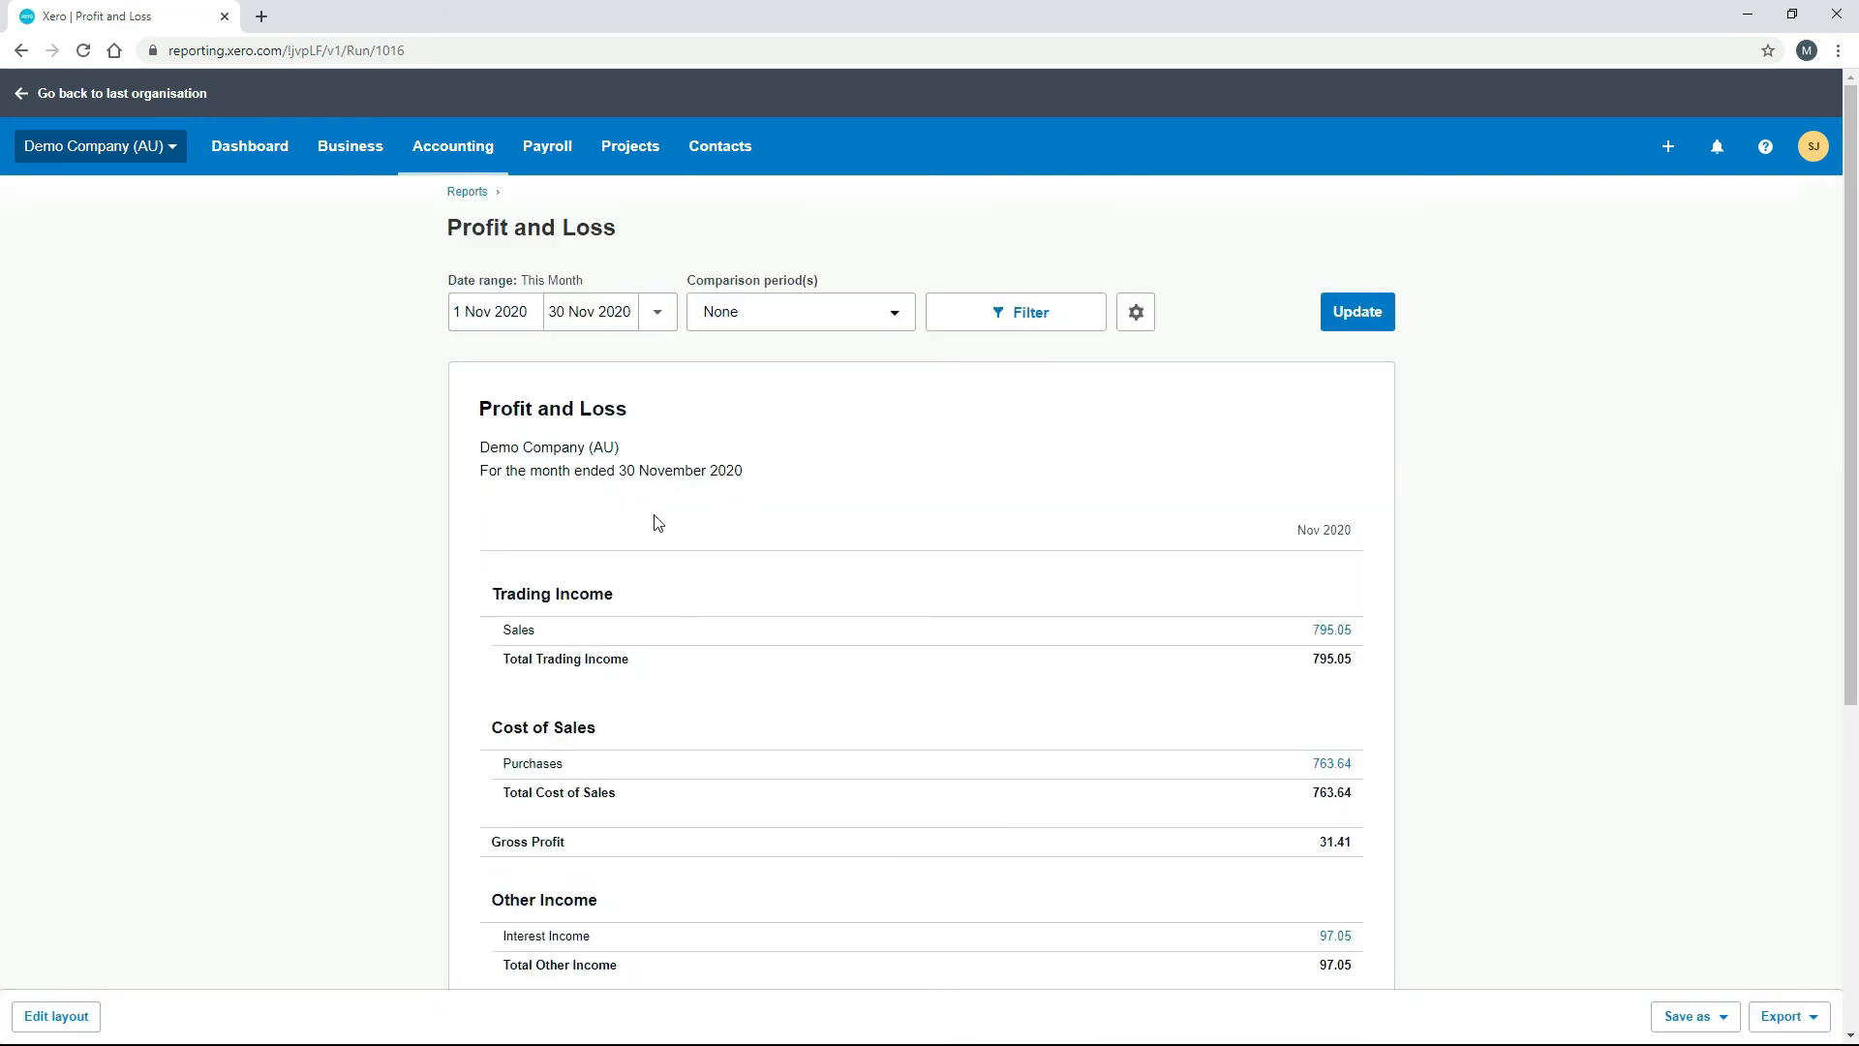
left_click(1017, 312)
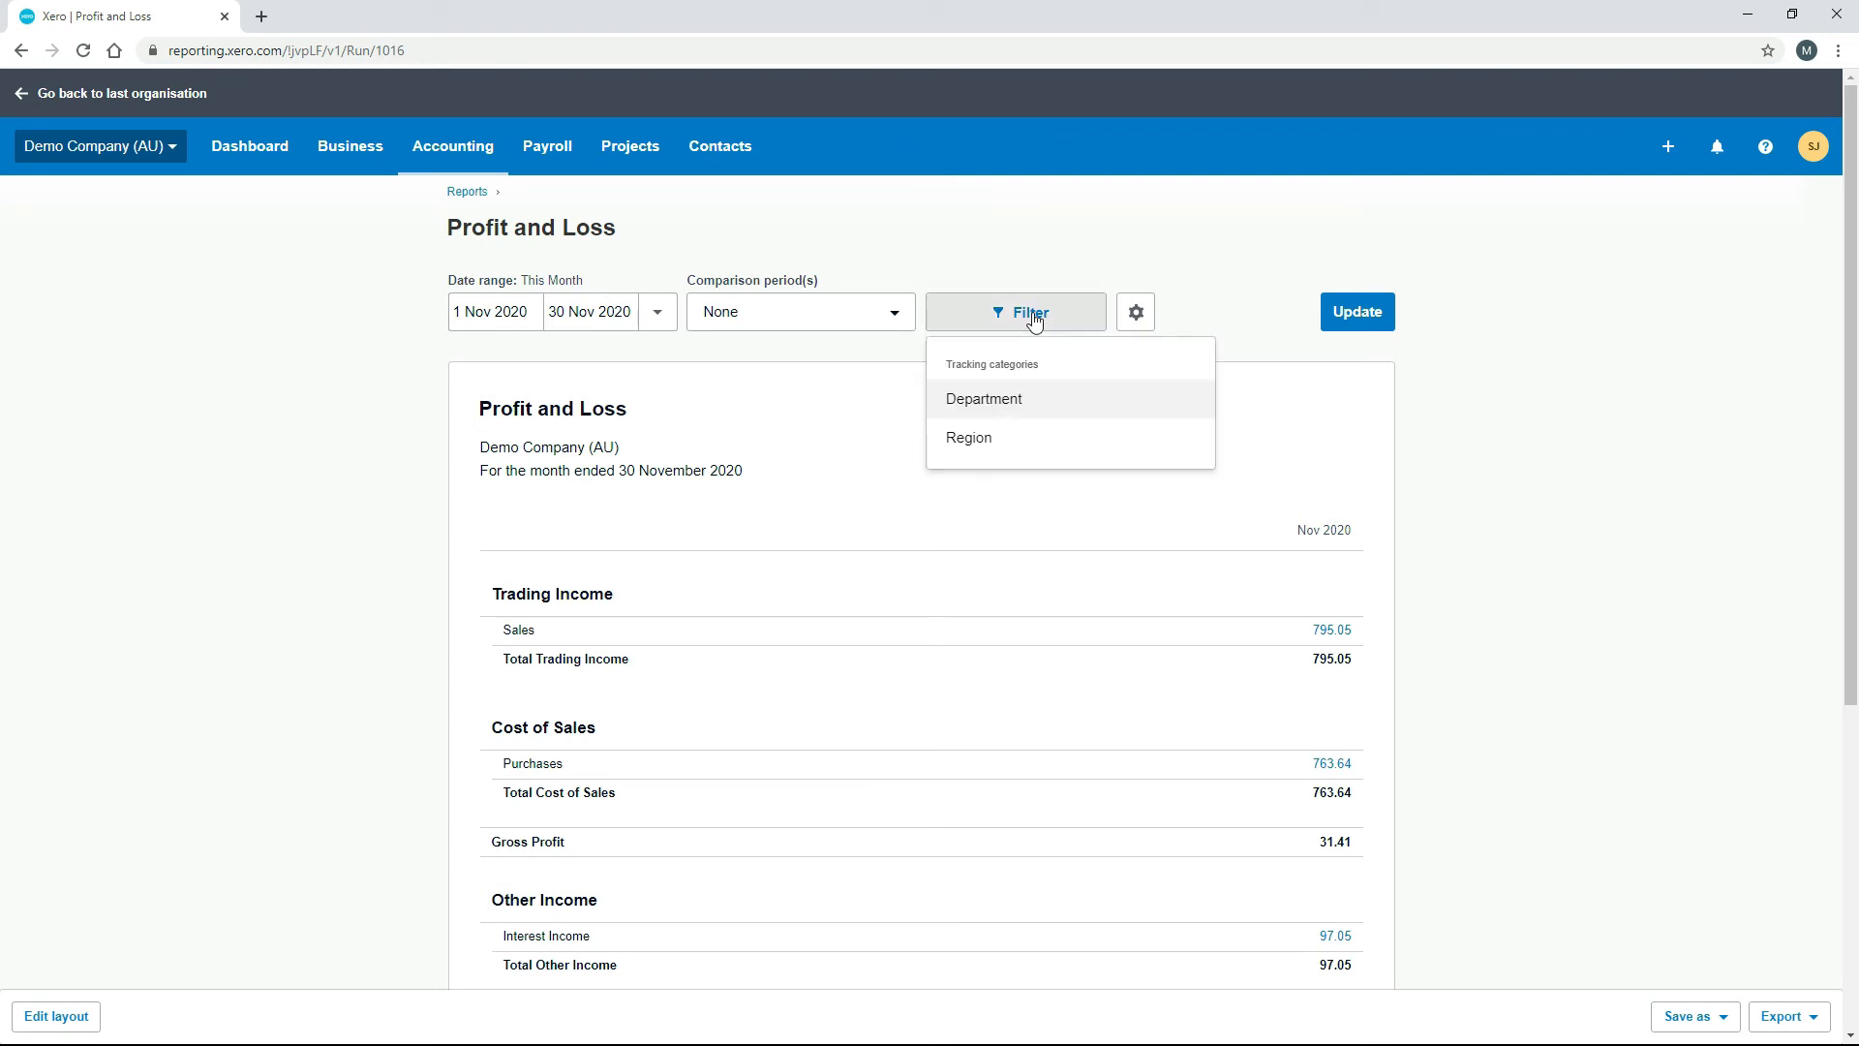
mouse_move(969, 438)
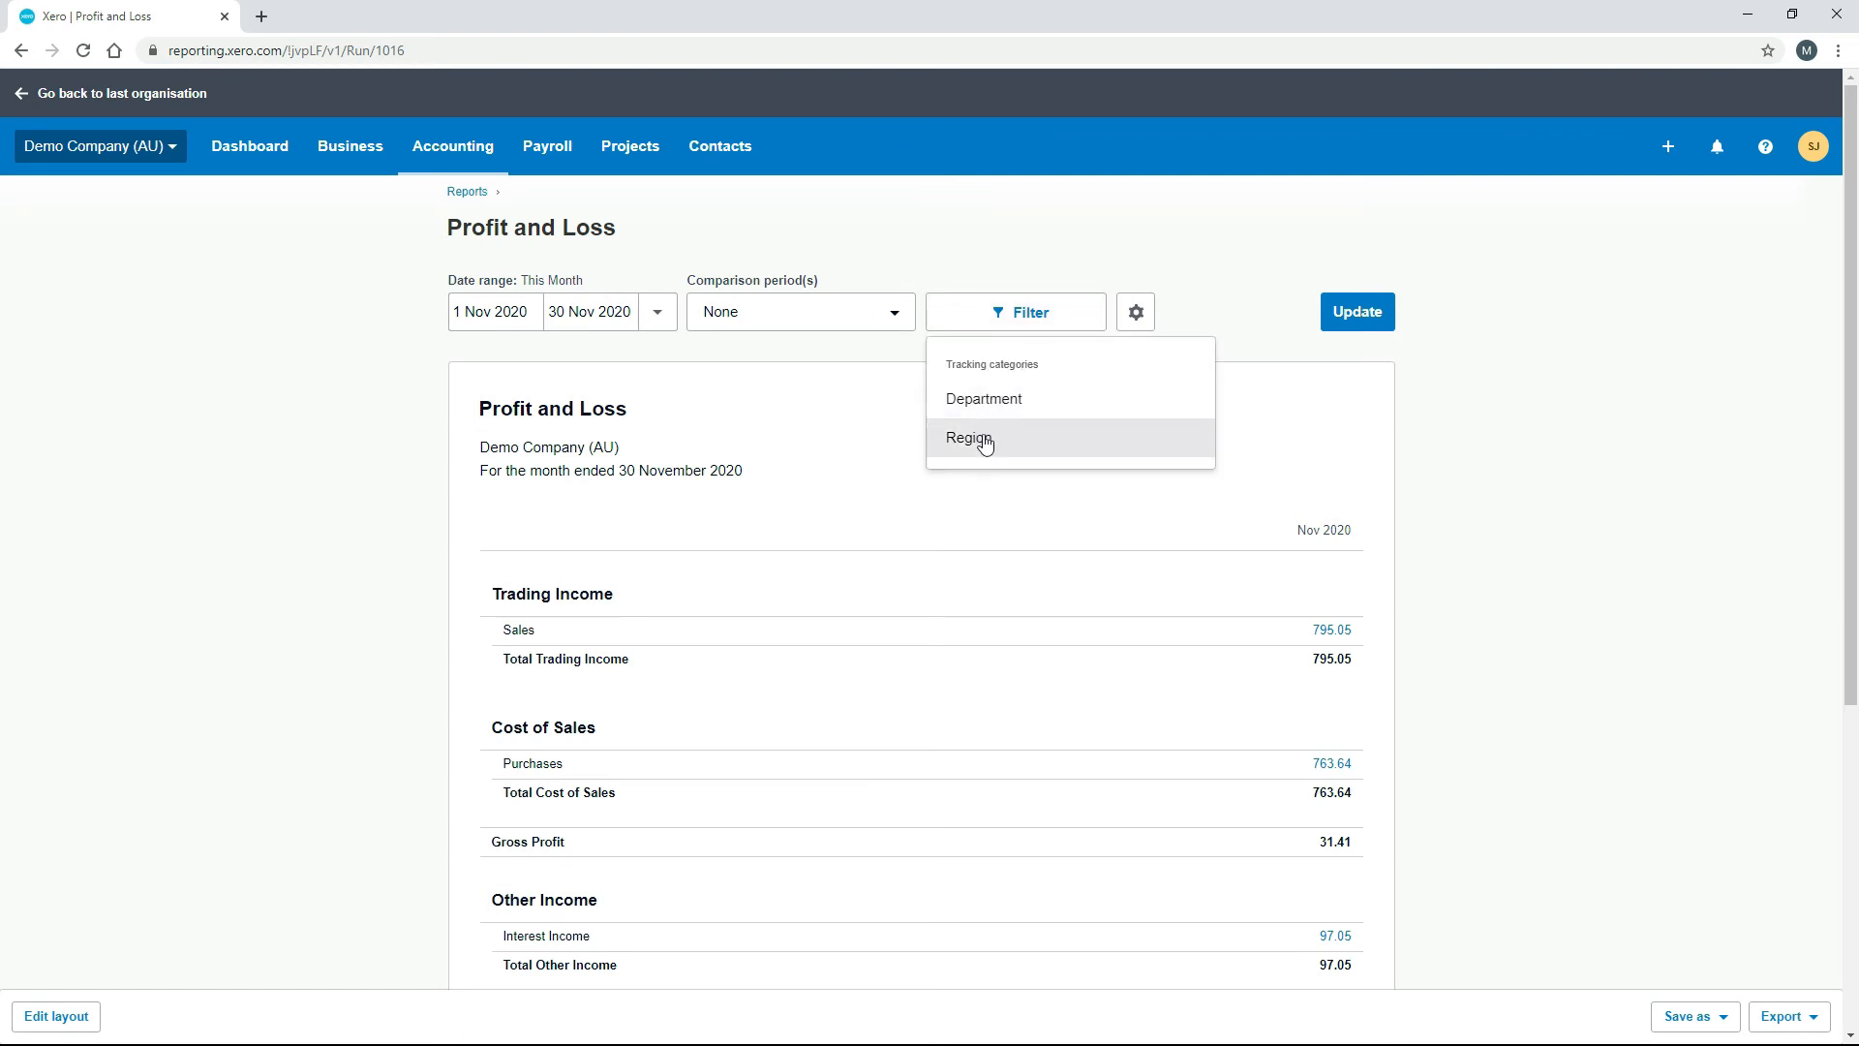
mouse_move(984, 398)
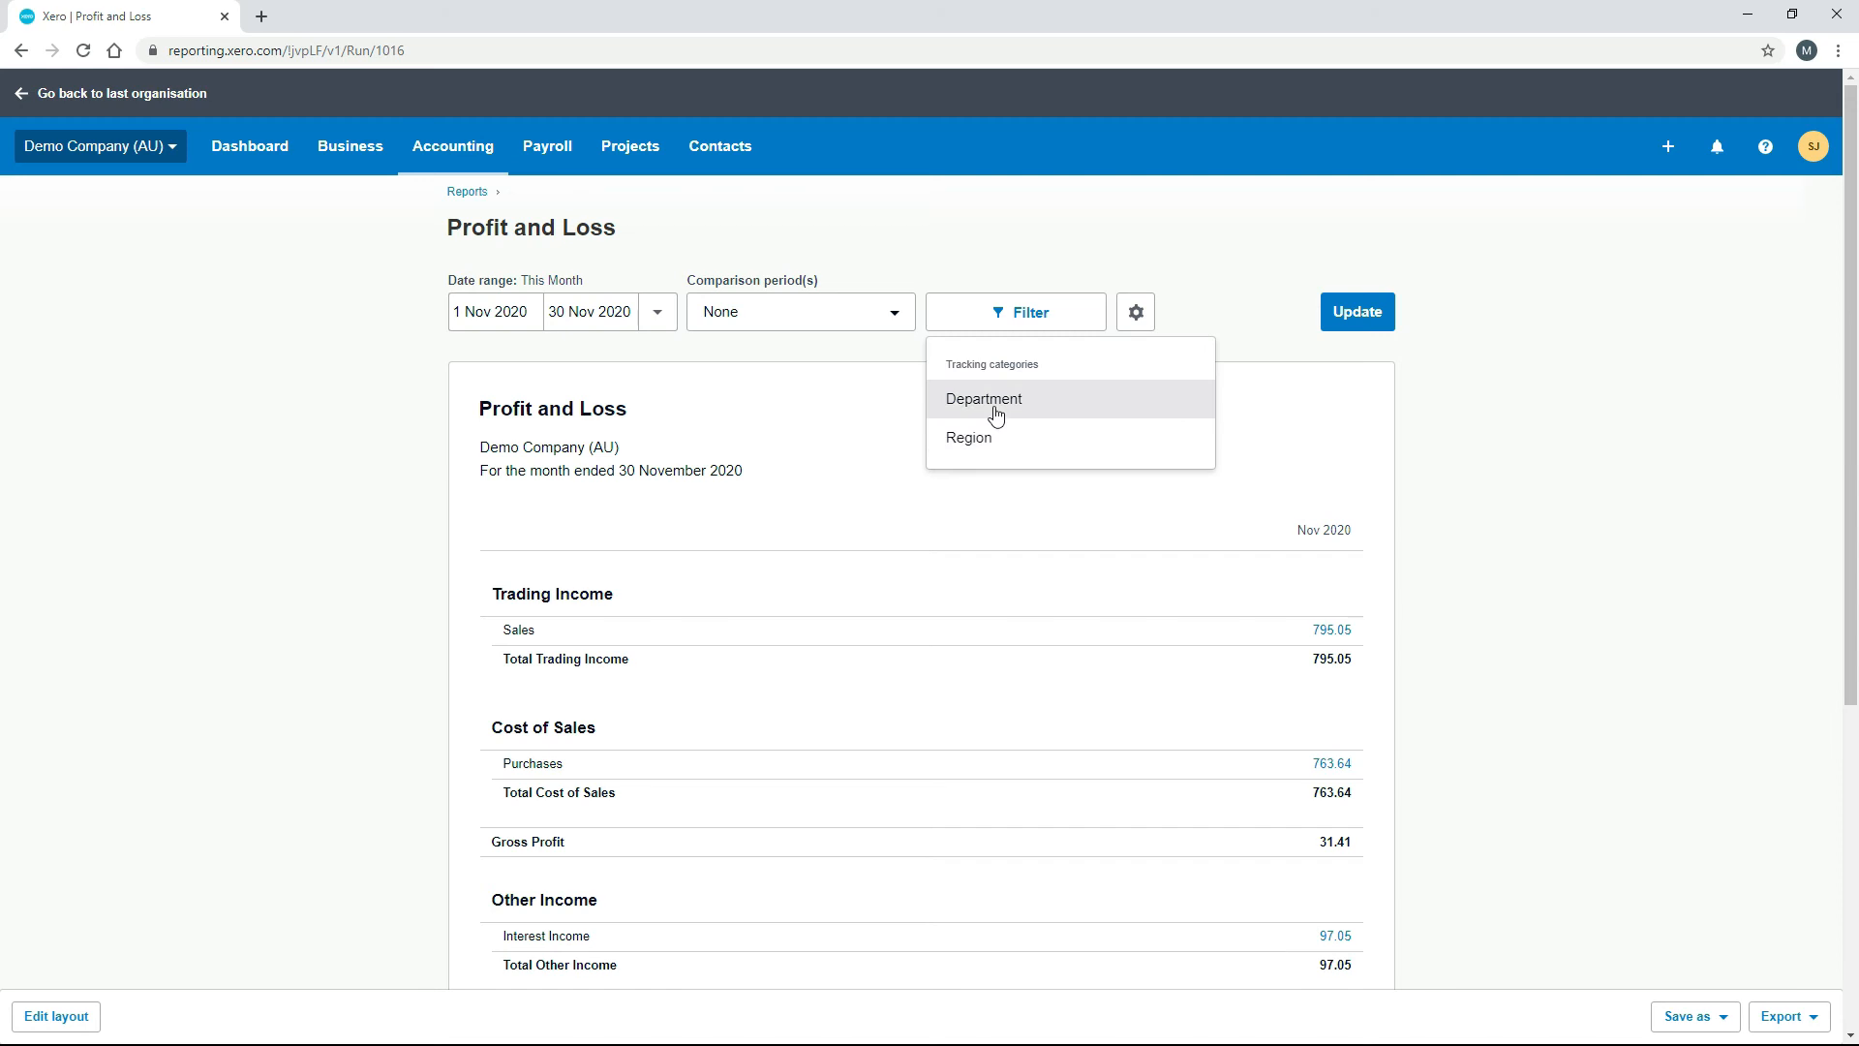
left_click(982, 399)
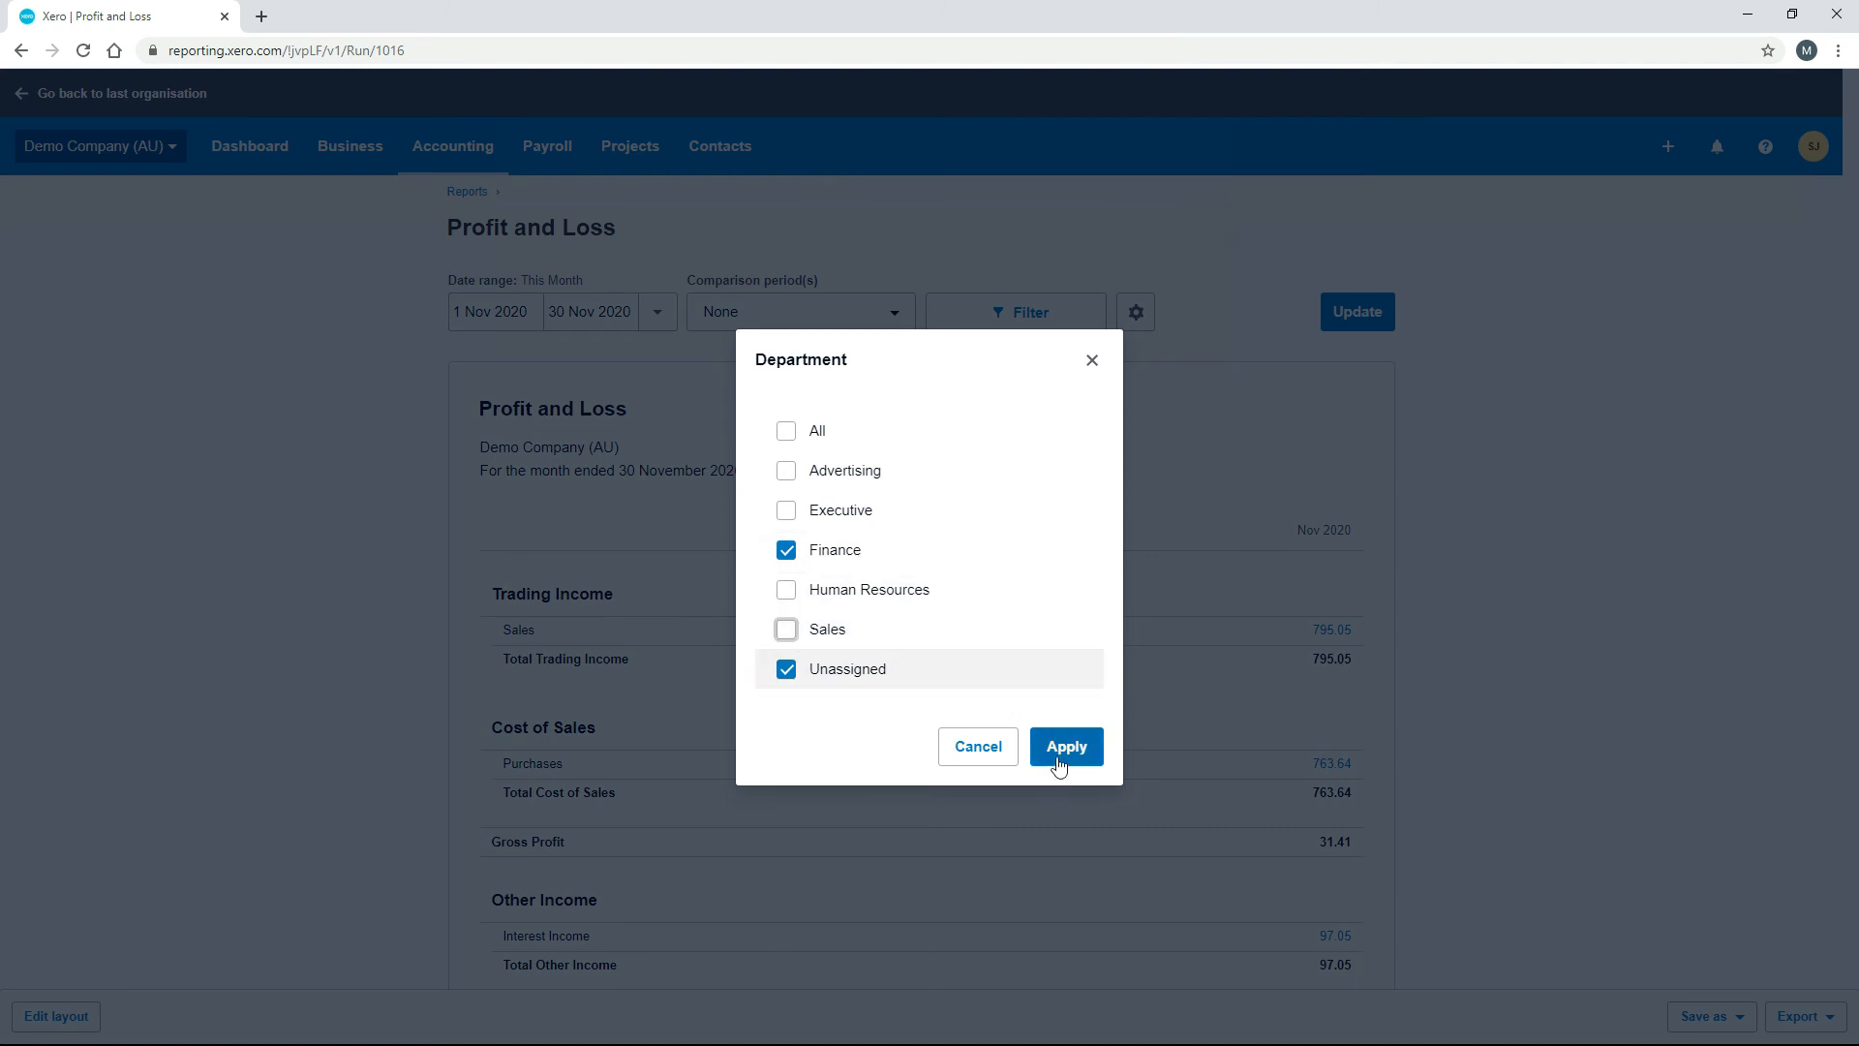
left_click(784, 668)
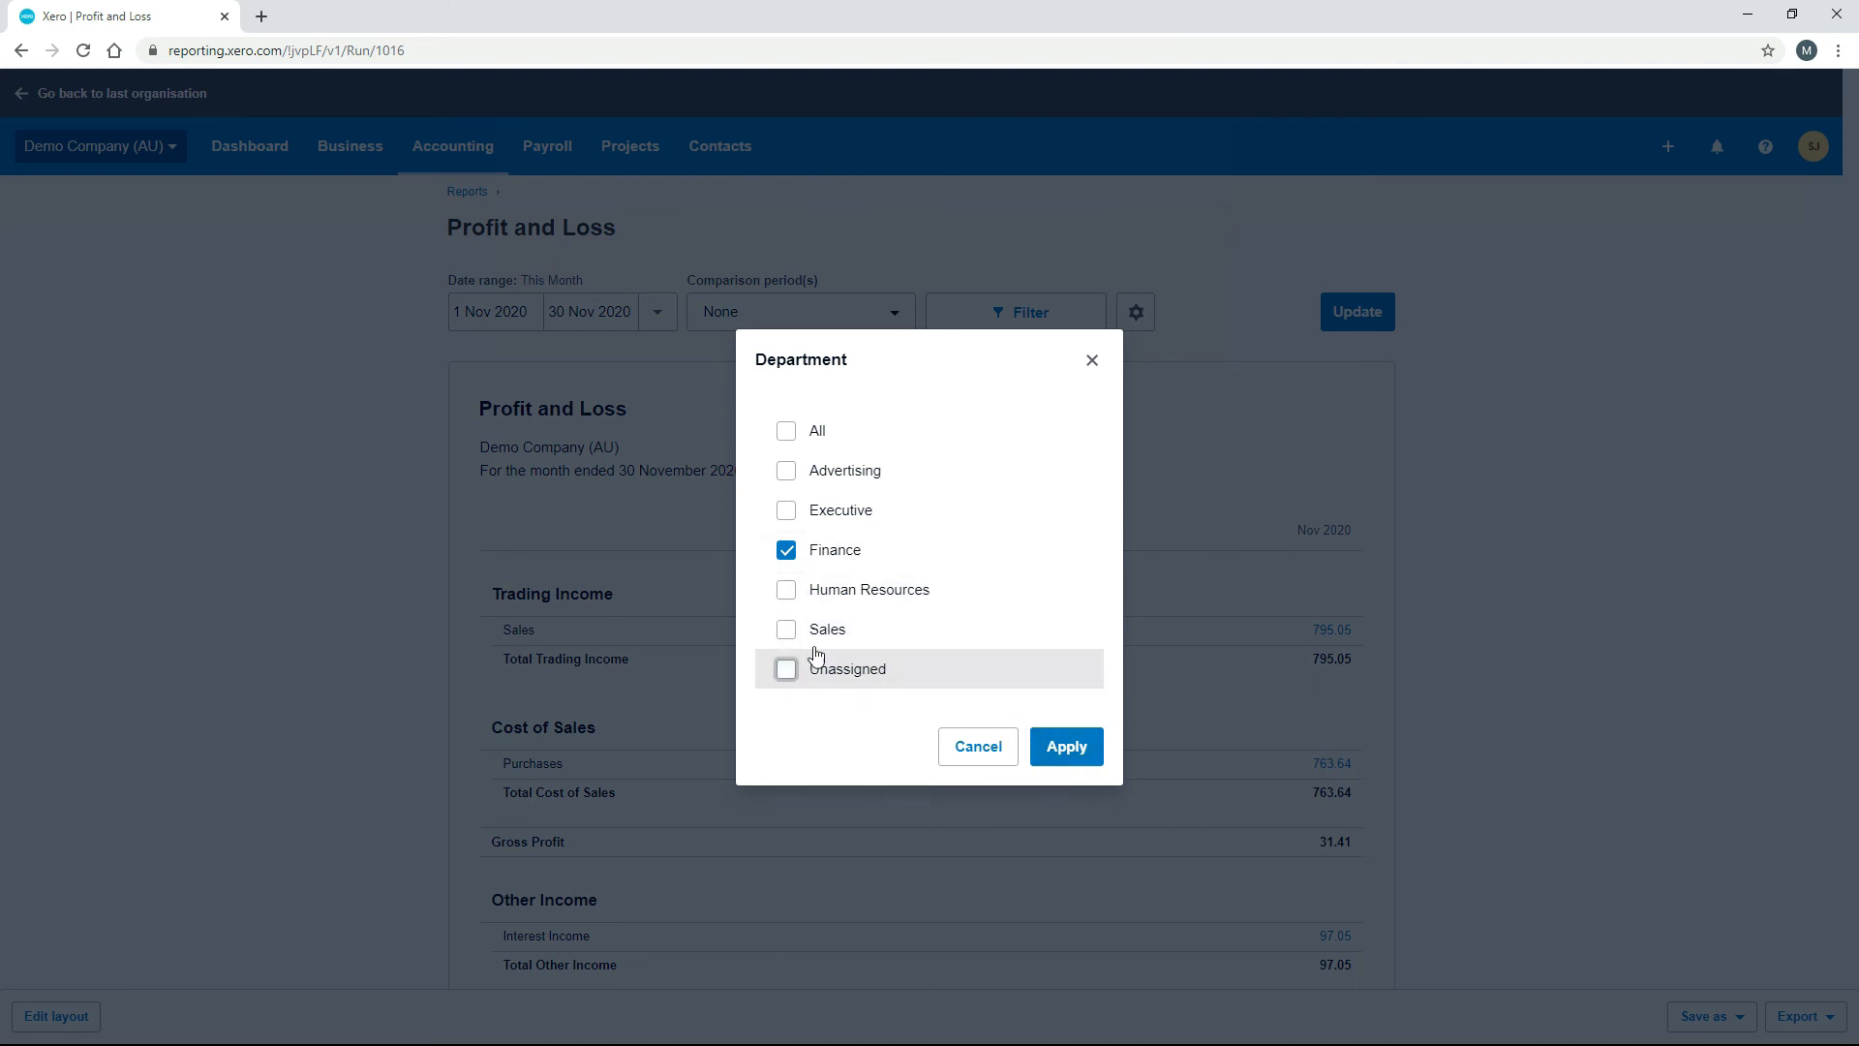
mouse_move(846, 509)
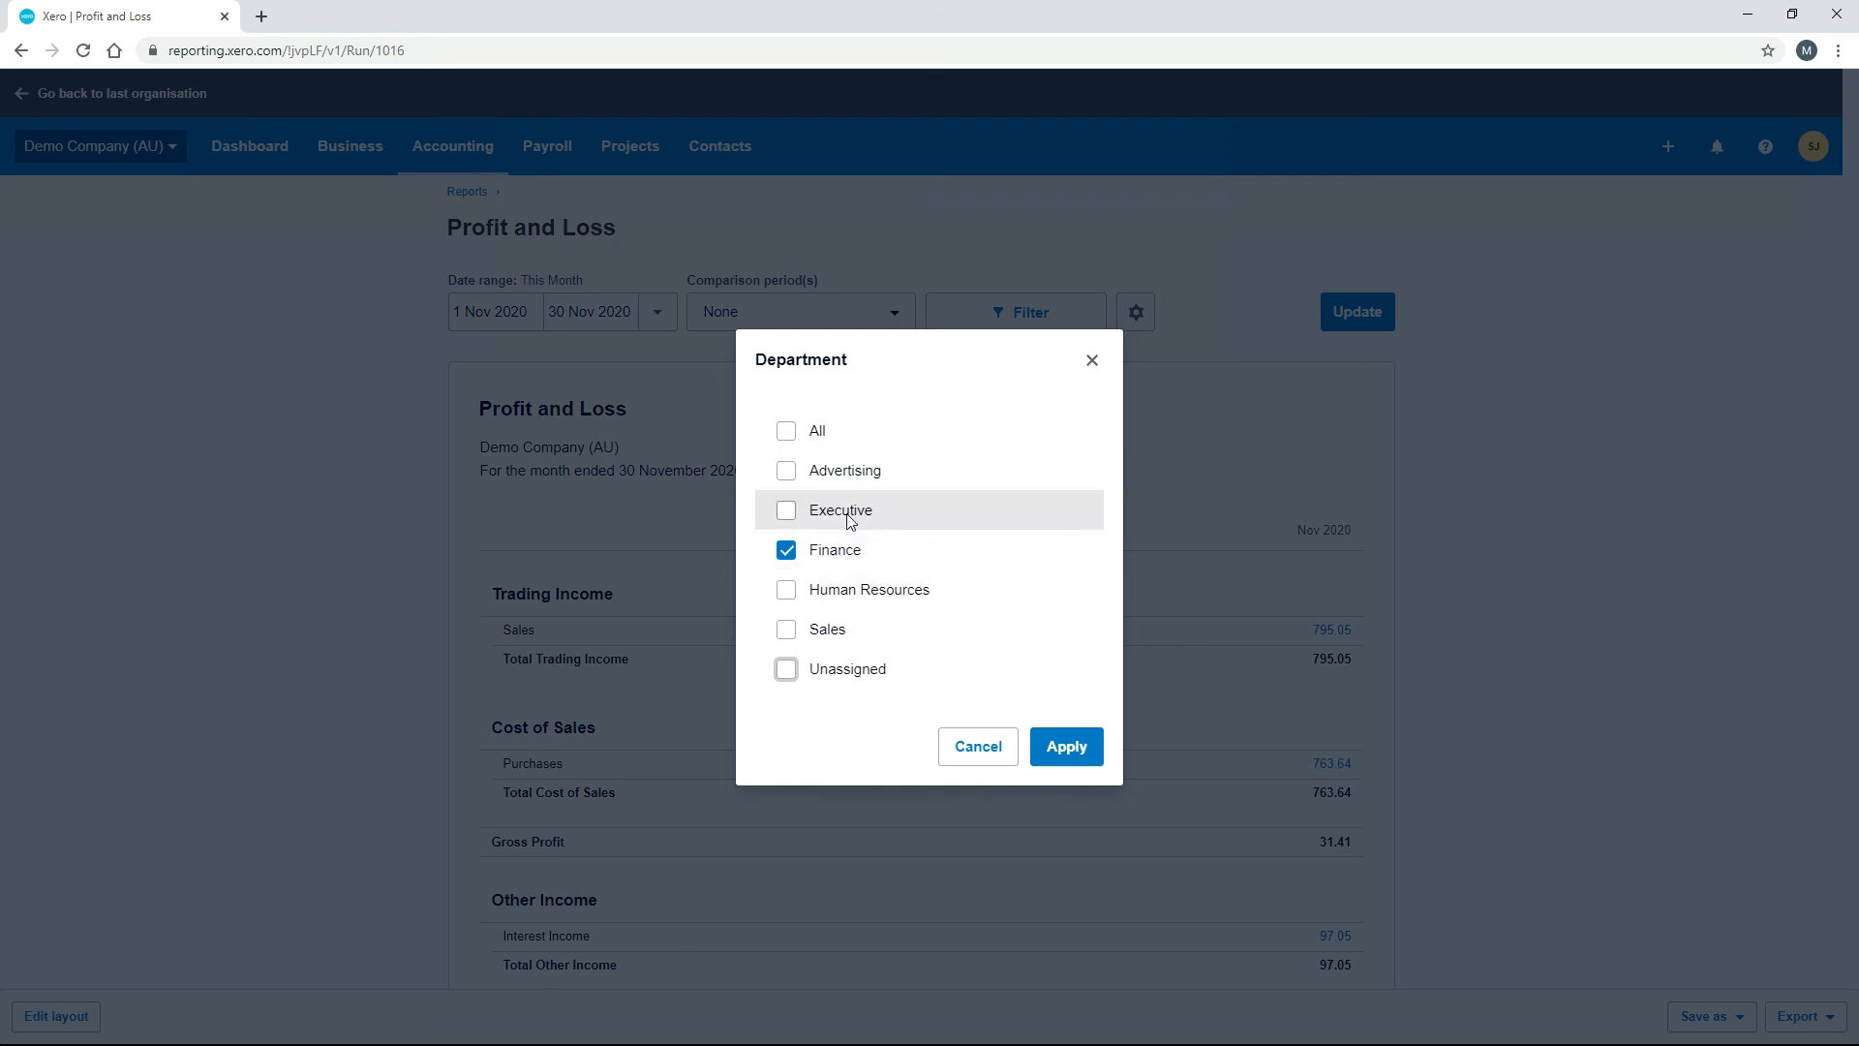
mouse_move(937, 664)
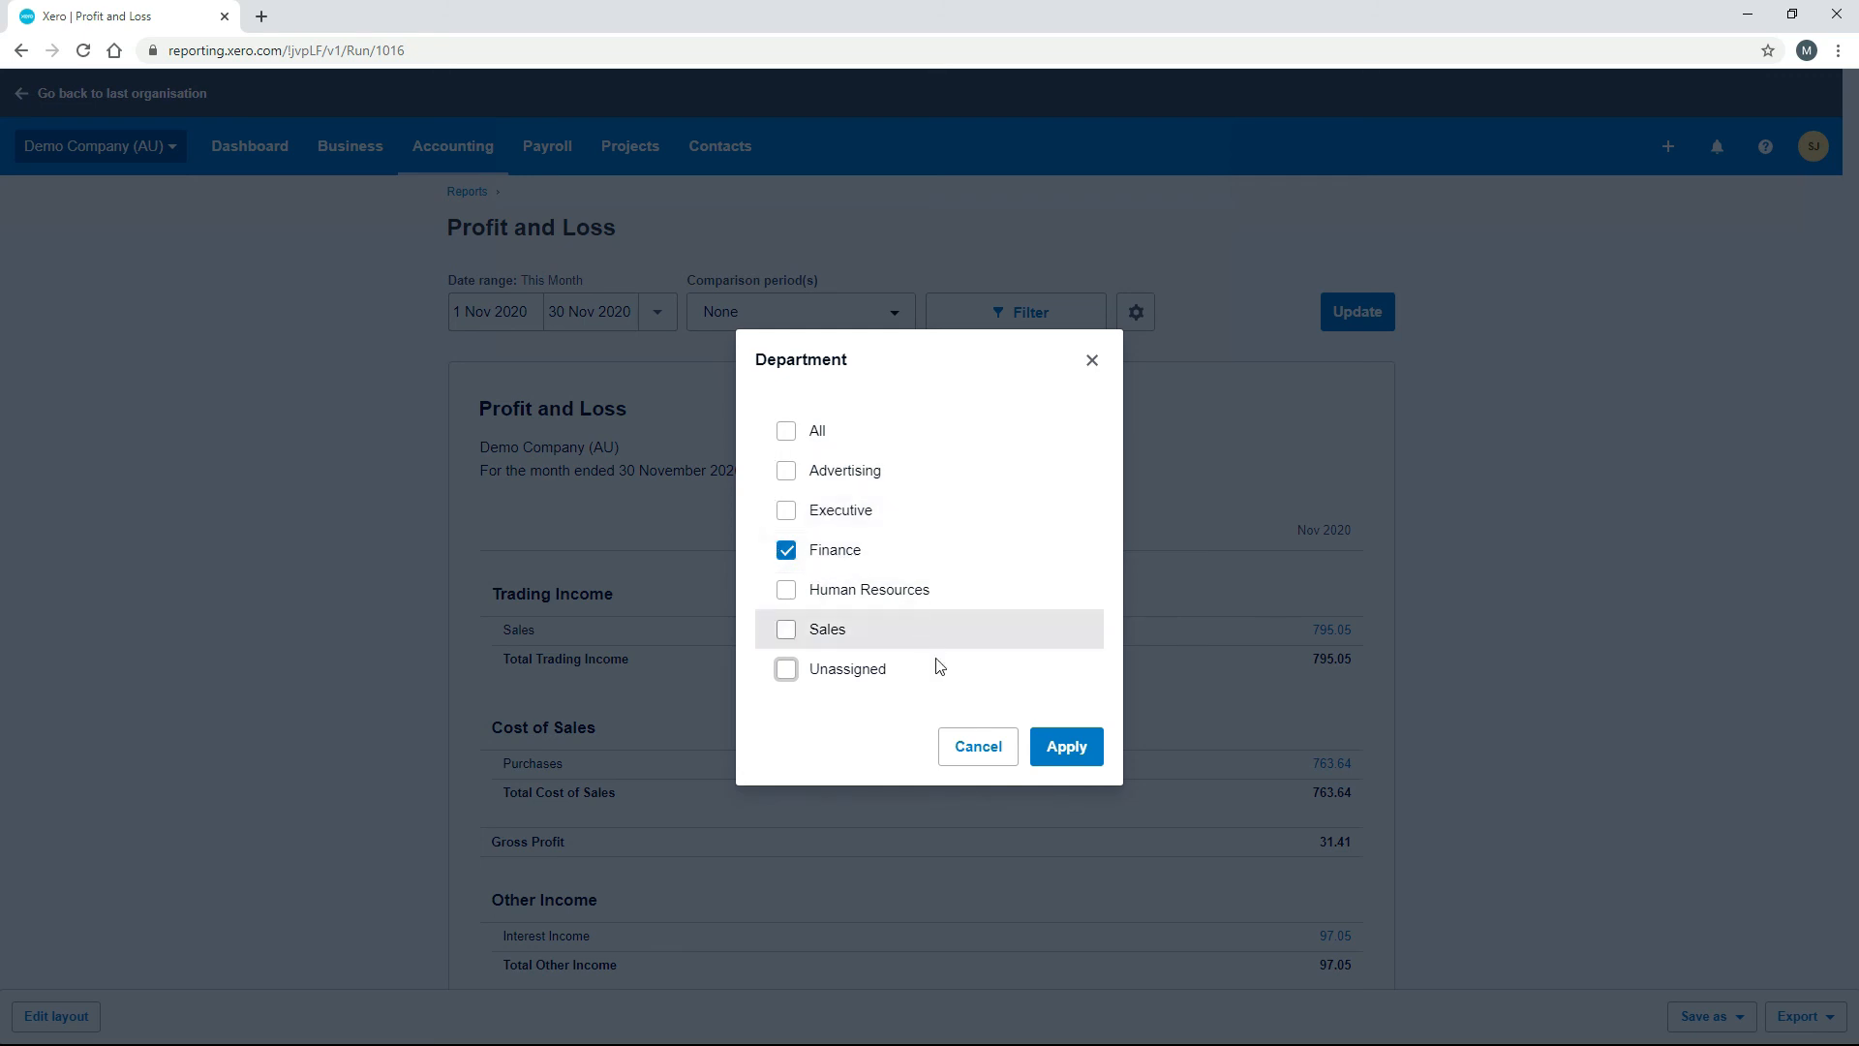
left_click(975, 745)
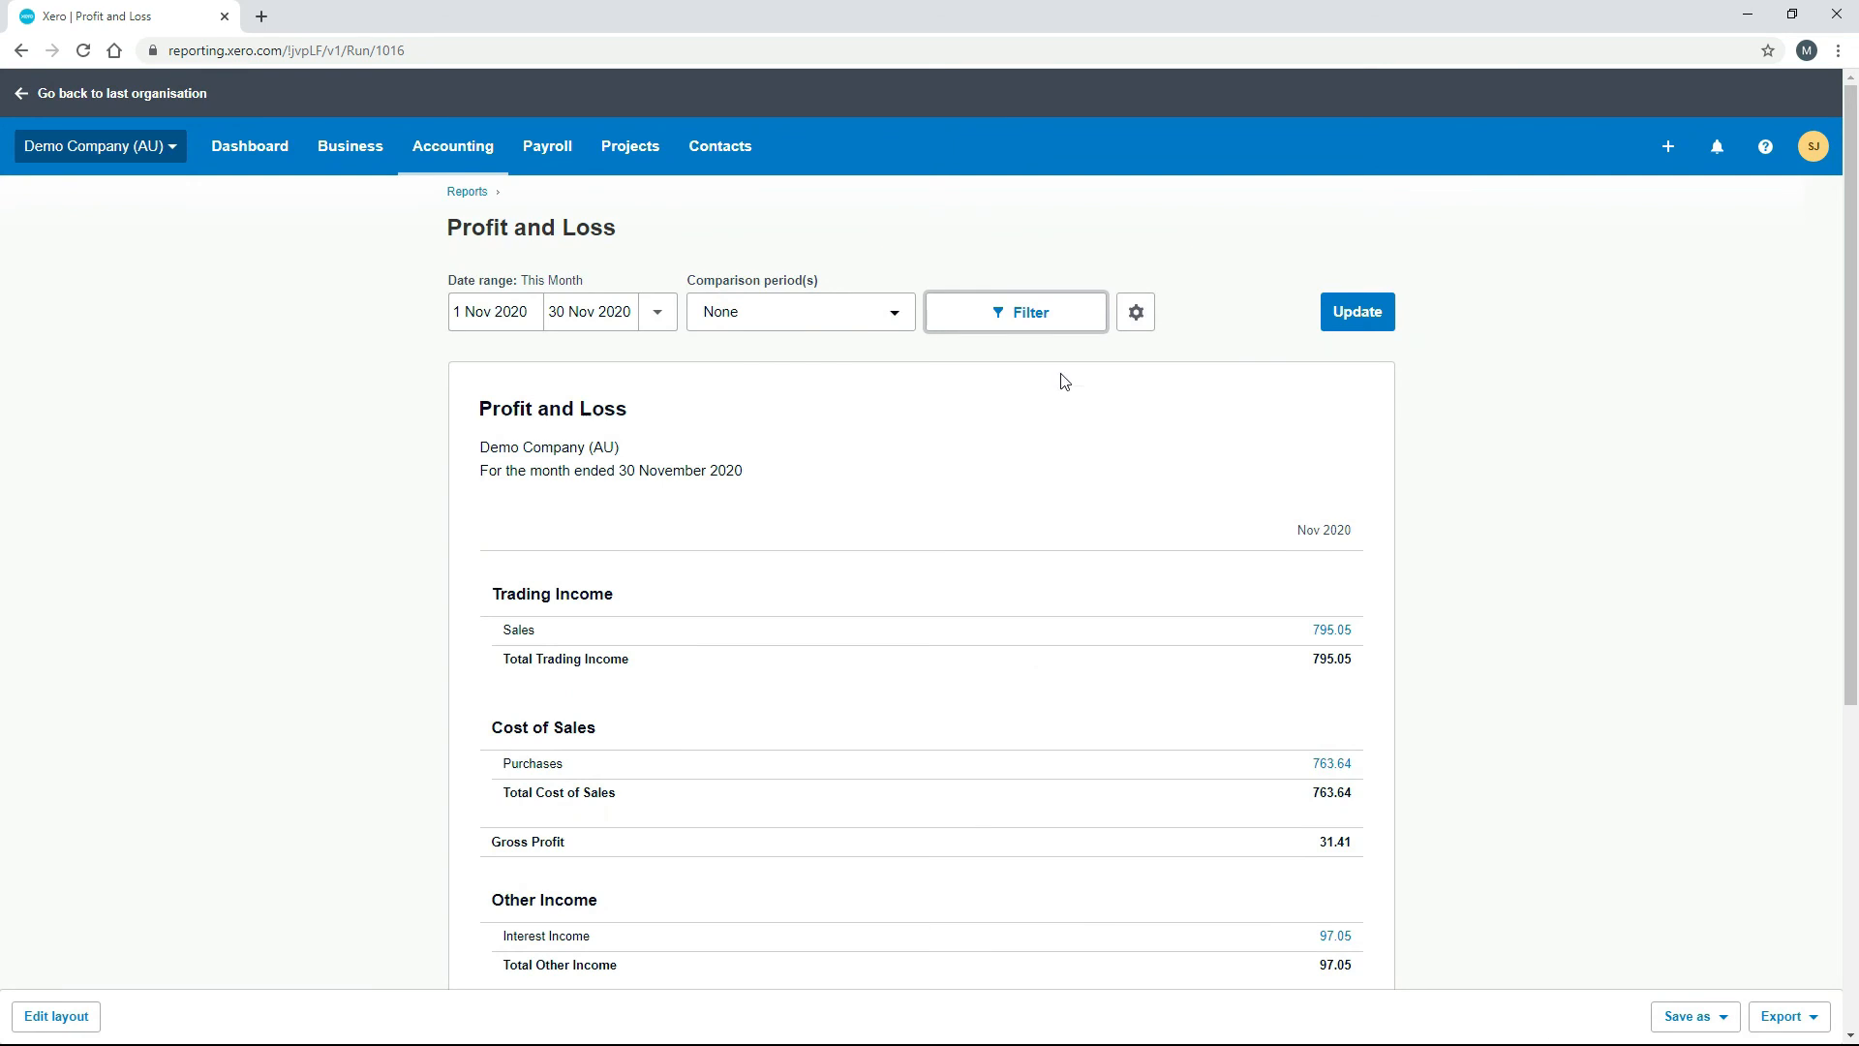
left_click(1013, 312)
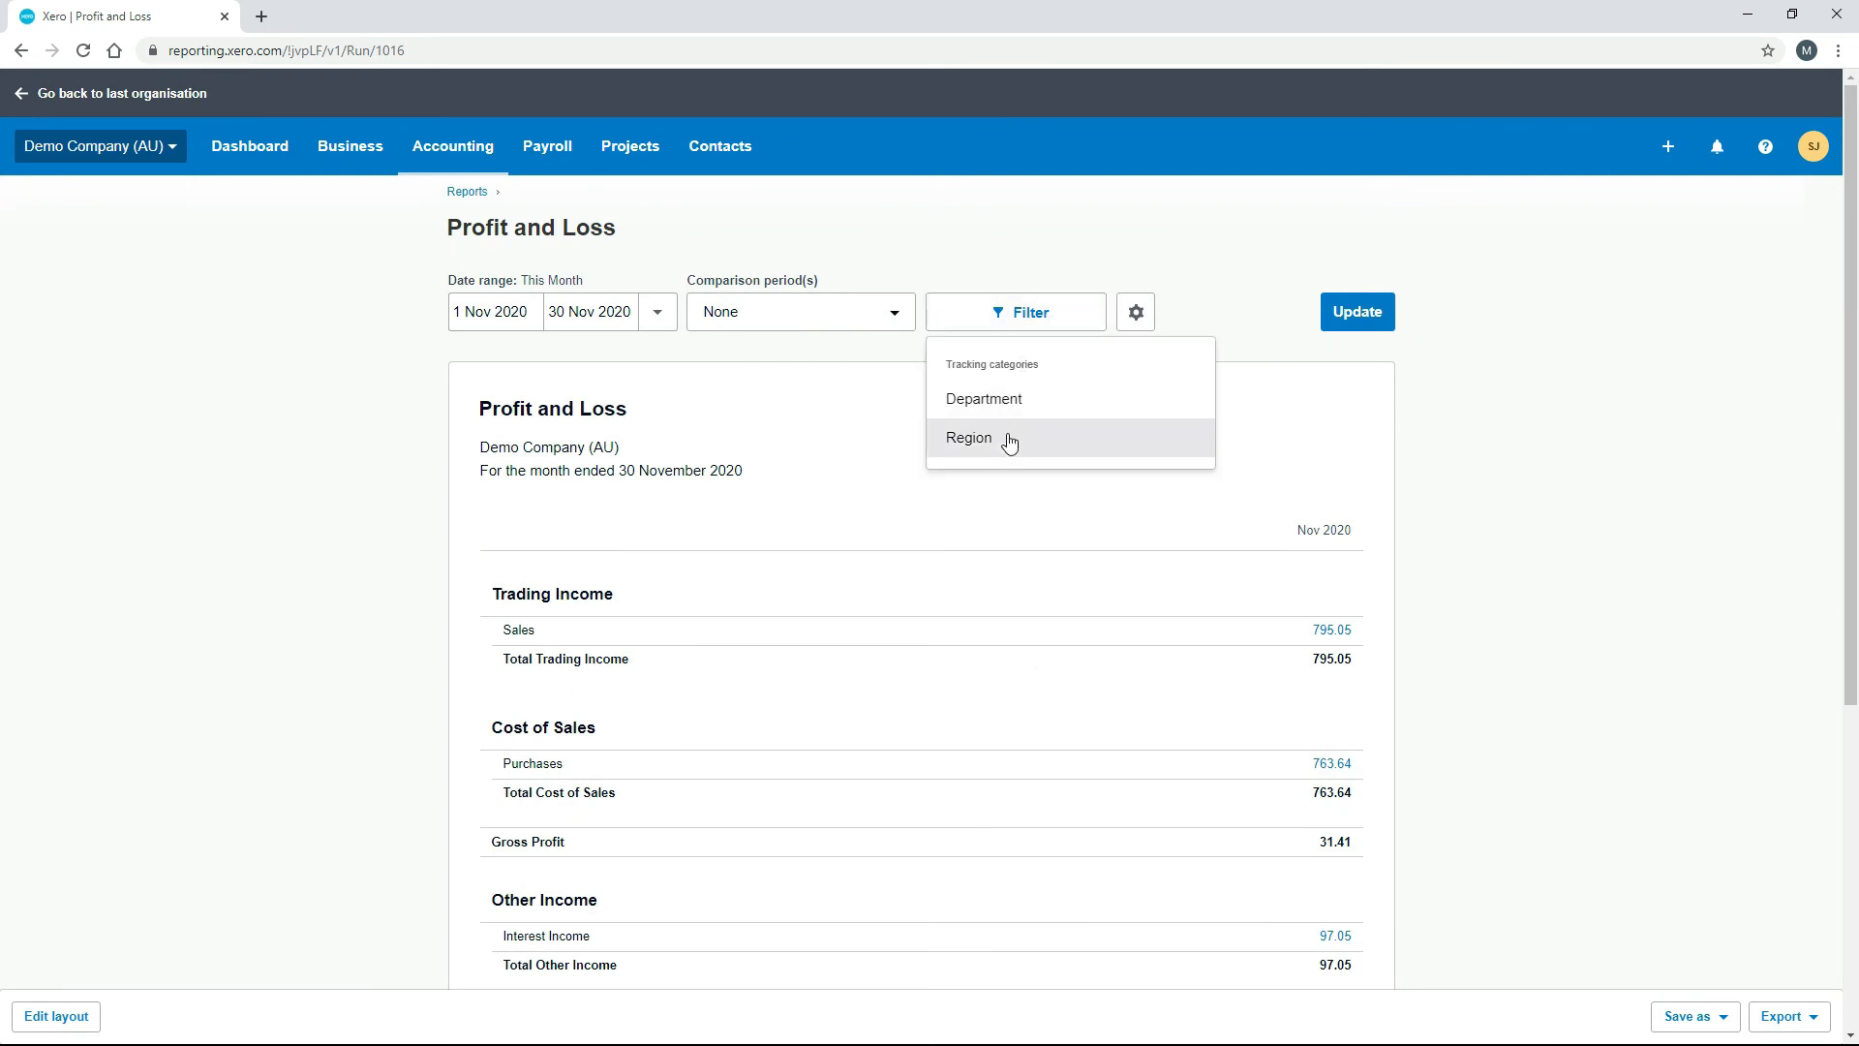
left_click(968, 436)
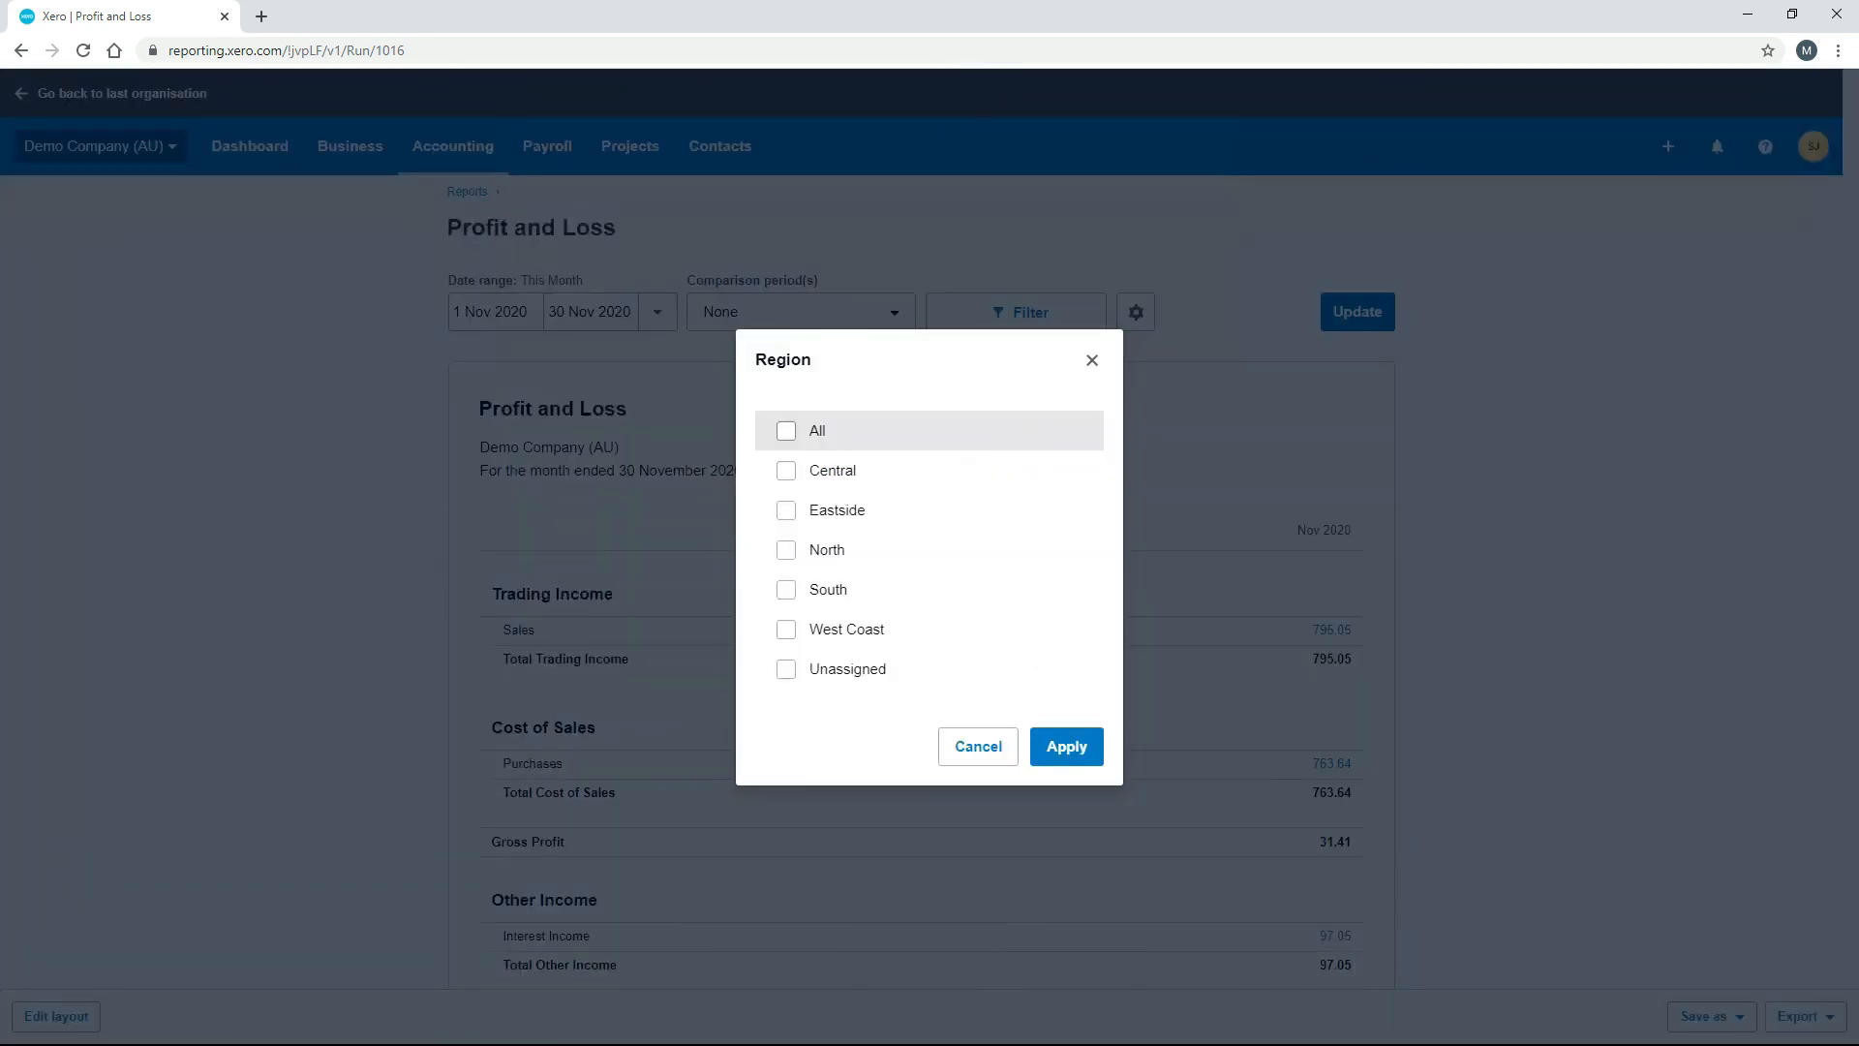
left_click(976, 746)
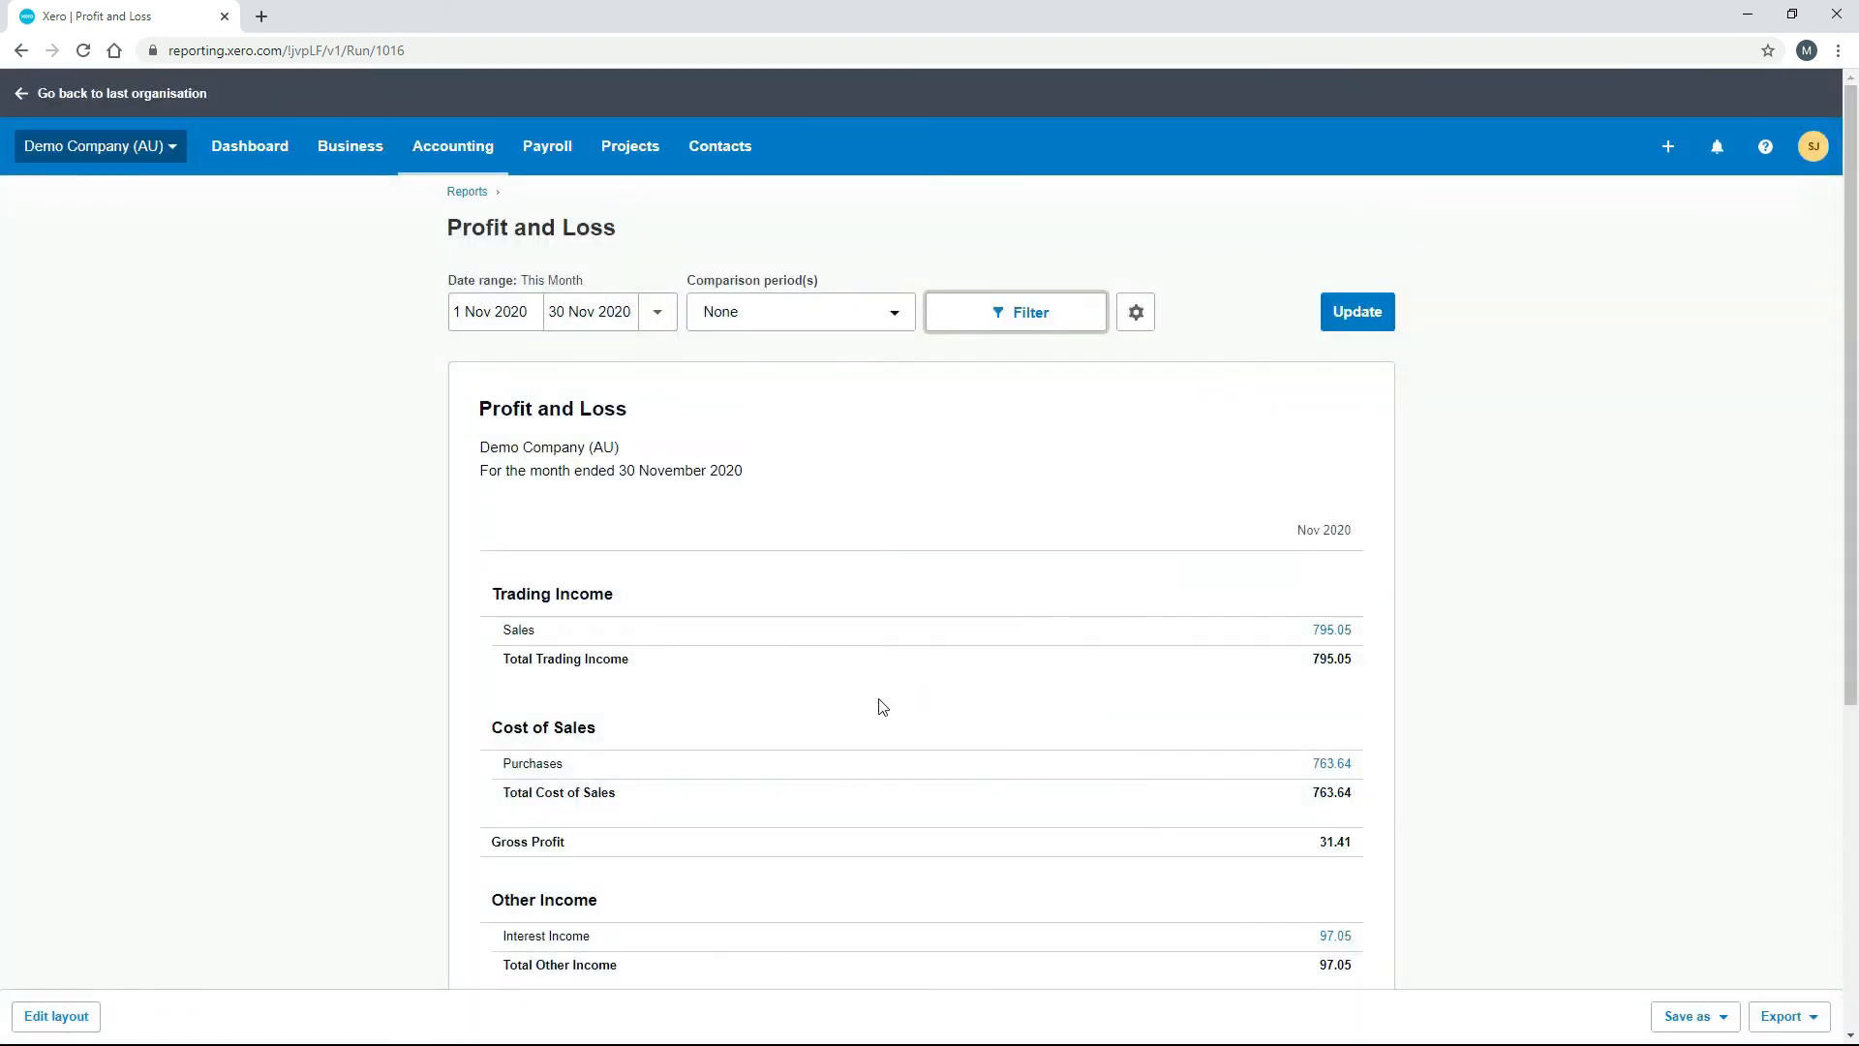
left_click(467, 191)
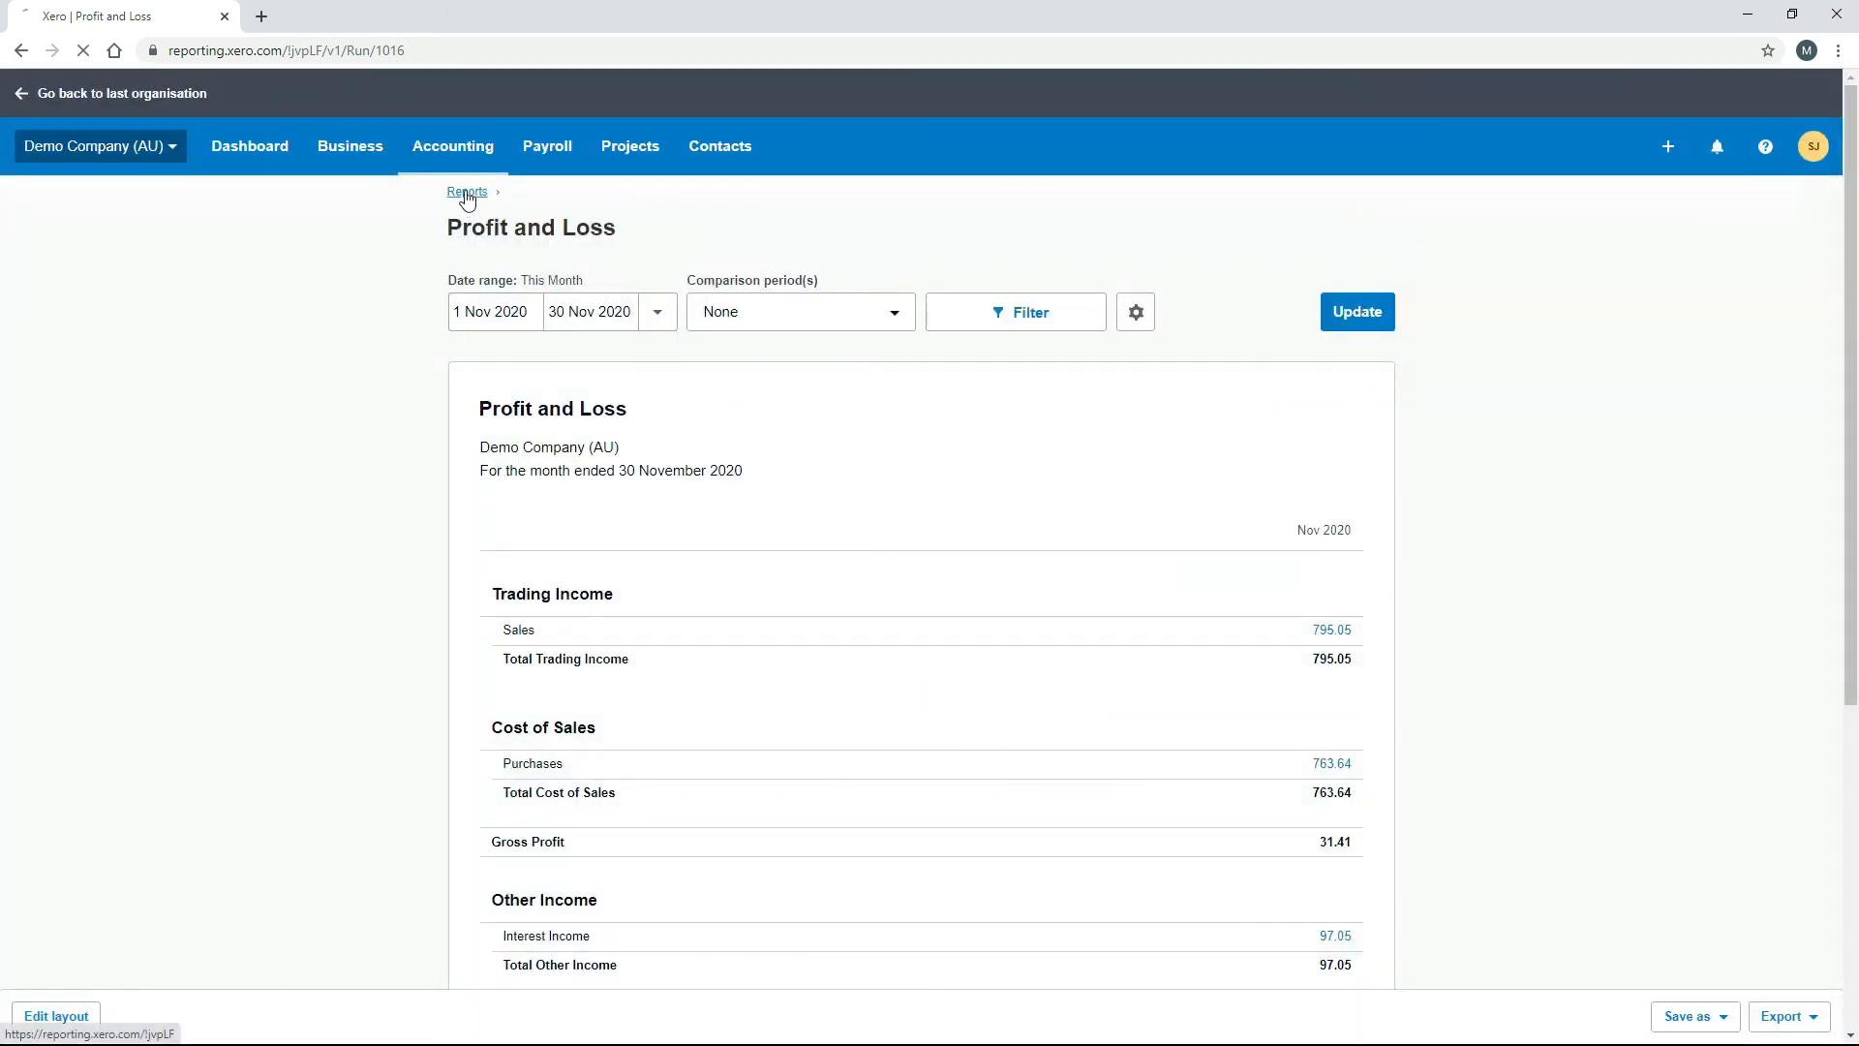
Return to the Reports list and open the Balance Sheet report.
left_click(467, 191)
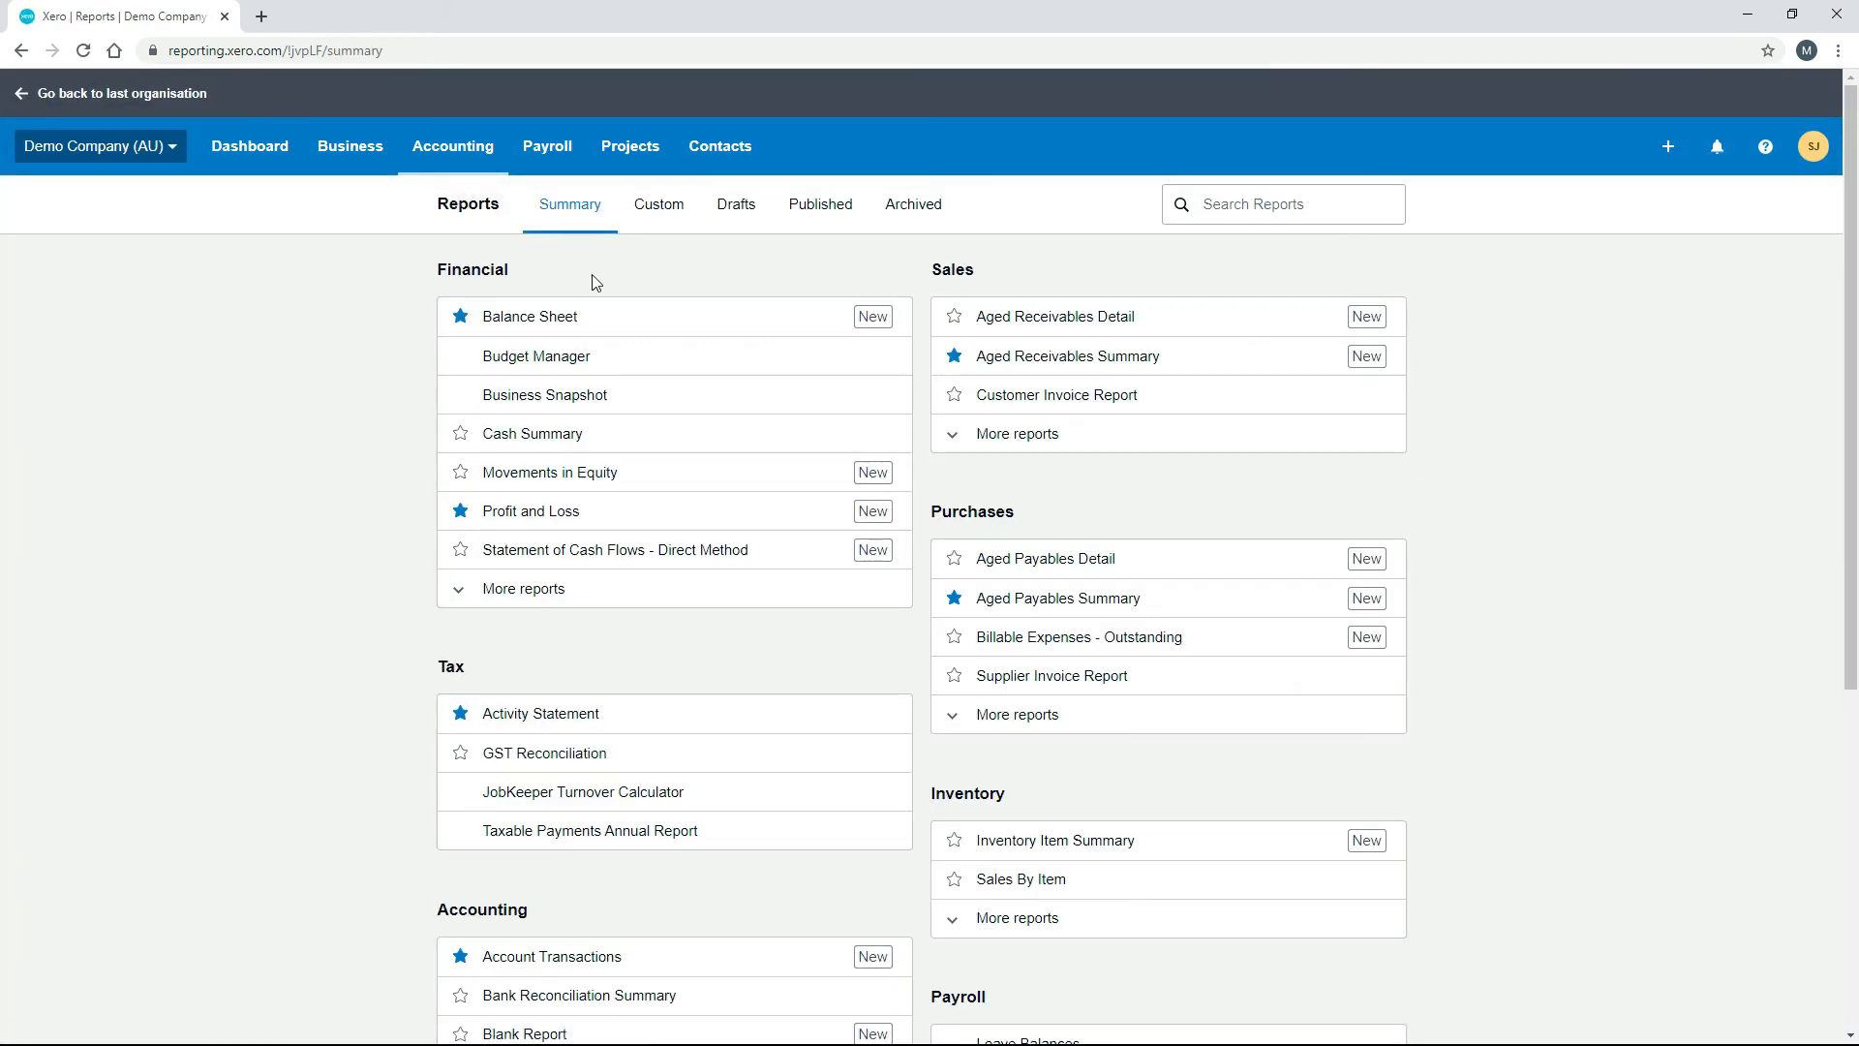
mouse_move(984, 974)
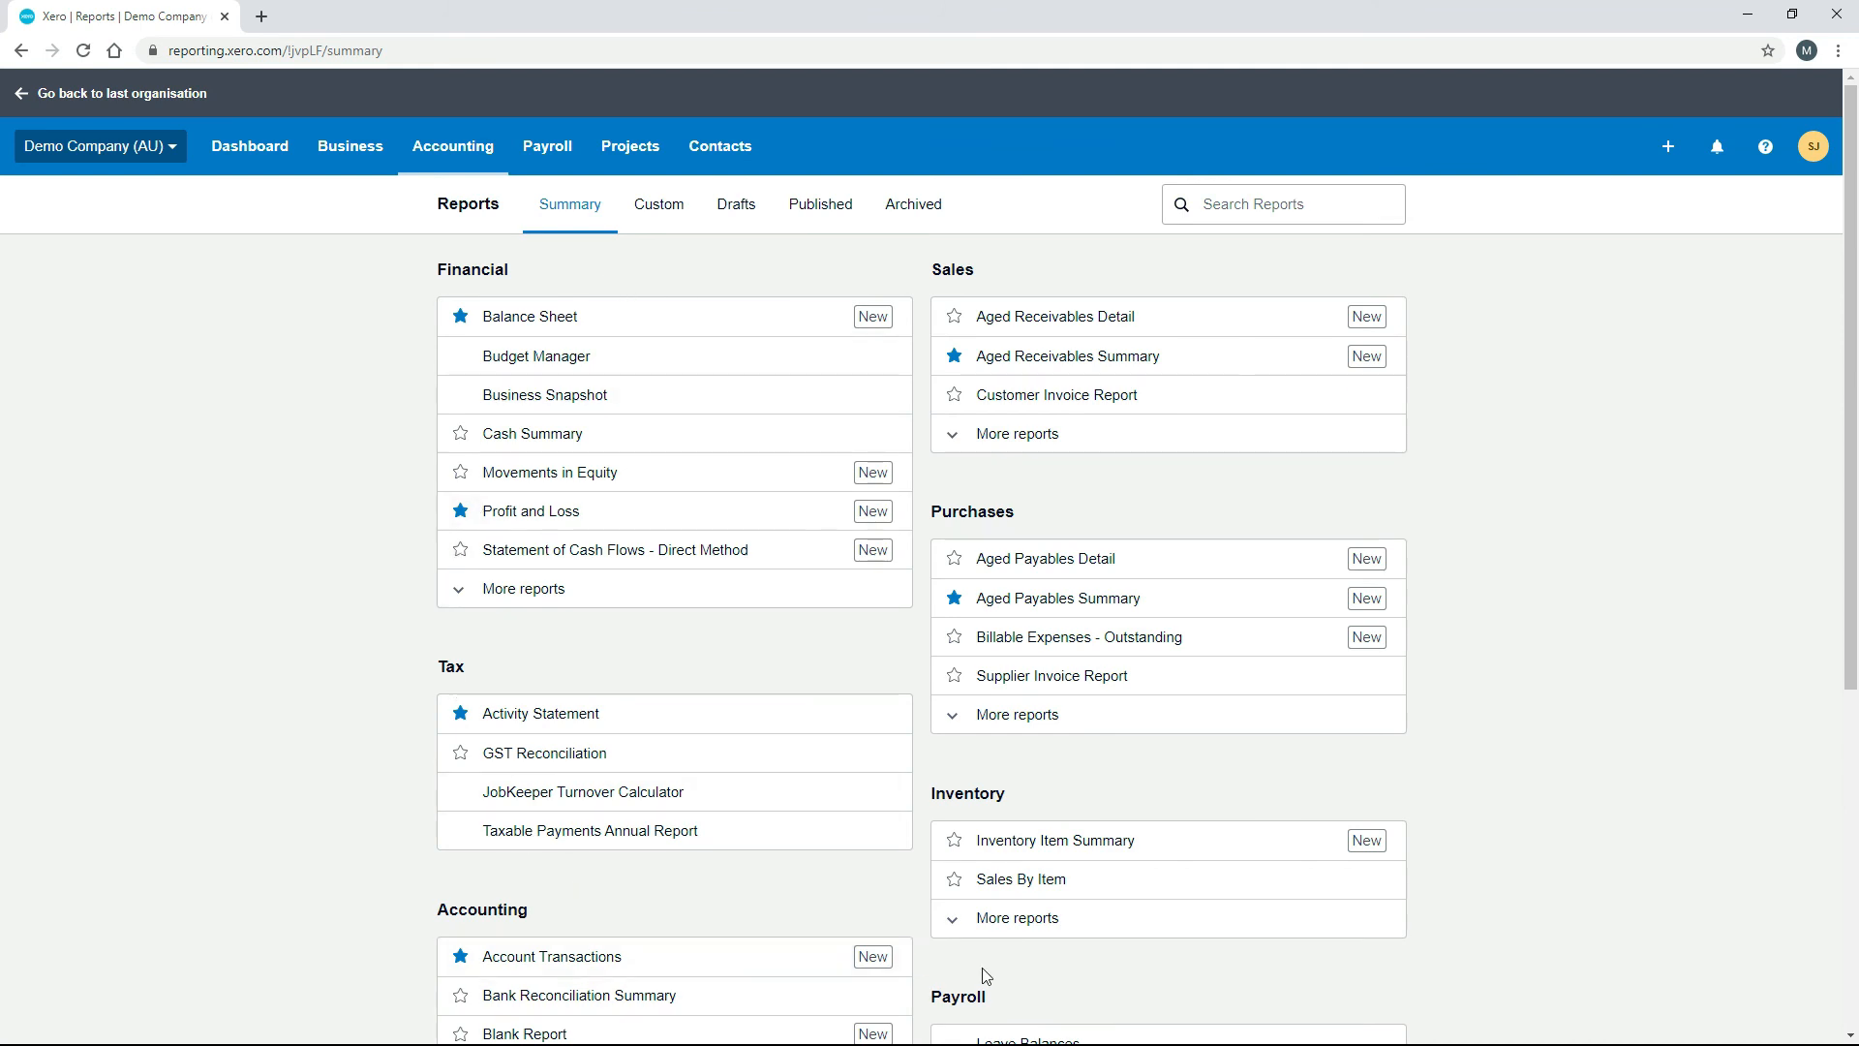
mouse_move(449, 693)
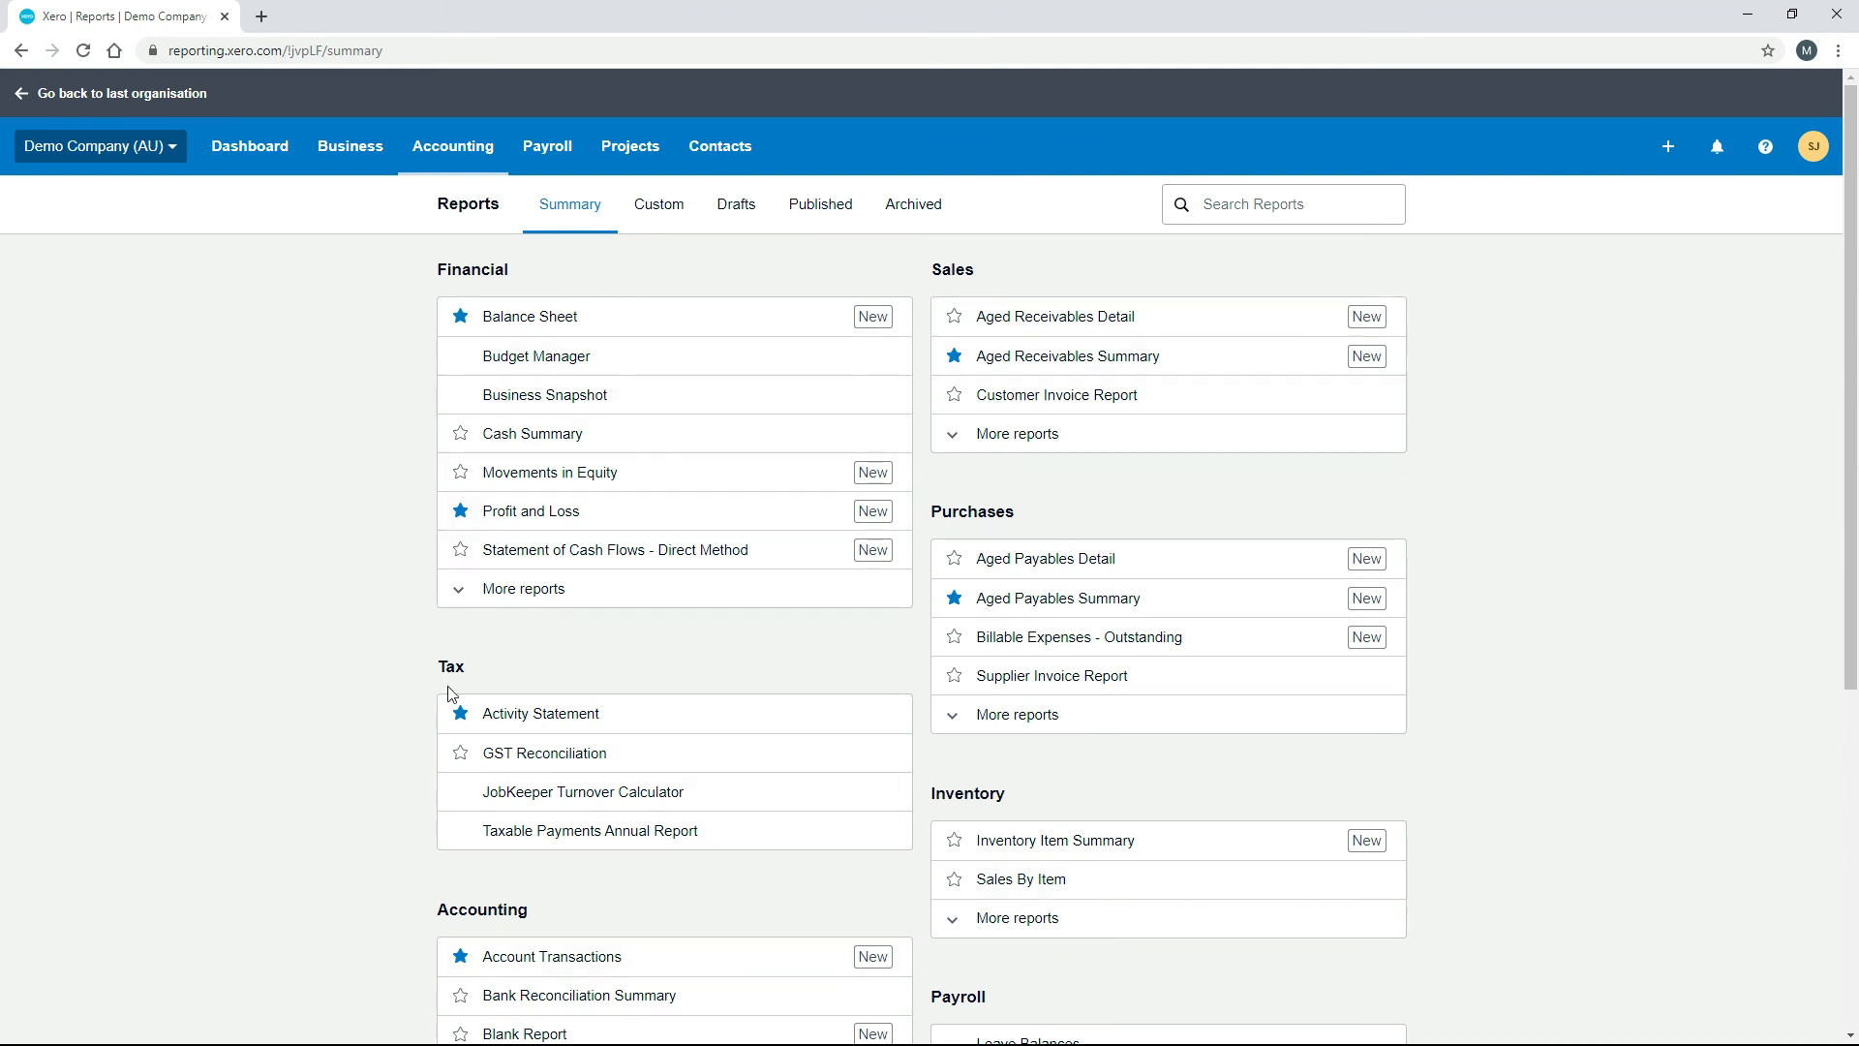
mouse_move(546, 316)
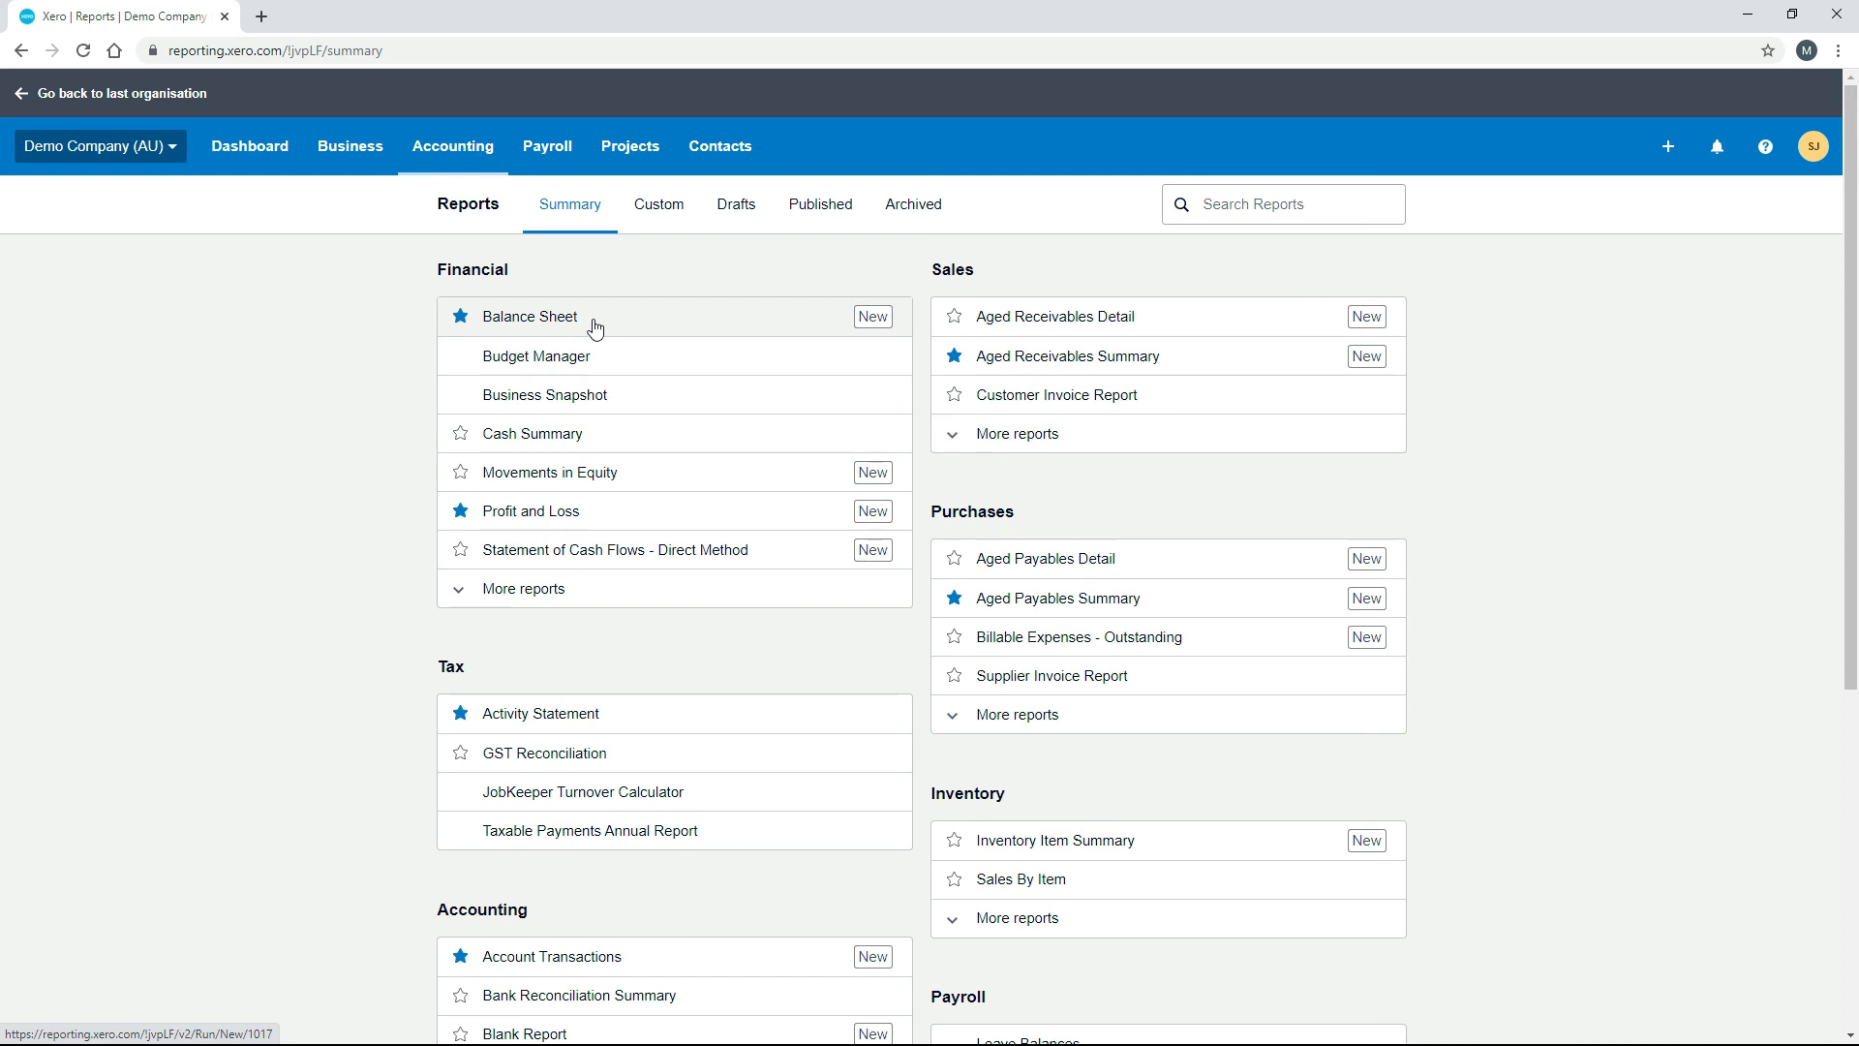
left_click(528, 316)
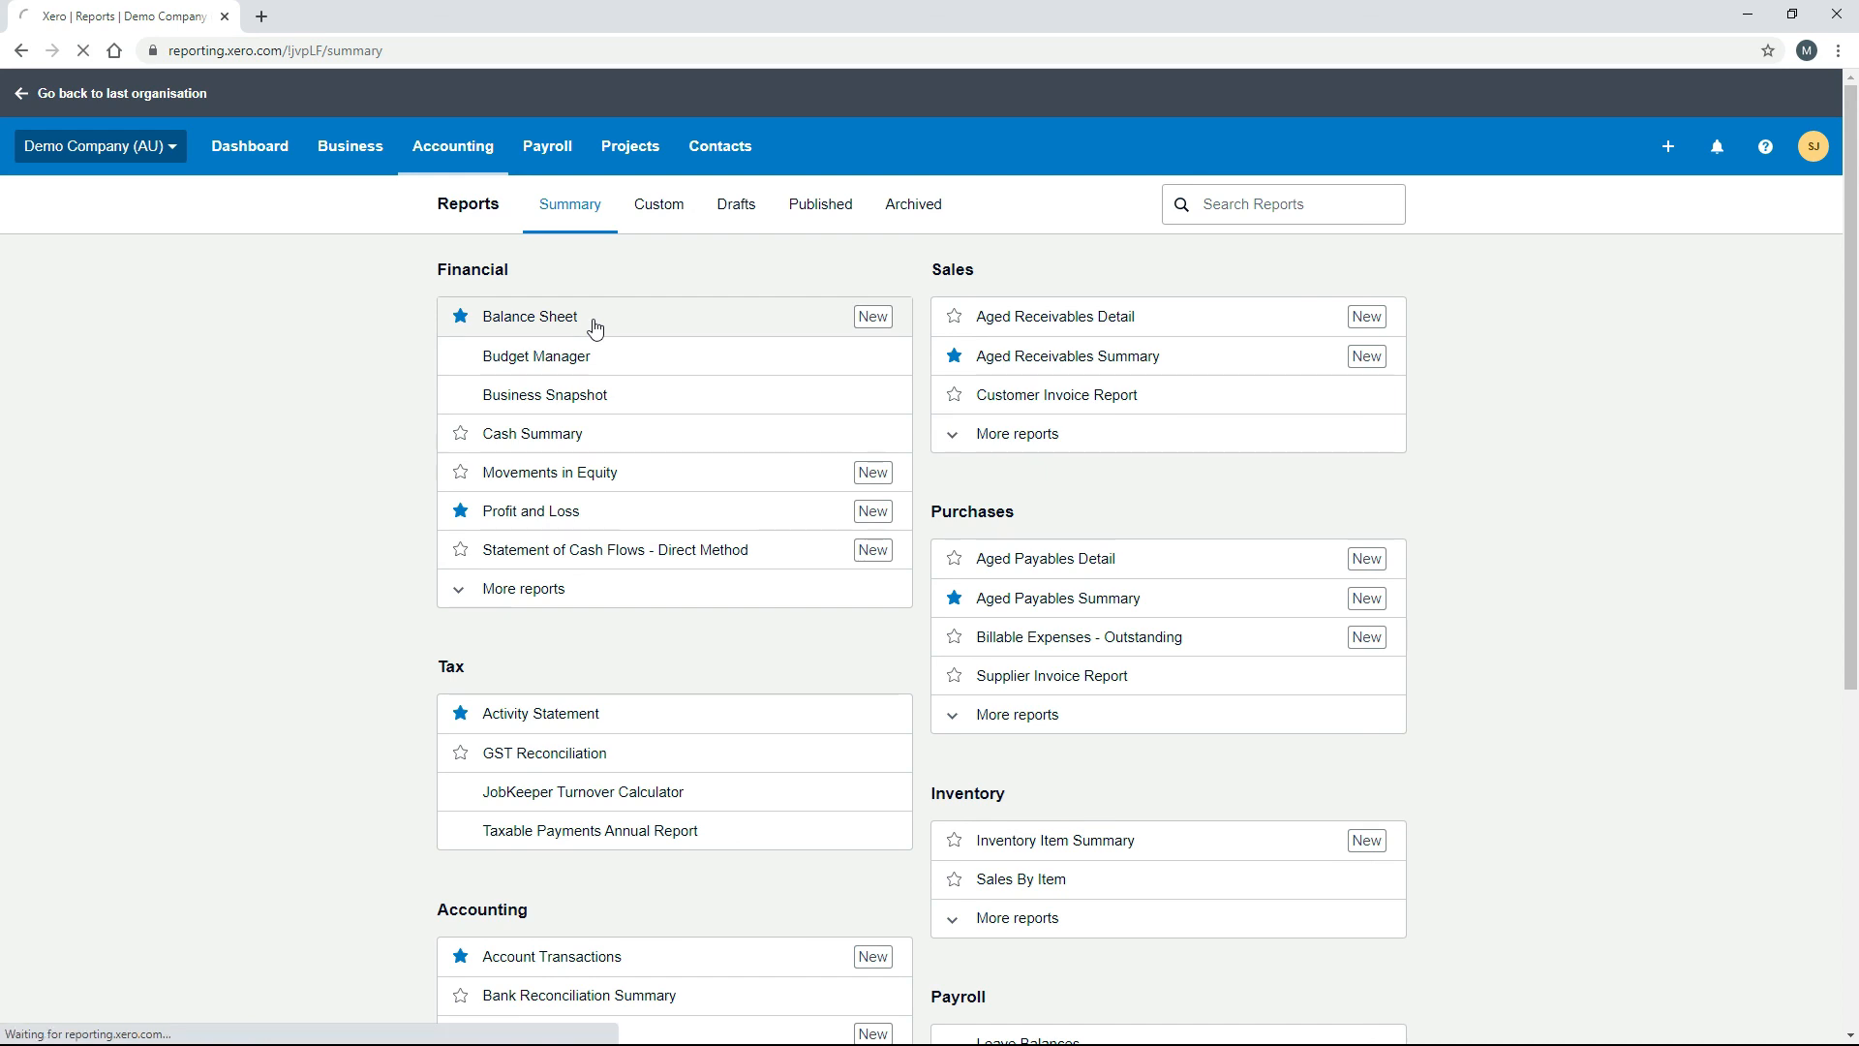
left_click(528, 316)
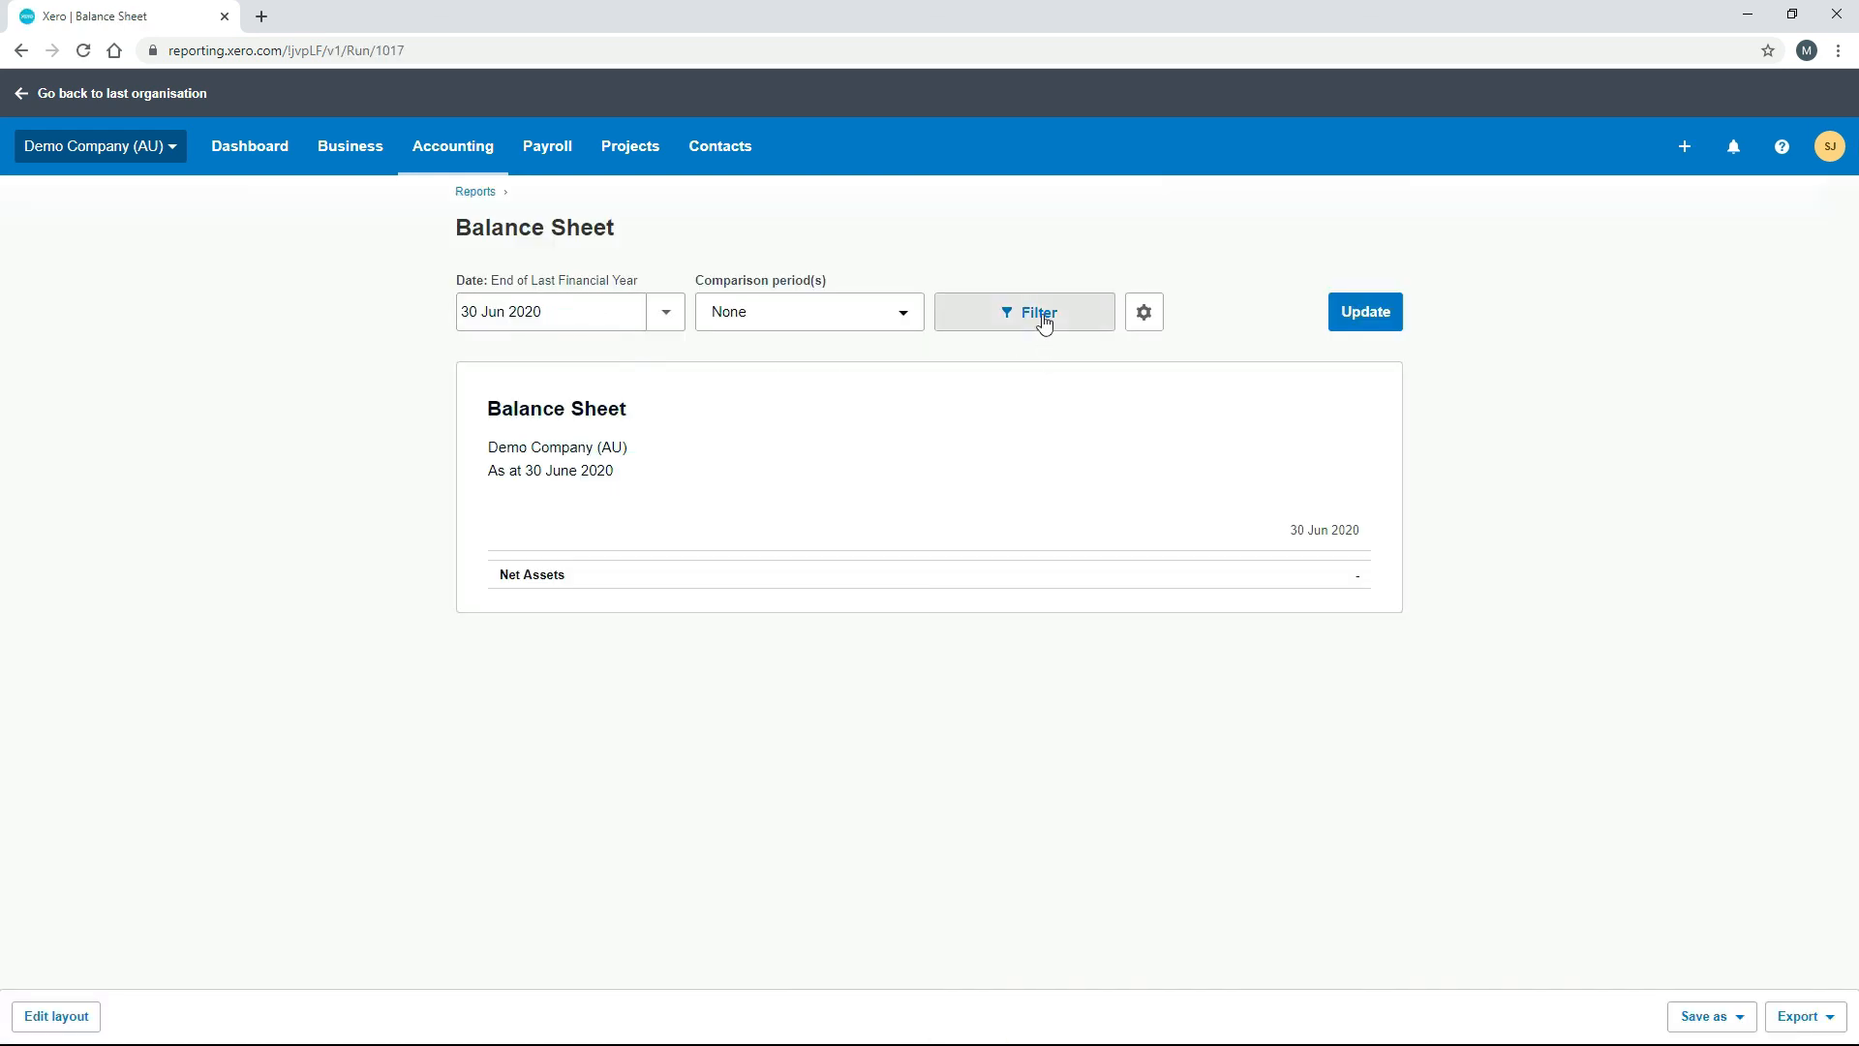
left_click(1023, 312)
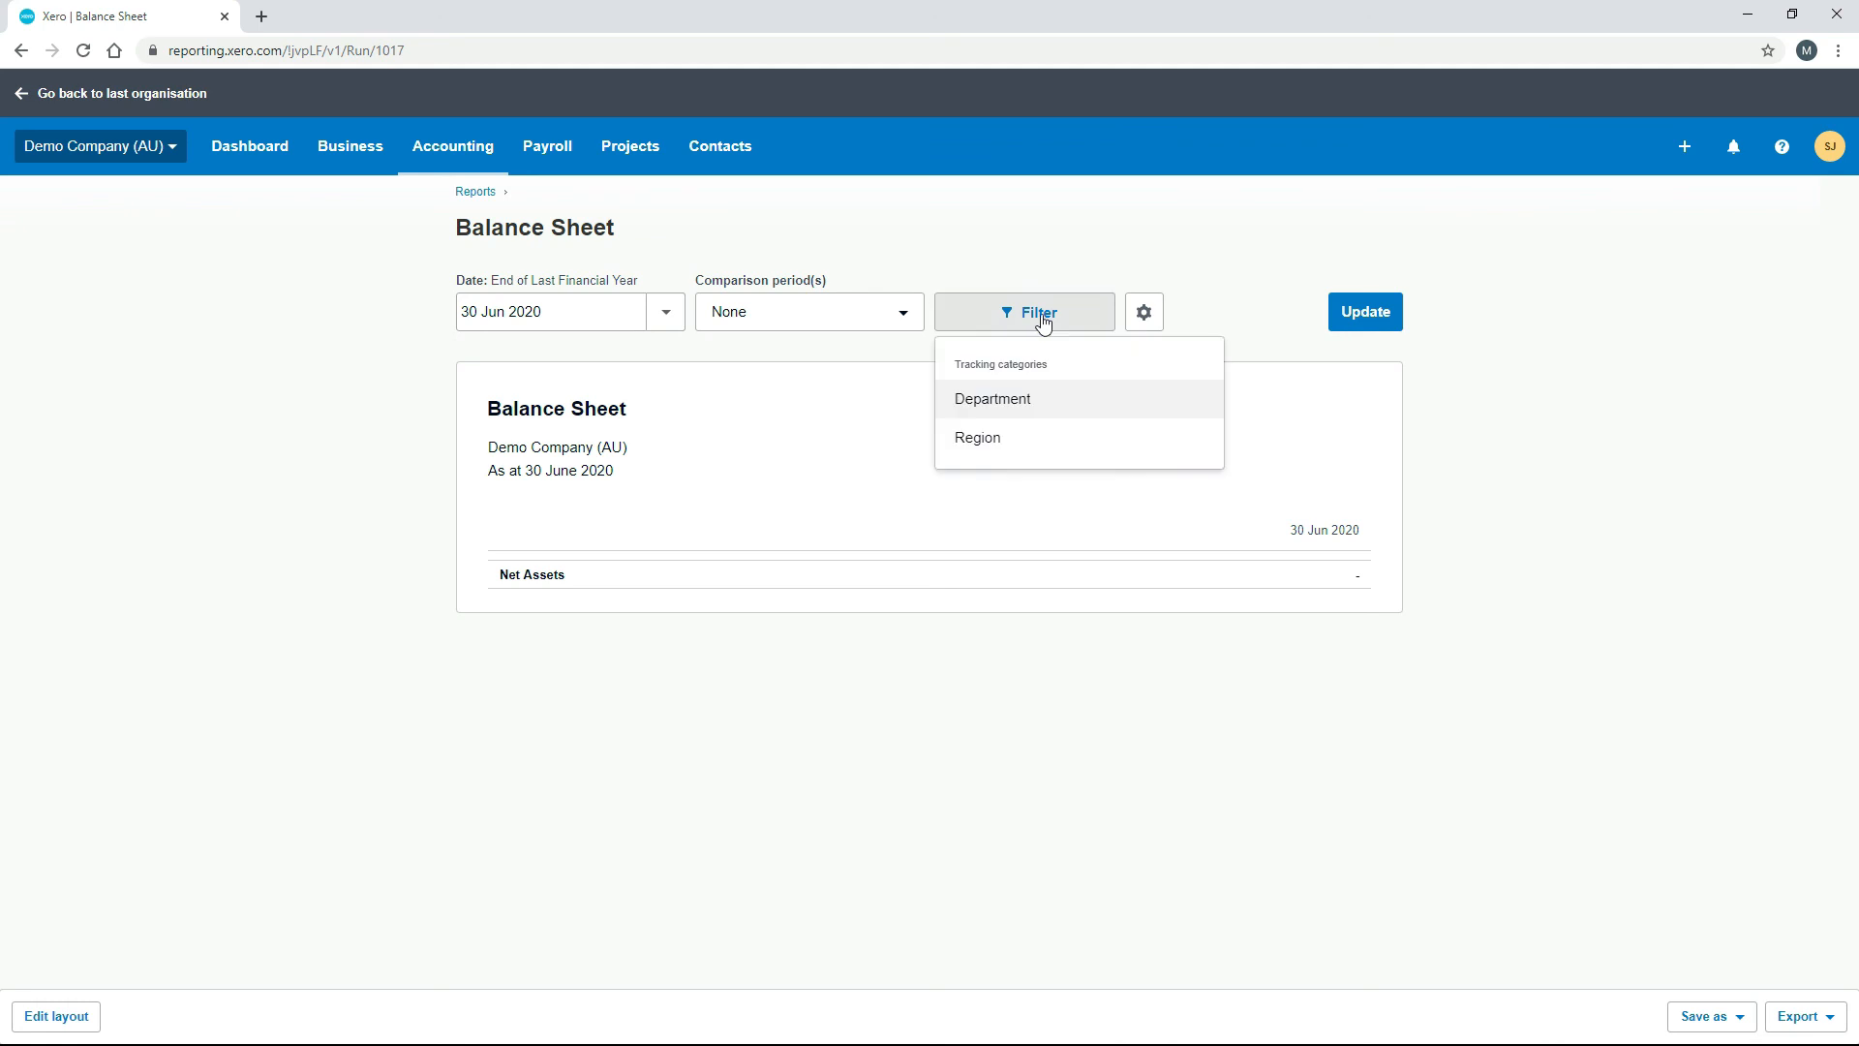
left_click(992, 399)
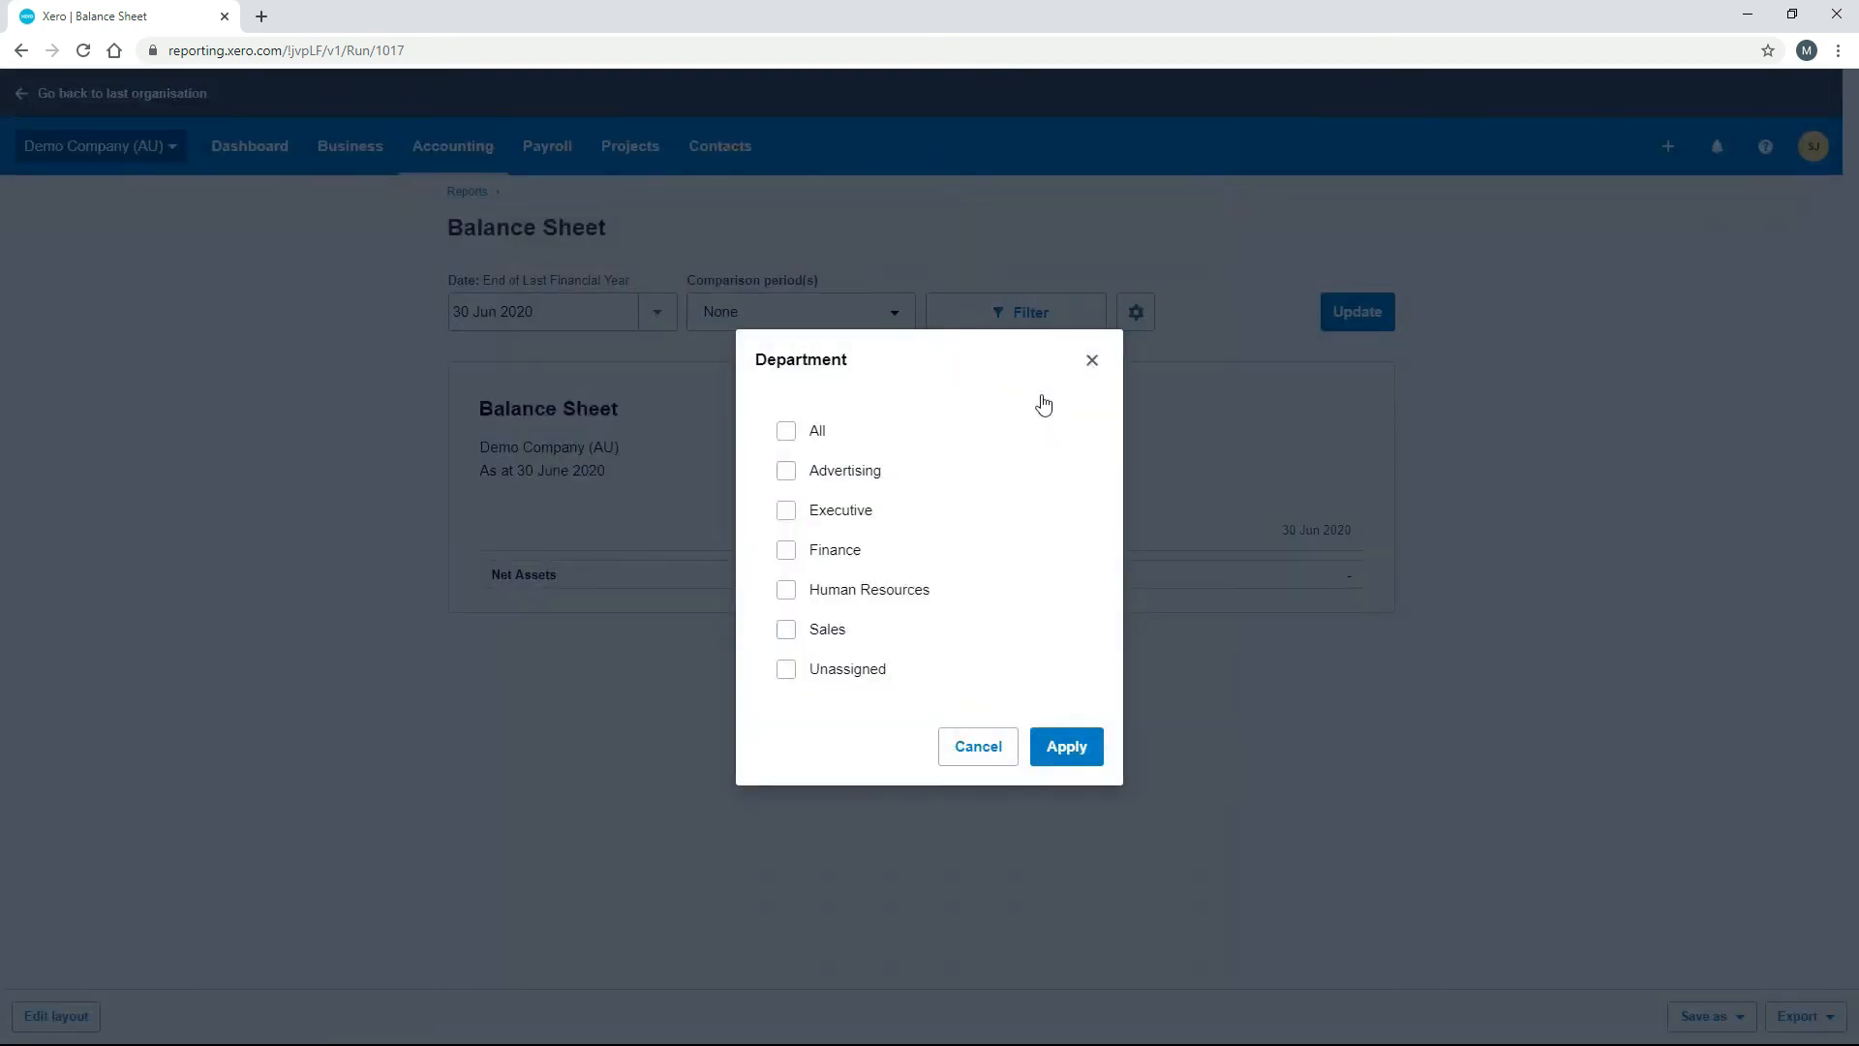
mouse_move(1091, 360)
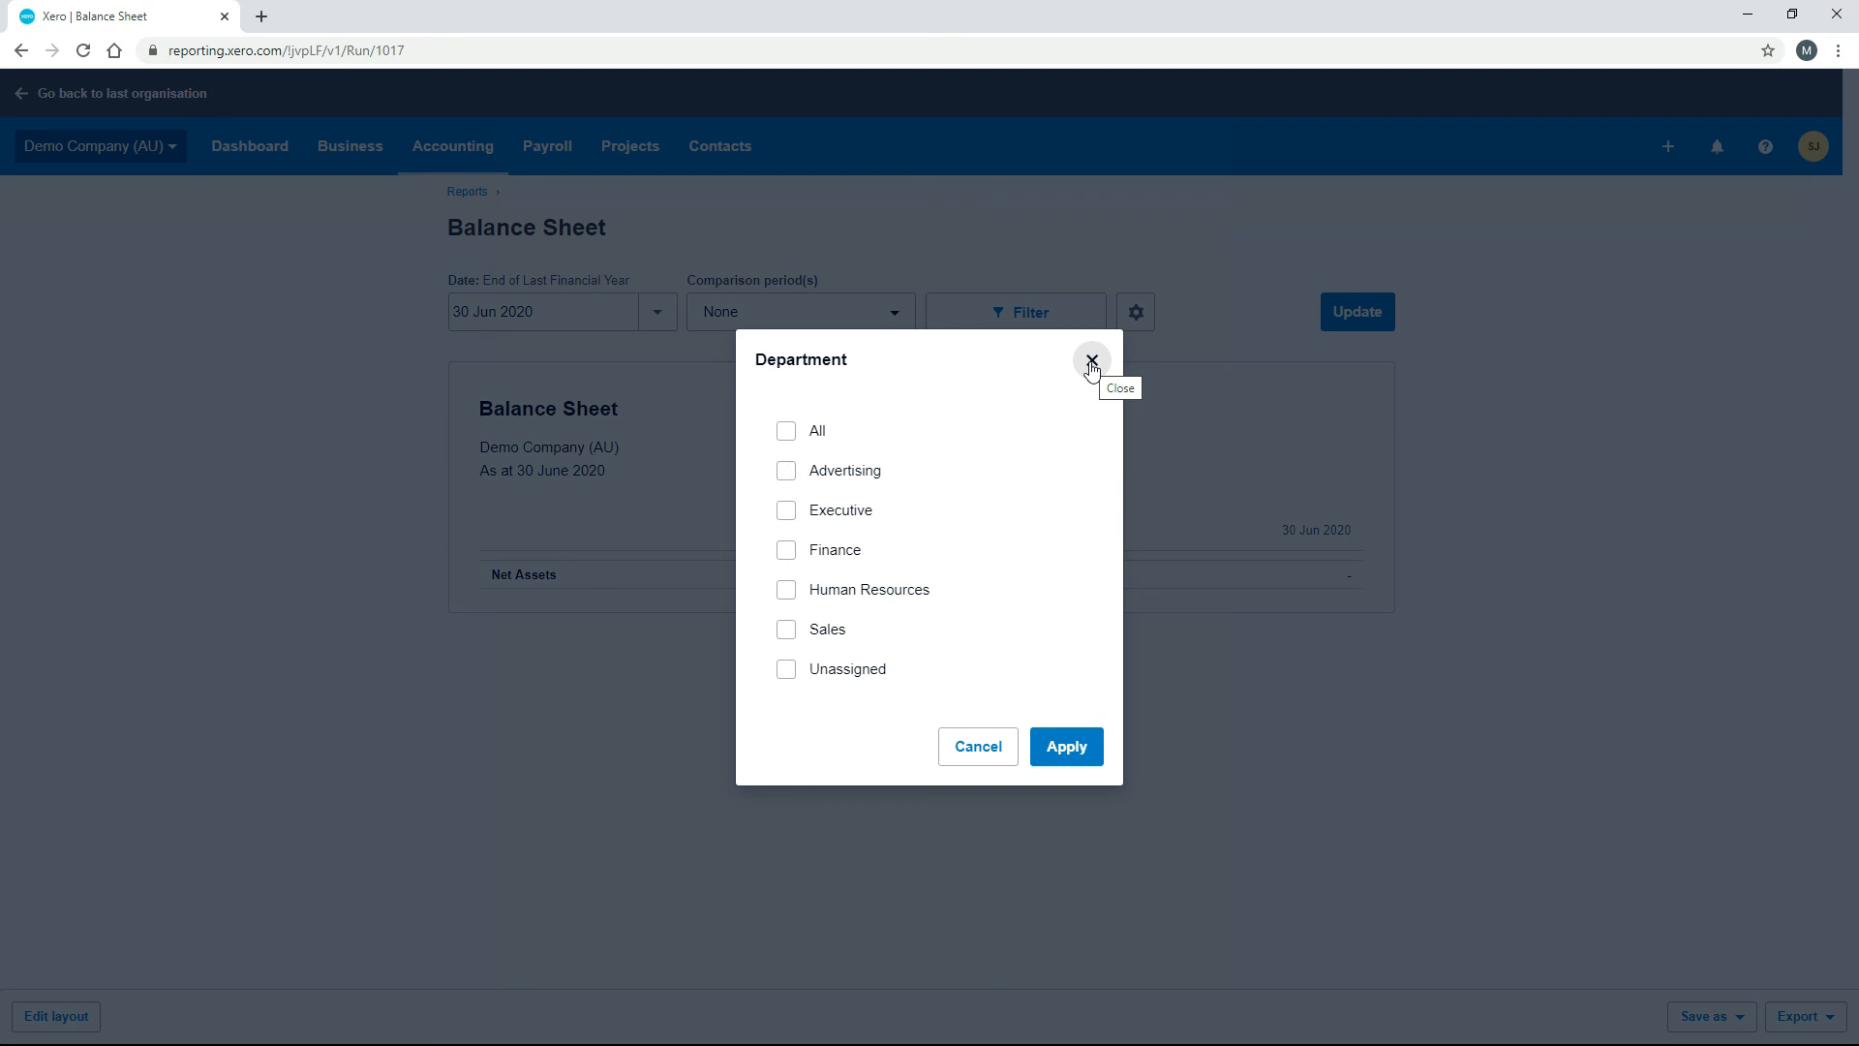
left_click(1090, 361)
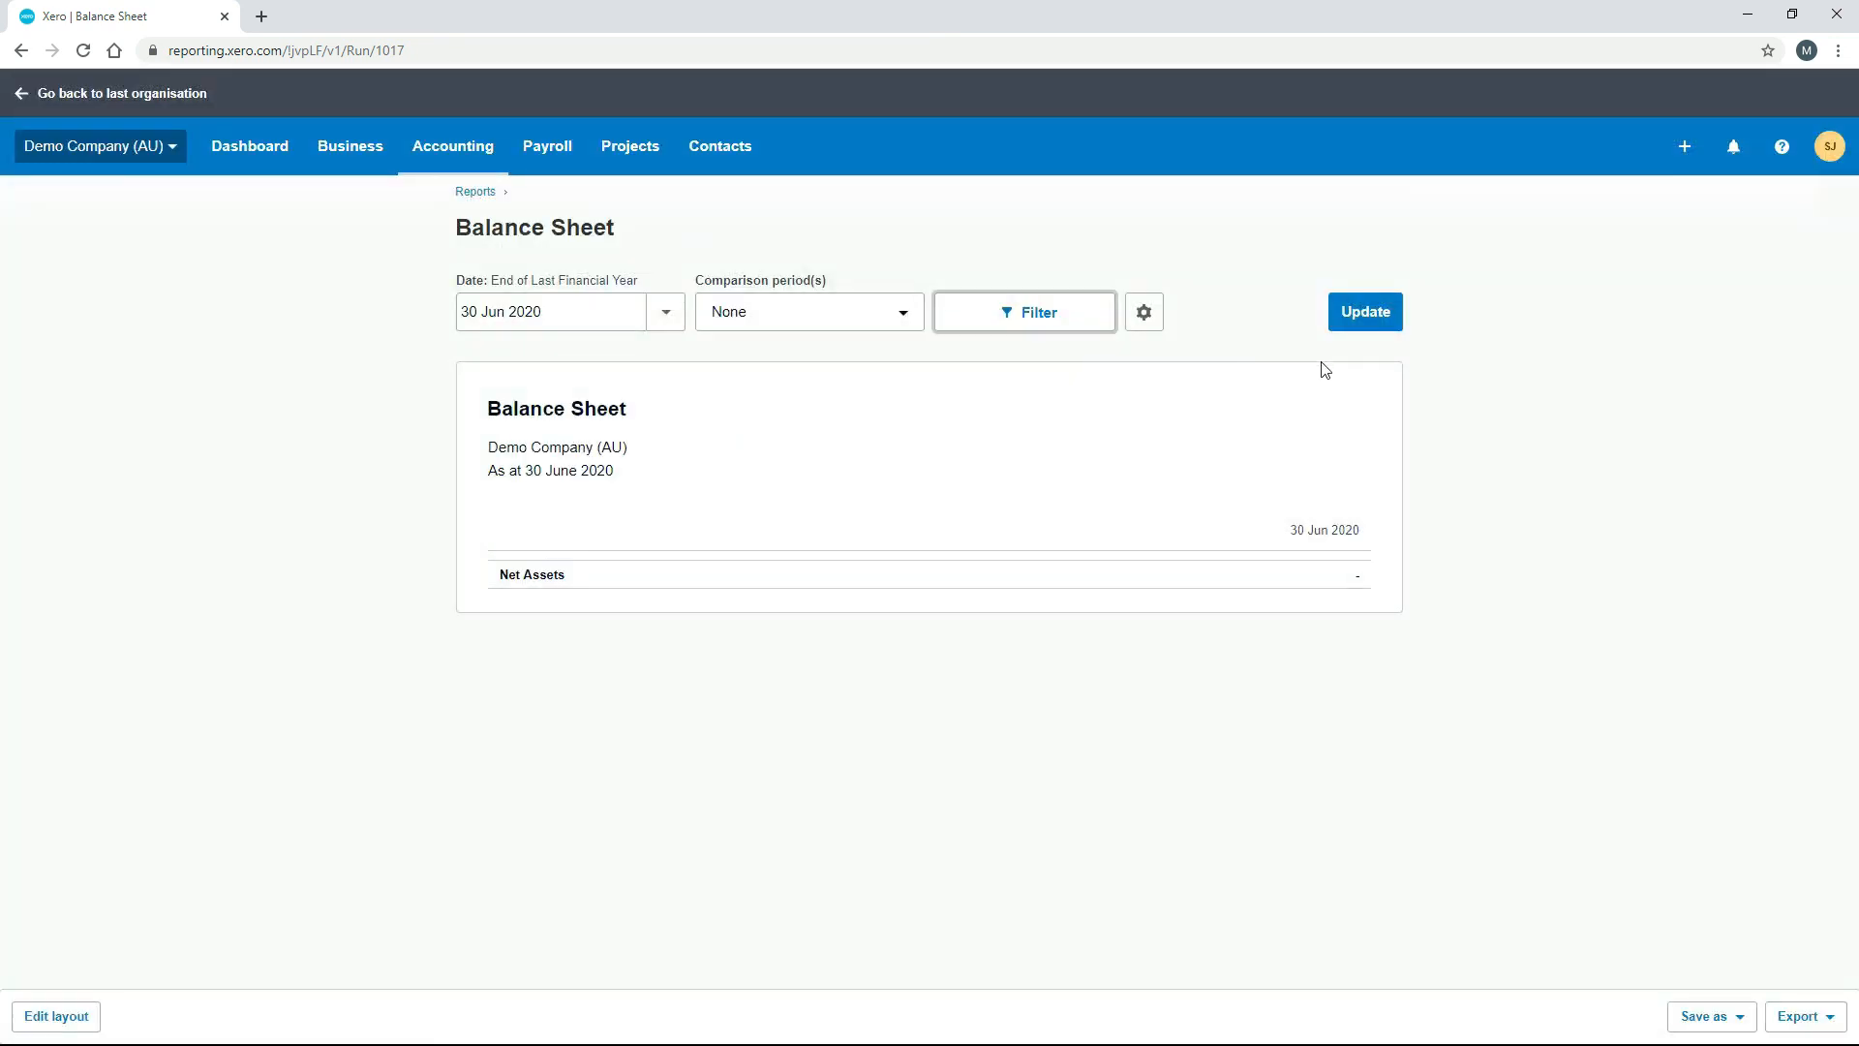
mouse_move(1784, 912)
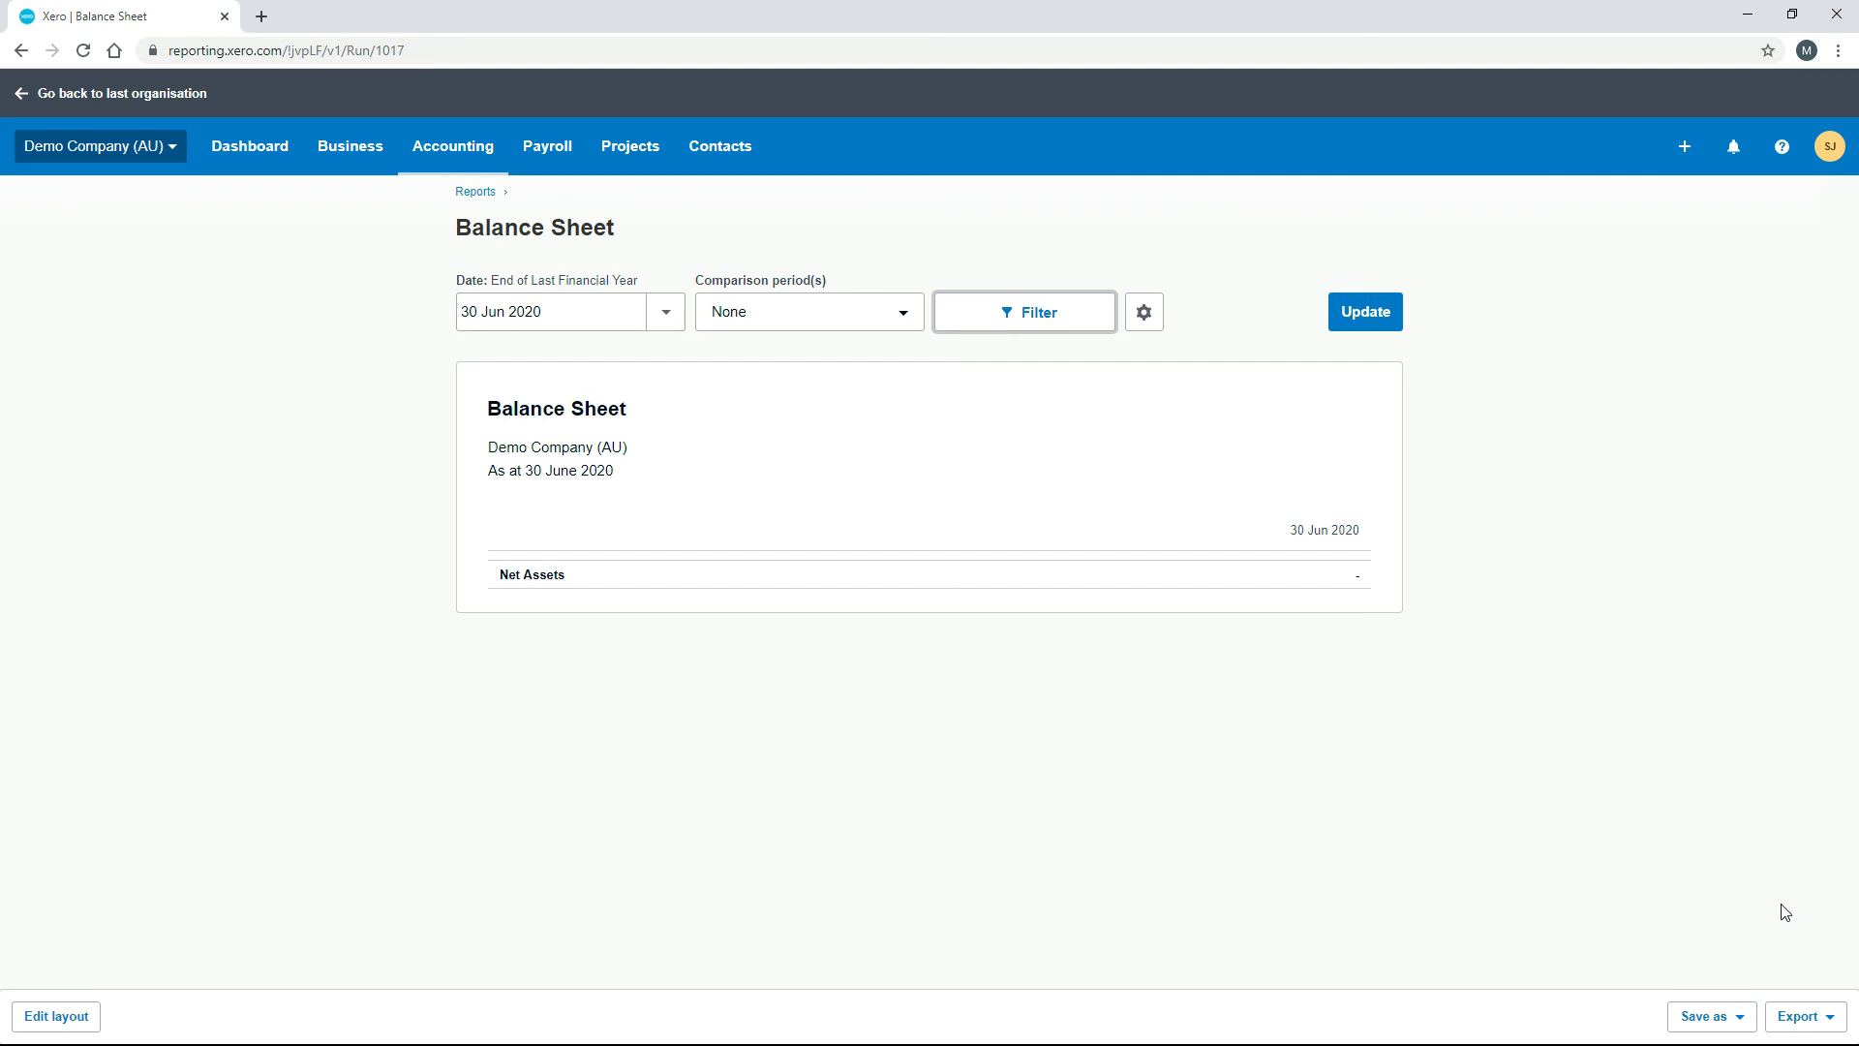